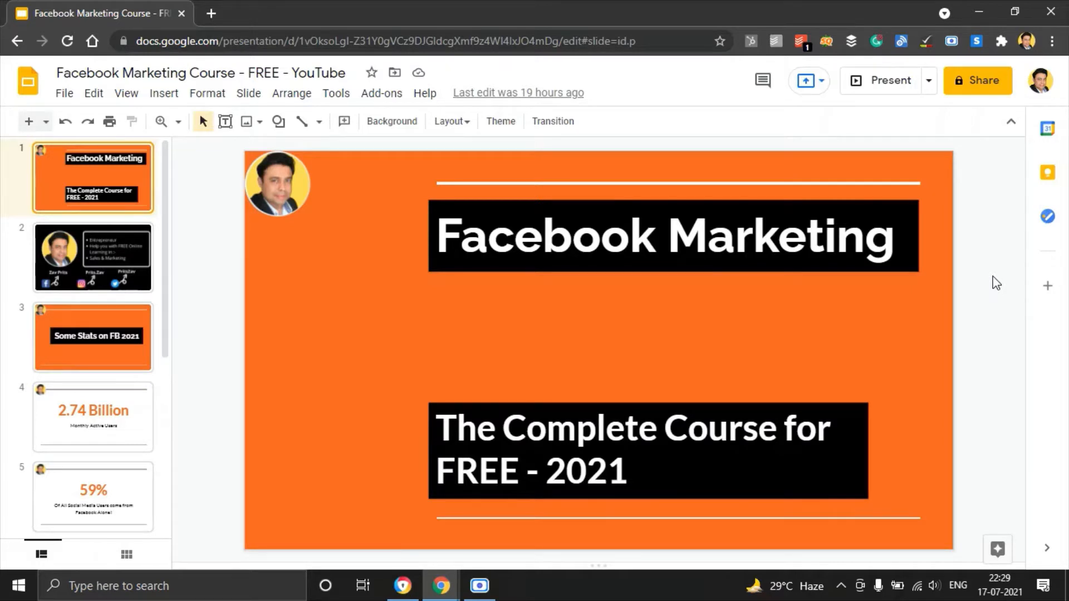
Step: Advance from the title slide through the presenter intro to the 'Some Stats on FB 2021' slide
left_click(93, 257)
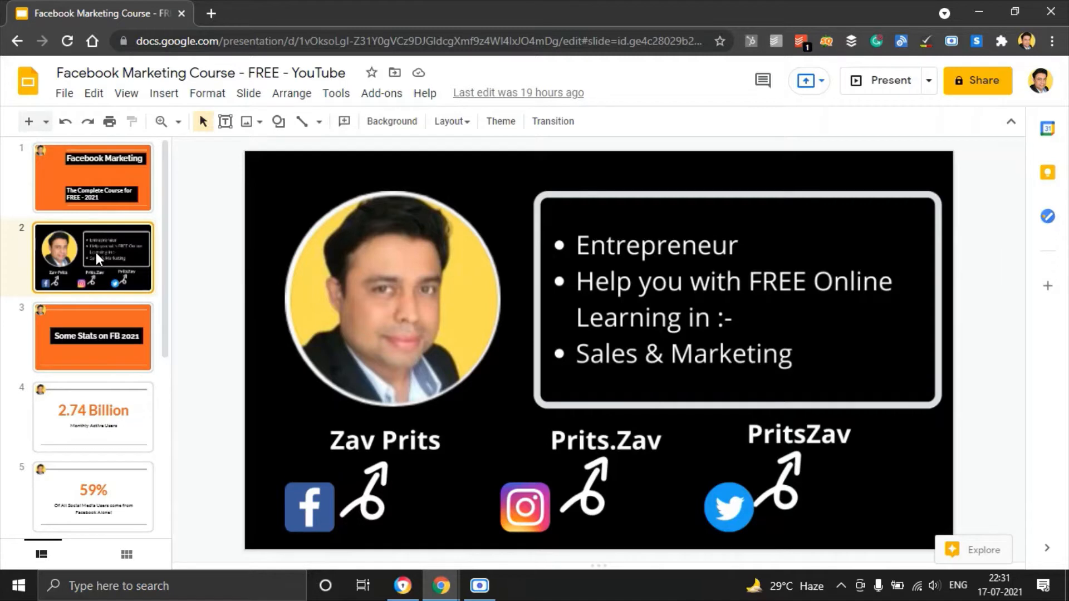
left_click(93, 336)
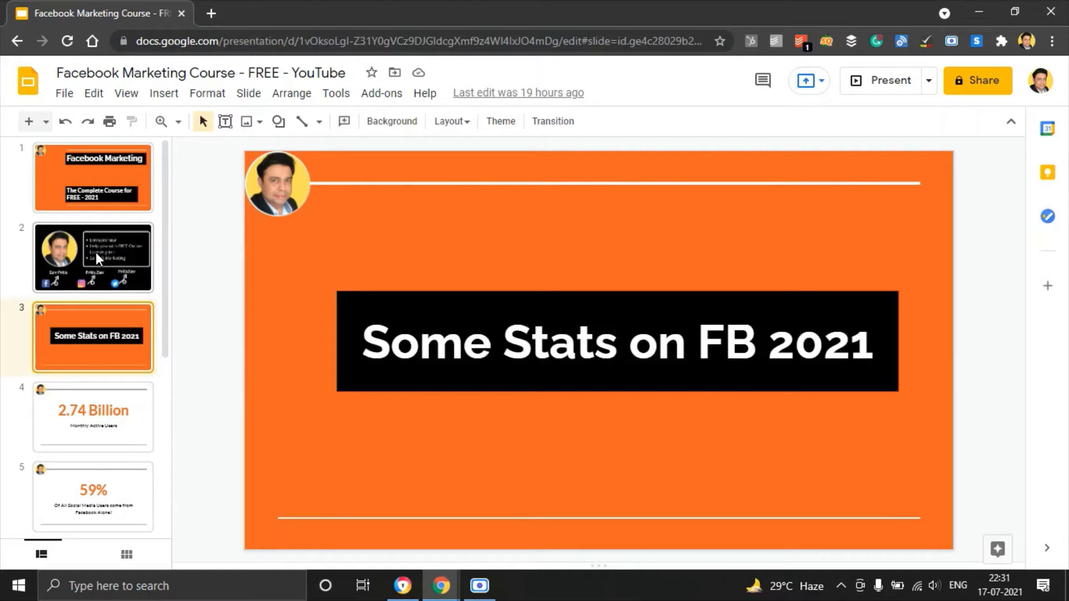
Step: Step through the 2.74 Billion, 59% and 17 years Old statistic slides to 'Setting up FB Page'
left_click(93, 417)
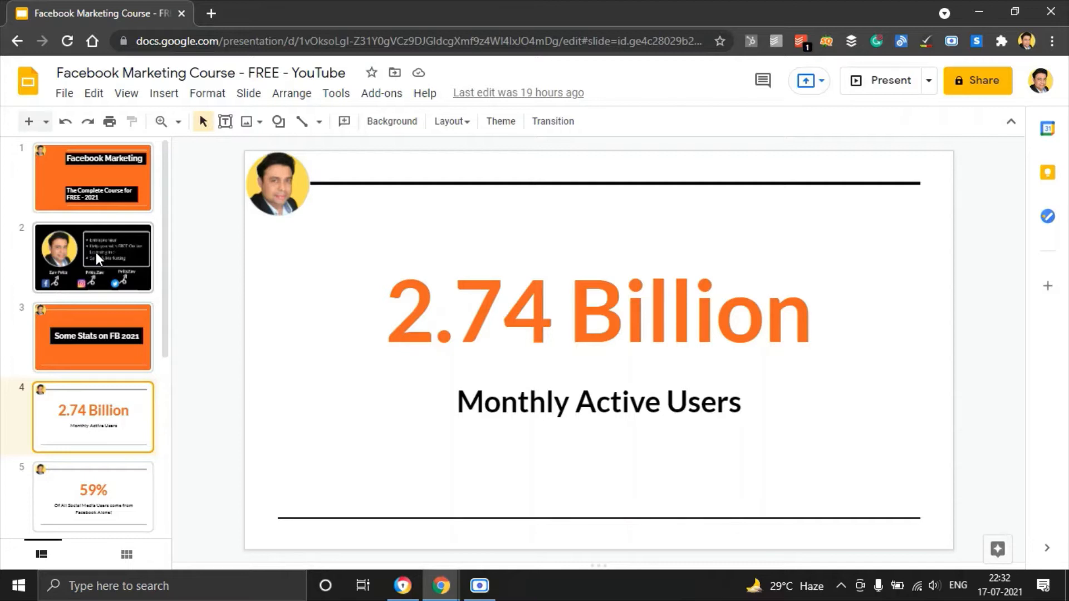
left_click(92, 496)
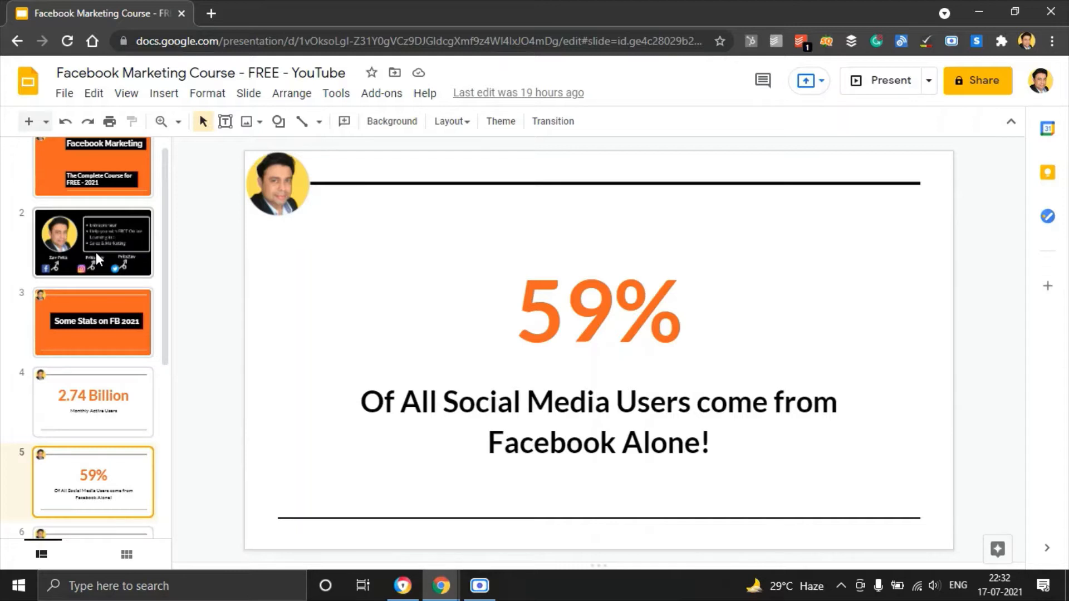
left_click(93, 480)
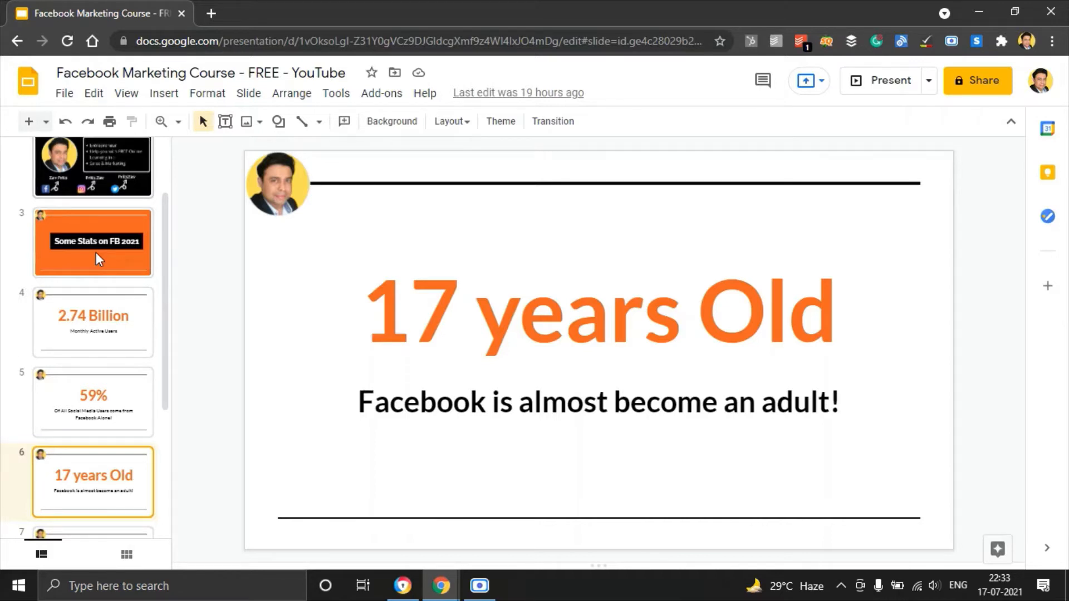
left_click(93, 480)
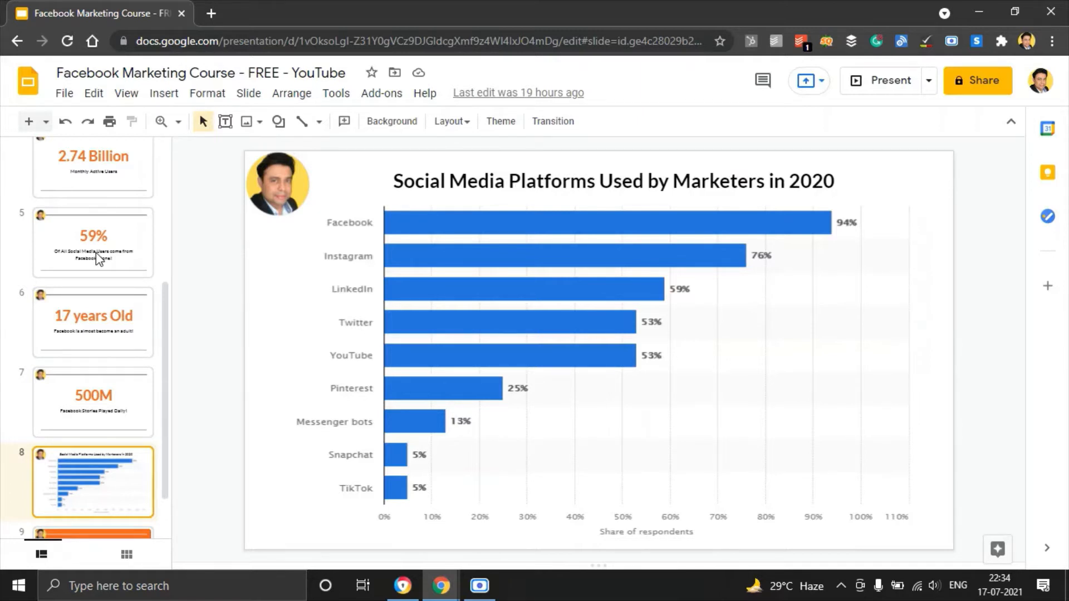
left_click(93, 531)
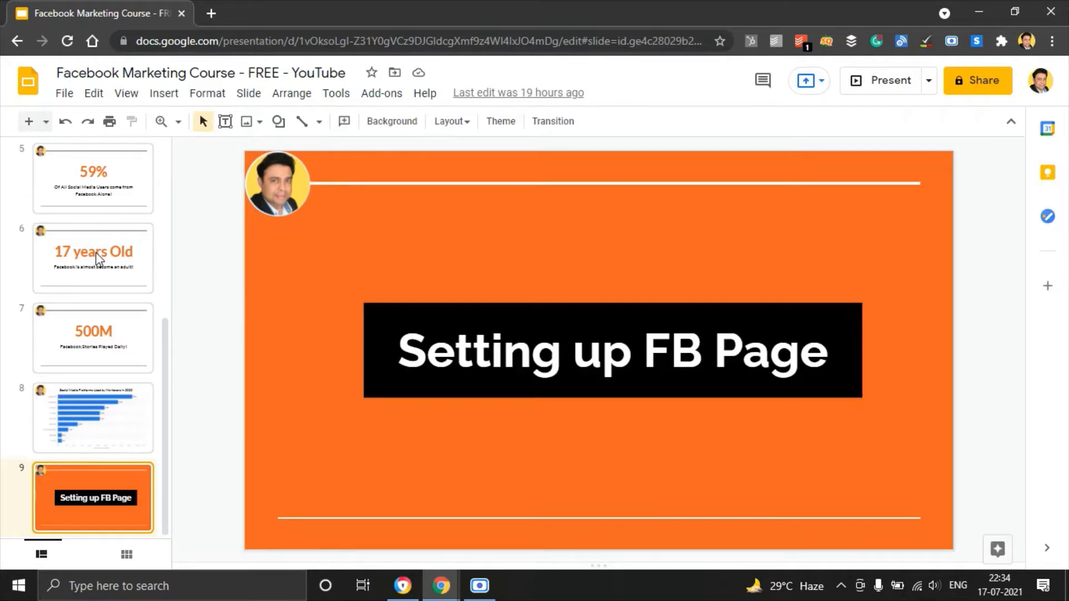
left_click(266, 13)
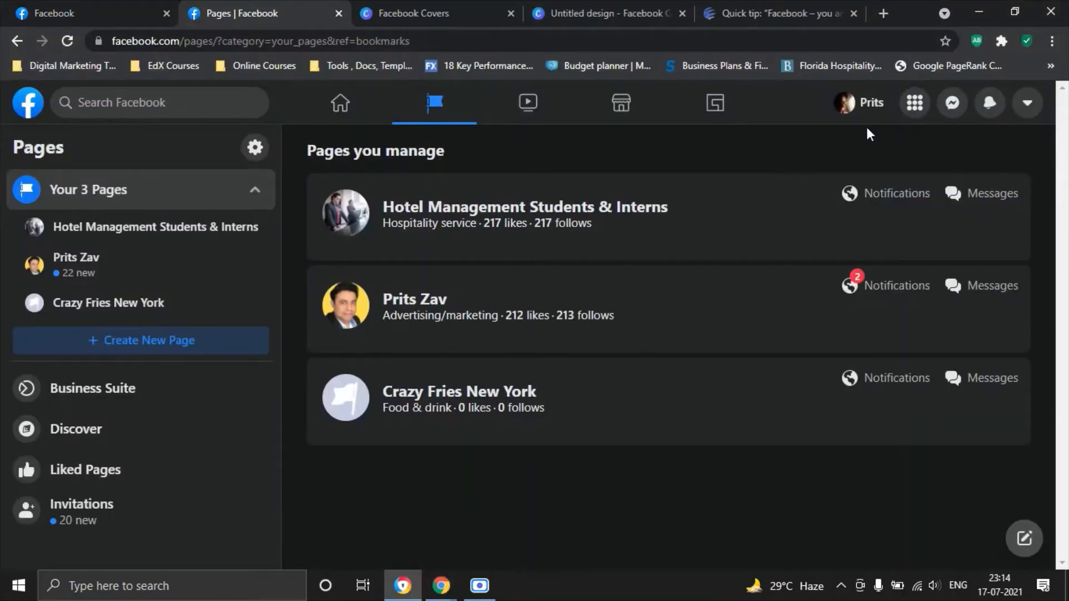
mouse_move(391, 139)
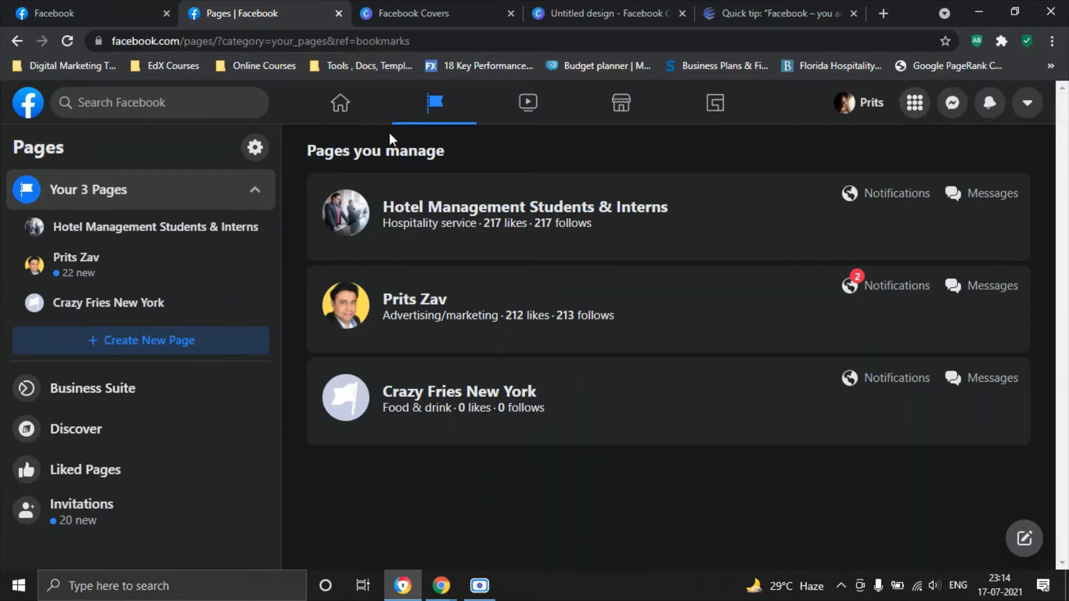
mouse_move(435, 105)
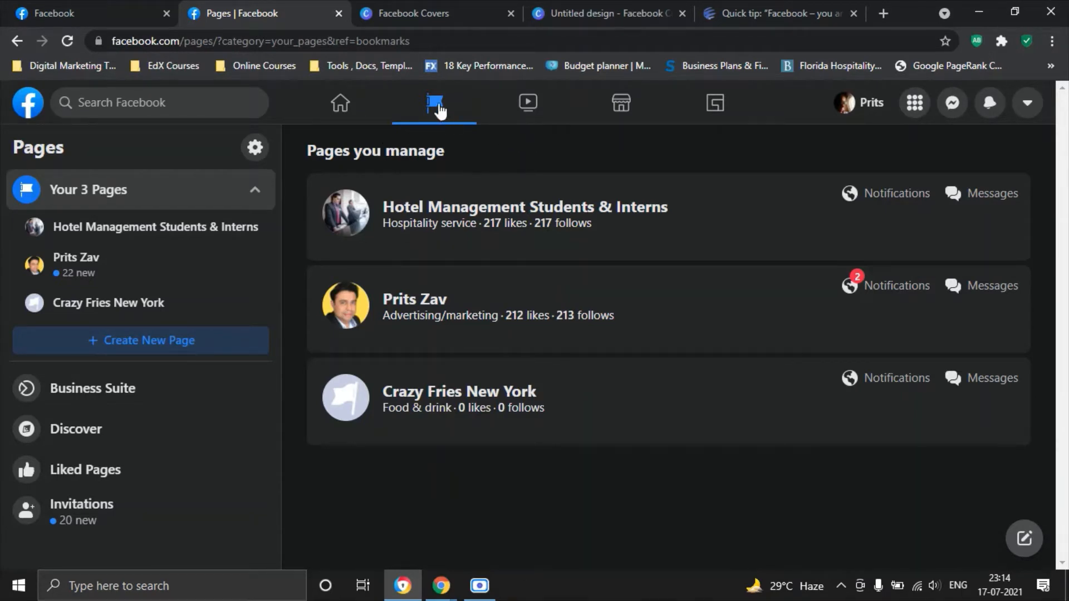
mouse_move(433, 103)
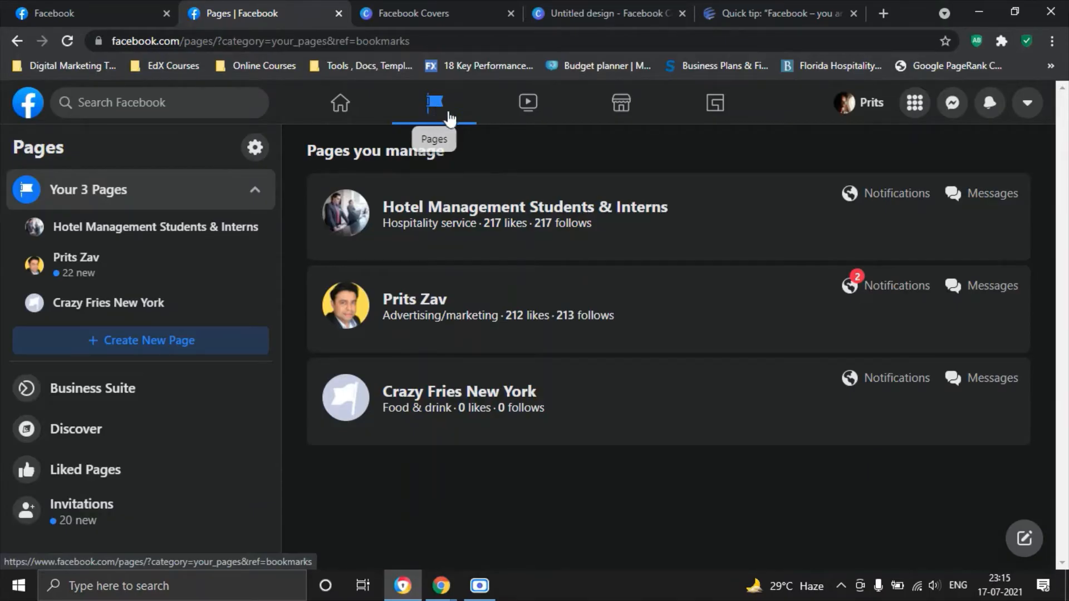
mouse_move(616, 441)
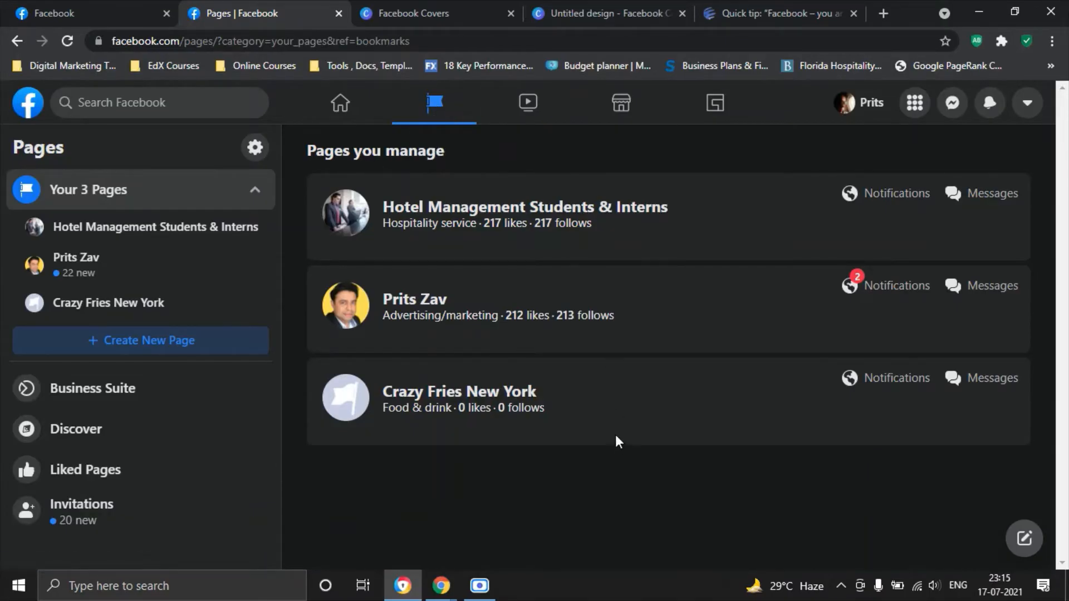
mouse_move(450, 392)
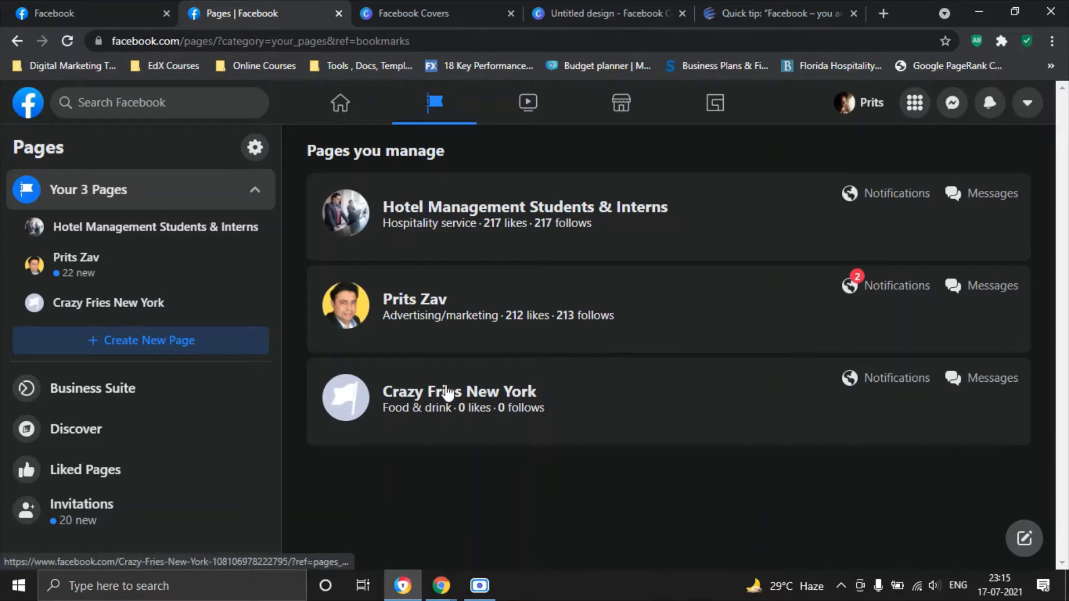
mouse_move(410, 397)
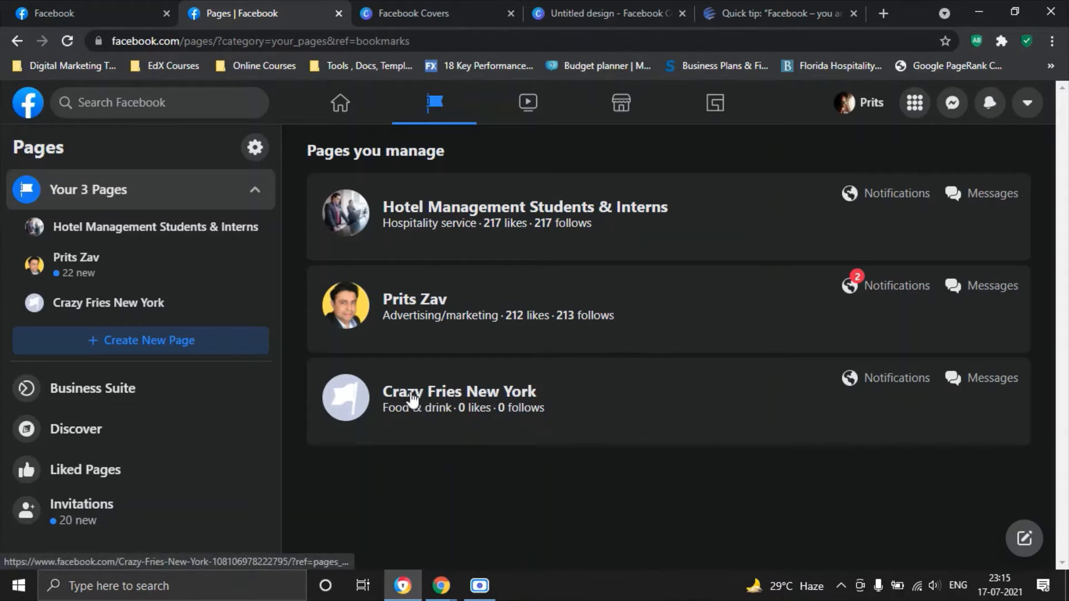
mouse_move(485, 390)
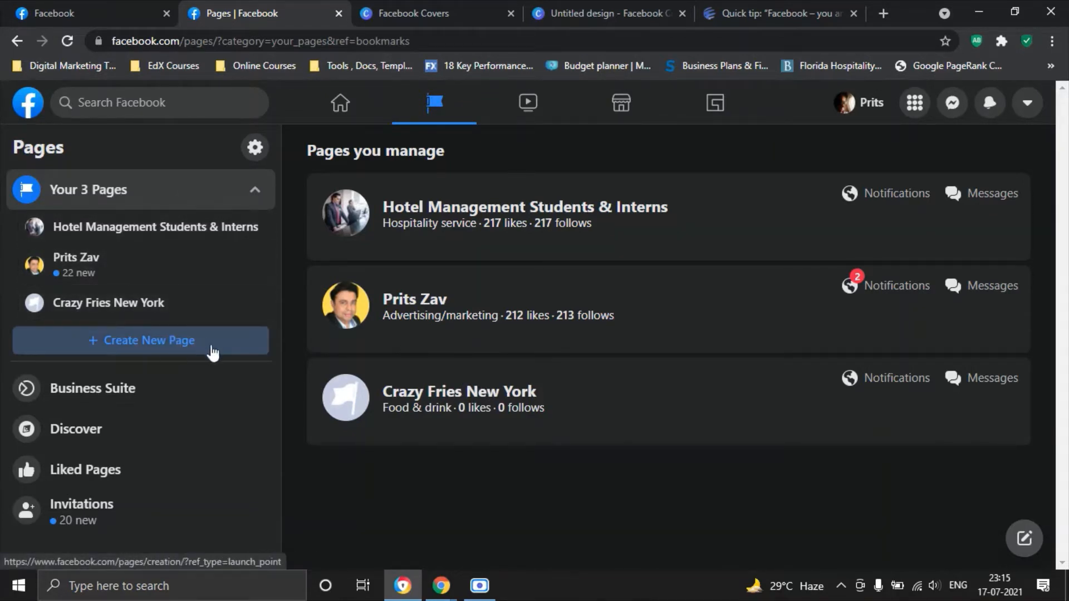
mouse_move(191, 349)
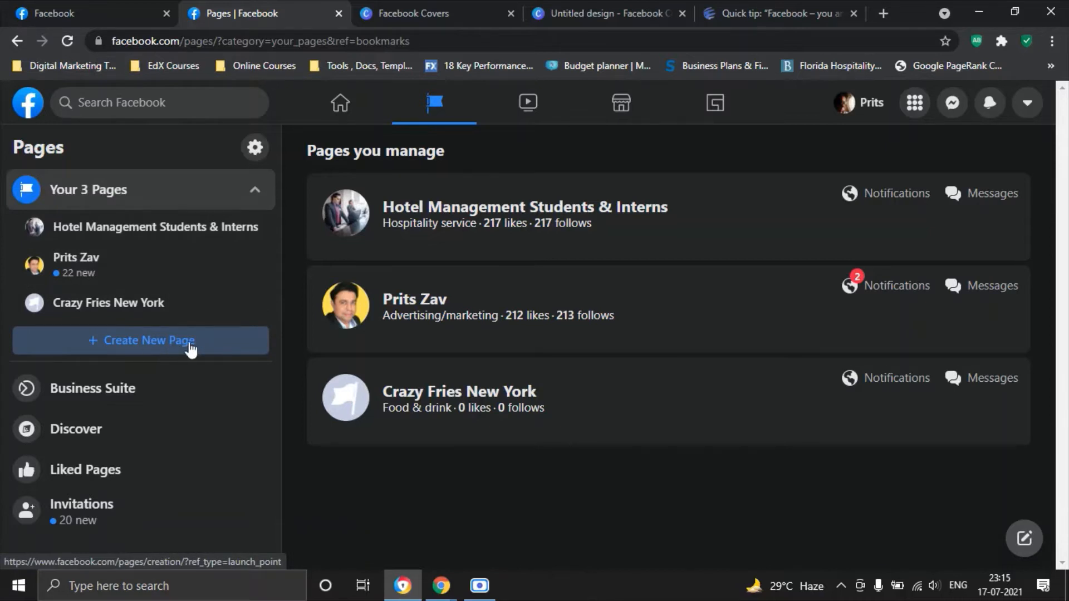
mouse_move(75, 7)
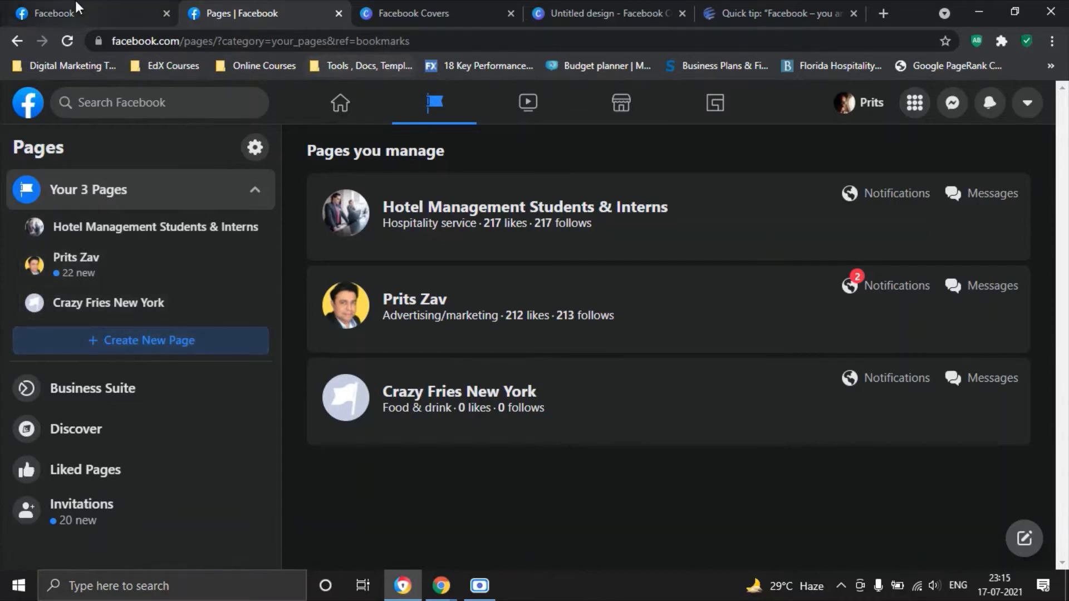
Step: Walk through the Page name, Category and description fields of the blank Create a Page form
left_click(140, 340)
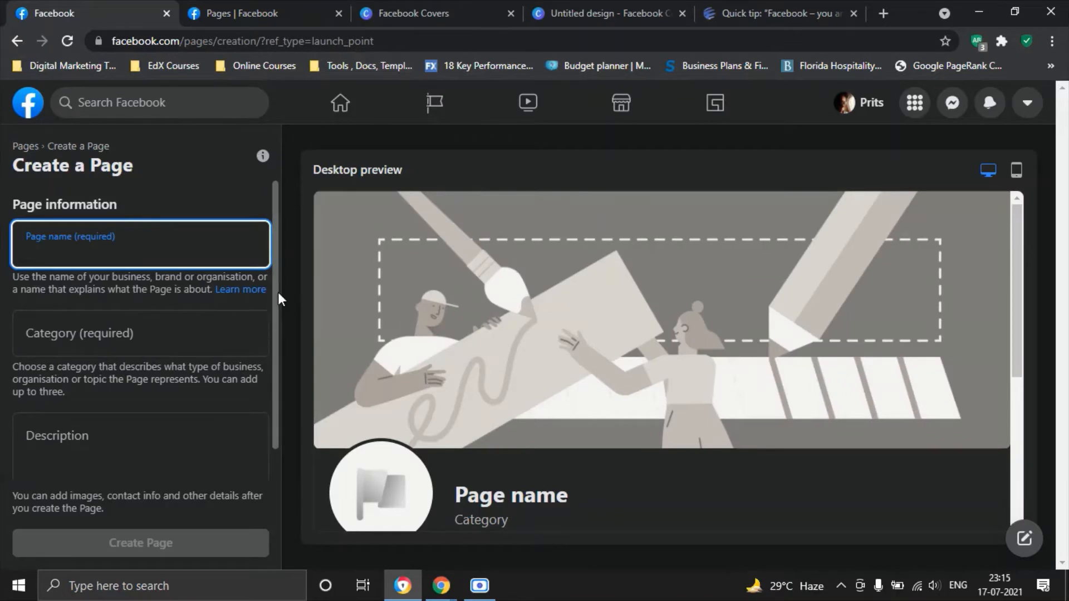
mouse_move(294, 278)
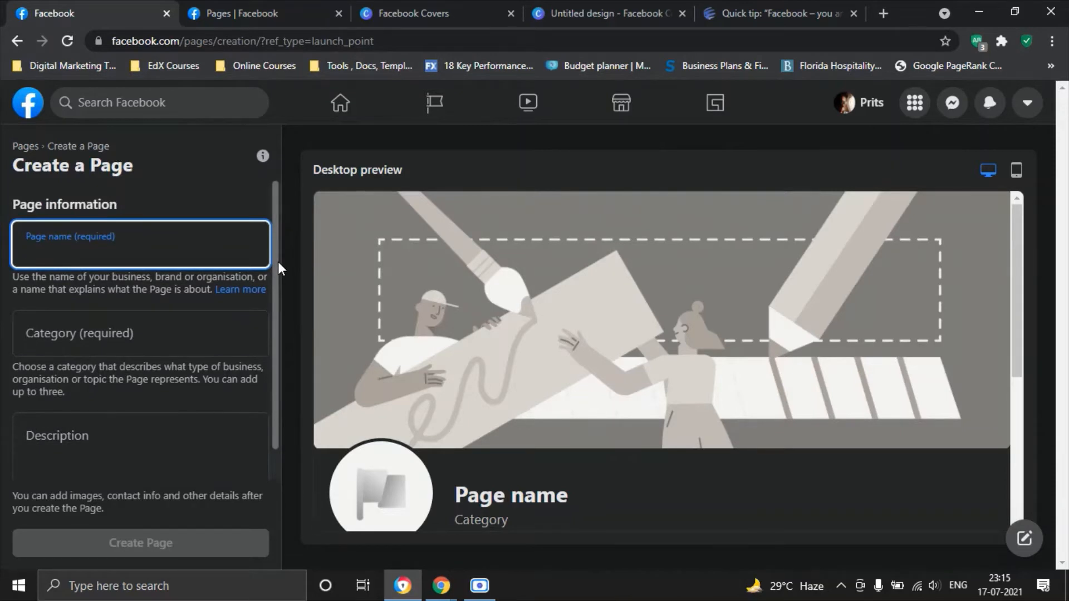
mouse_move(133, 250)
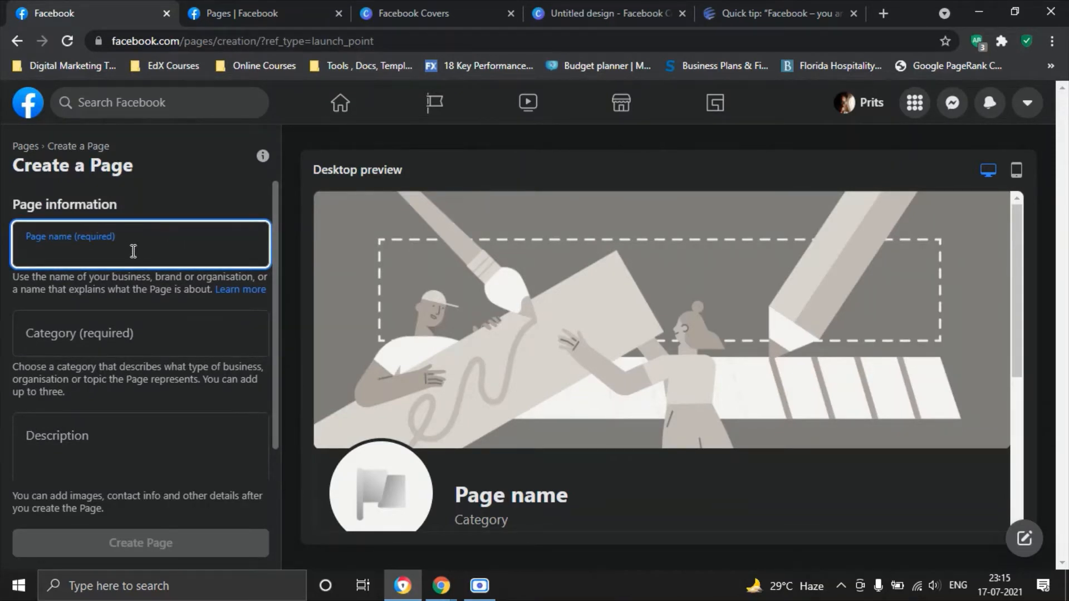
mouse_move(155, 286)
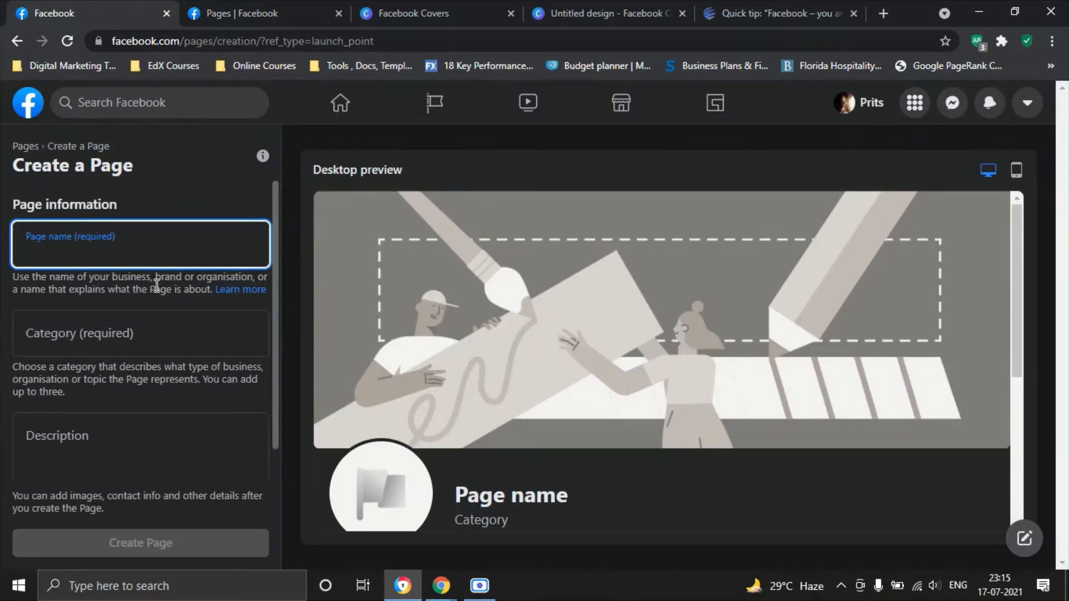
mouse_move(76, 300)
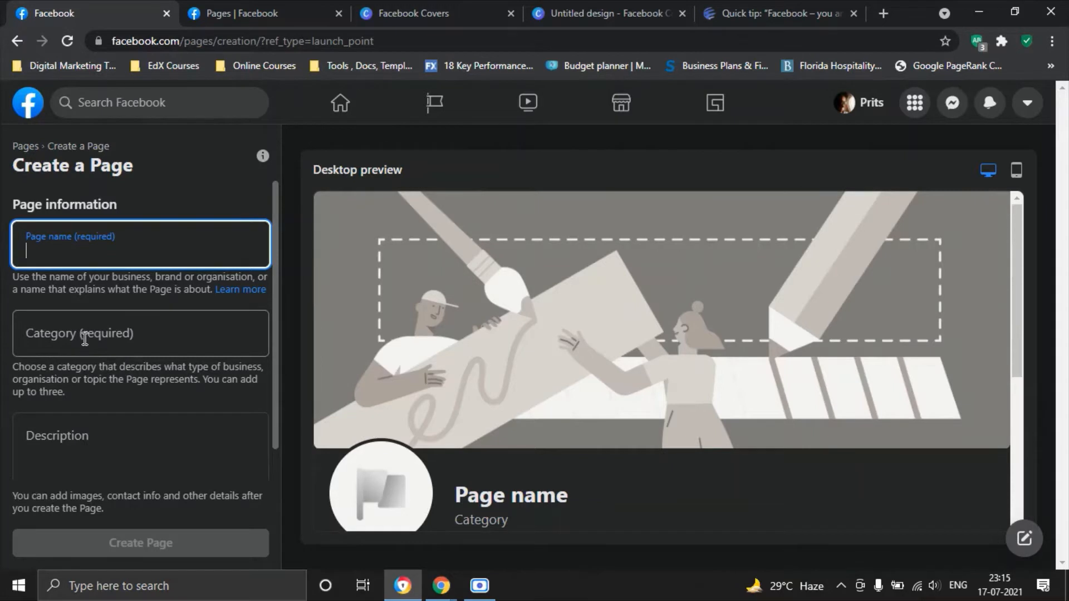
left_click(139, 333)
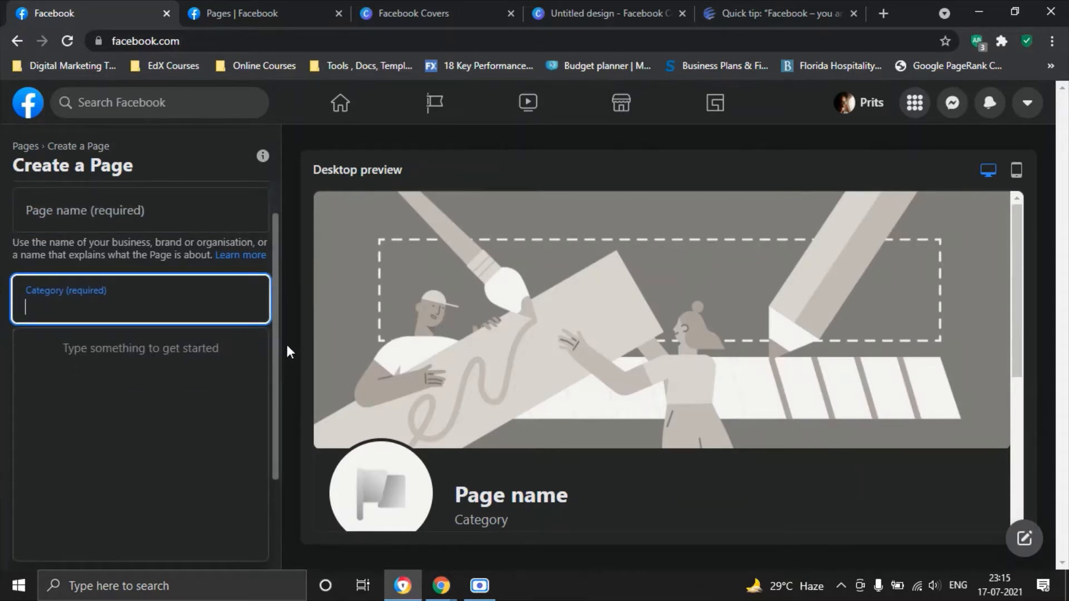
left_click(141, 210)
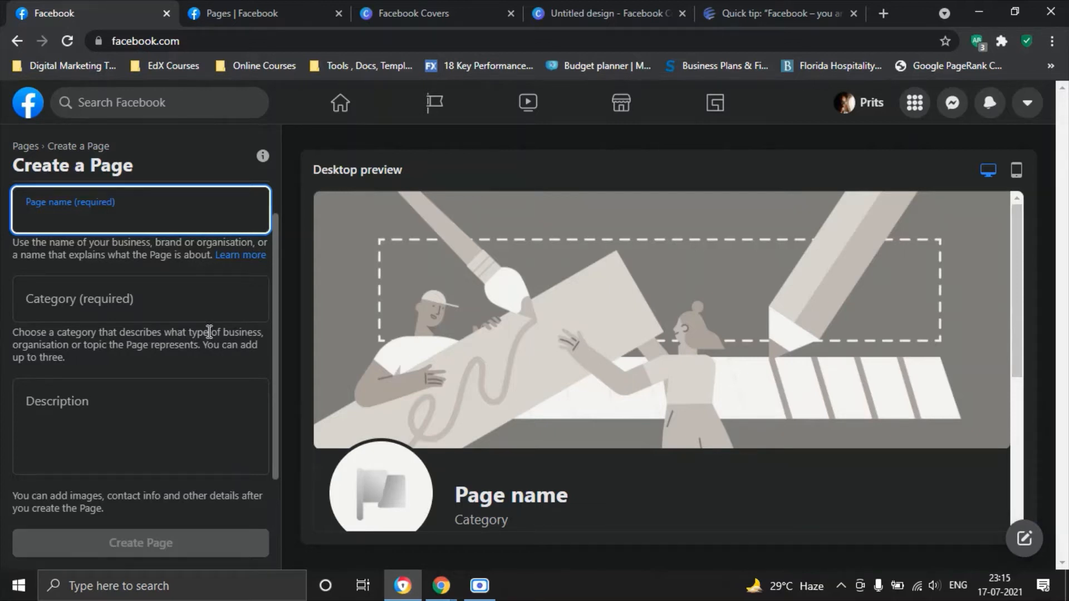
mouse_move(201, 359)
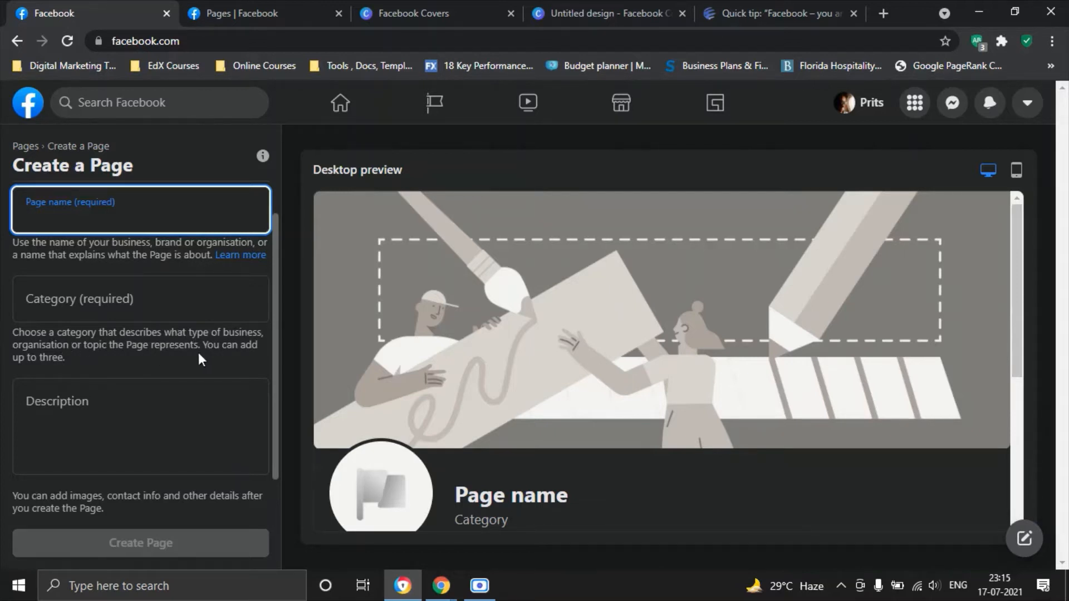
left_click(140, 427)
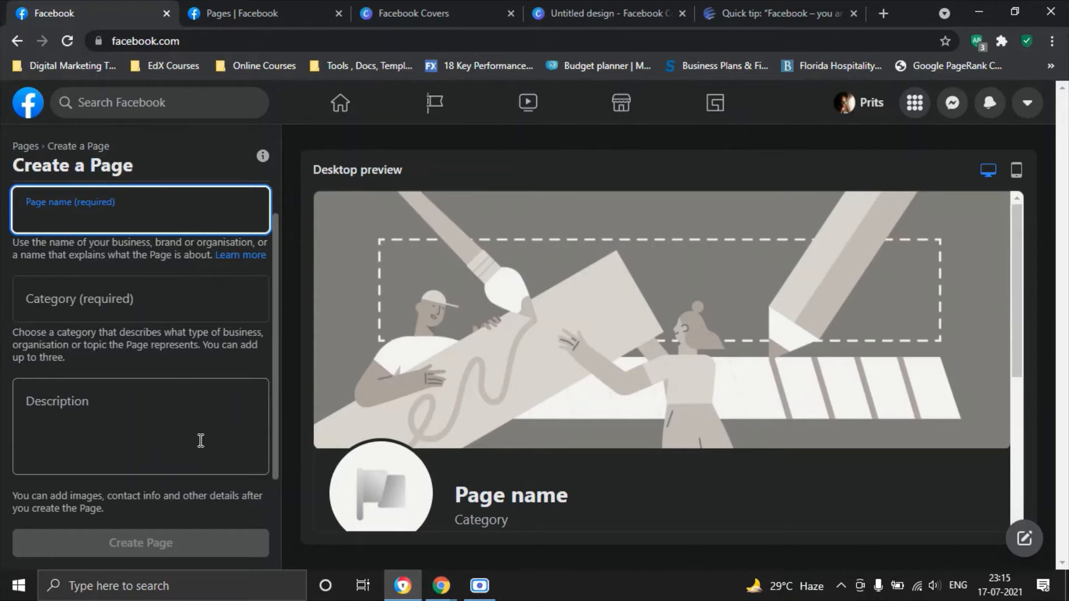
mouse_move(125, 440)
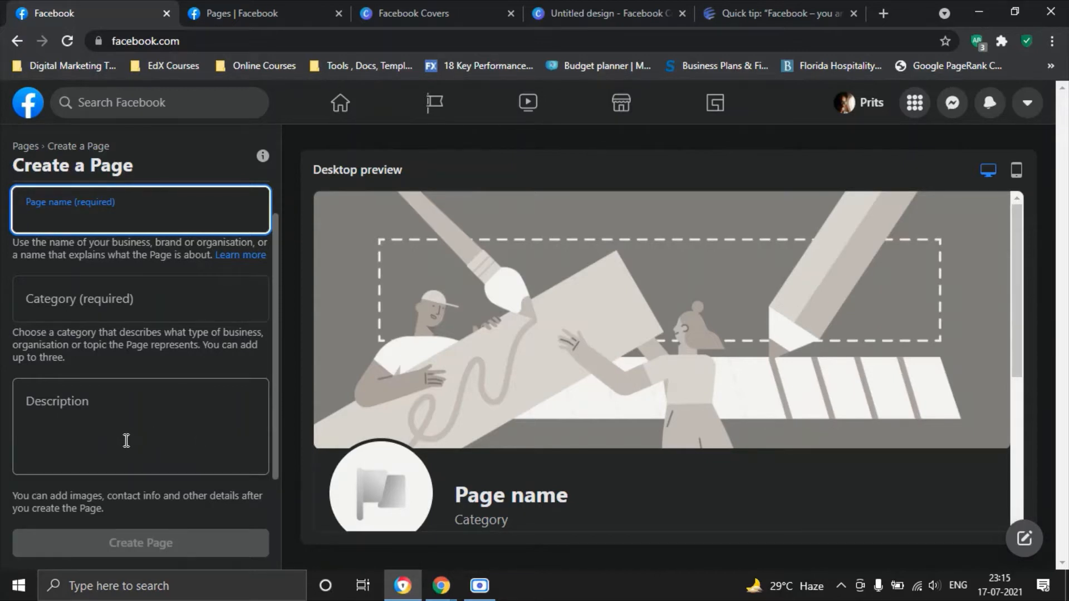
left_click(136, 216)
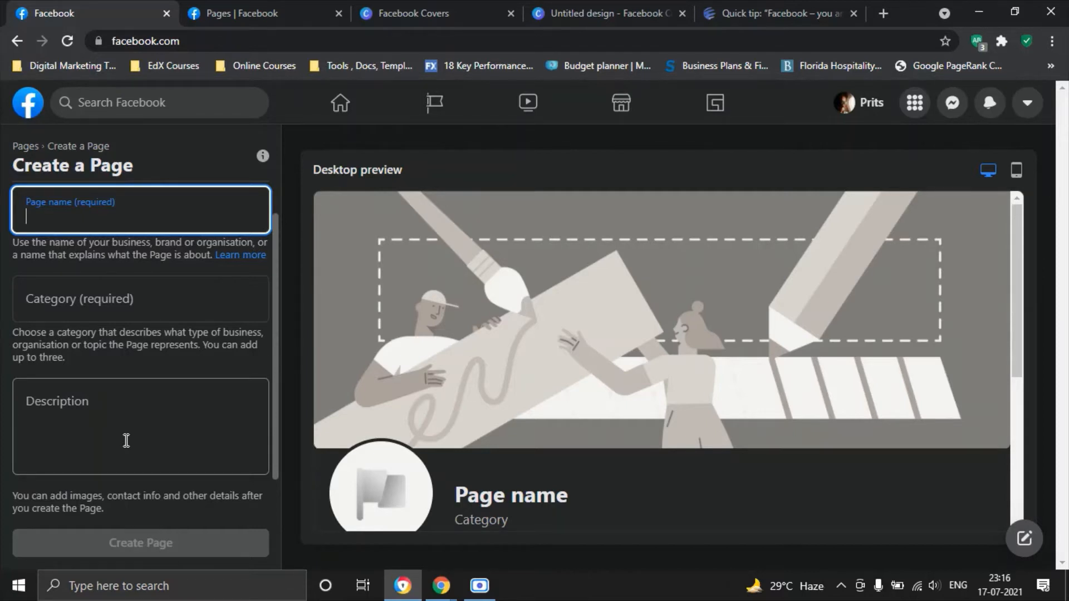
mouse_move(230, 511)
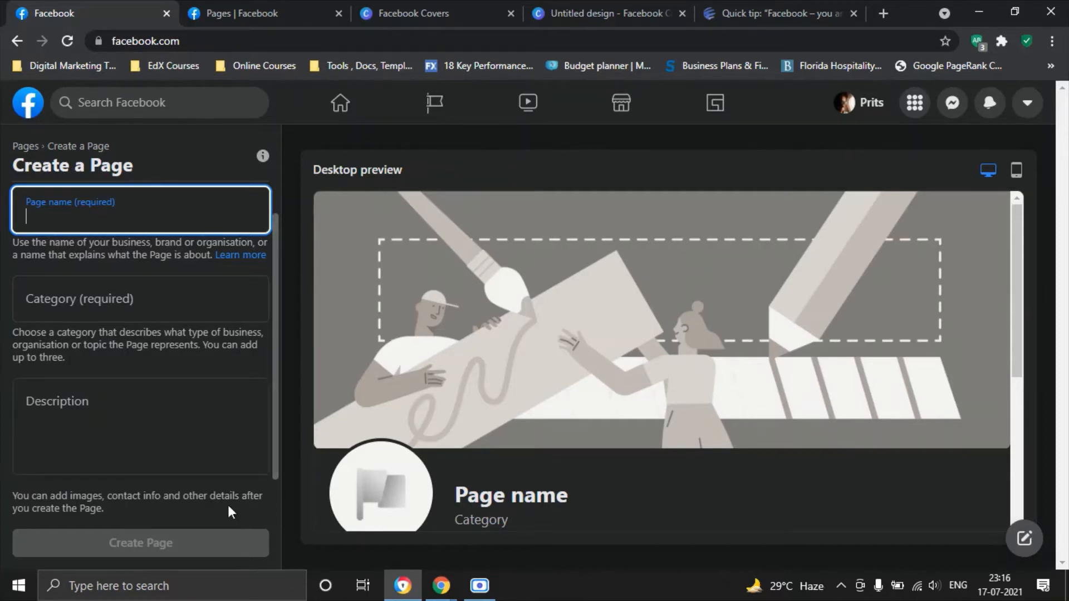
mouse_move(141, 544)
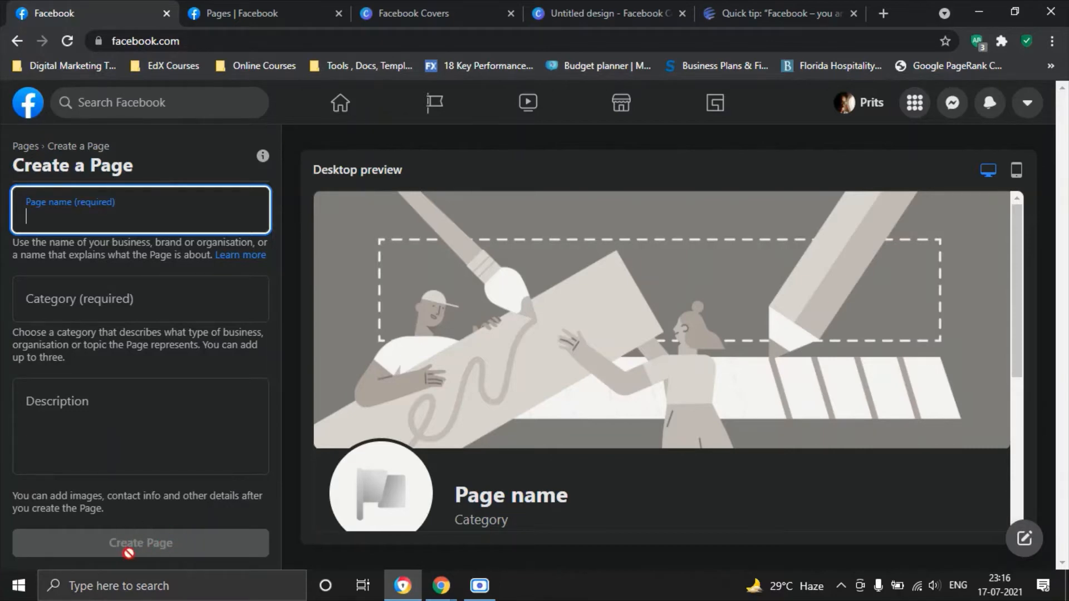
left_click(140, 543)
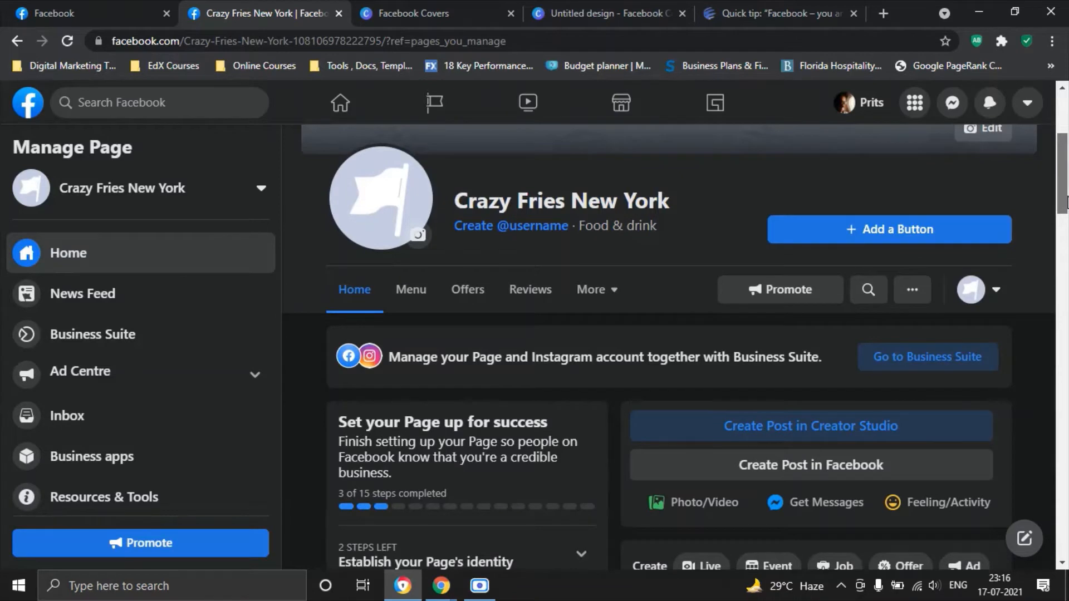
Step: Scroll to the top of the Crazy Fries New York page to reach the profile picture area
scroll("up", 3)
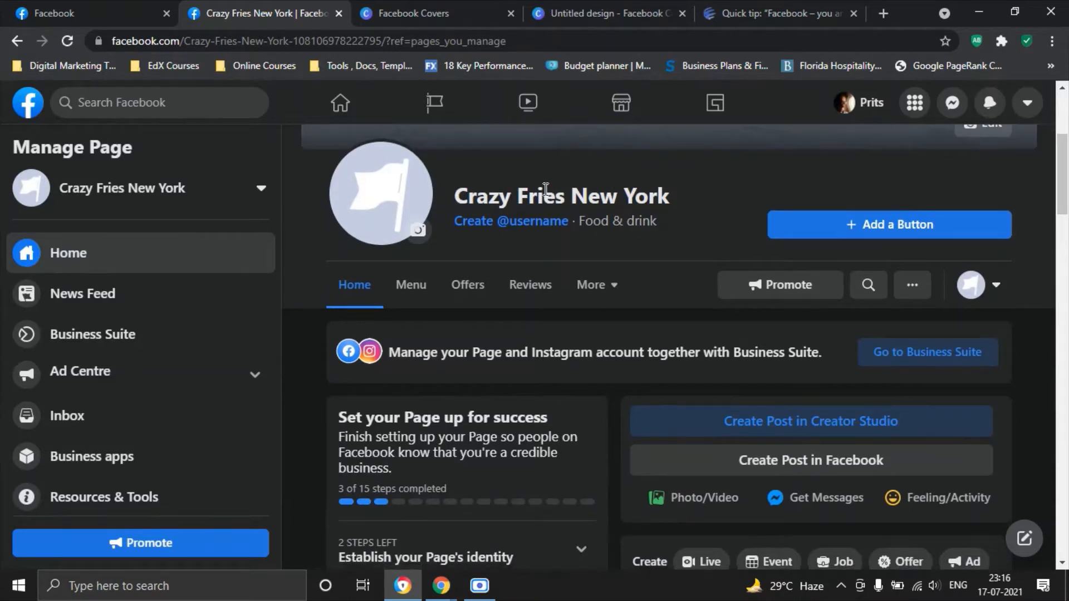
mouse_move(592, 225)
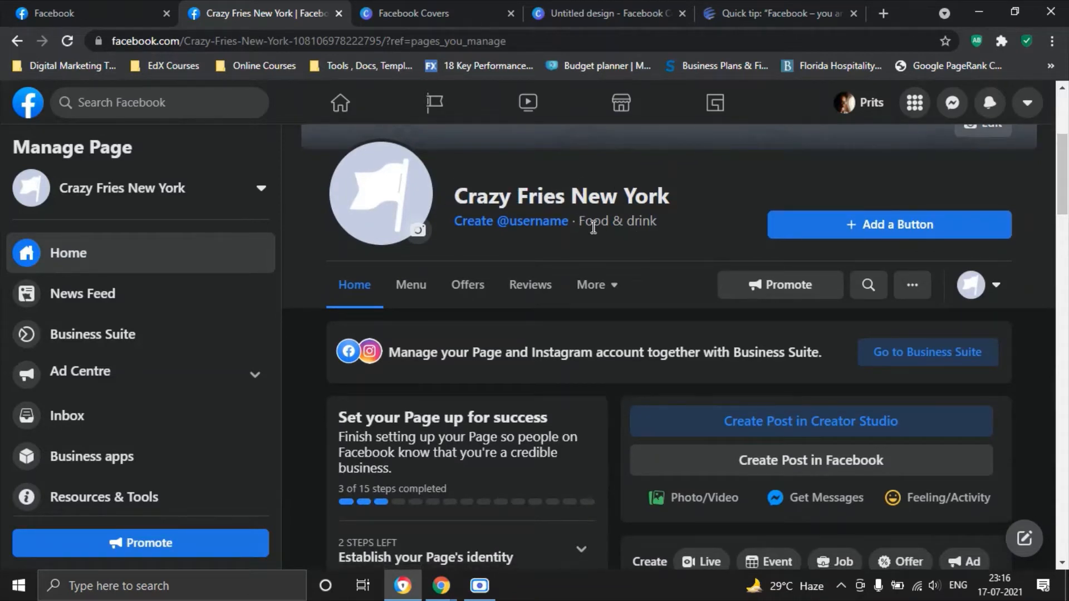
mouse_move(647, 237)
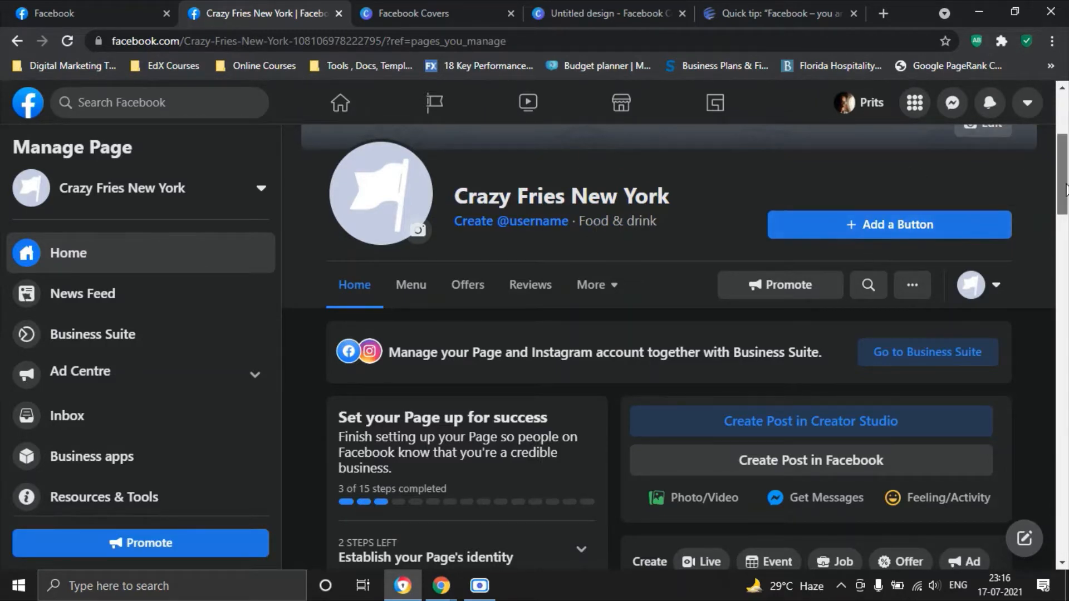
scroll("up", 3)
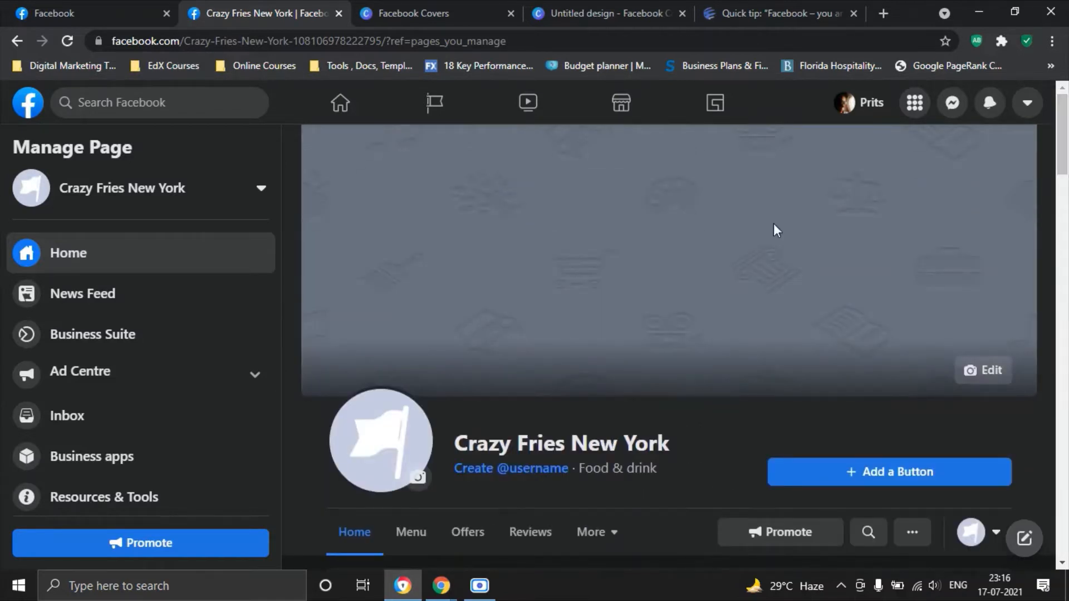
mouse_move(791, 240)
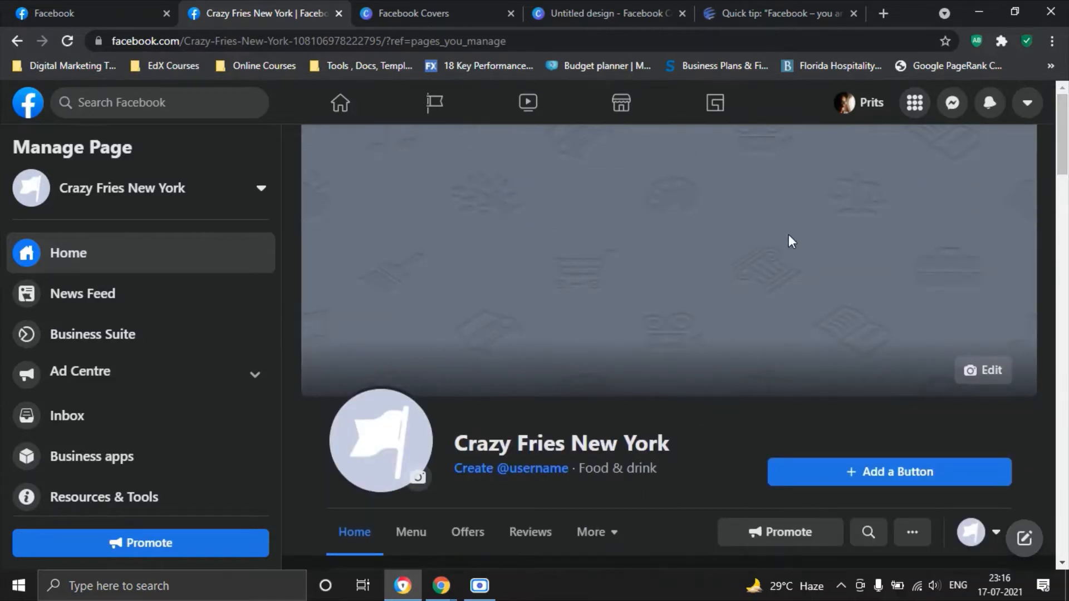
mouse_move(861, 206)
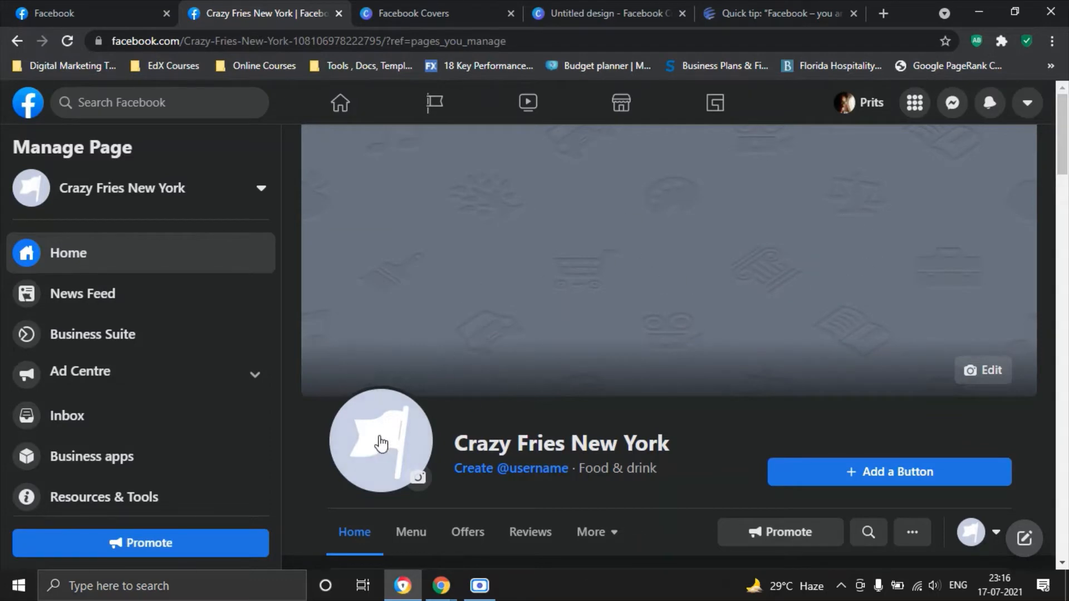
mouse_move(418, 485)
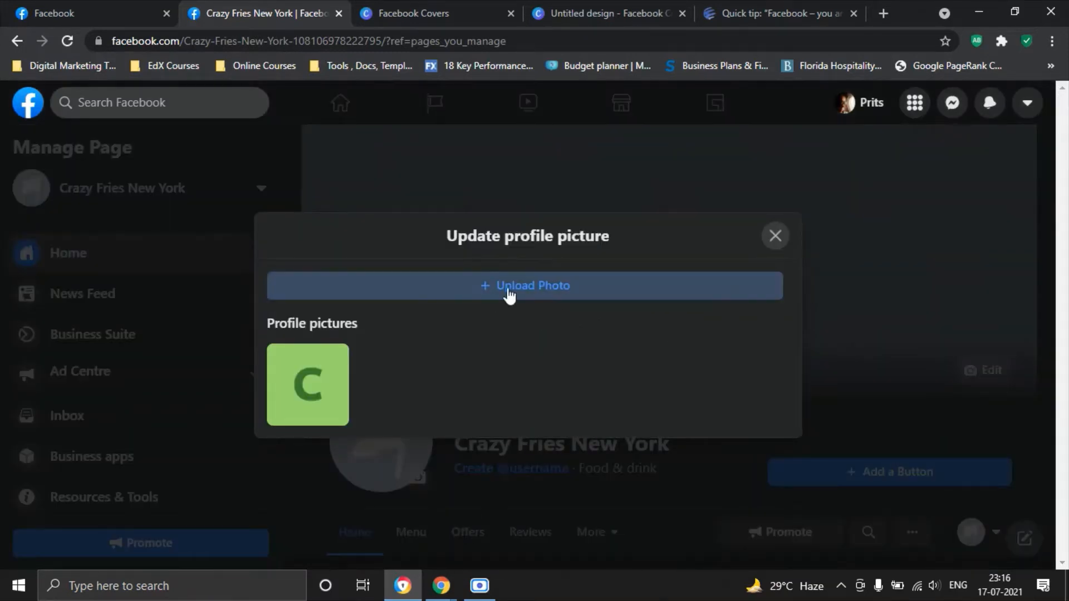
Step: Upload 'Fries - Page Logo' from the course folder and save it as the page's profile picture
left_click(525, 285)
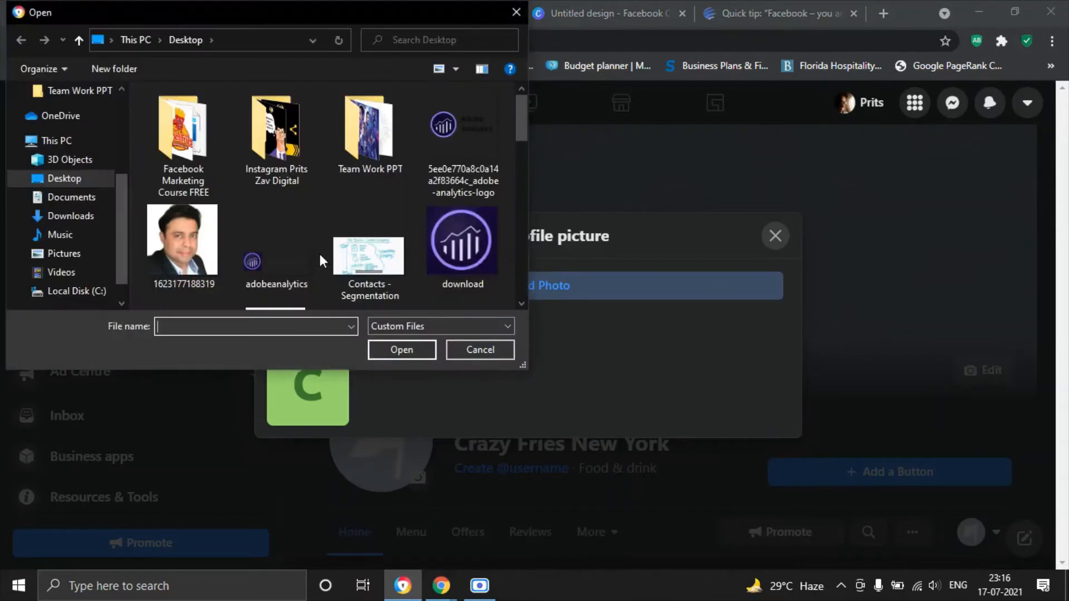
double_click(182, 128)
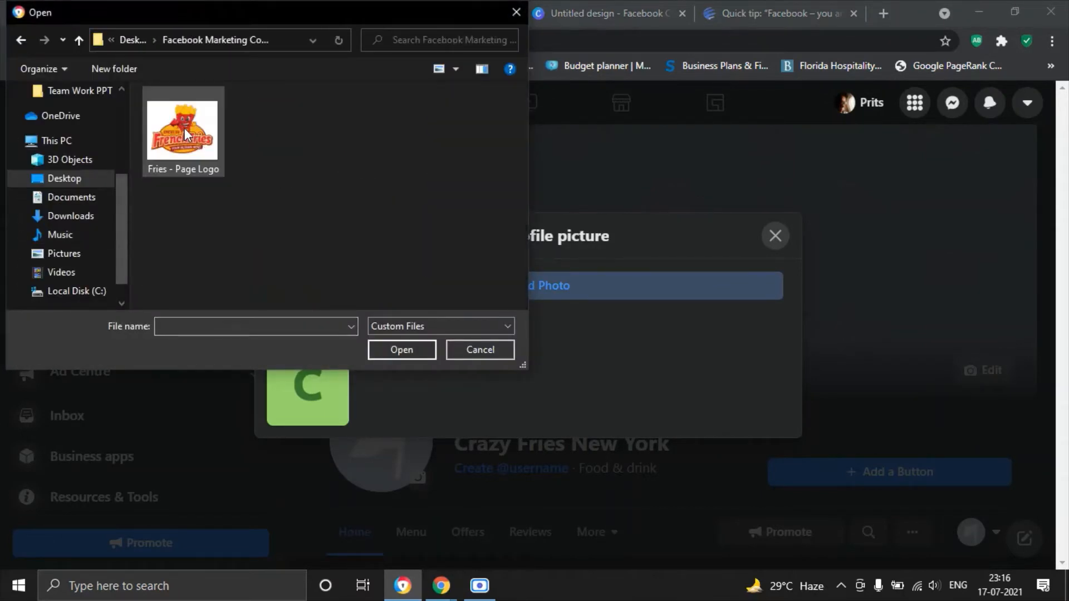
mouse_move(191, 142)
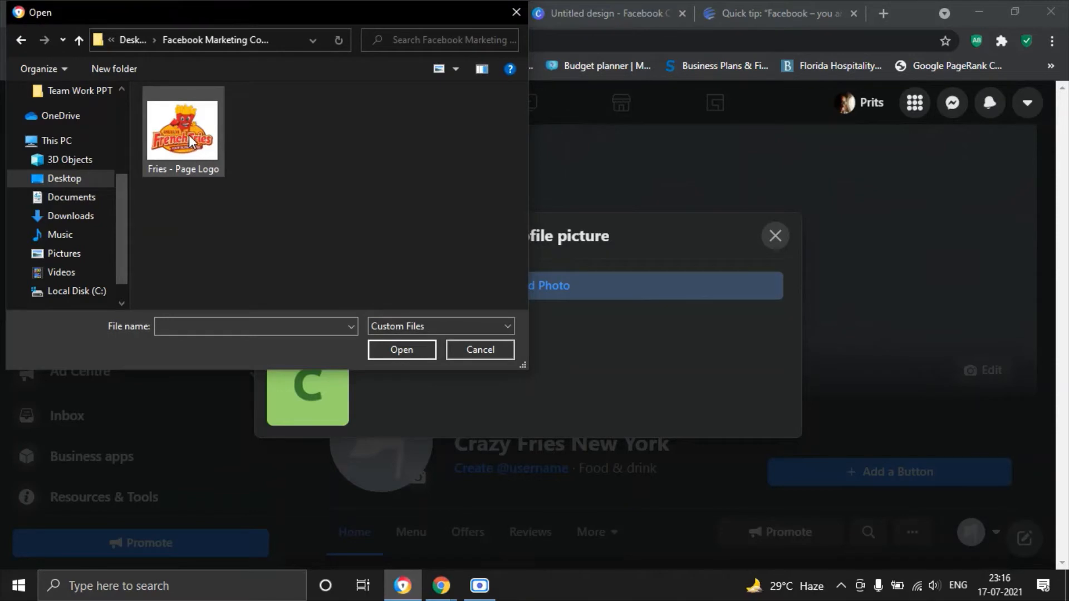
left_click(183, 126)
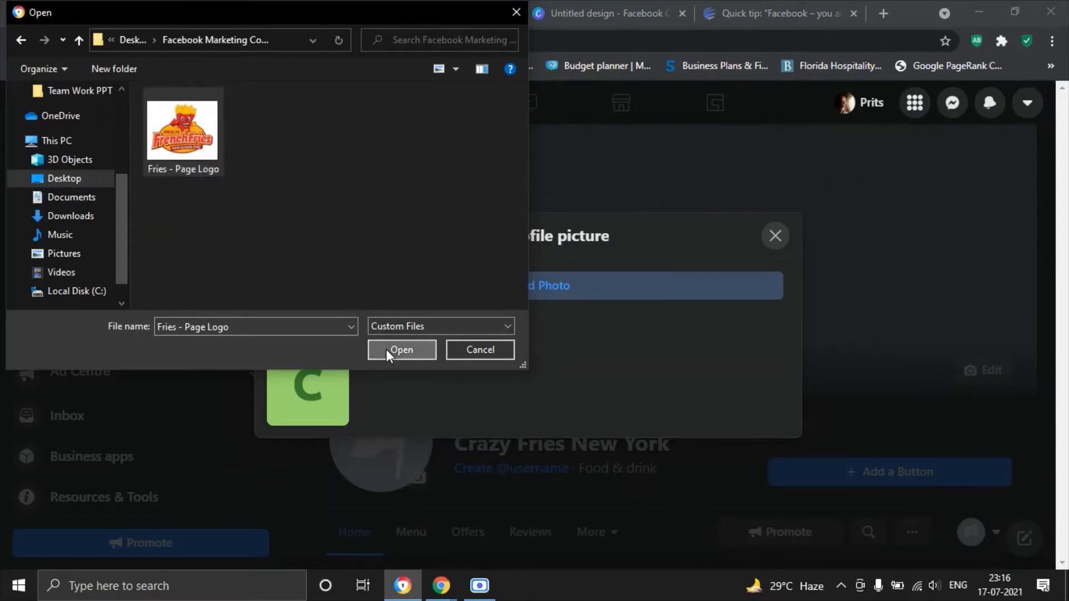
left_click(401, 349)
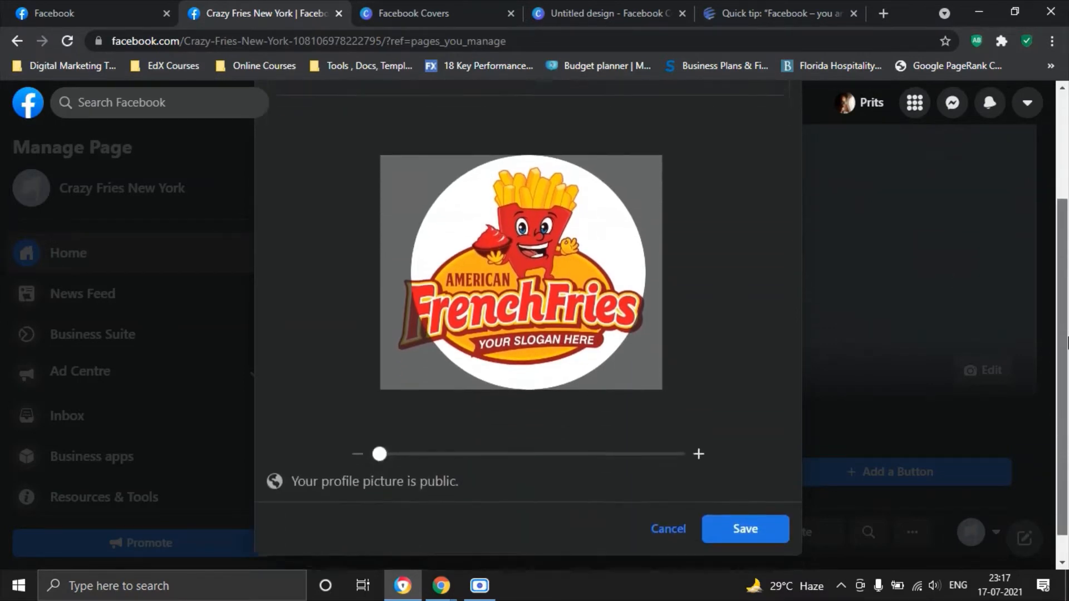
left_click(744, 528)
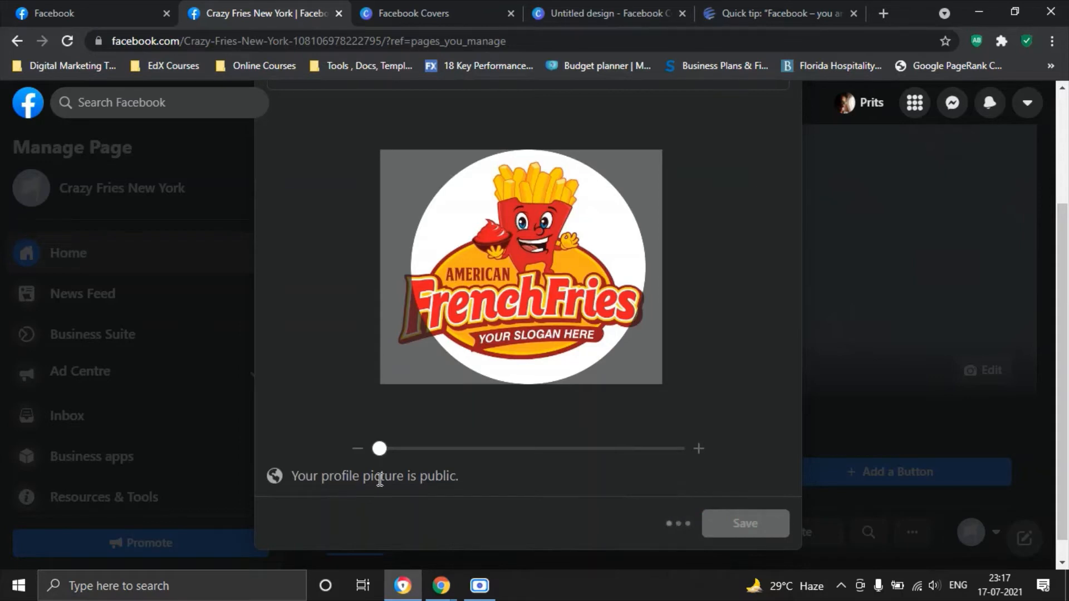
mouse_move(443, 491)
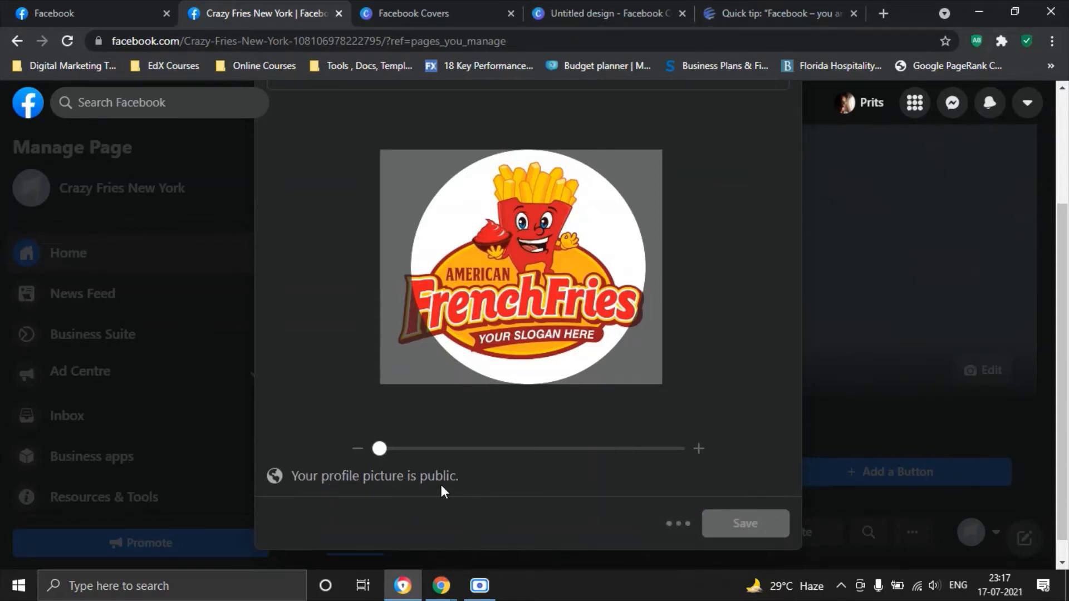
left_click(743, 523)
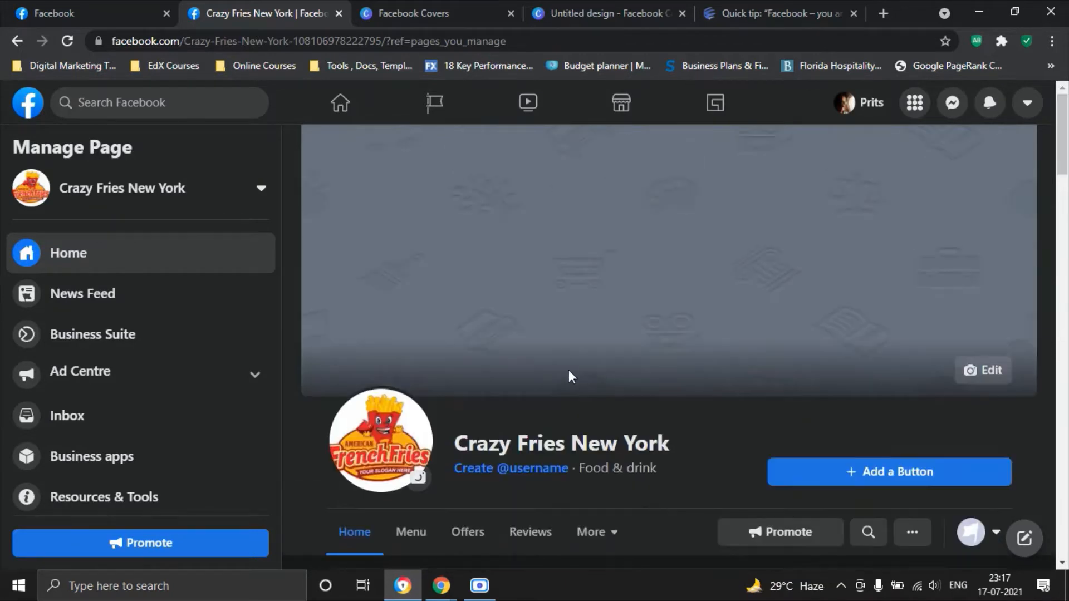
mouse_move(953, 364)
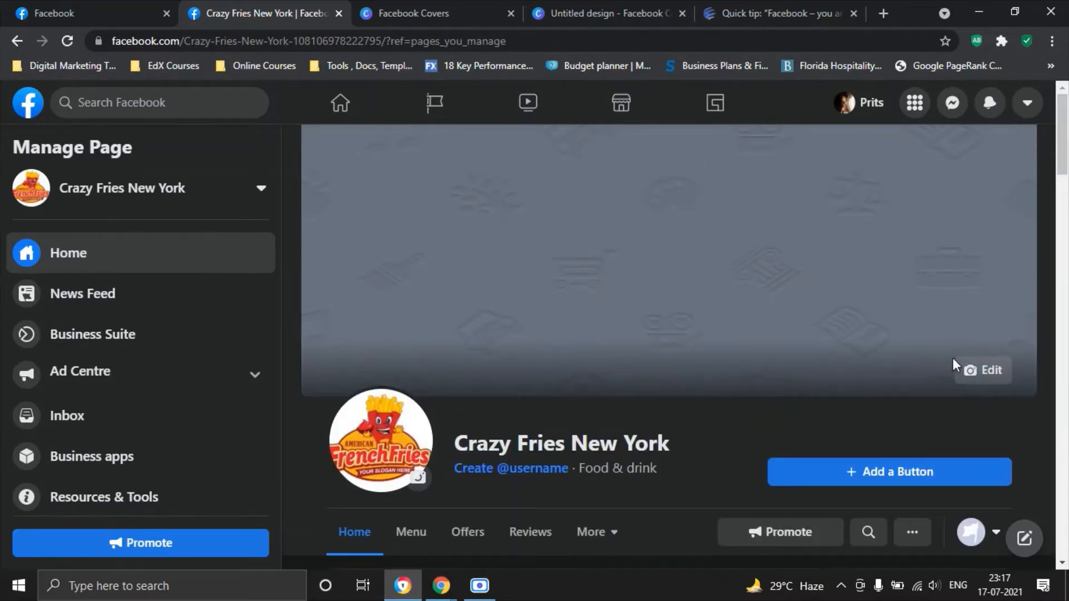
left_click(983, 370)
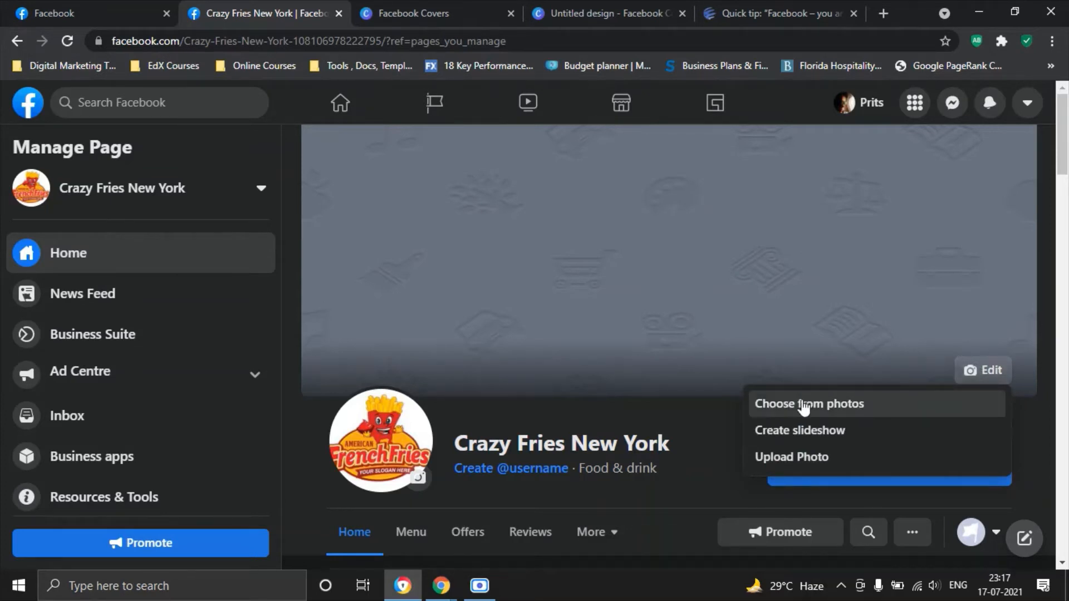
mouse_move(900, 438)
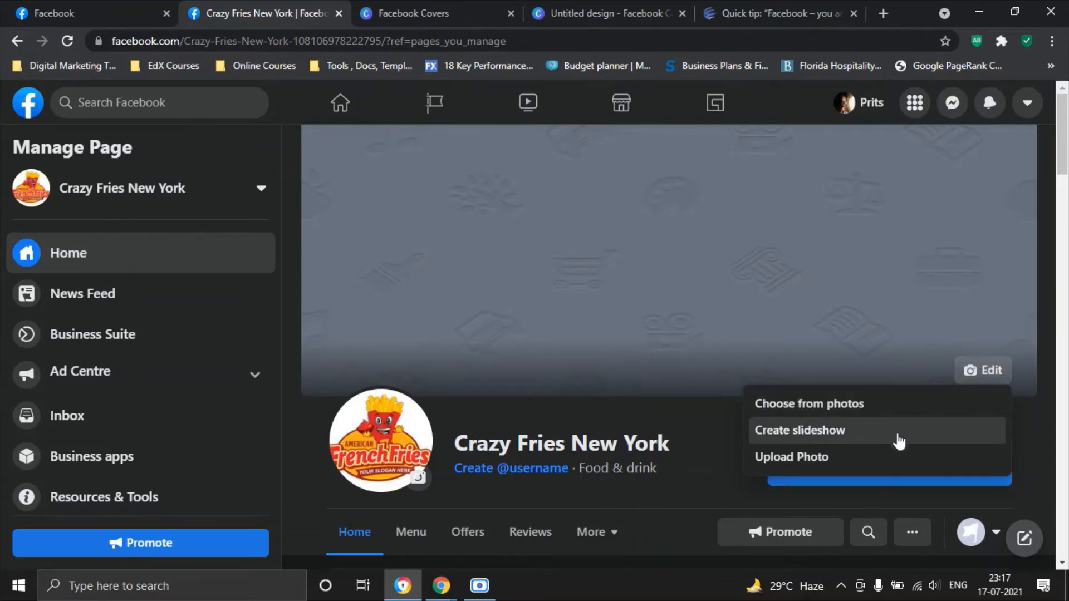
mouse_move(844, 269)
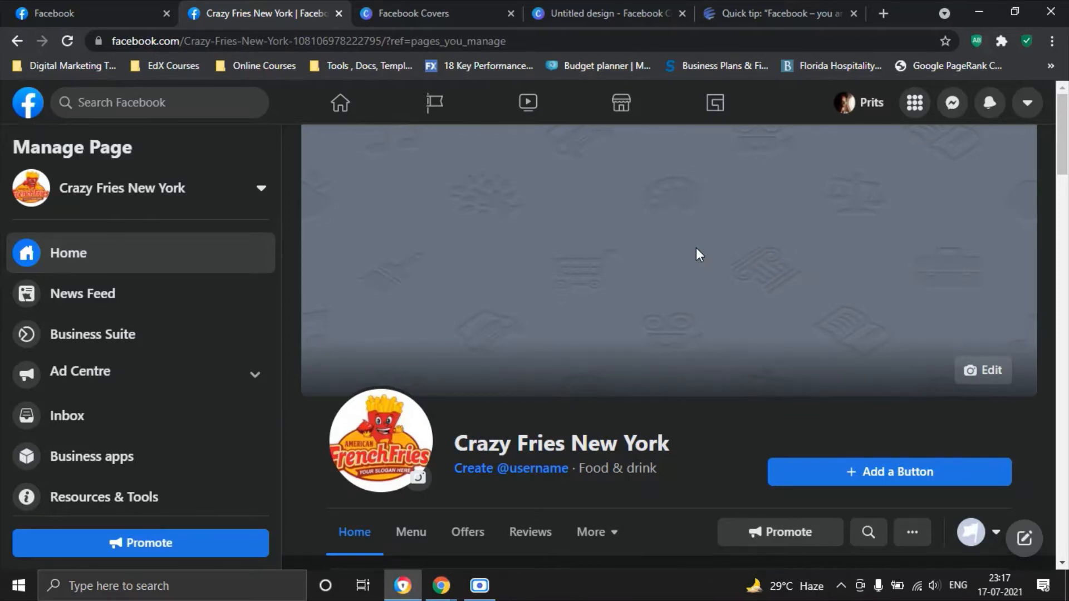
Step: Search Canva for 'facebook covers' and browse the 1,545 Facebook Cover templates, returning to the top
left_click(437, 13)
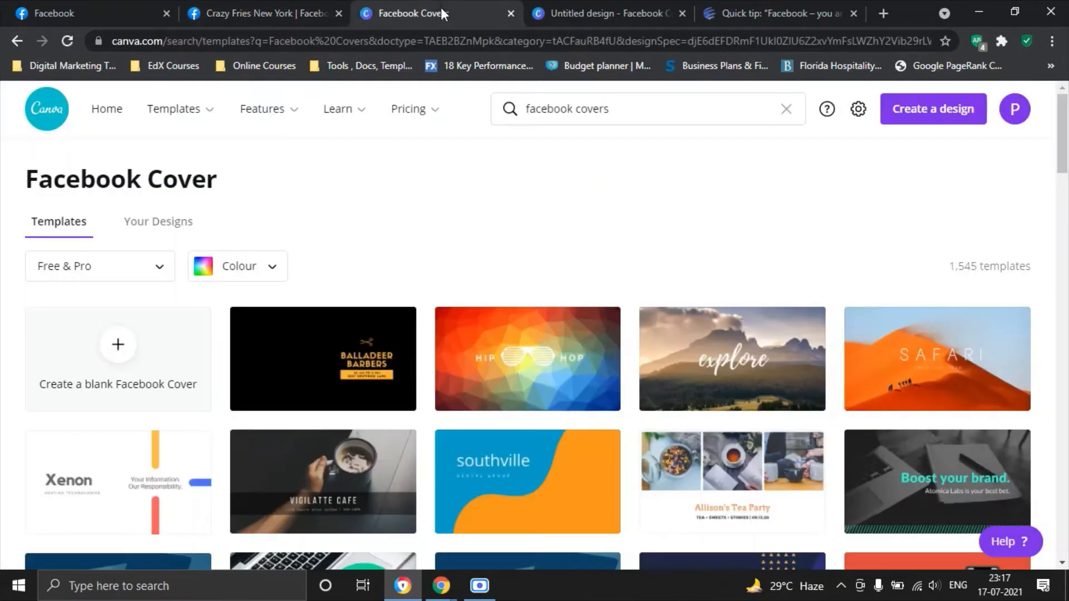
mouse_move(638, 226)
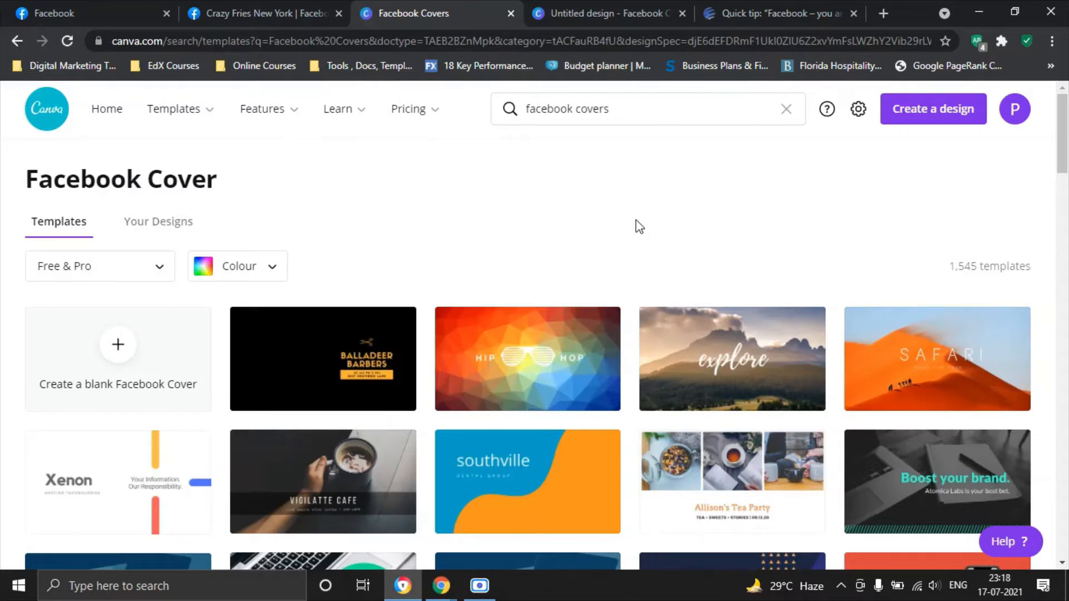
left_click(620, 110)
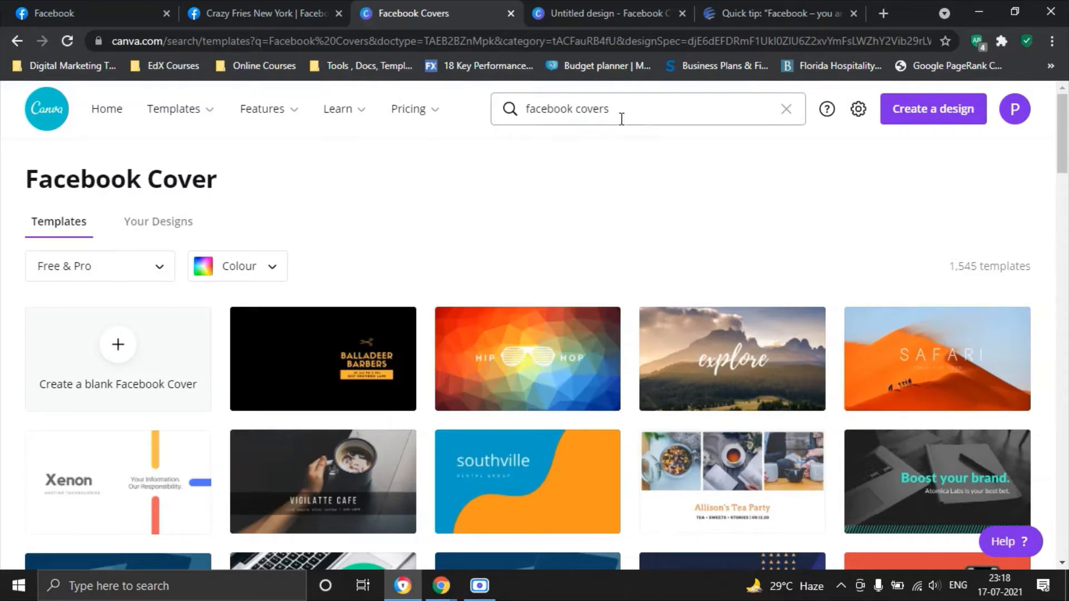
mouse_move(656, 180)
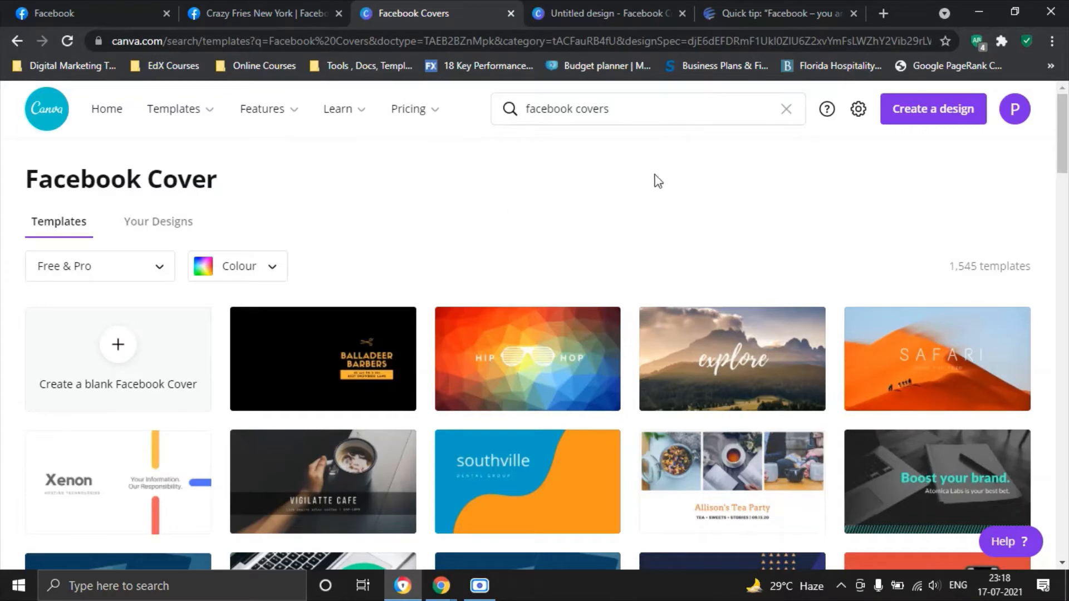
scroll("down", 3)
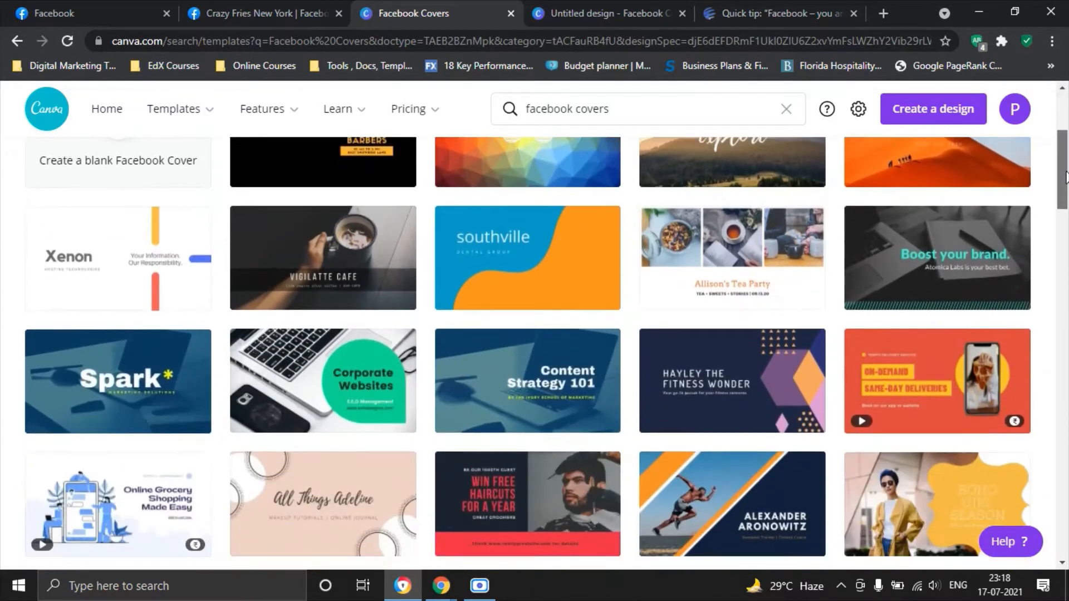
scroll("down", 3)
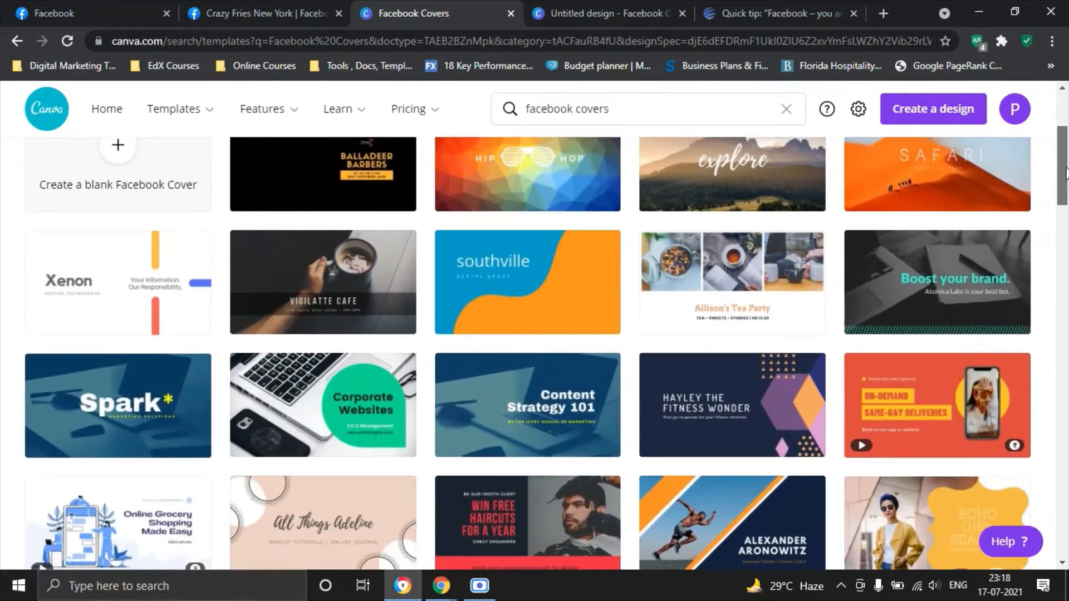
scroll("down", 3)
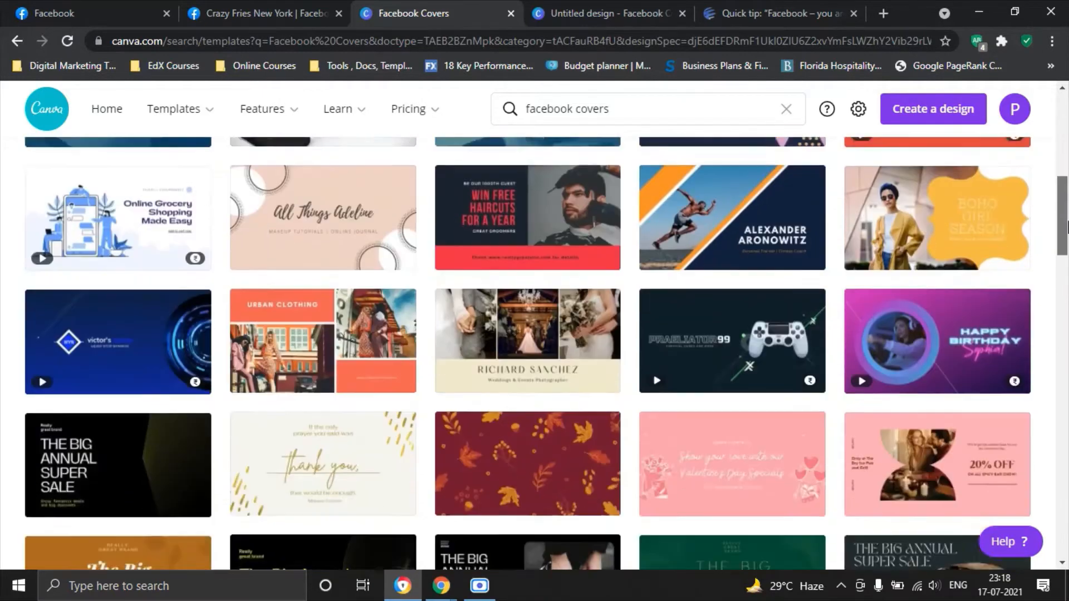
scroll("up", 3)
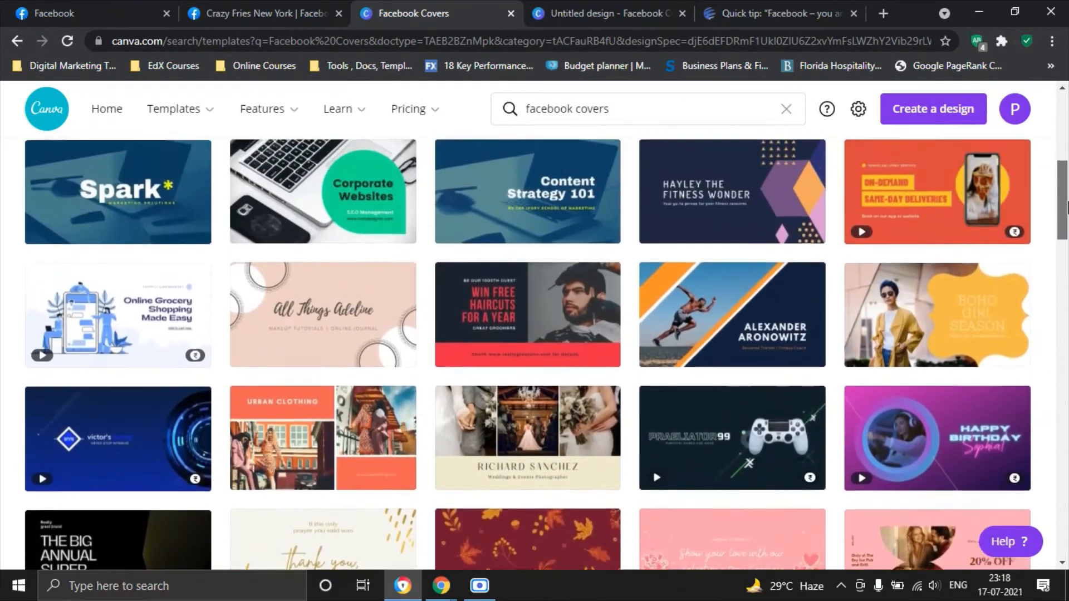
scroll("up", 3)
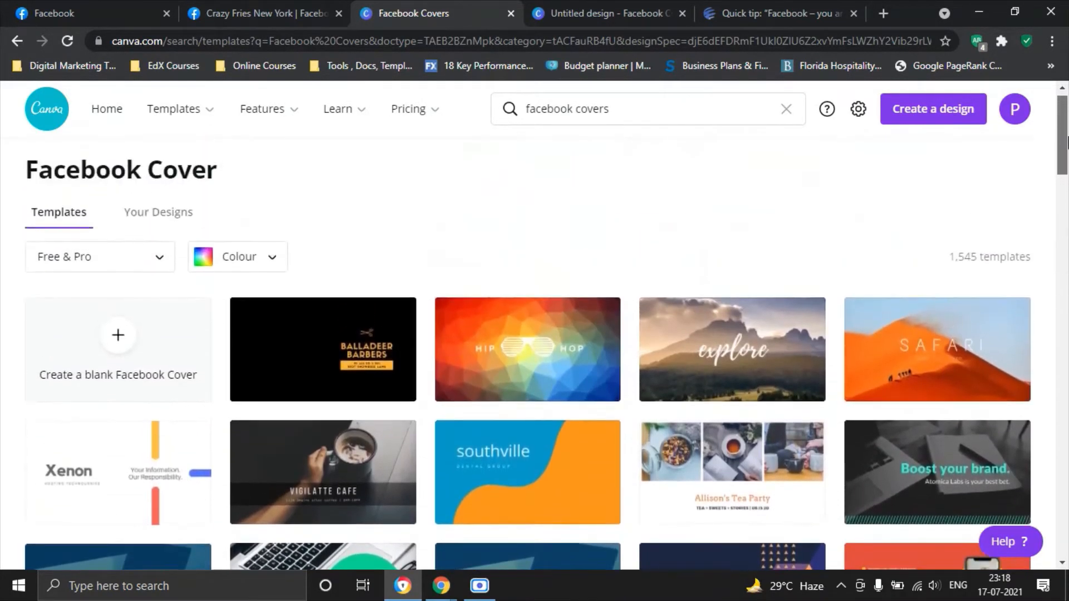
scroll("down", 3)
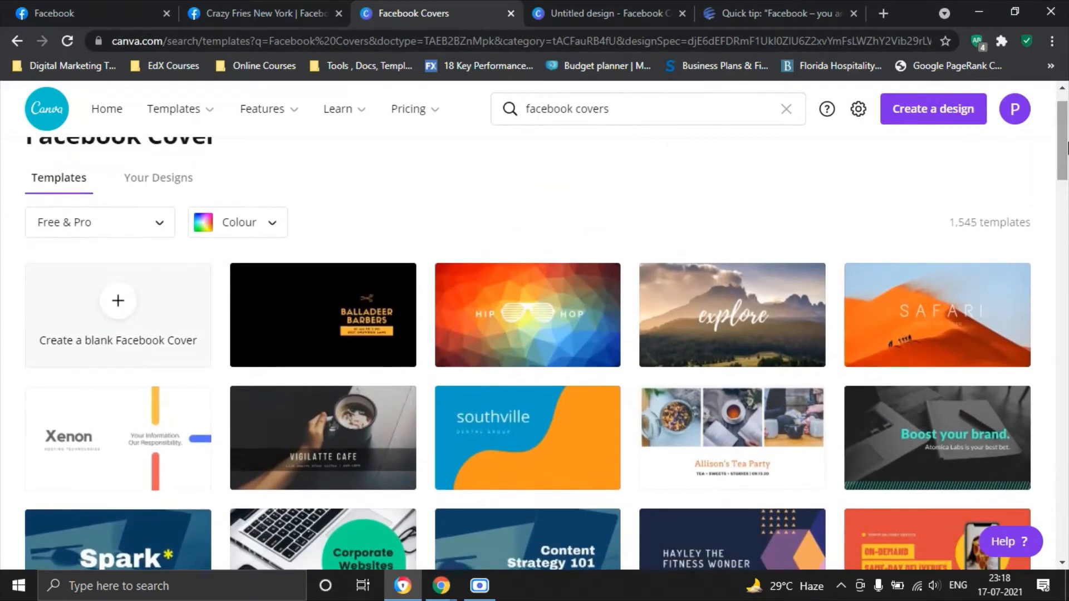
mouse_move(142, 320)
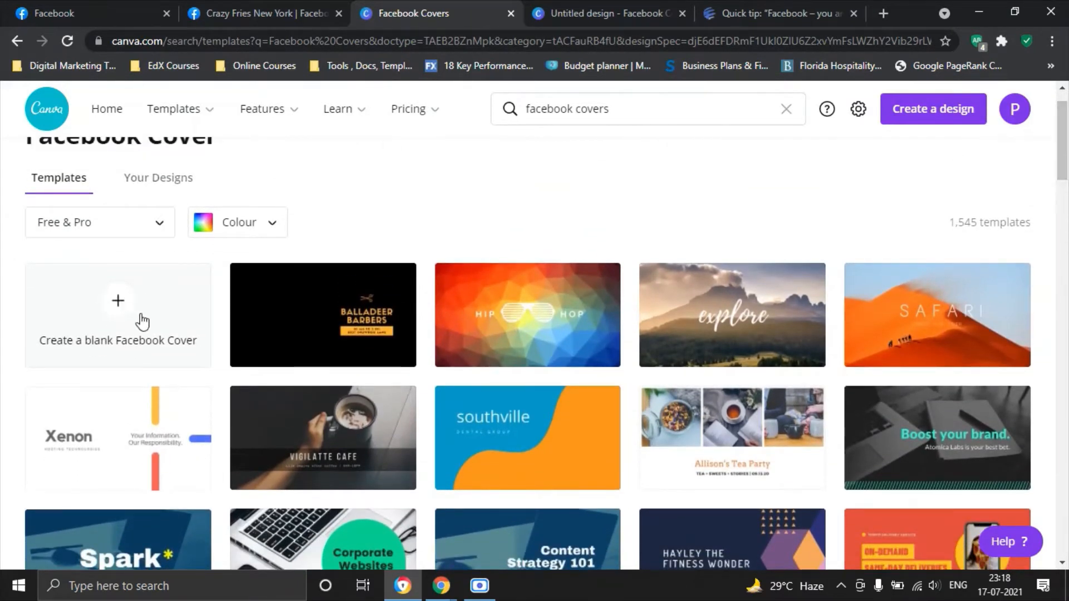
mouse_move(171, 341)
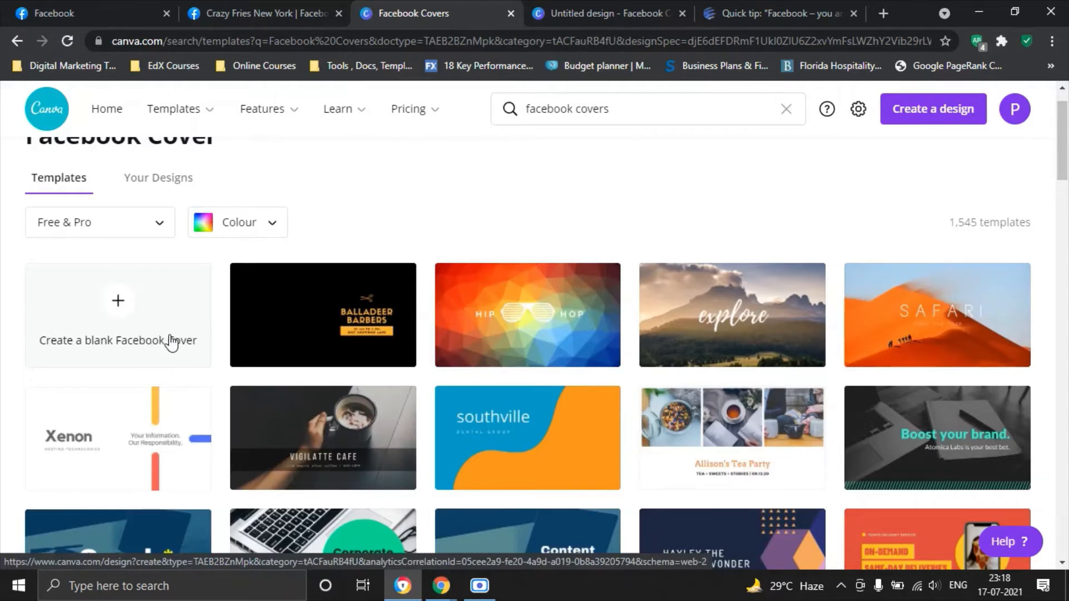
scroll("up", 3)
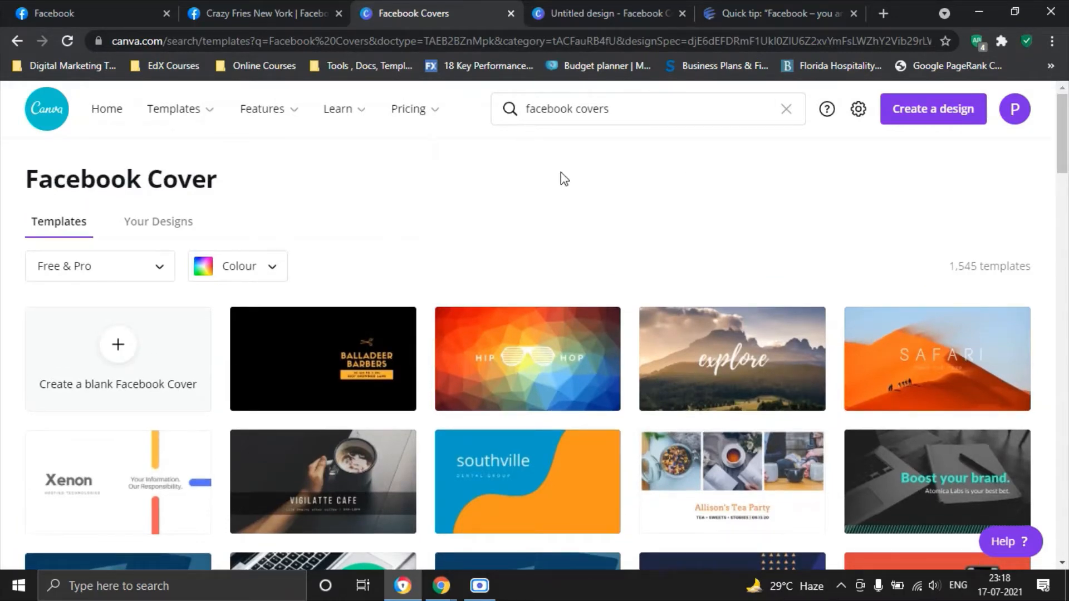
mouse_move(180, 261)
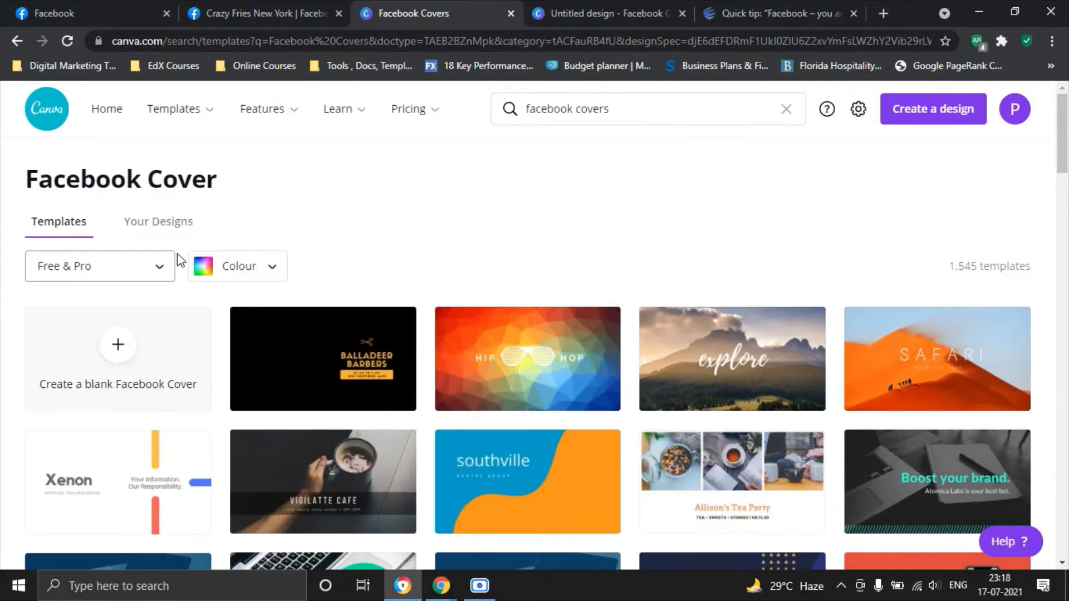
scroll("down", 3)
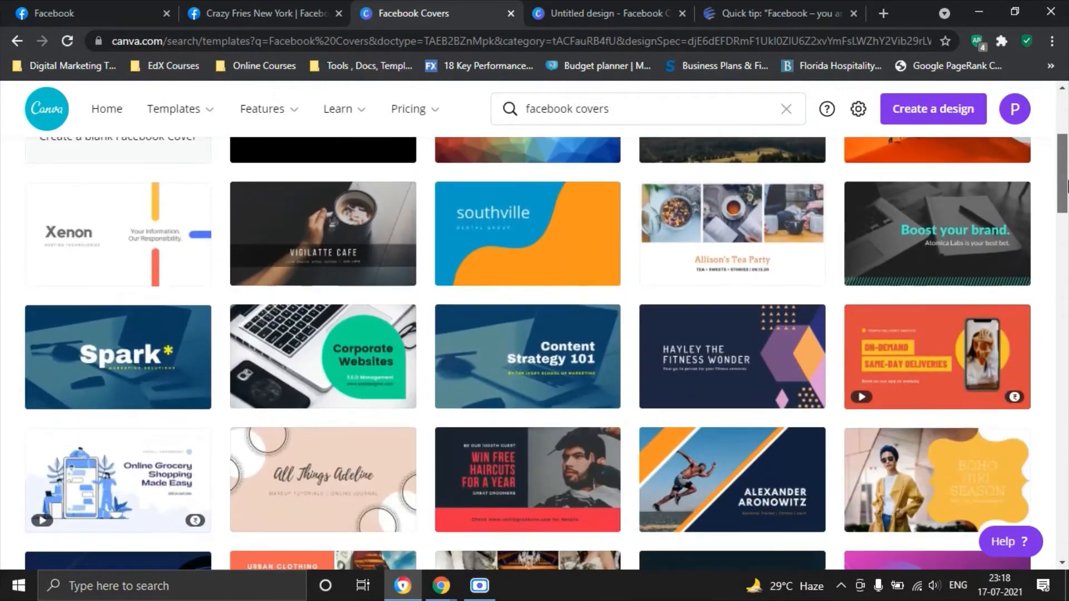
scroll("down", 3)
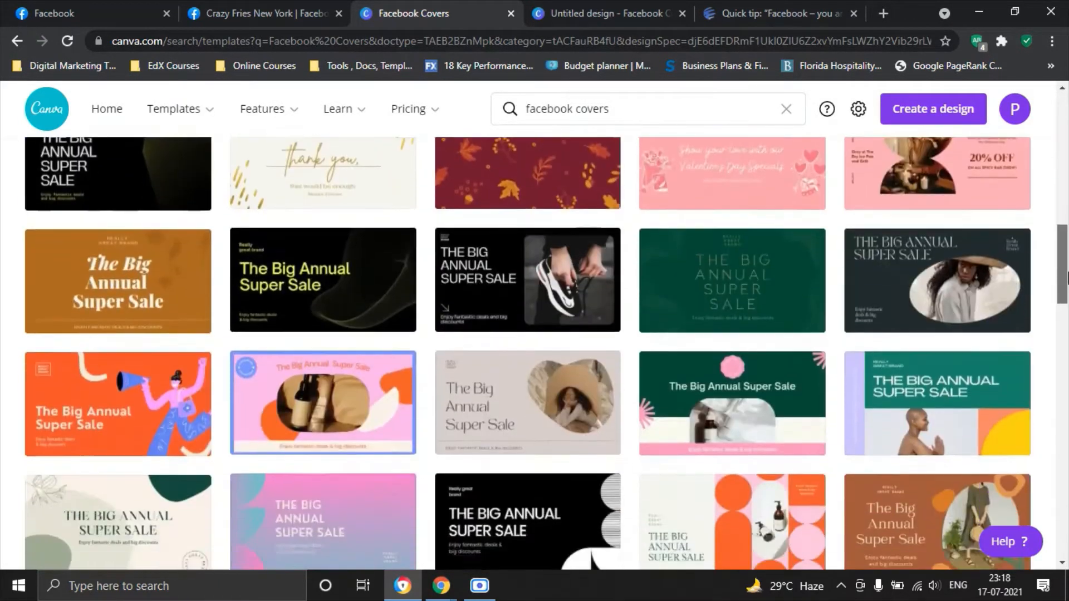
scroll("down", 3)
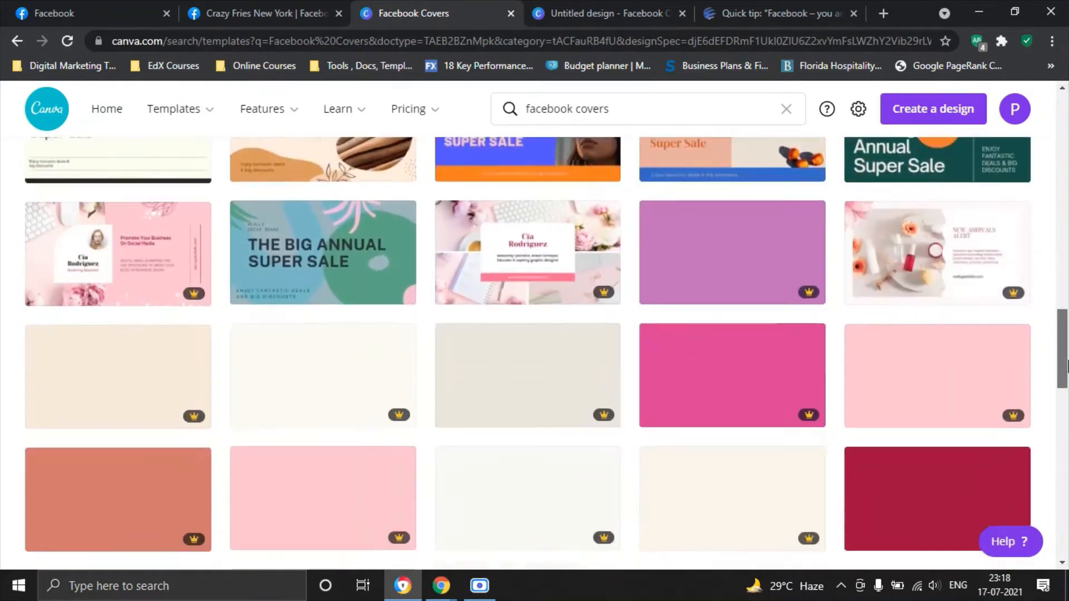
scroll("down", 3)
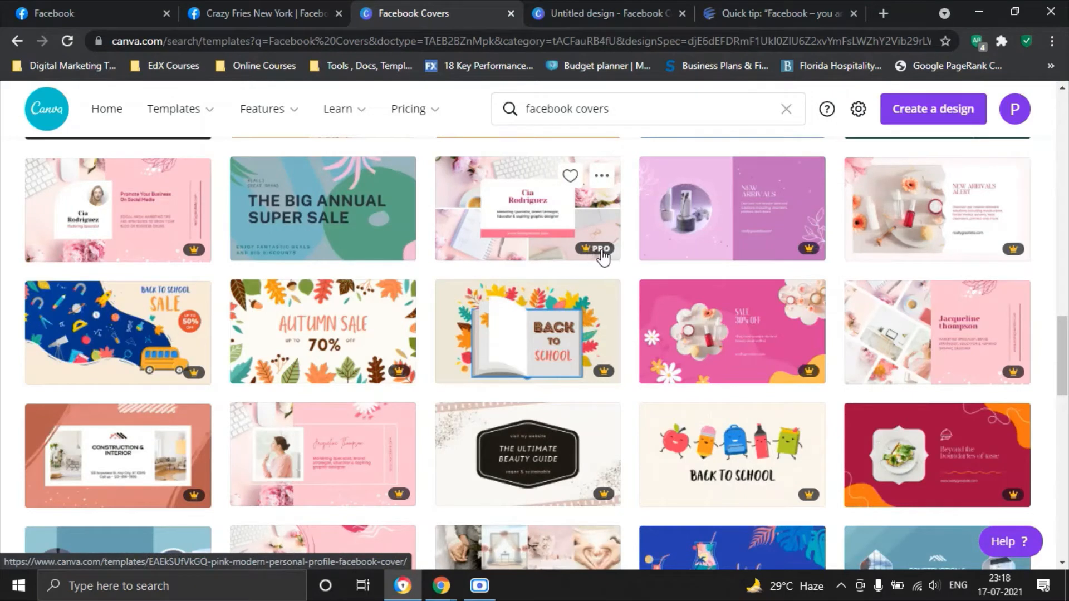
mouse_move(597, 258)
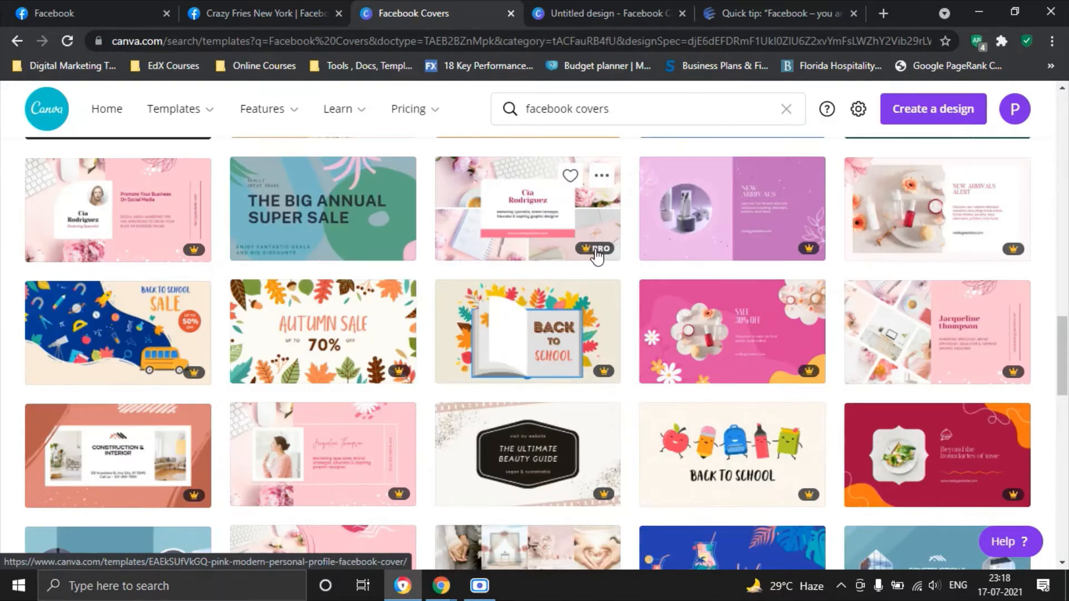
scroll("down", 3)
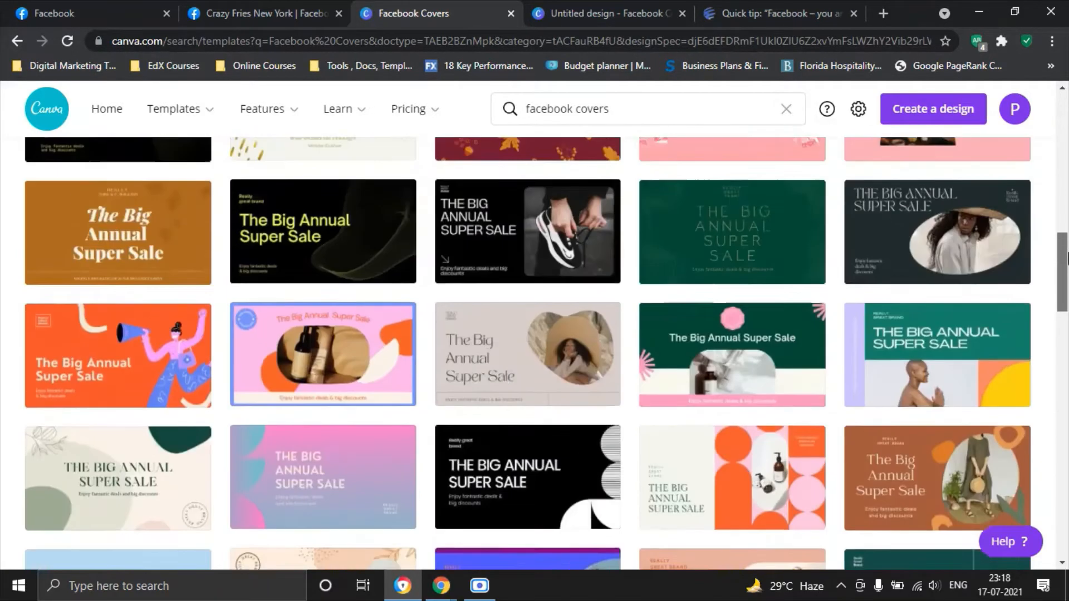
scroll("up", 3)
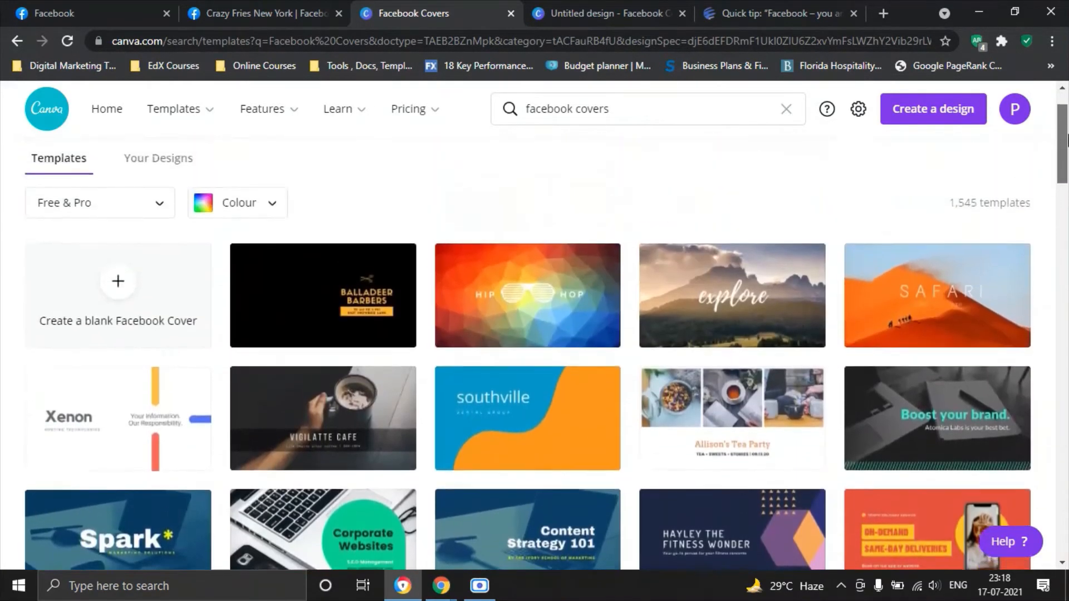
scroll("up", 3)
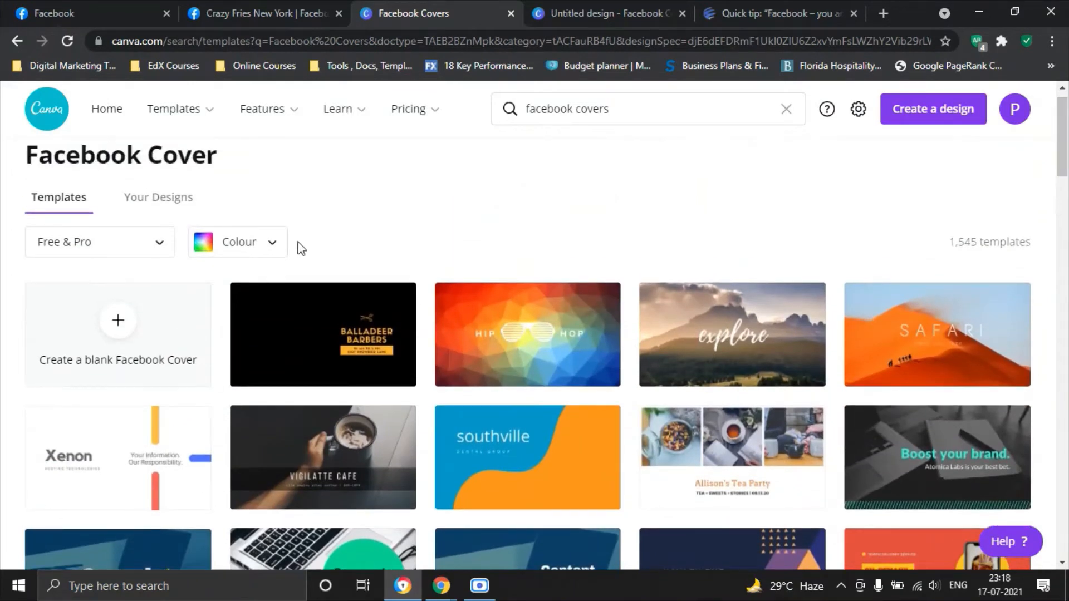
Step: Create a blank Facebook Cover design and select its empty page in the editor
left_click(117, 320)
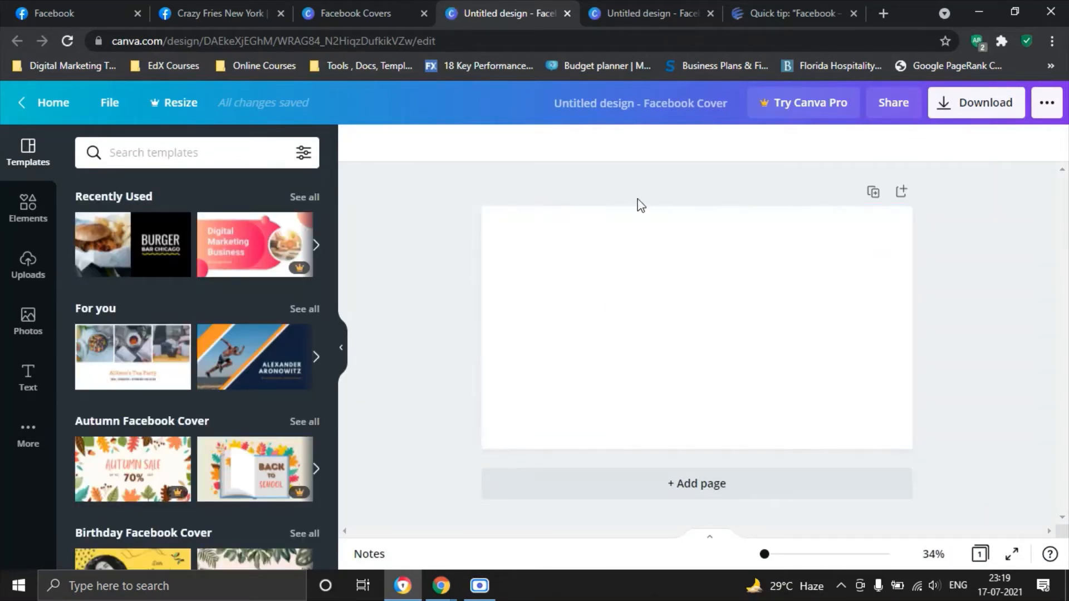
left_click(686, 276)
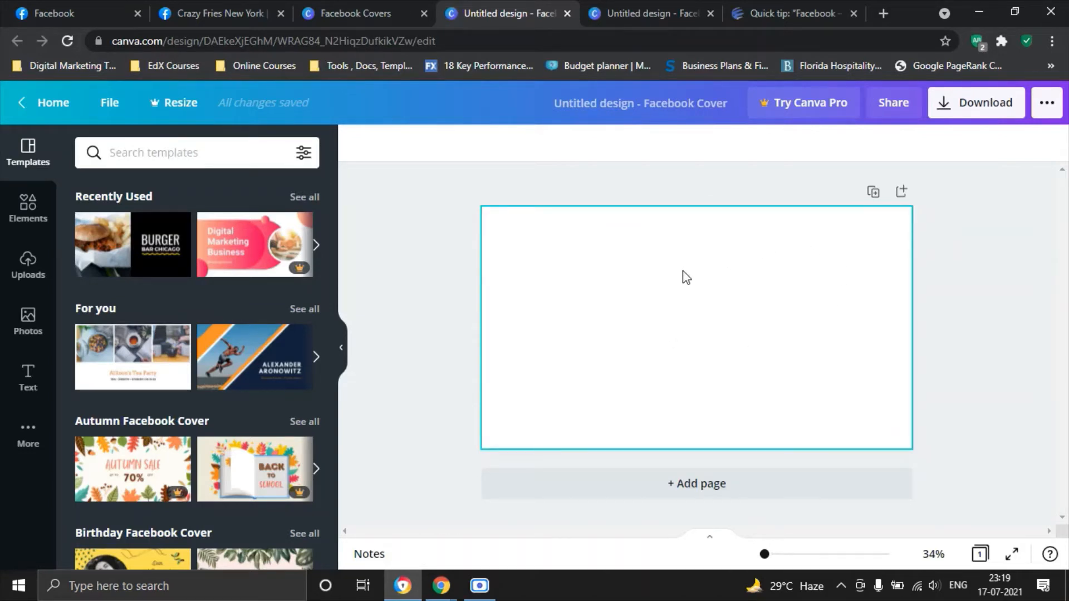
mouse_move(663, 257)
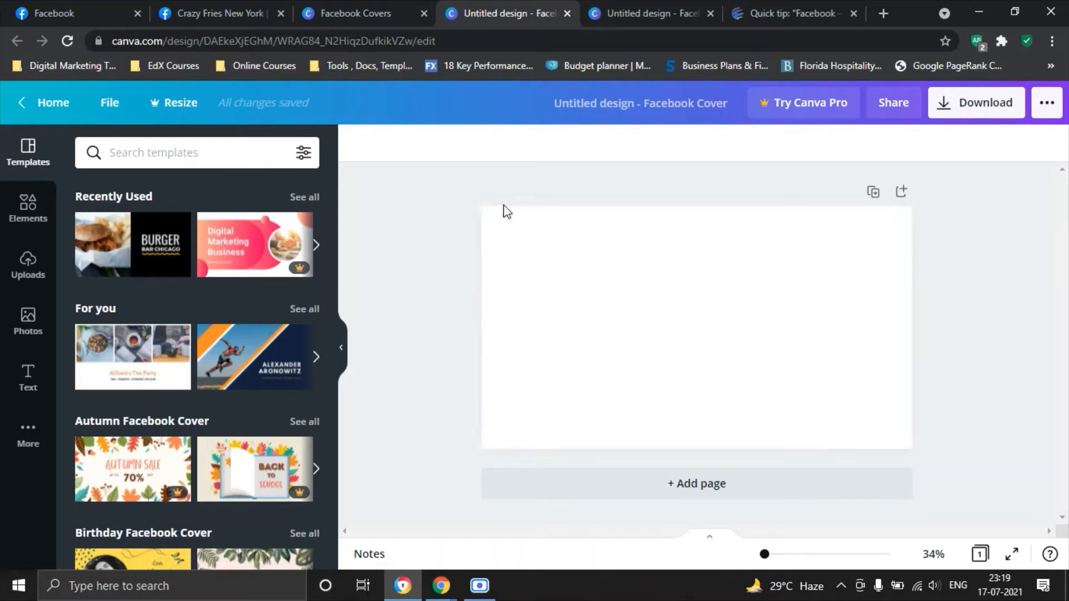
mouse_move(481, 298)
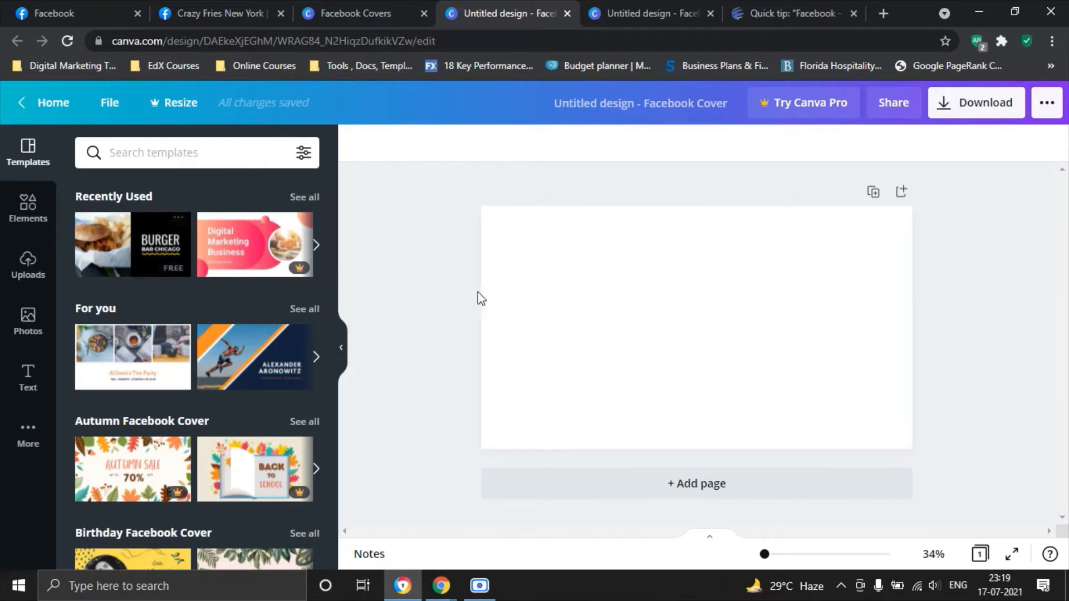
left_click(610, 273)
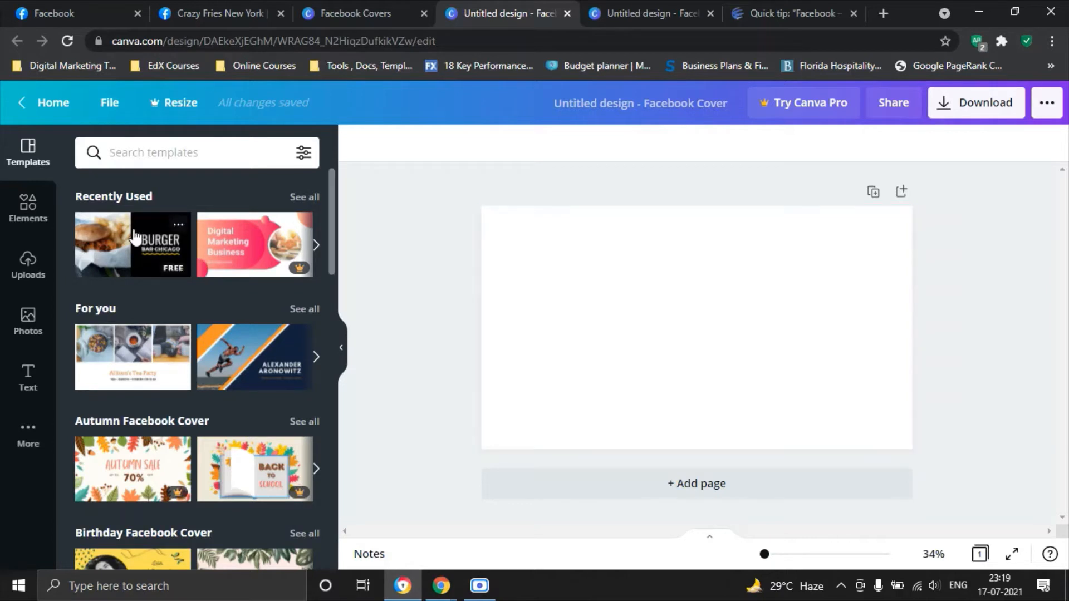
Step: Apply the Burger Bar Chicago template and retitle it 'FRIES' with subtitle 'CRAZY FRIES NYC'
left_click(133, 244)
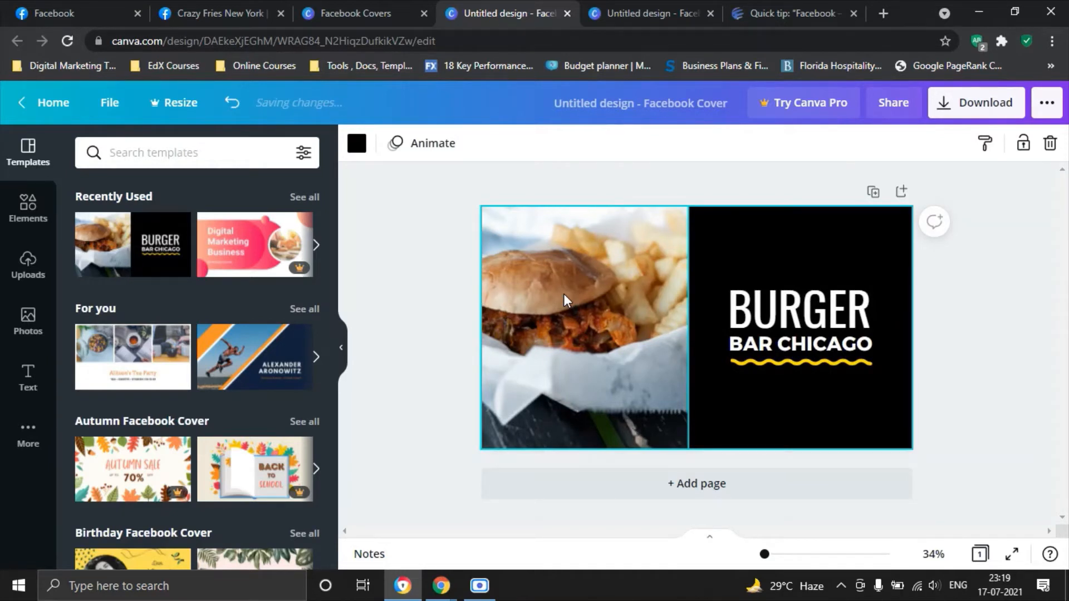
left_click(798, 307)
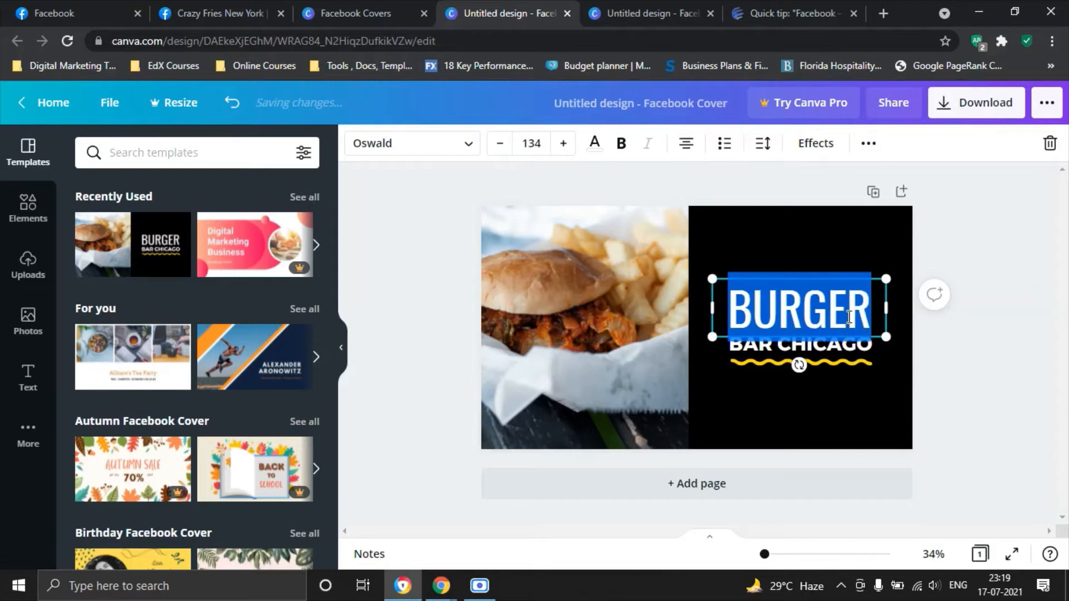
type("FRIES")
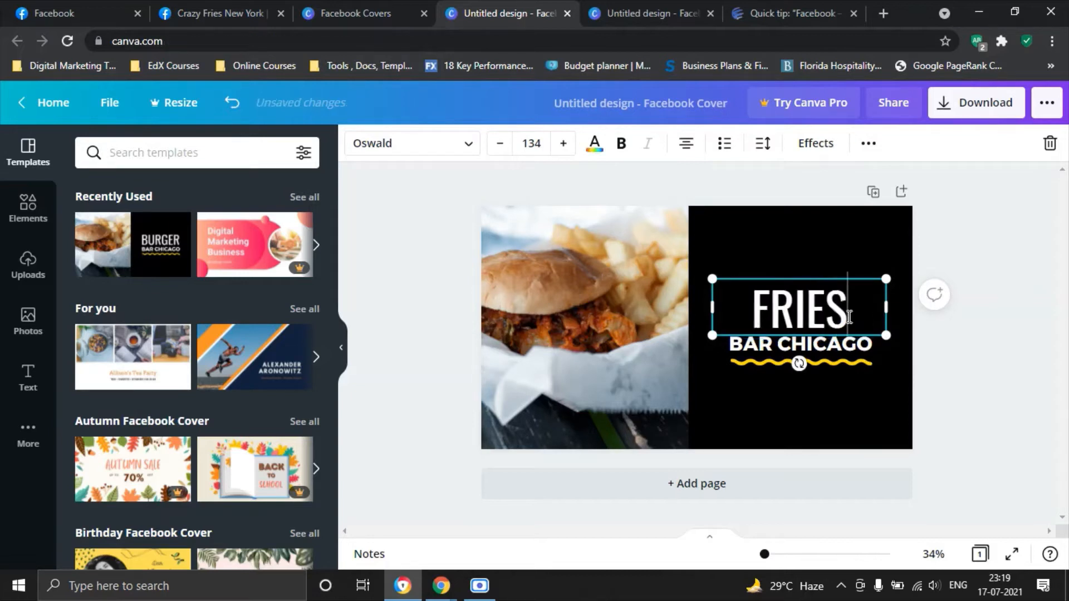
left_click(800, 343)
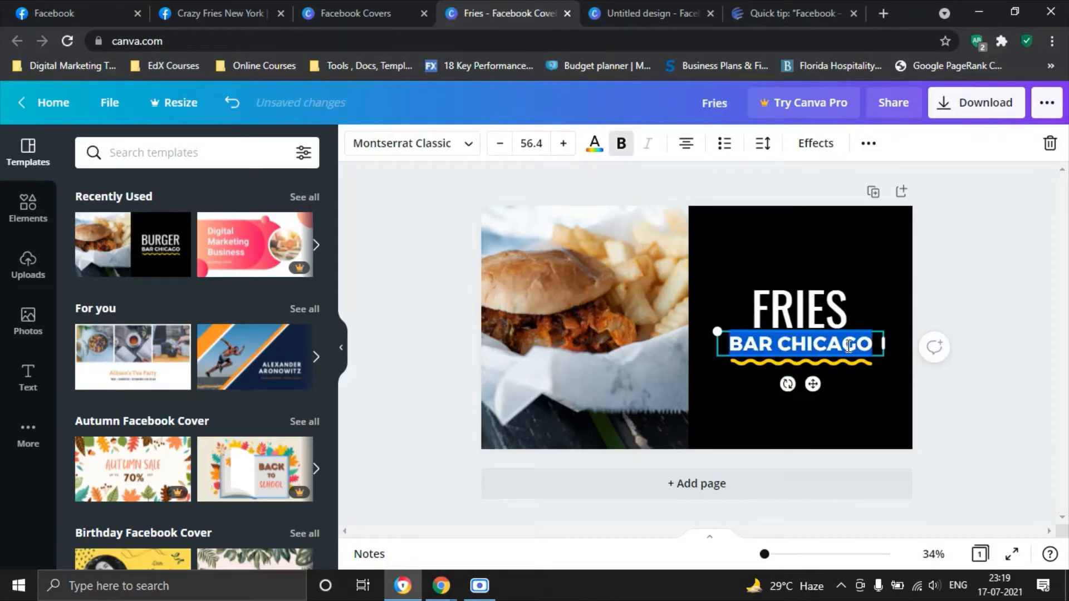
type("CRAZY")
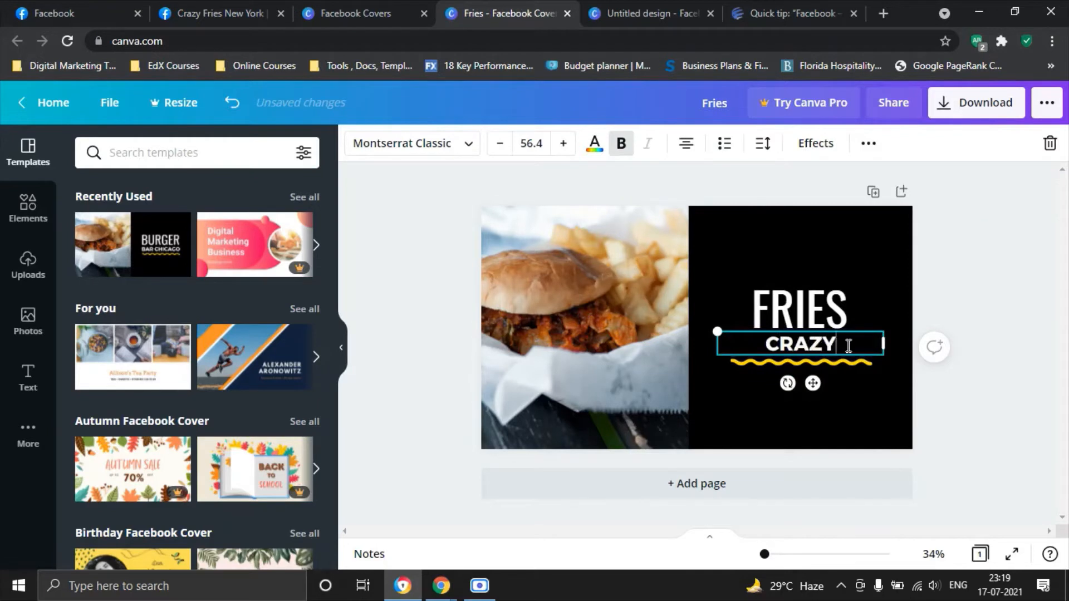
type("FRIES")
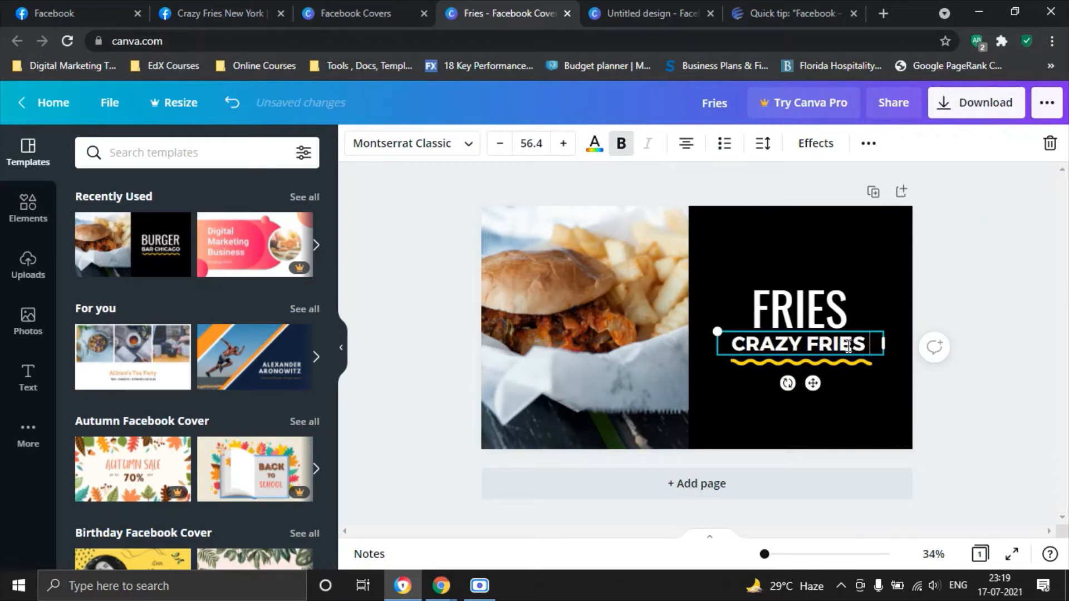
type("NYC")
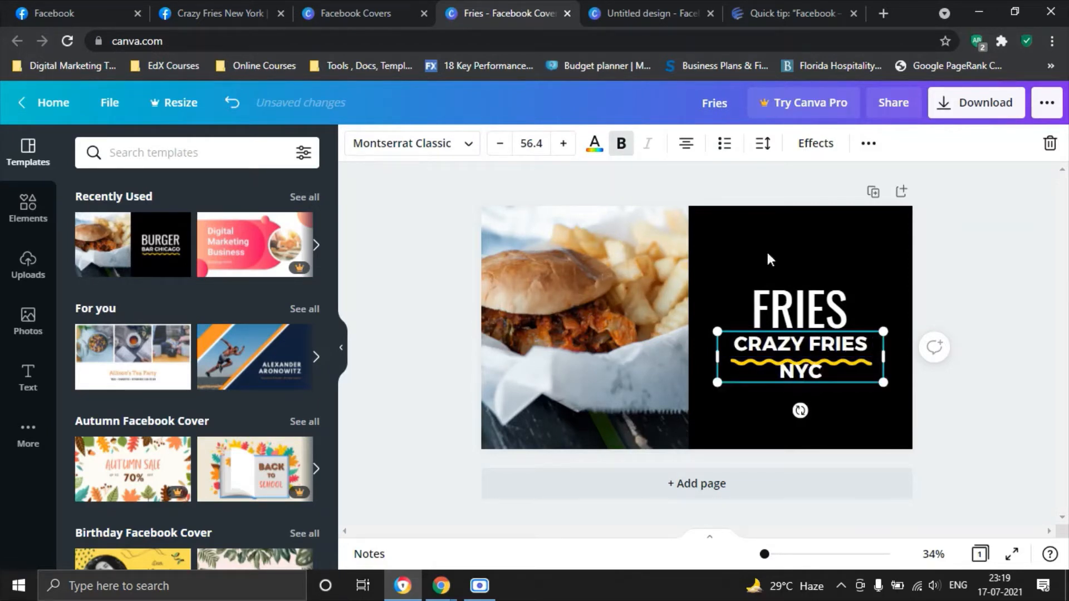
Step: Reduce the subtitle font size twice so 'CRAZY FRIES NYC' fits on one line, then finish editing
left_click(500, 143)
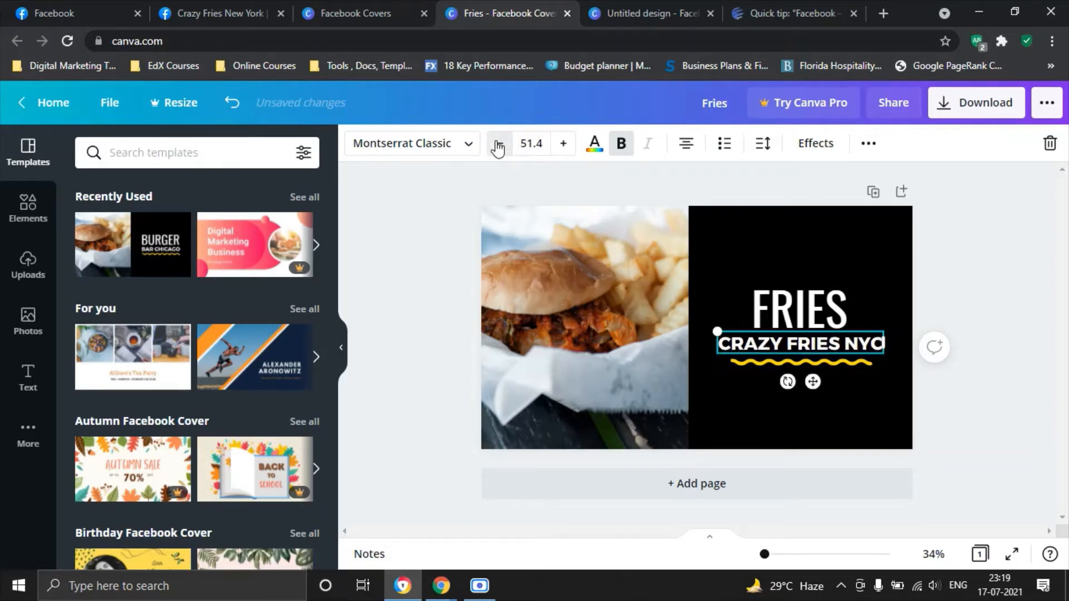
left_click(498, 143)
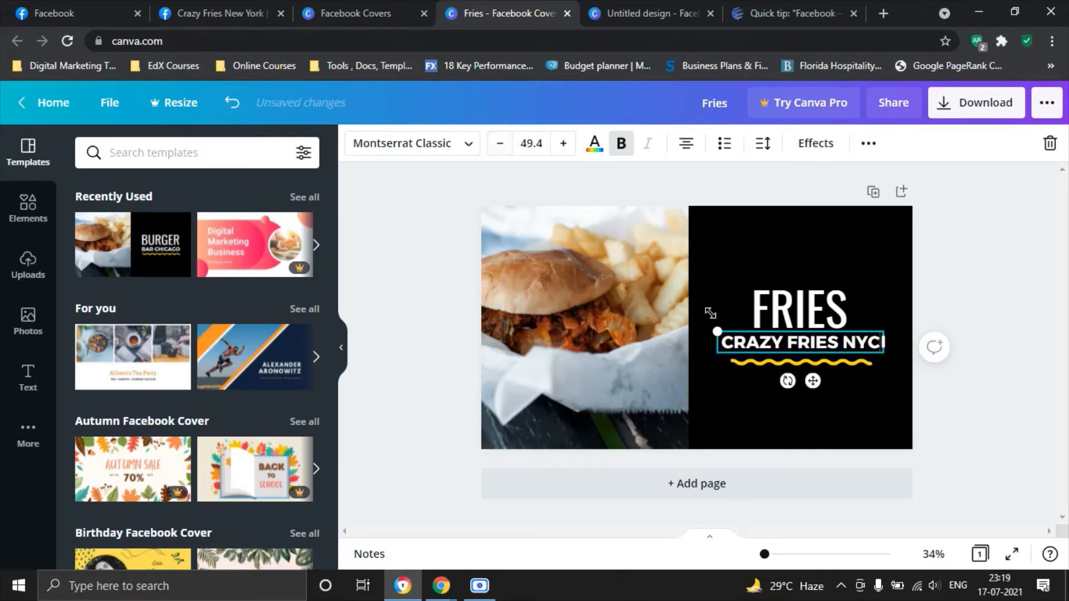
left_click(800, 307)
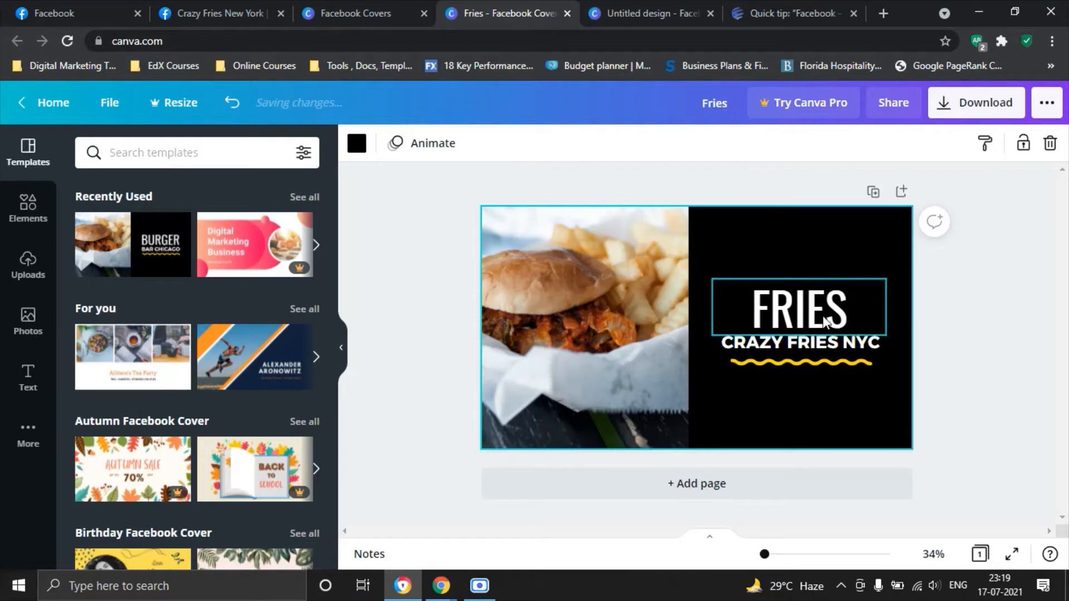
left_click(603, 315)
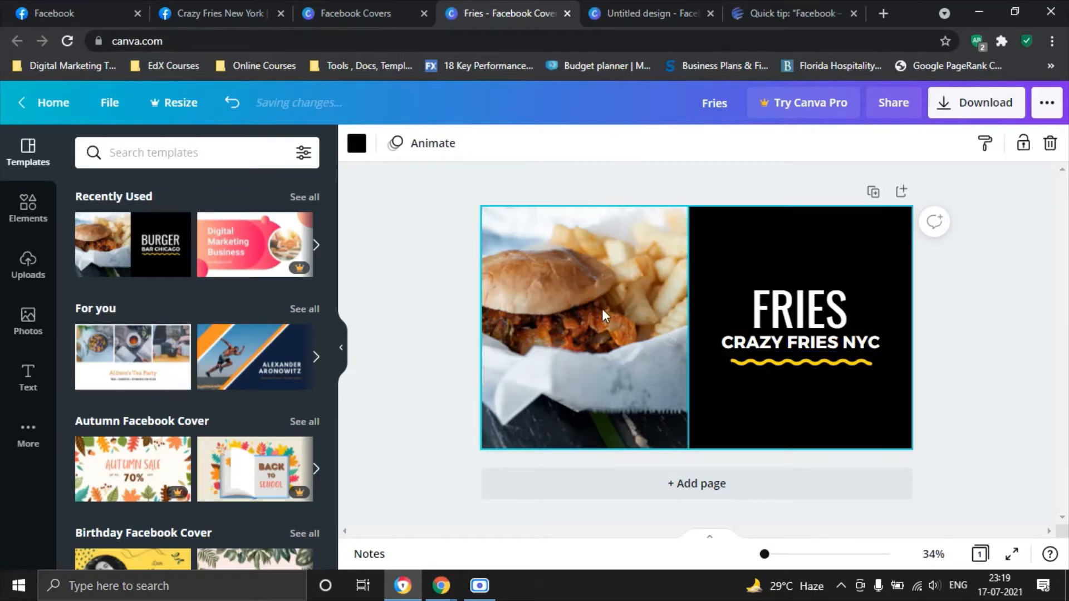
Step: Select the burger photo and bring up Uploads to swap in the fries-and-ketchup picture
left_click(583, 327)
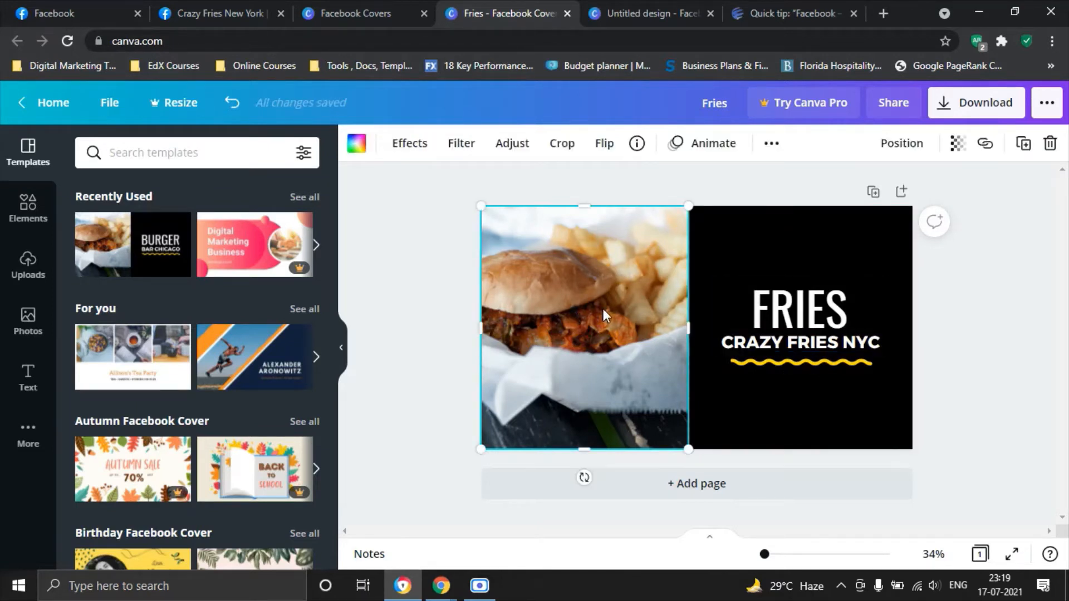
mouse_move(27, 262)
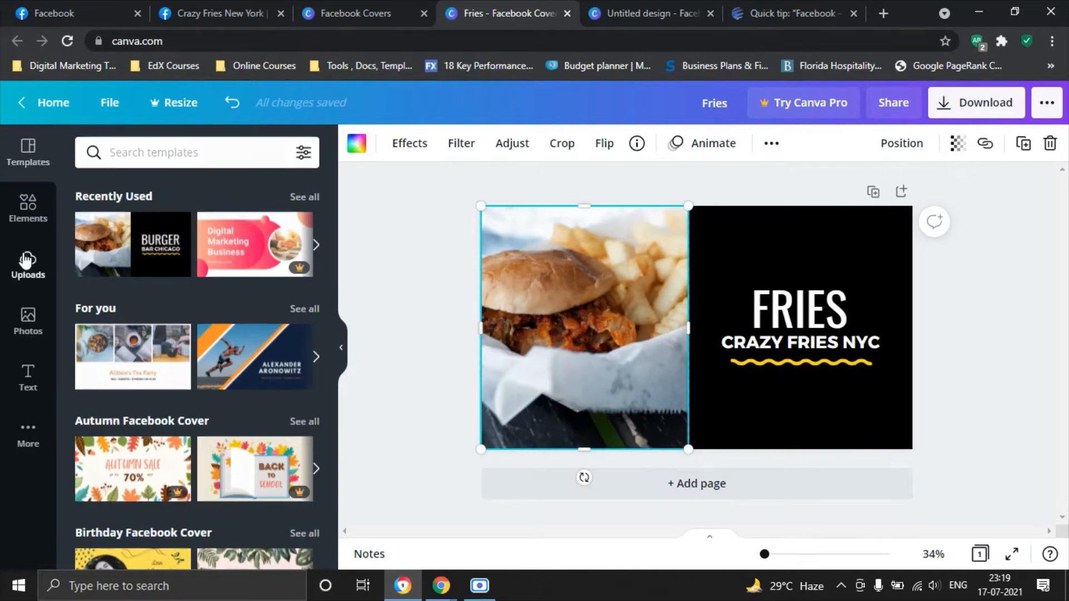
left_click(28, 265)
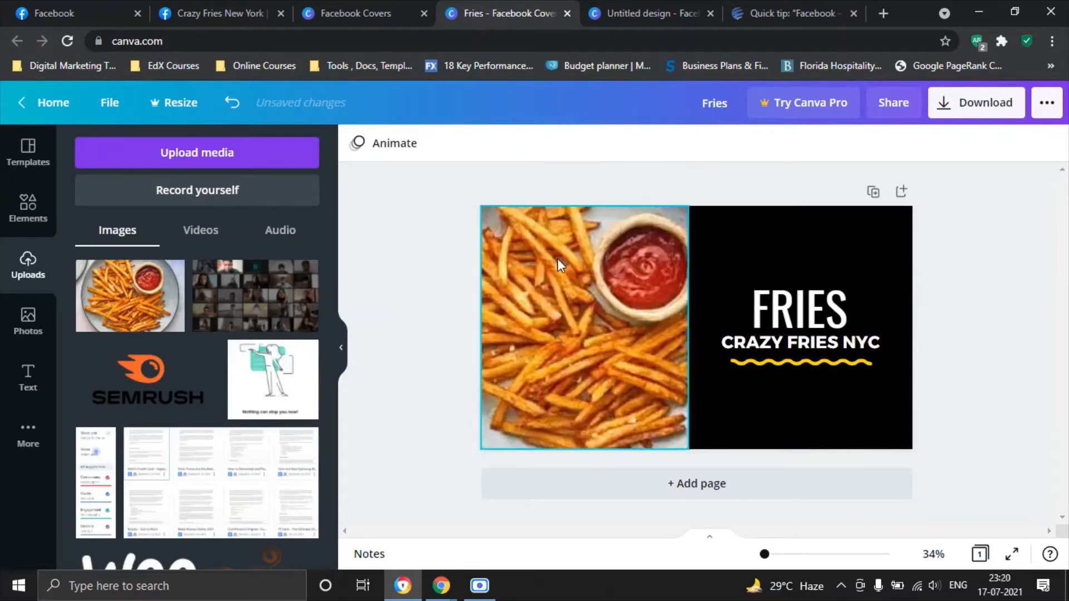
Step: Deselect the fries photo on the finished cover and show the Templates panel beside it
left_click(27, 207)
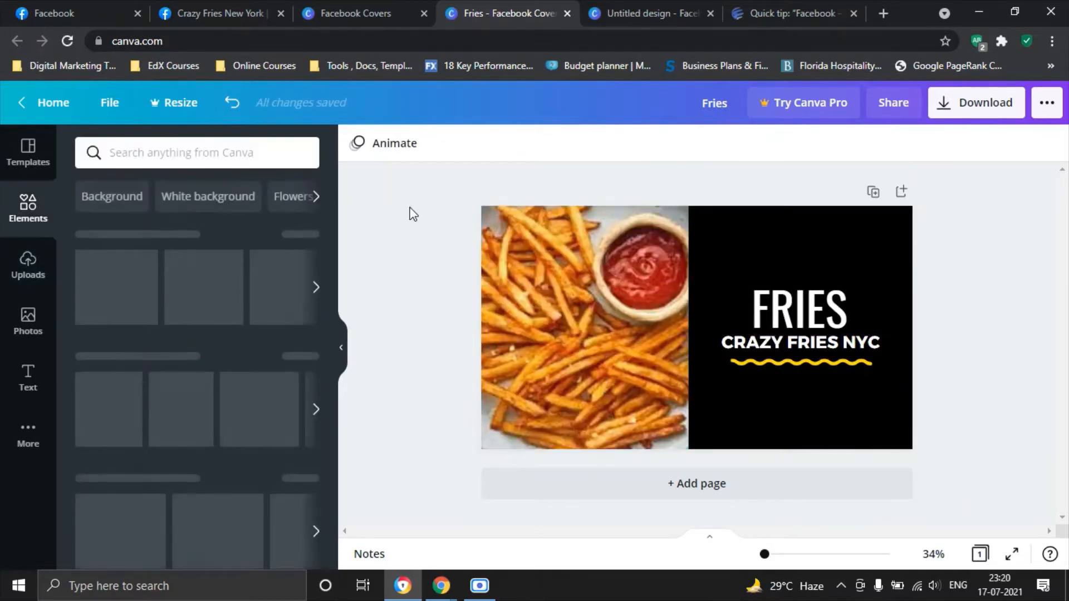
left_click(582, 328)
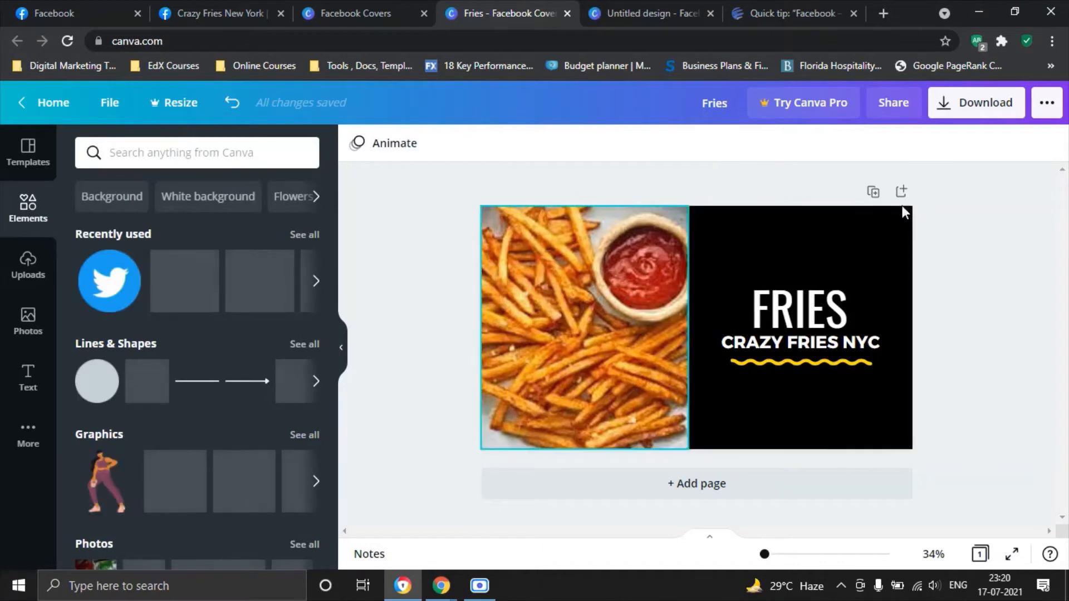
left_click(977, 331)
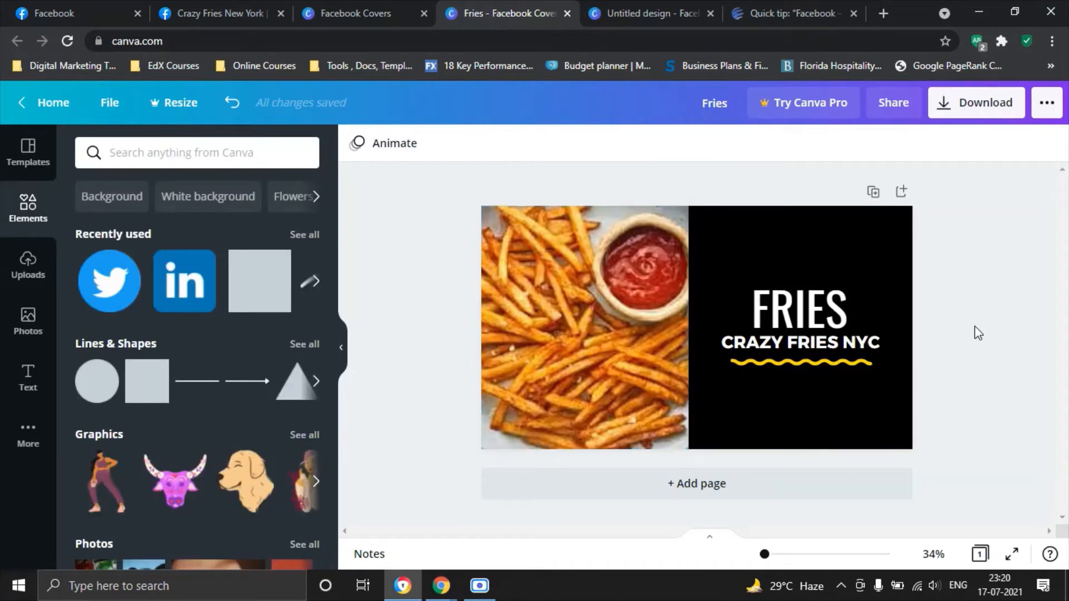
mouse_move(28, 151)
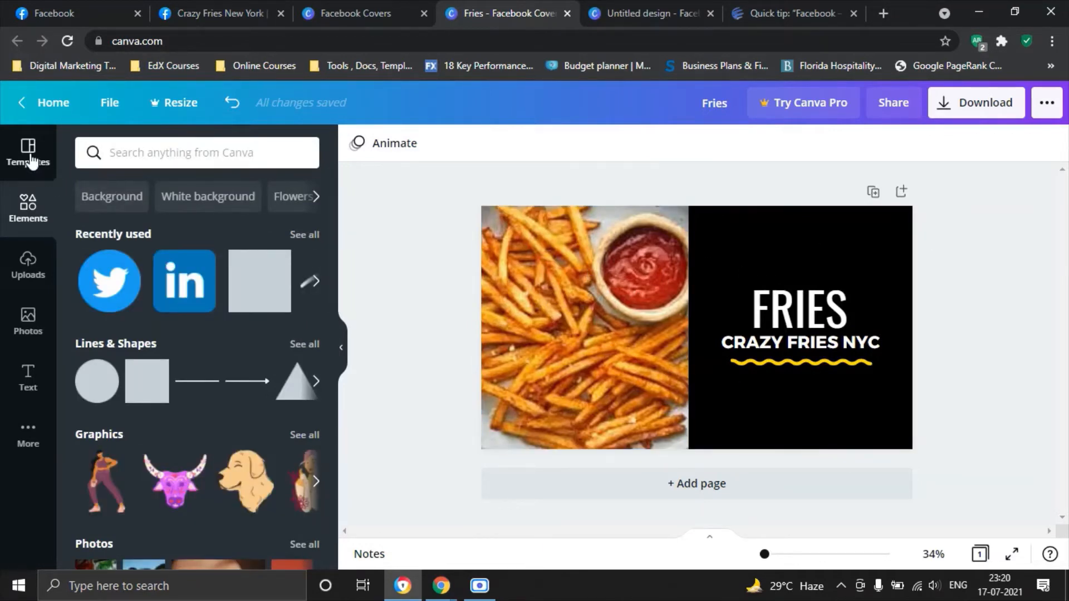
left_click(27, 152)
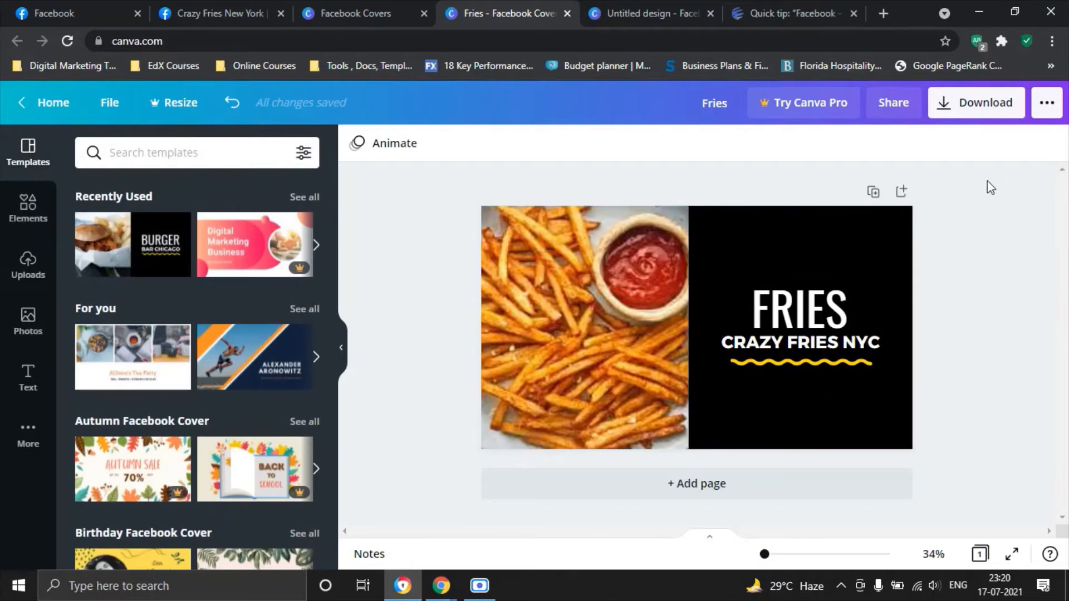
mouse_move(962, 156)
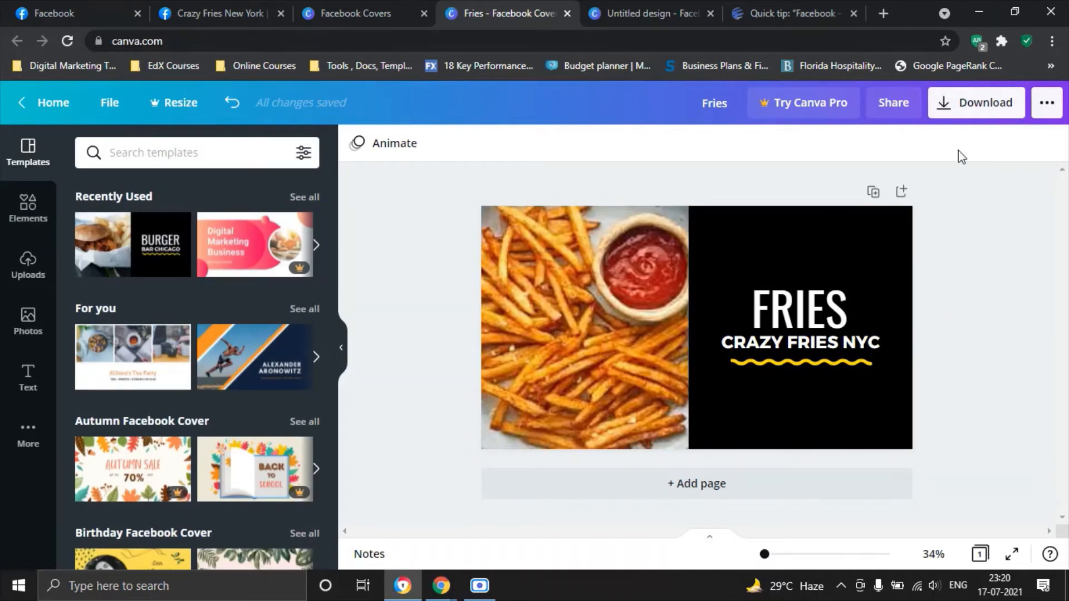
Step: Download the fries cover design from Canva as Fries.png, keeping the PNG file type
left_click(975, 102)
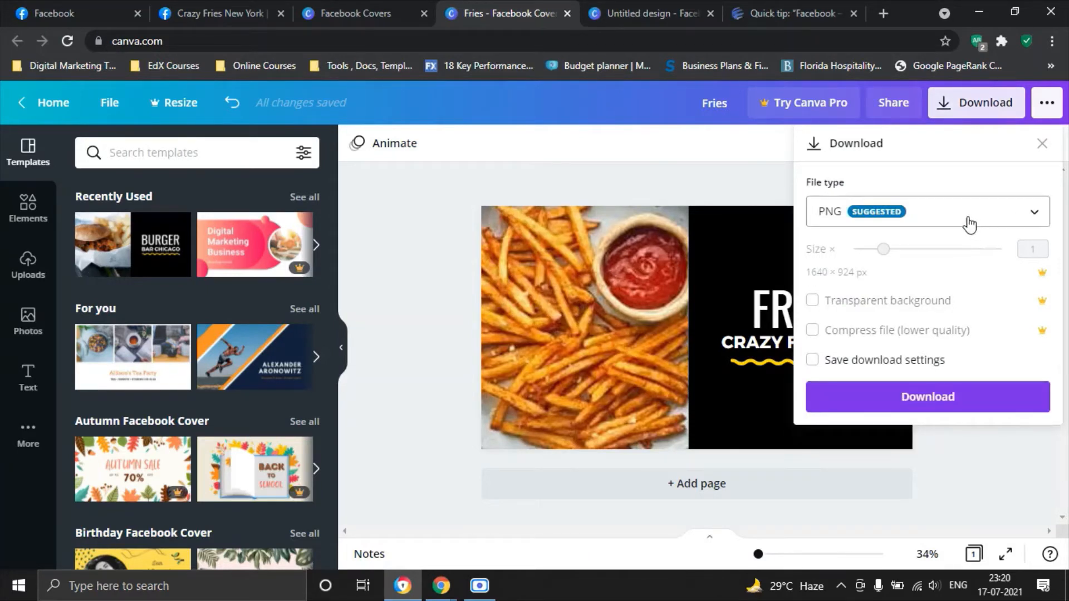
mouse_move(991, 221)
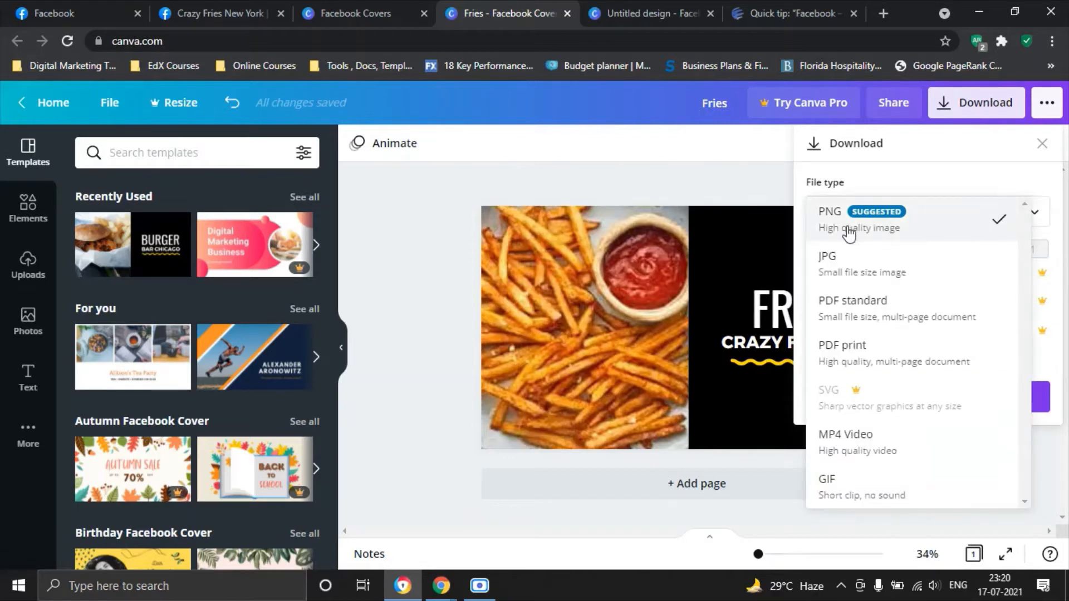
mouse_move(903, 228)
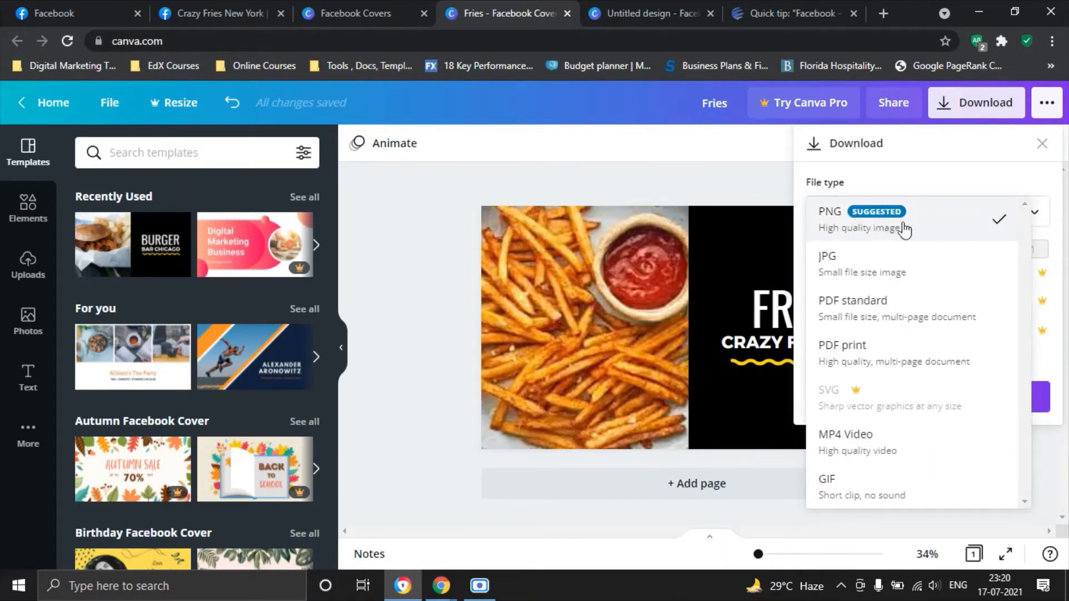
left_click(829, 212)
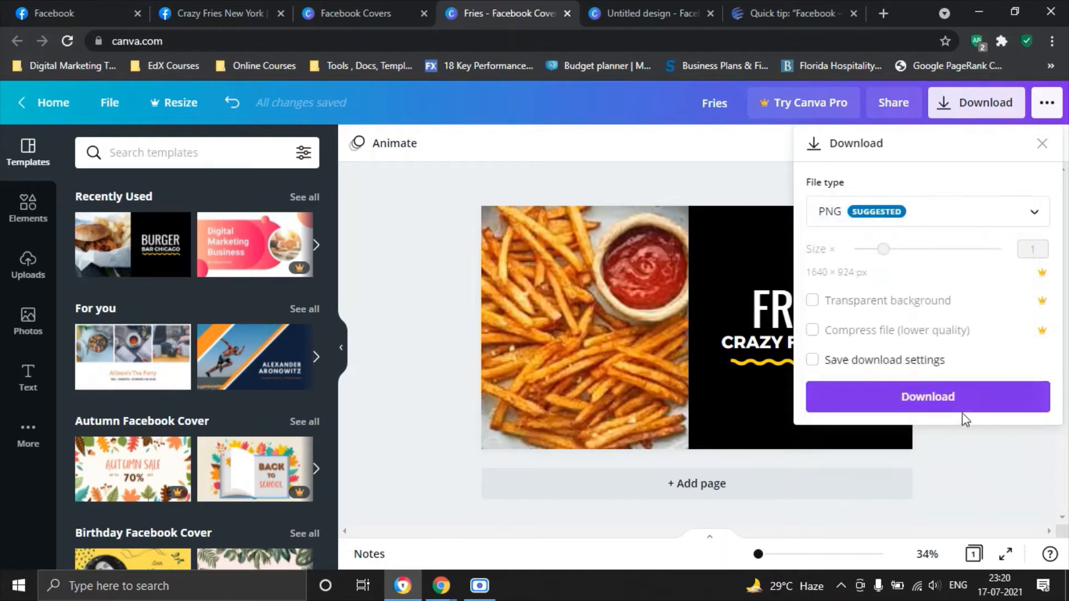
left_click(927, 397)
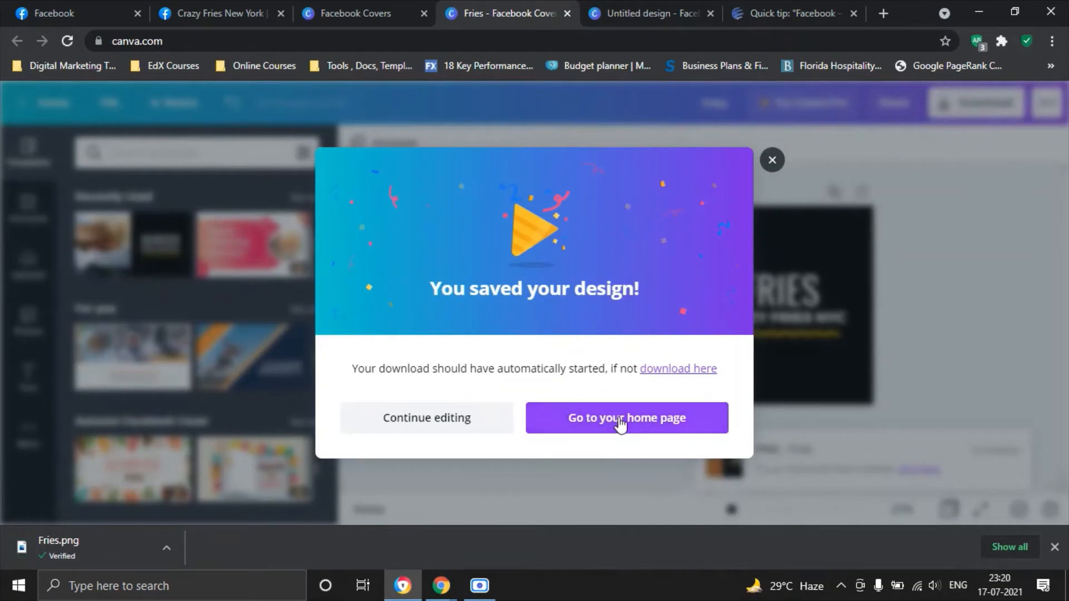
mouse_move(771, 177)
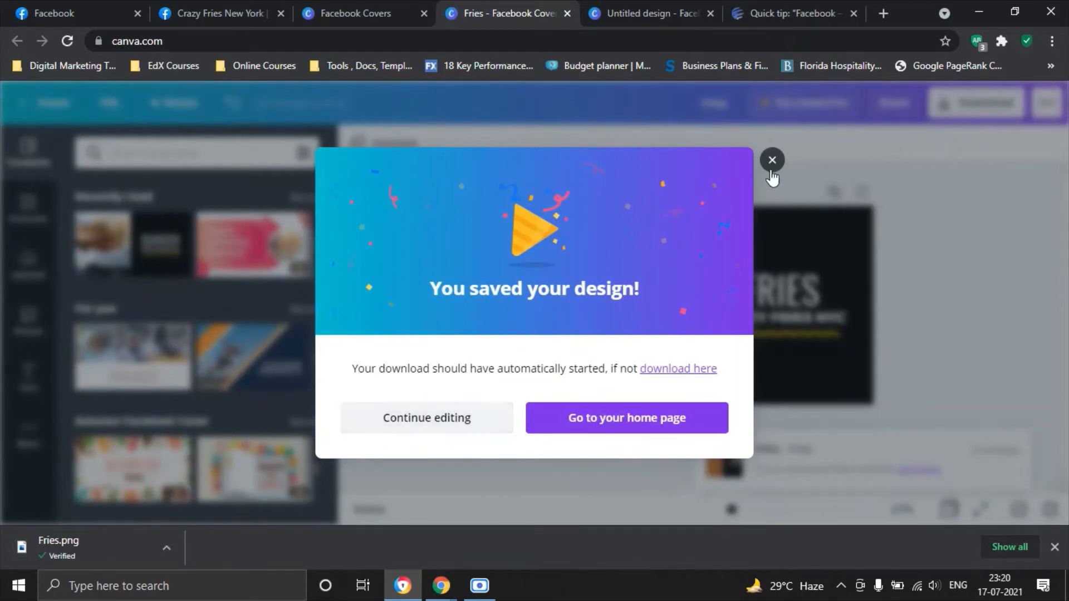
left_click(771, 160)
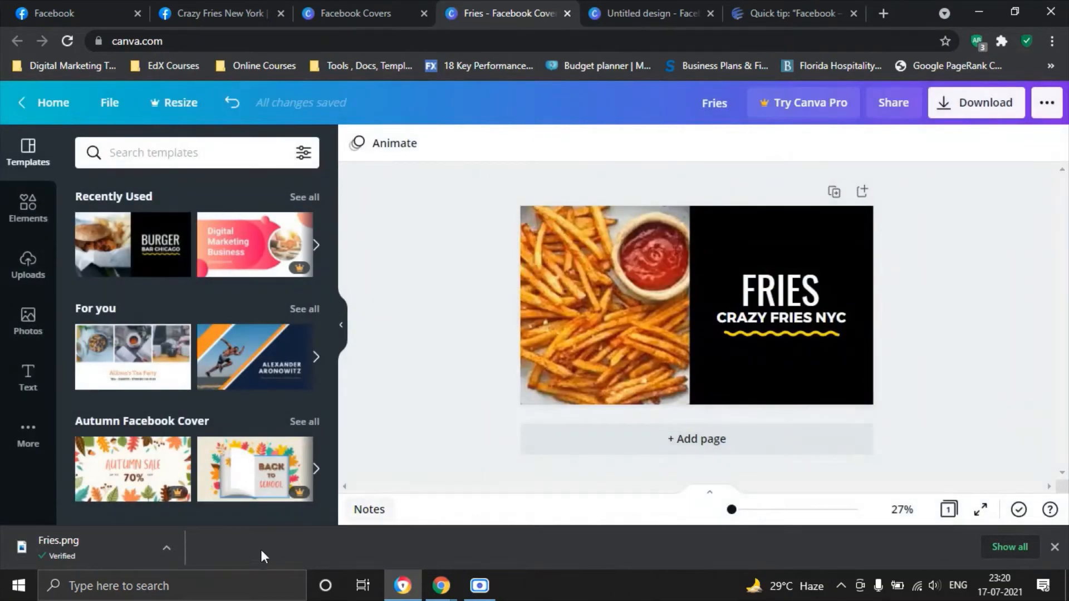
mouse_move(167, 549)
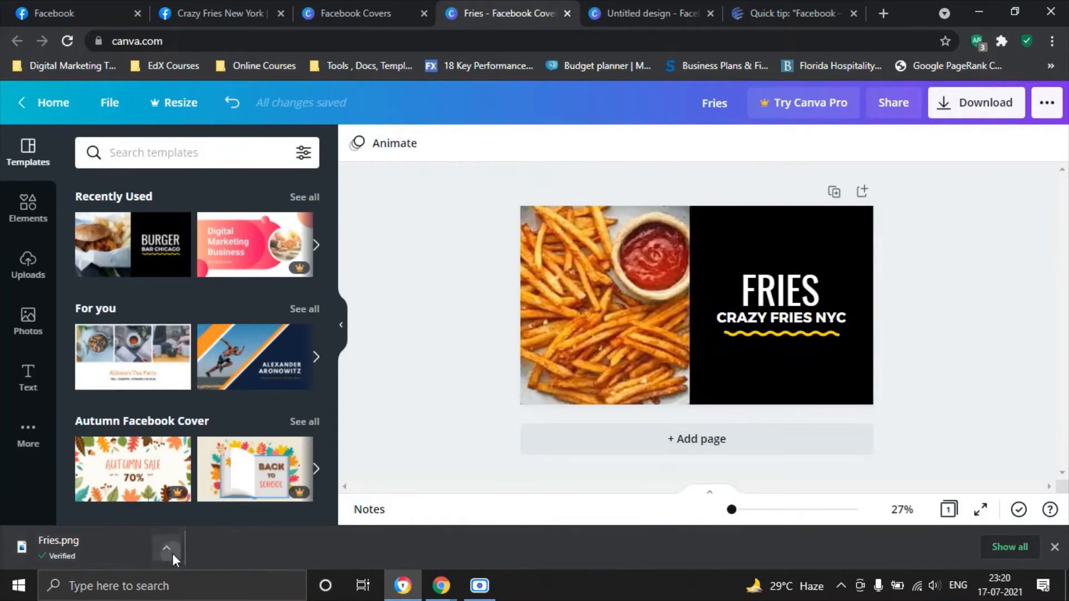
Step: Save a copy of Fries.png as 'Fries Facebook Cover' in the Facebook Marketing folder via Photos
left_click(167, 547)
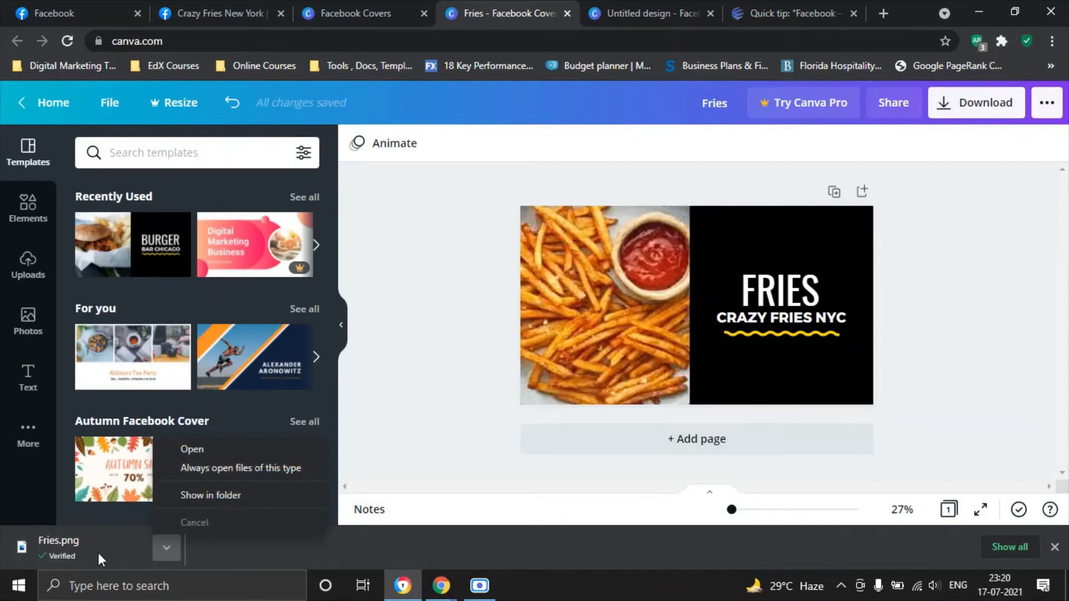
left_click(192, 449)
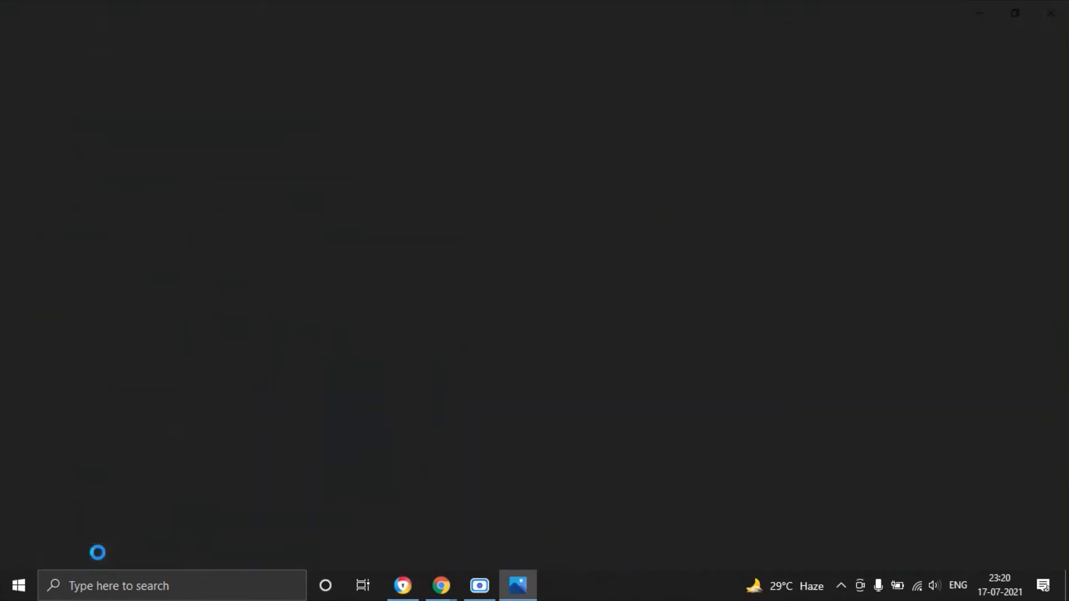
left_click(517, 585)
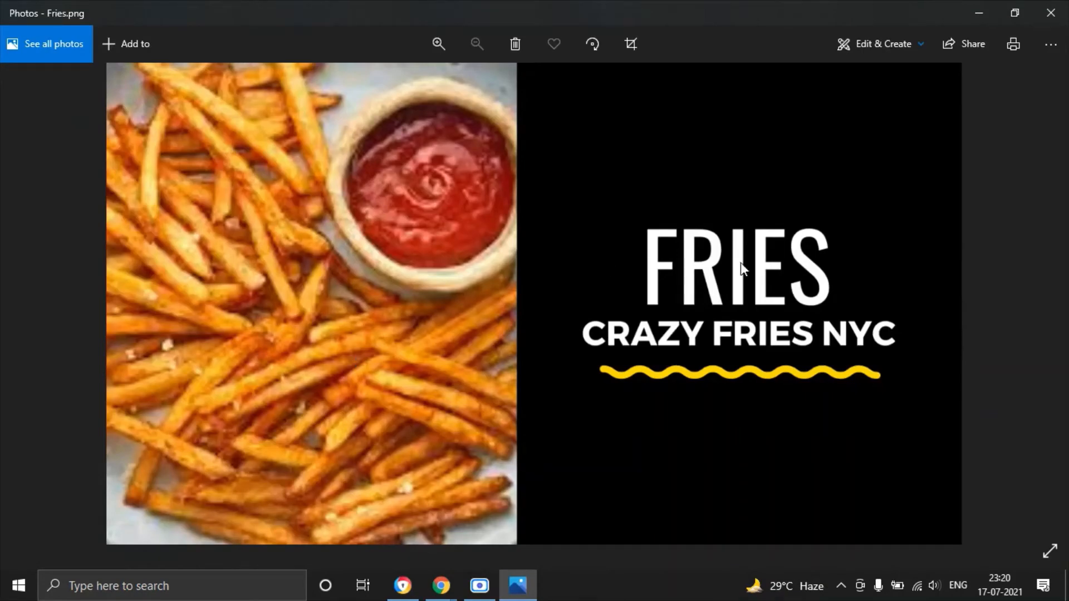
left_click(1050, 43)
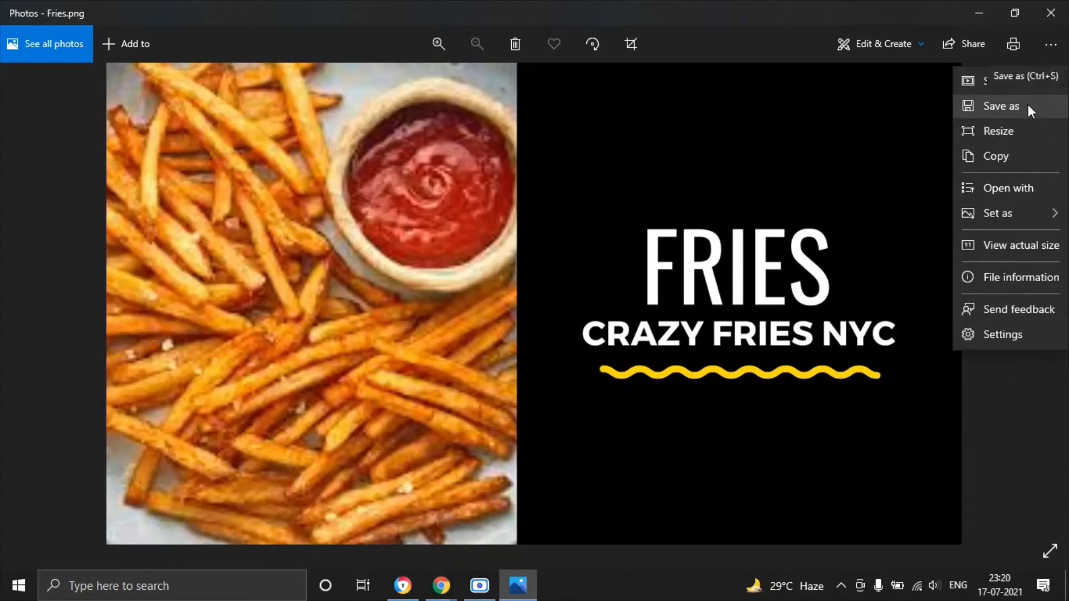
left_click(1001, 106)
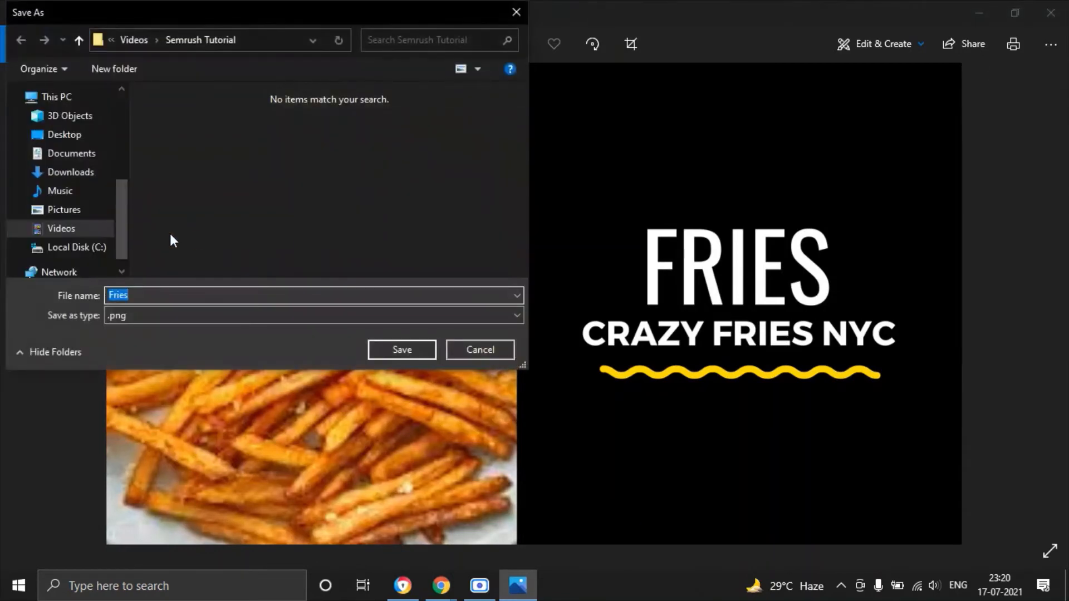
left_click(64, 209)
type(" Facebook Cover")
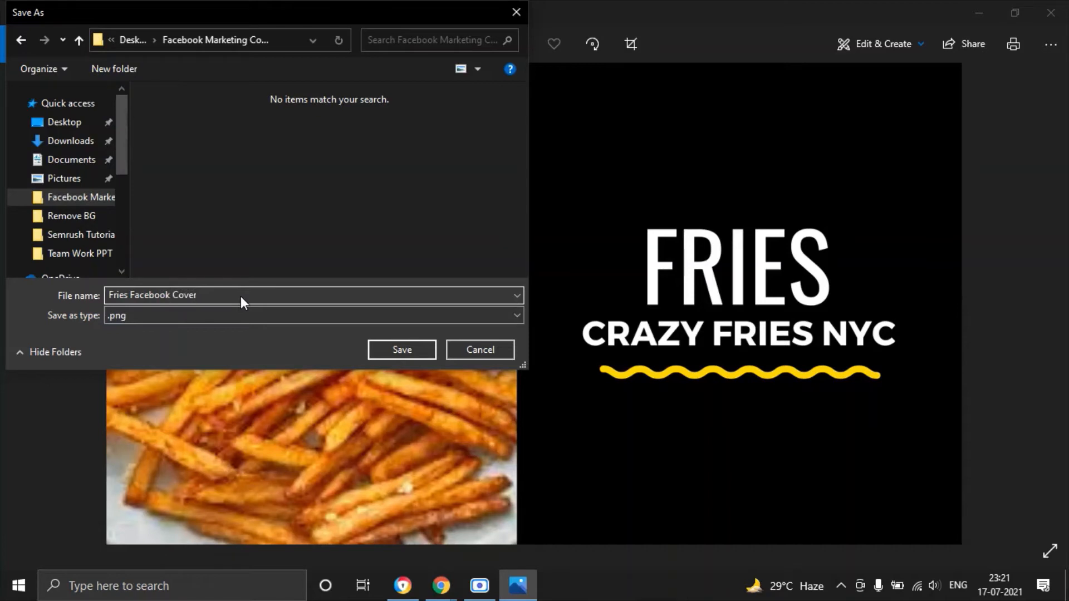
left_click(400, 350)
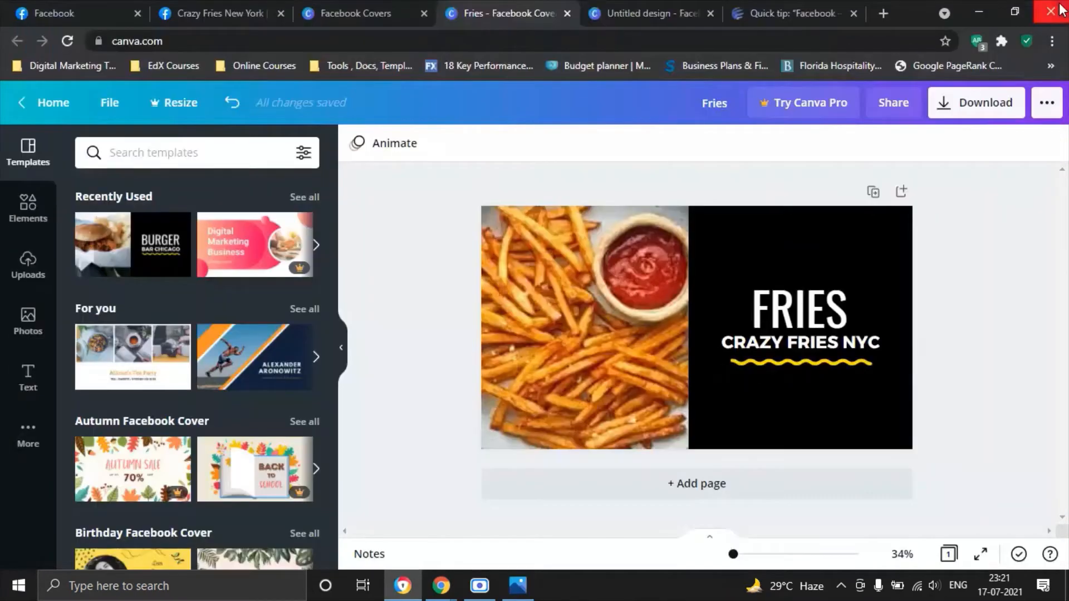
Step: Upload Fries Facebook Cover as the Crazy Fries New York page's cover photo
left_click(216, 13)
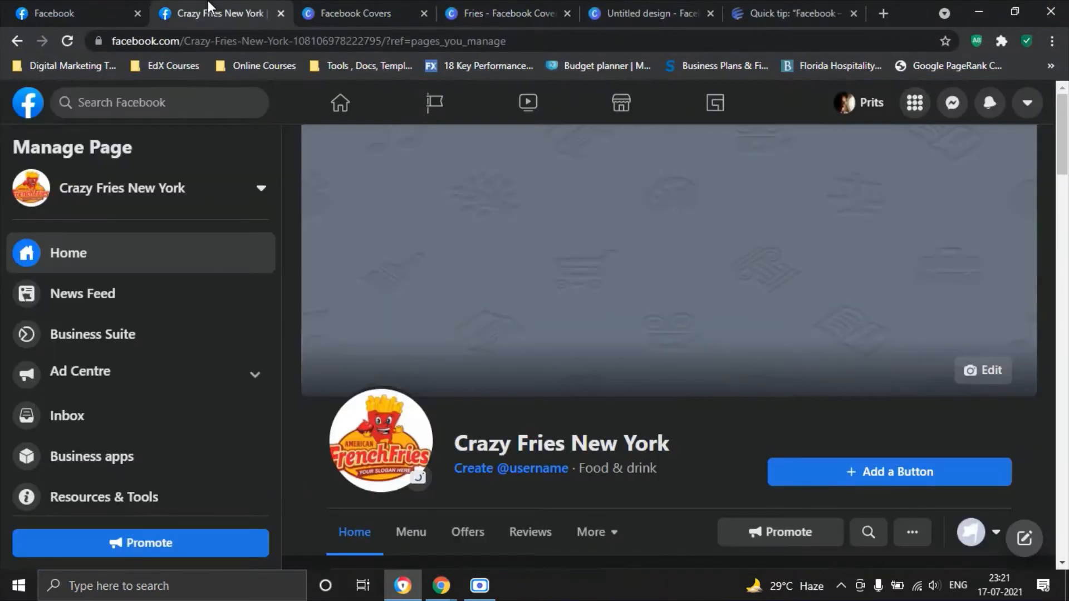
left_click(984, 370)
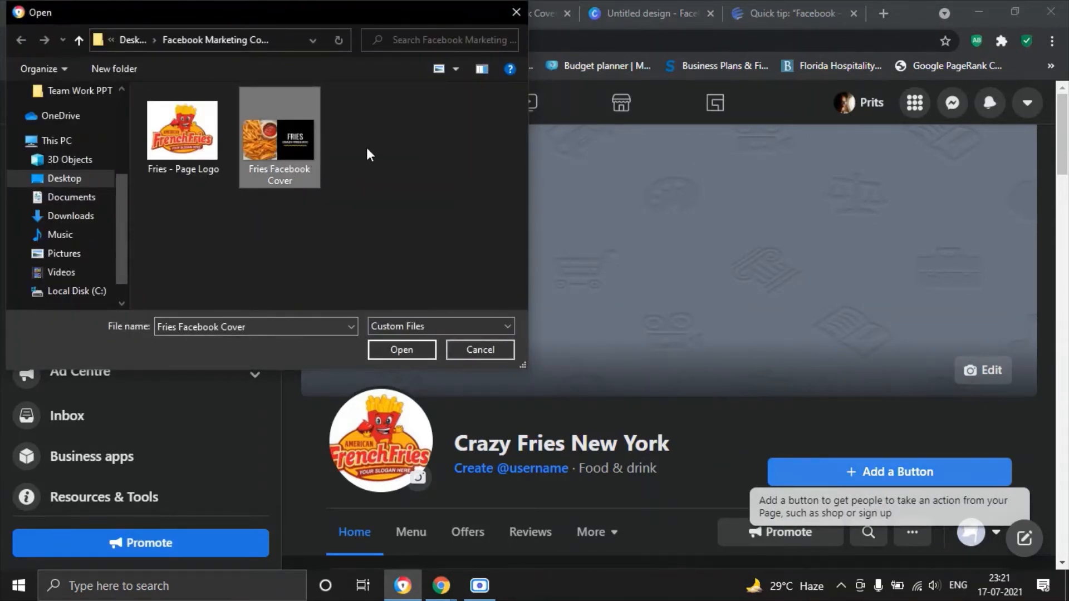
mouse_move(338, 196)
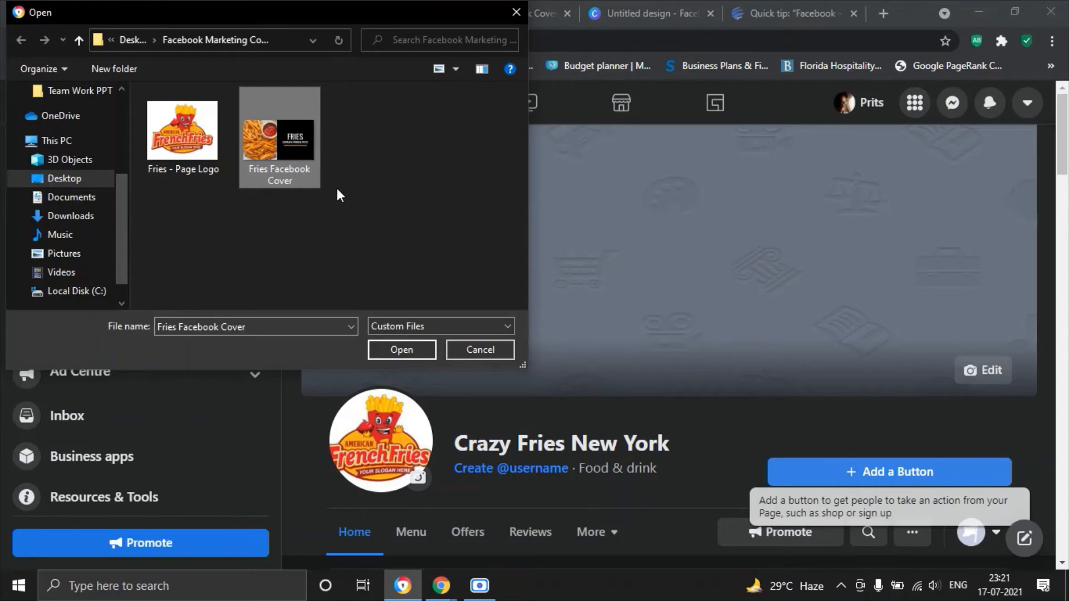
left_click(401, 349)
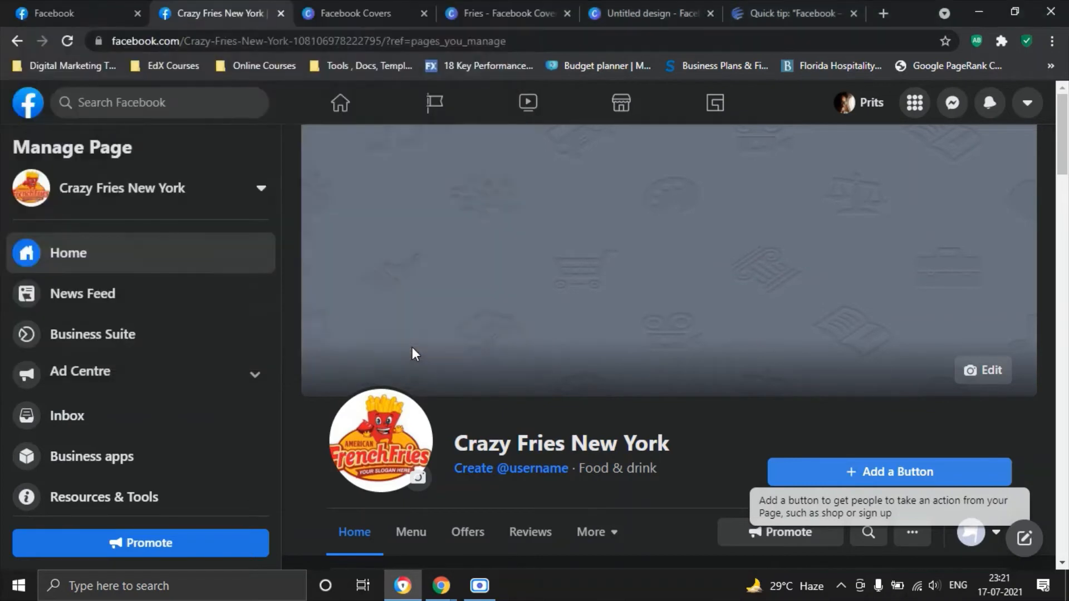
mouse_move(719, 353)
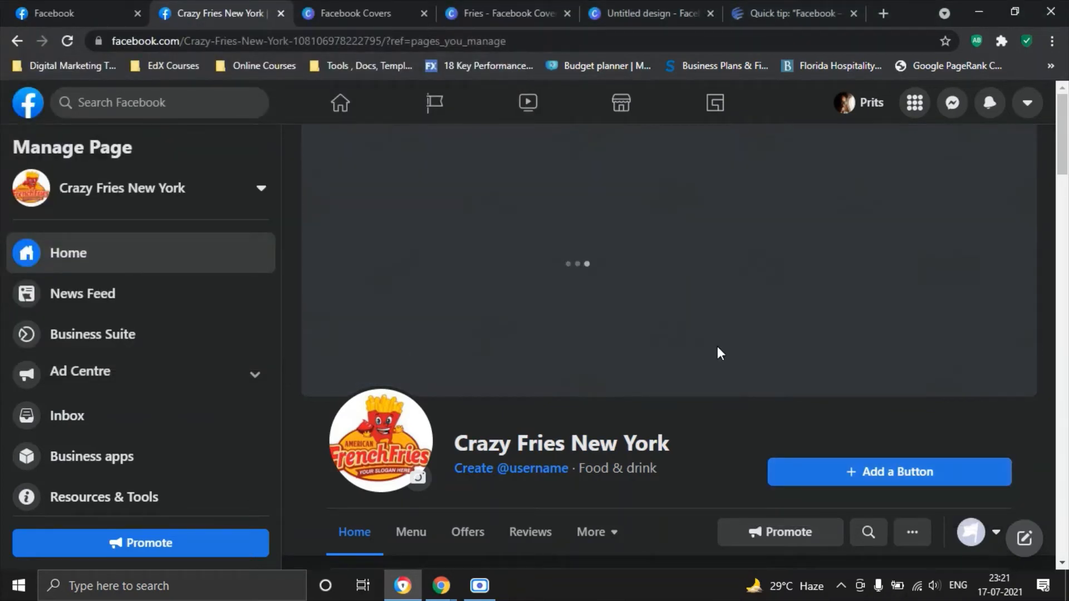
mouse_move(951, 291)
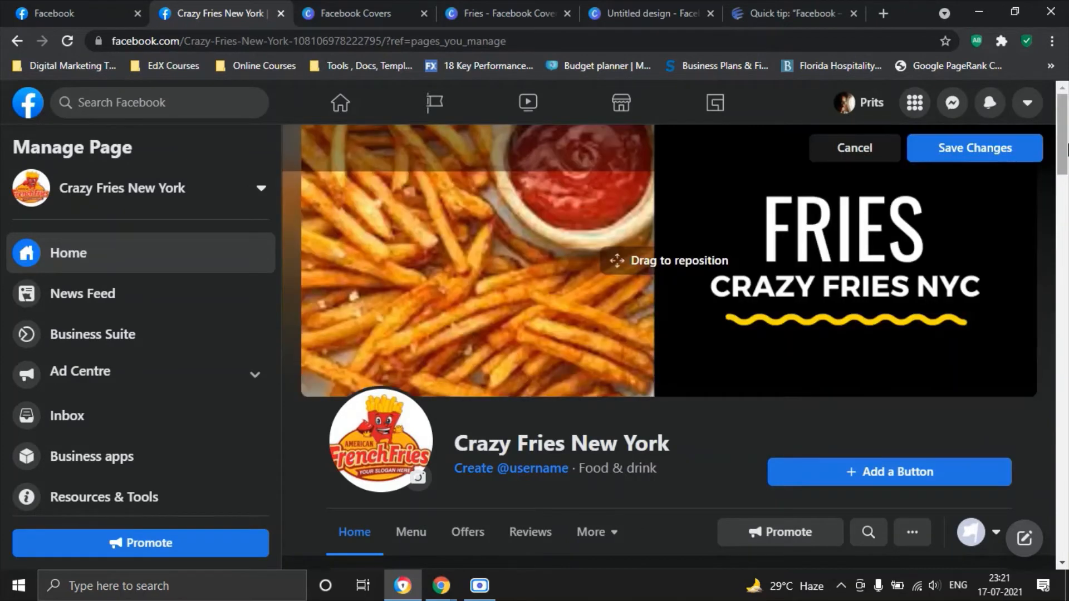
mouse_move(677, 288)
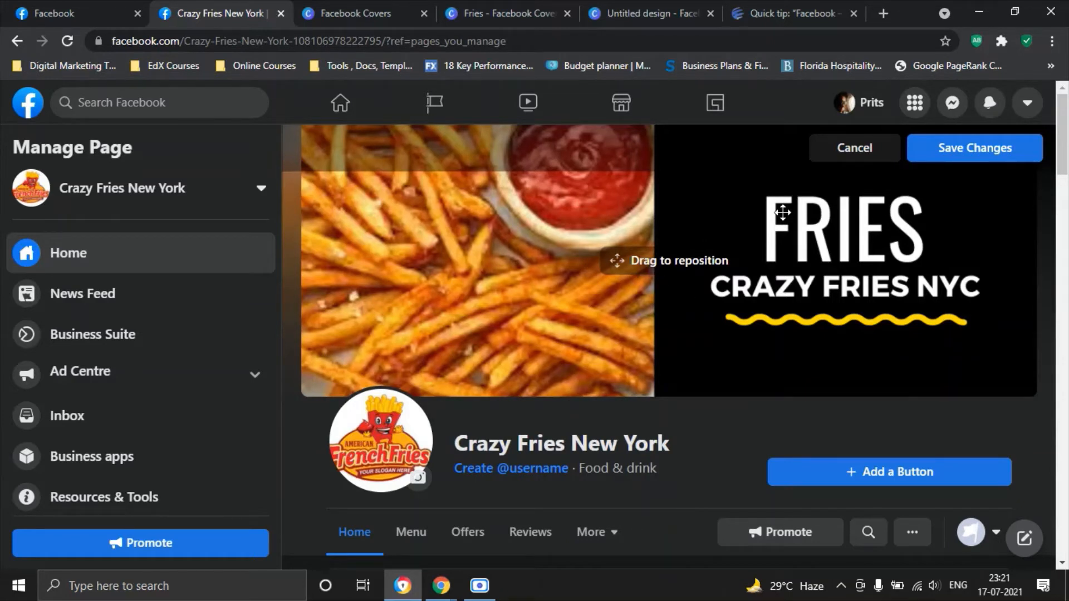
mouse_move(718, 317)
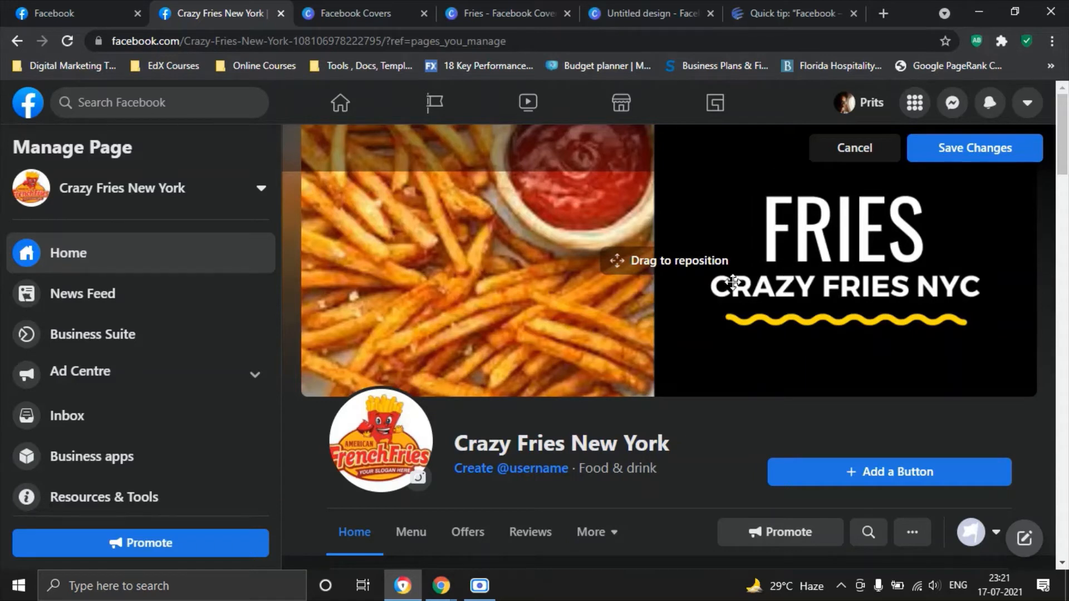
mouse_move(654, 214)
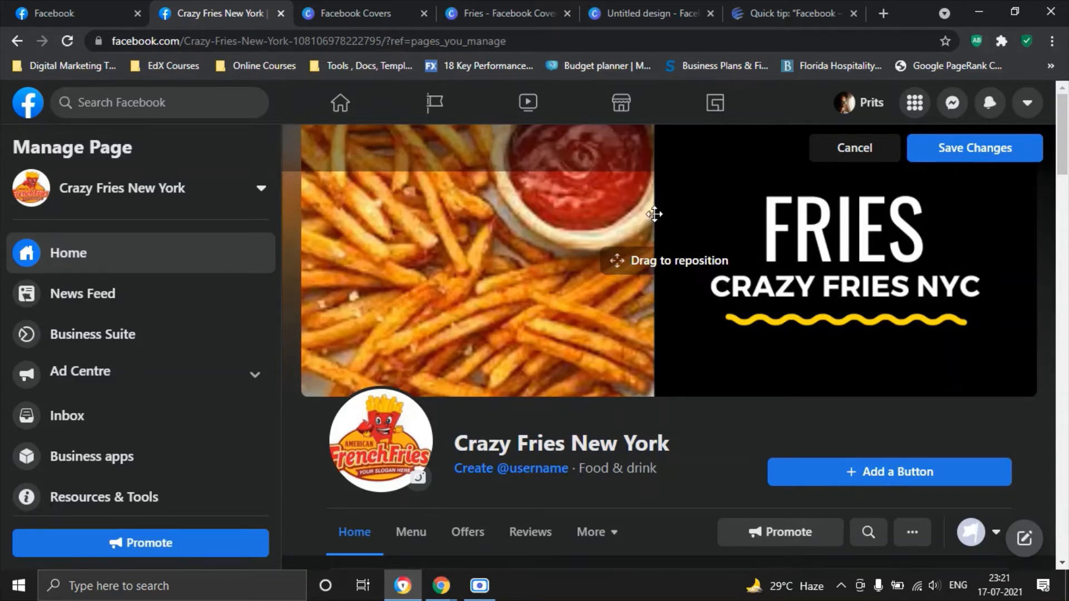
mouse_move(711, 227)
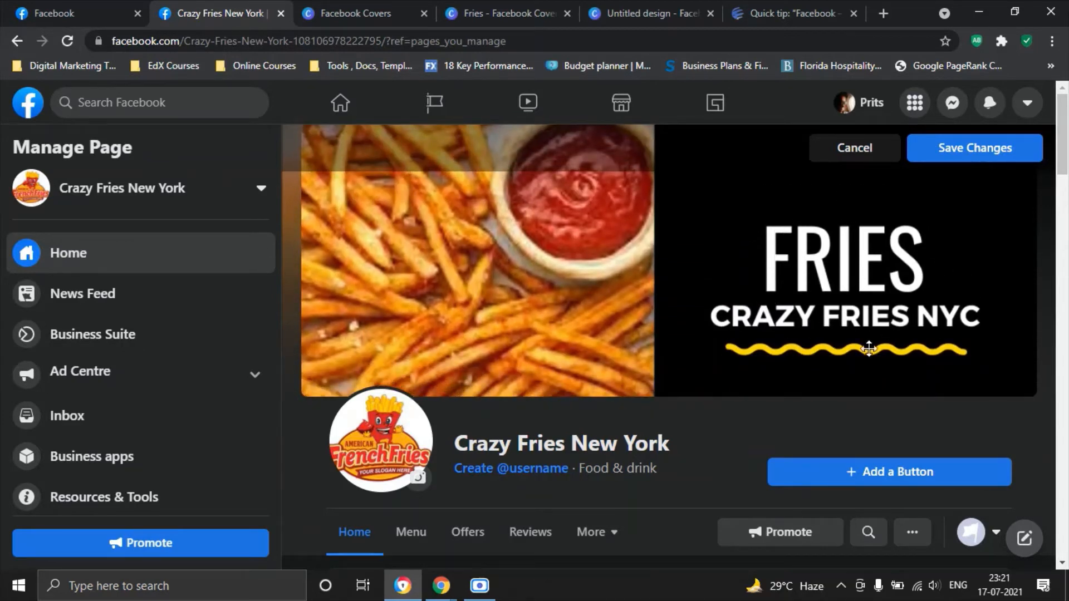
mouse_move(925, 295)
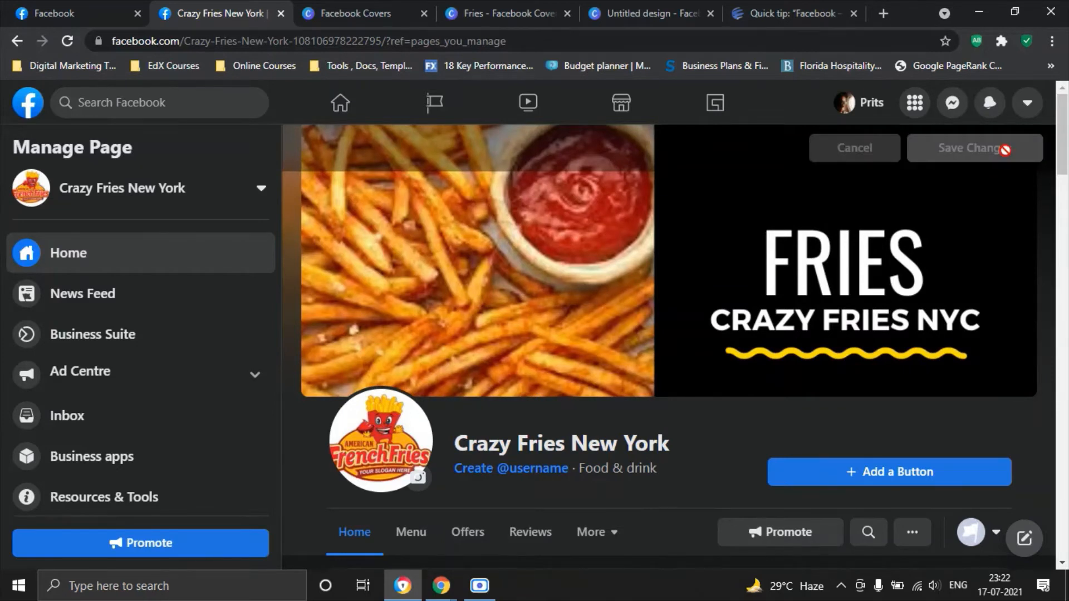
left_click(966, 148)
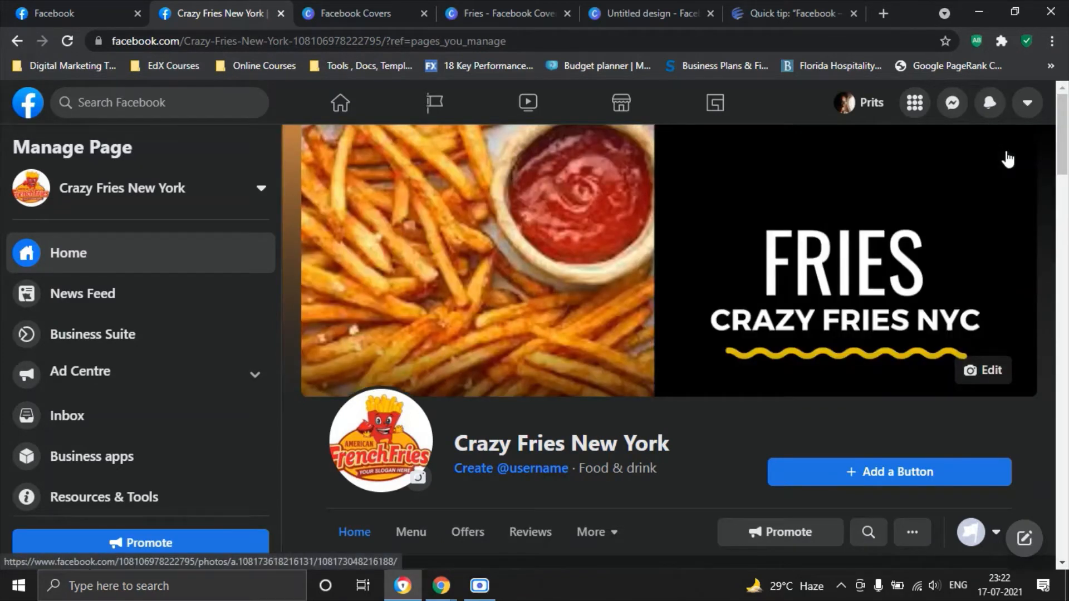
mouse_move(652, 244)
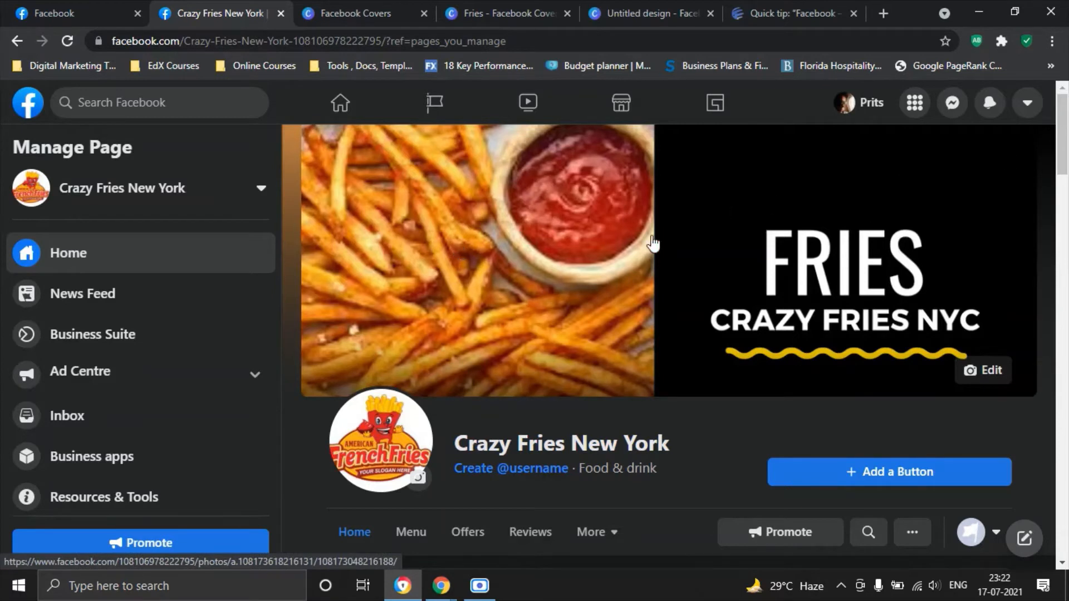
mouse_move(949, 322)
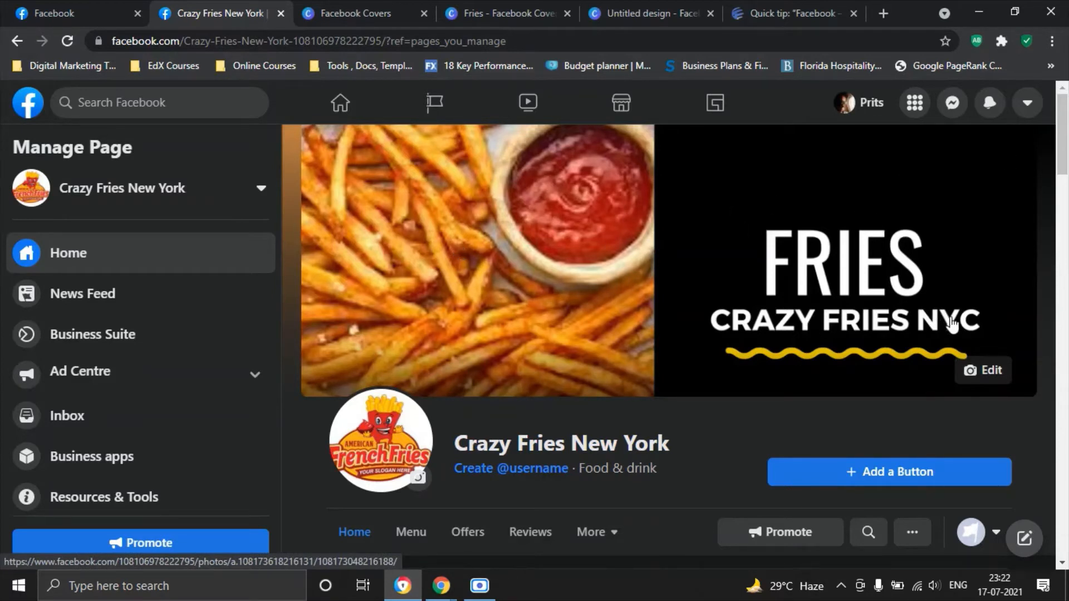
mouse_move(616, 196)
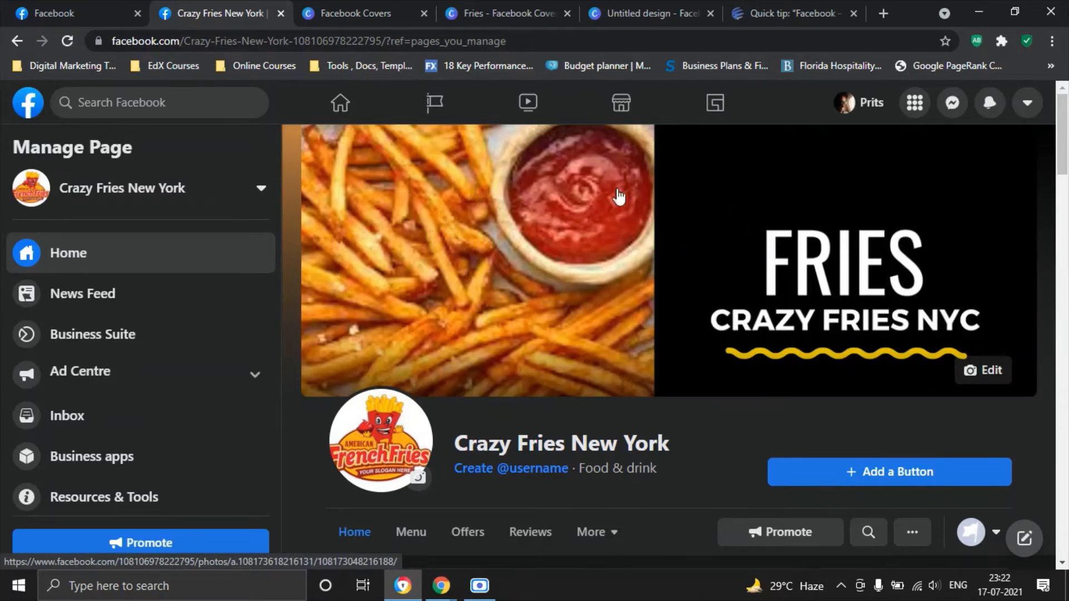
mouse_move(501, 468)
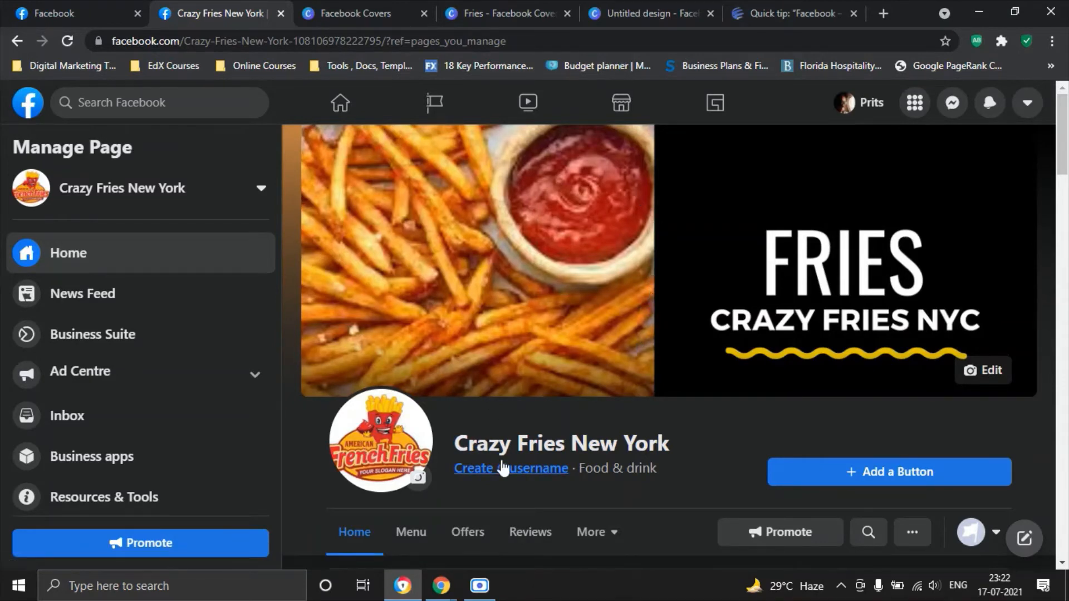
scroll("down", 3)
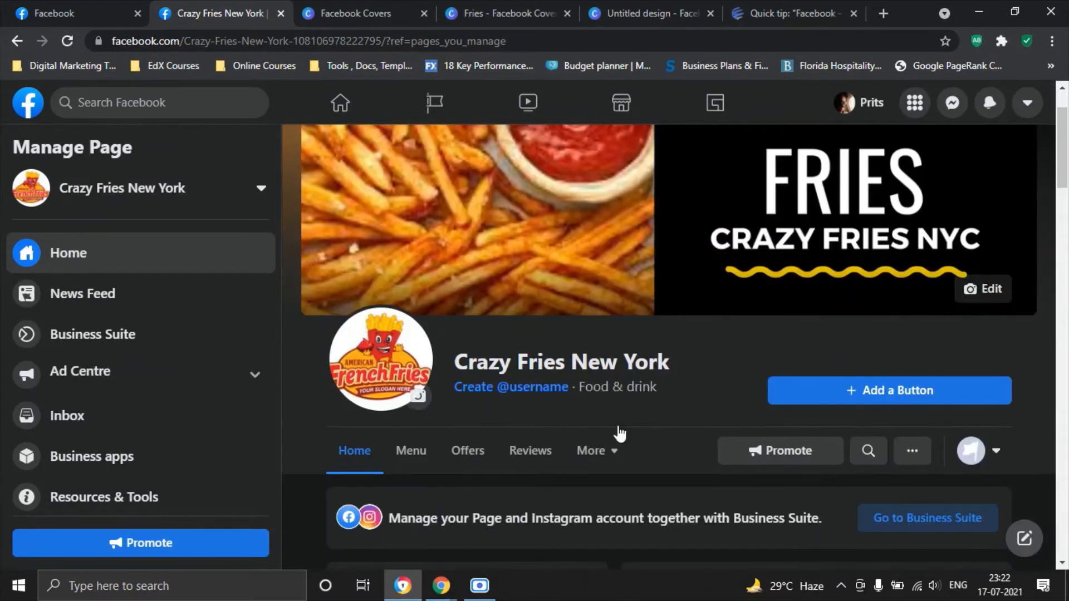
mouse_move(518, 398)
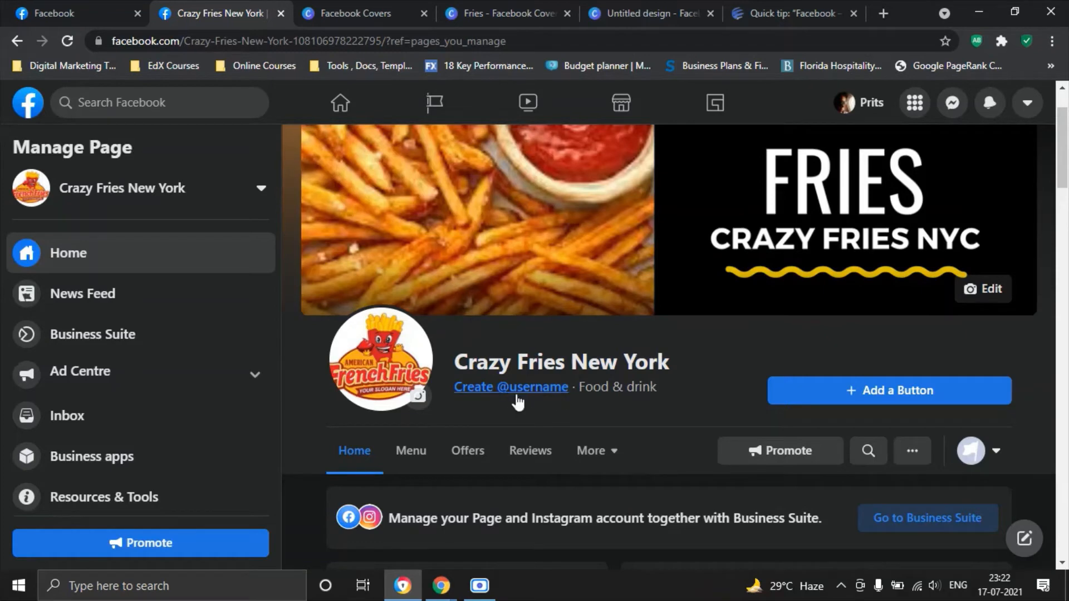
left_click(510, 387)
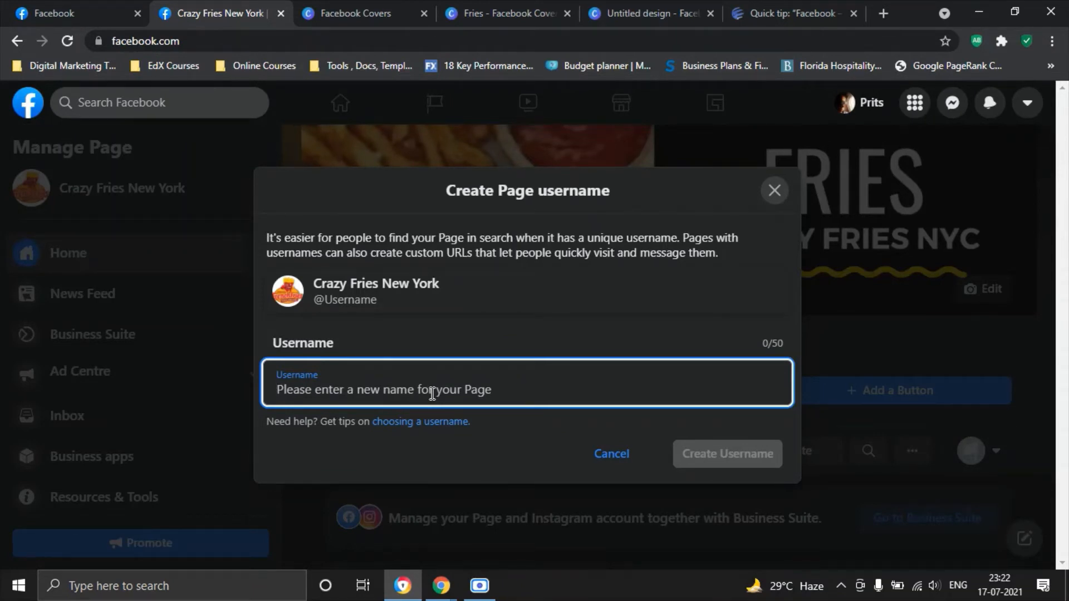
type("CrazzyFriess")
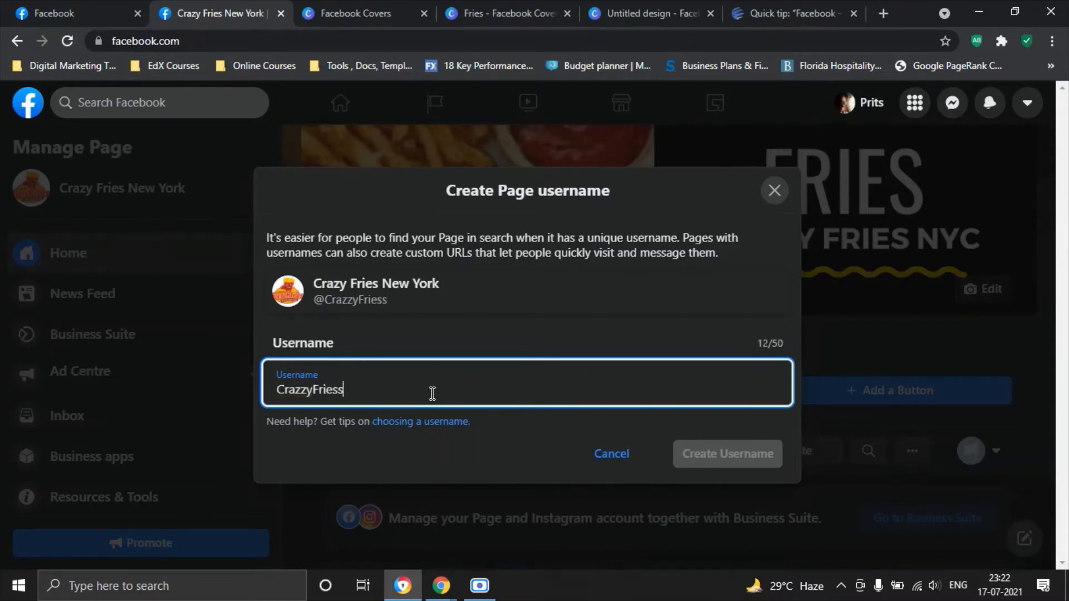
type("NYC")
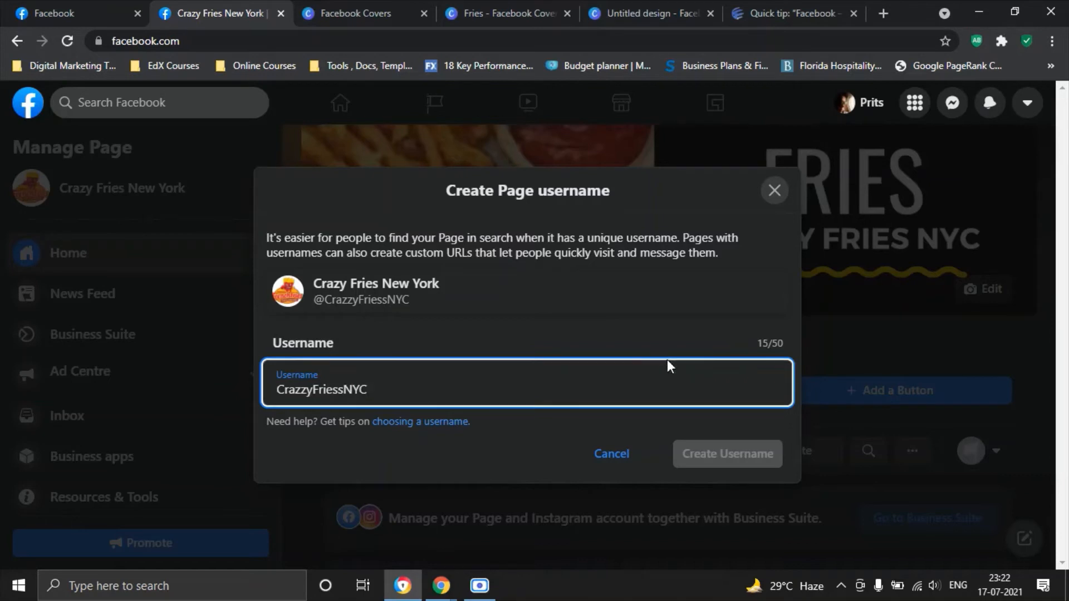
mouse_move(727, 453)
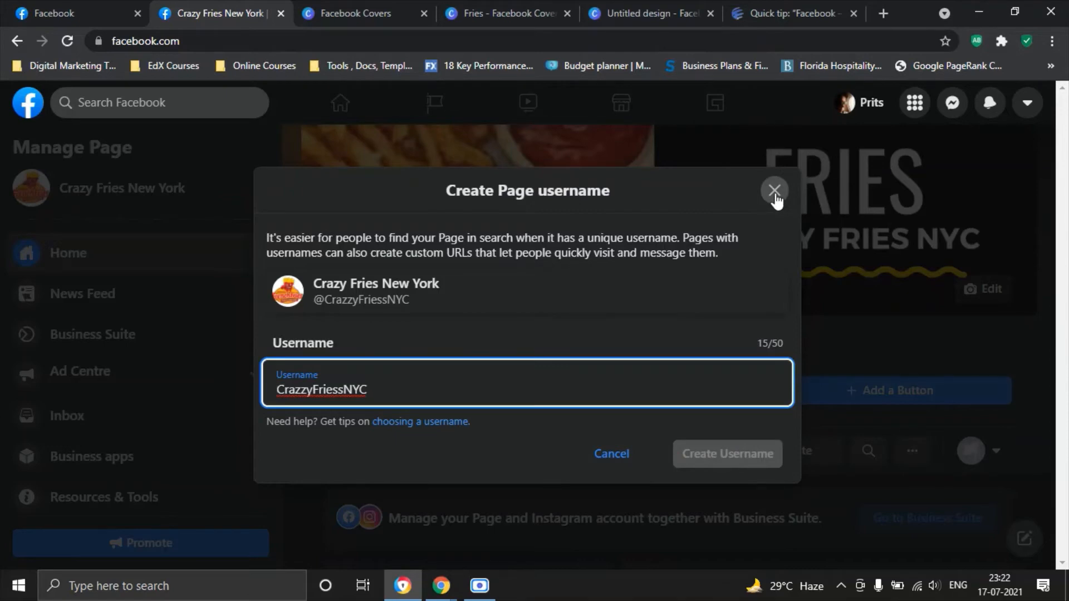
left_click(774, 189)
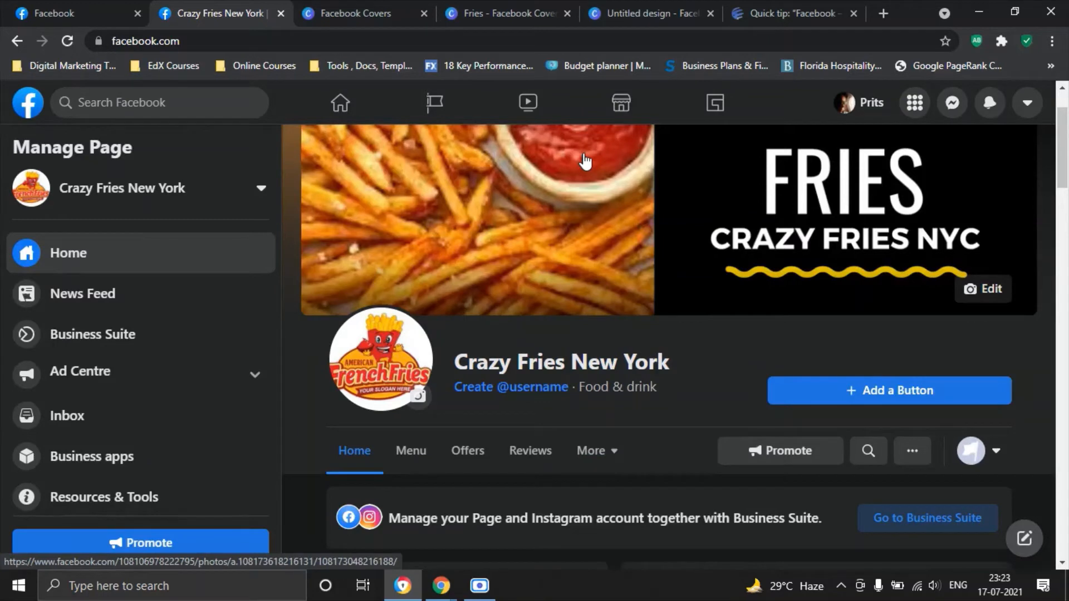
Step: Bring up the article explaining why Facebook says 'You are not eligible to create a username'
left_click(361, 13)
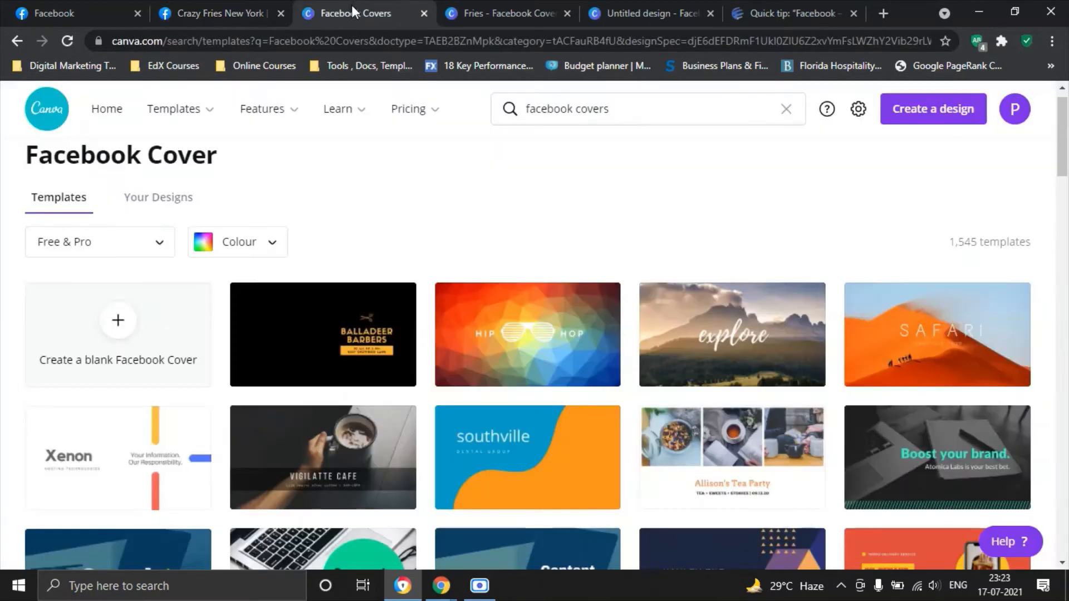
left_click(791, 13)
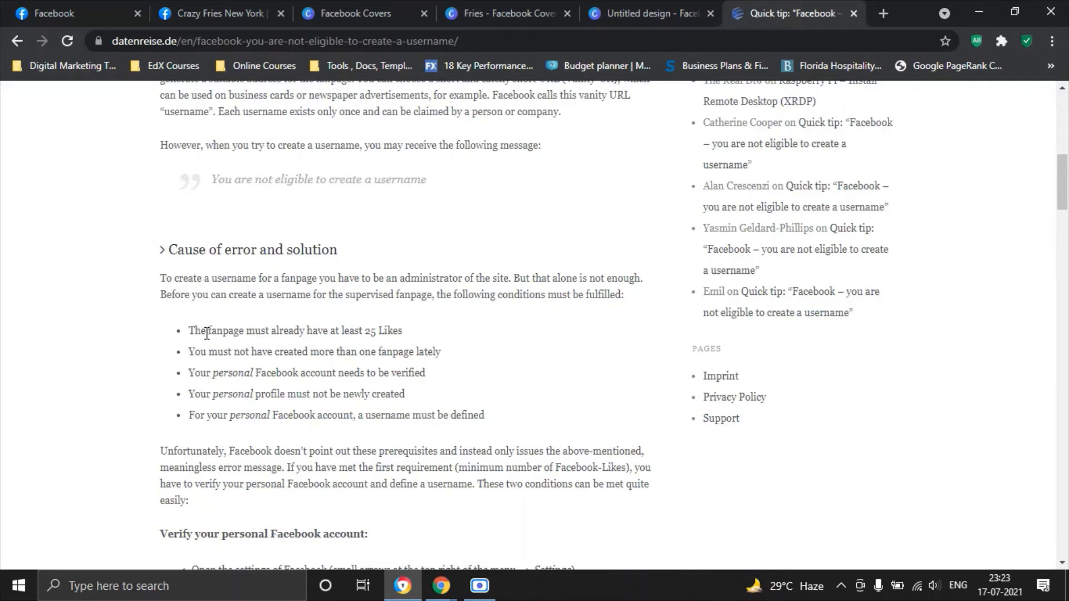
mouse_move(410, 337)
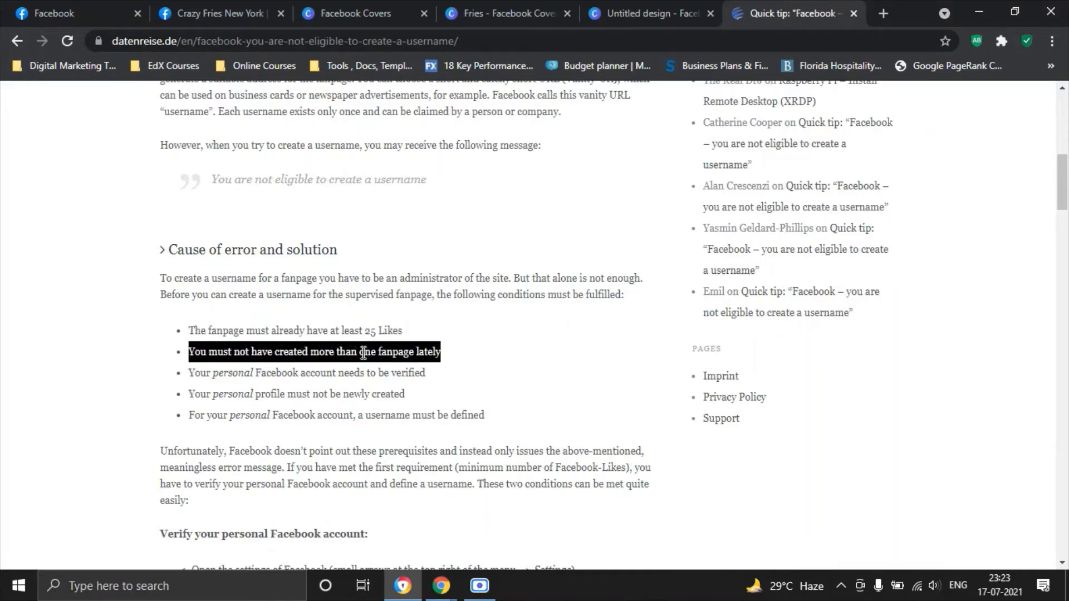
mouse_move(212, 379)
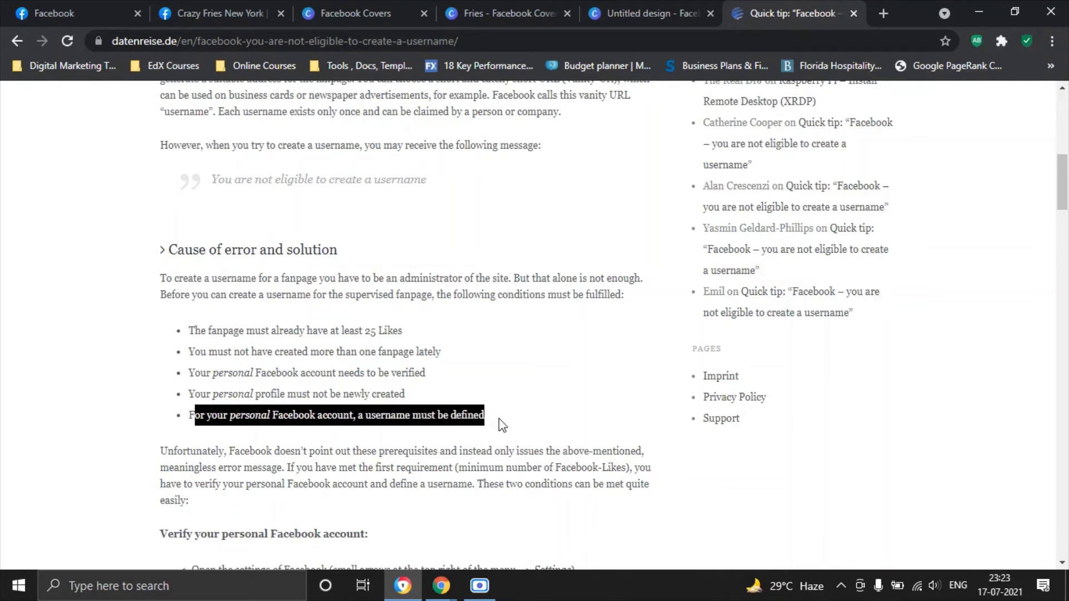
left_click(266, 391)
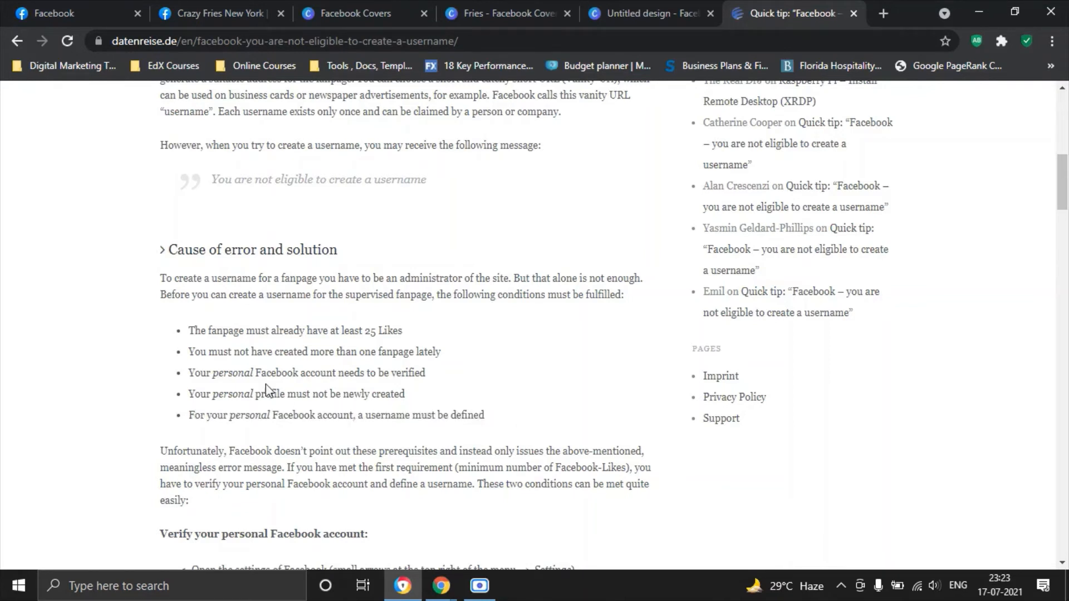
mouse_move(546, 344)
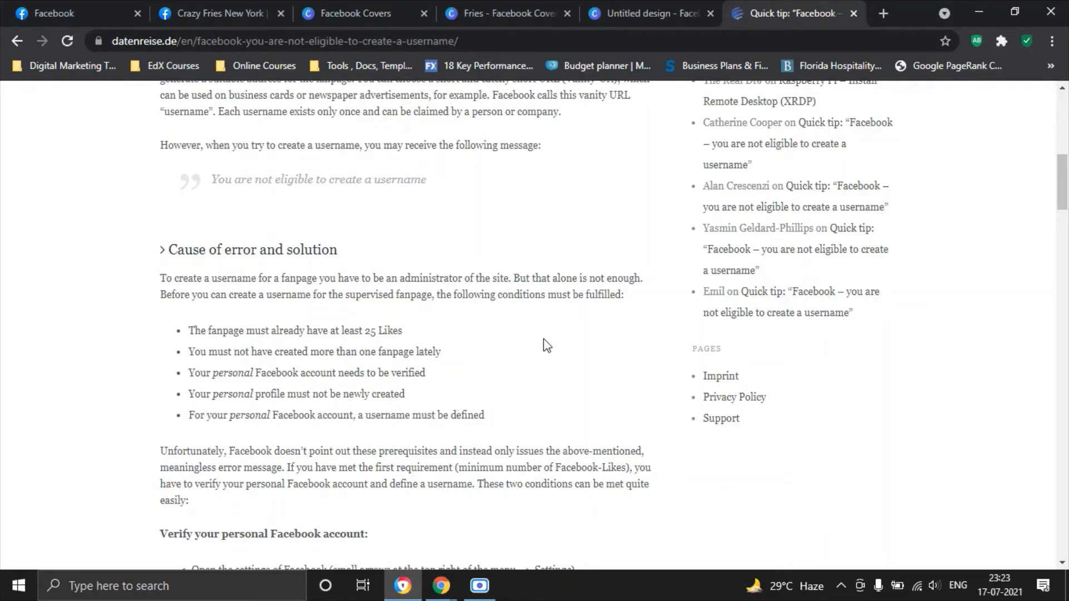
mouse_move(231, 7)
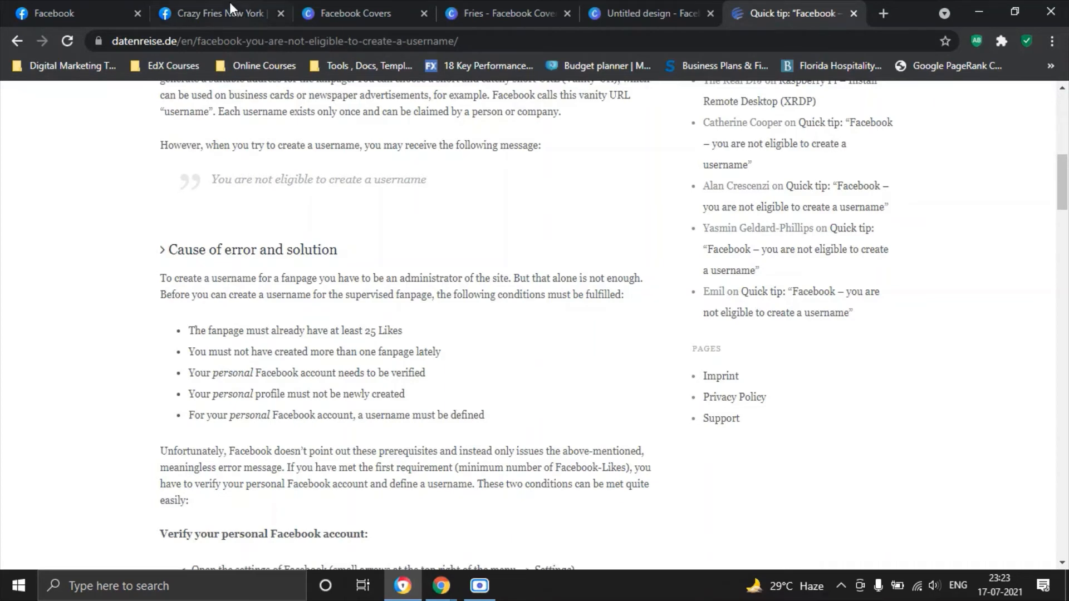
Step: Return to the Crazy Fries New York page home and scroll through its 5-of-15 setup checklist
left_click(213, 13)
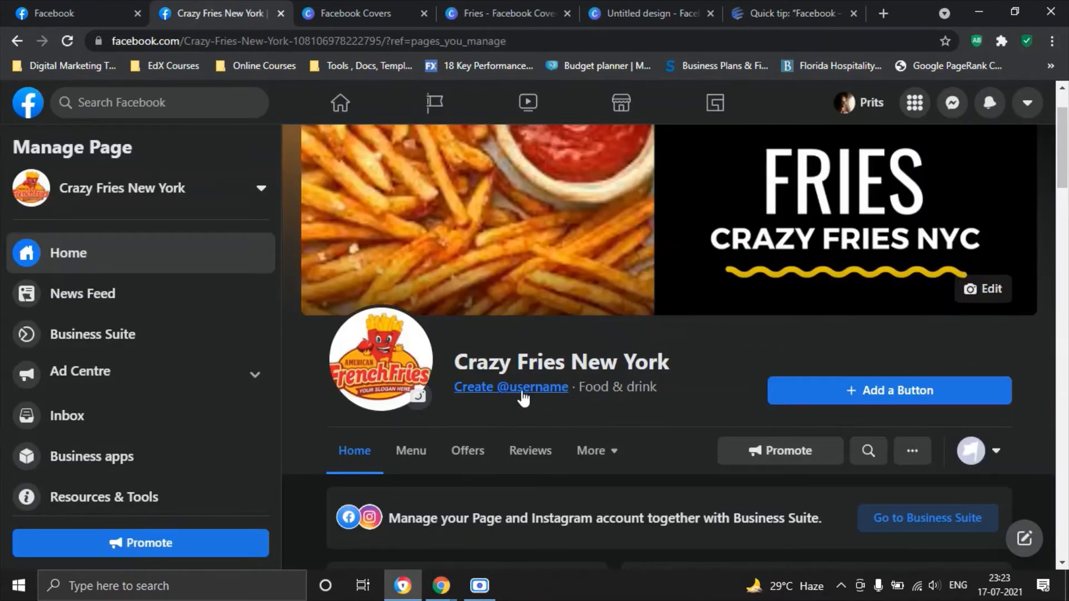
mouse_move(456, 398)
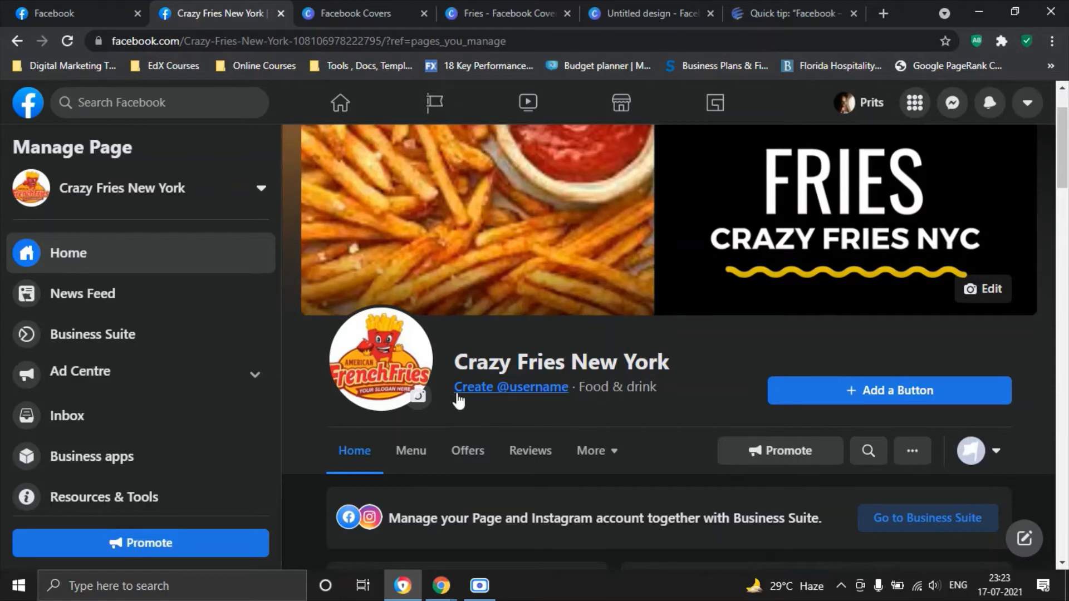
scroll("down", 3)
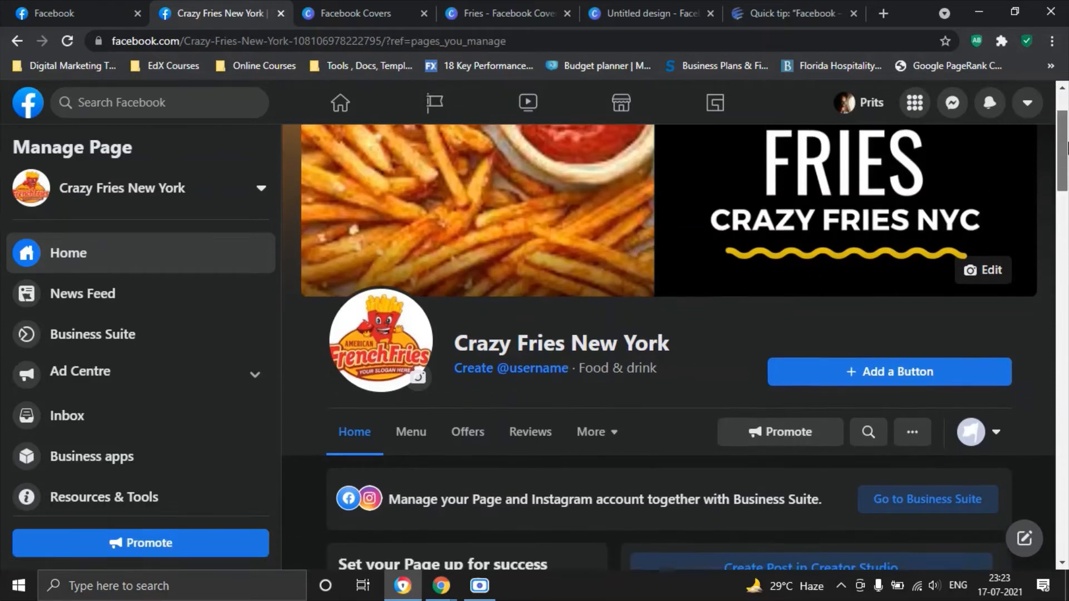
scroll("down", 3)
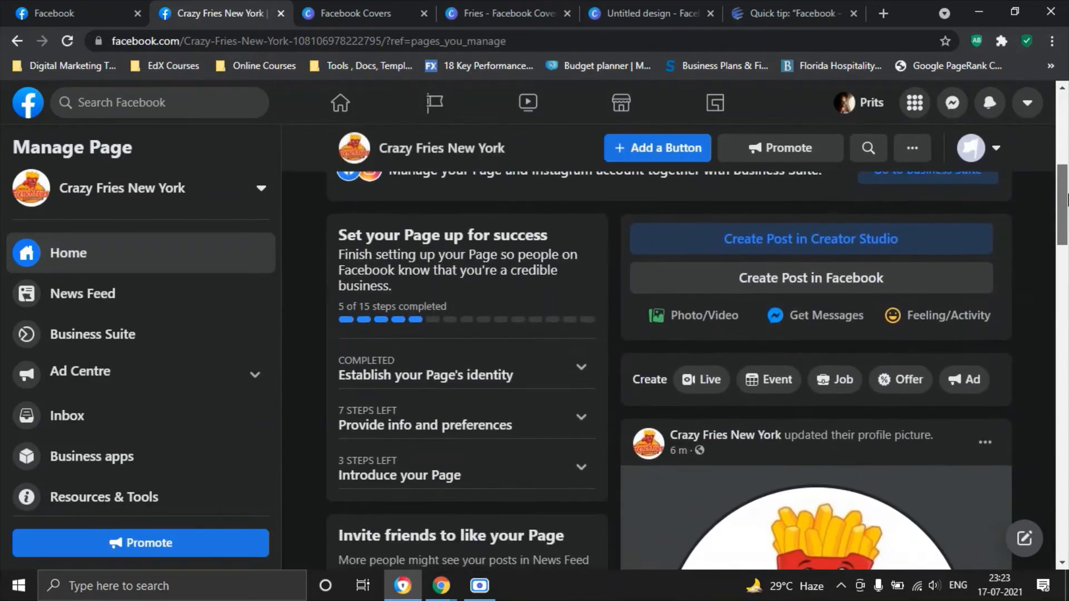
scroll("up", 3)
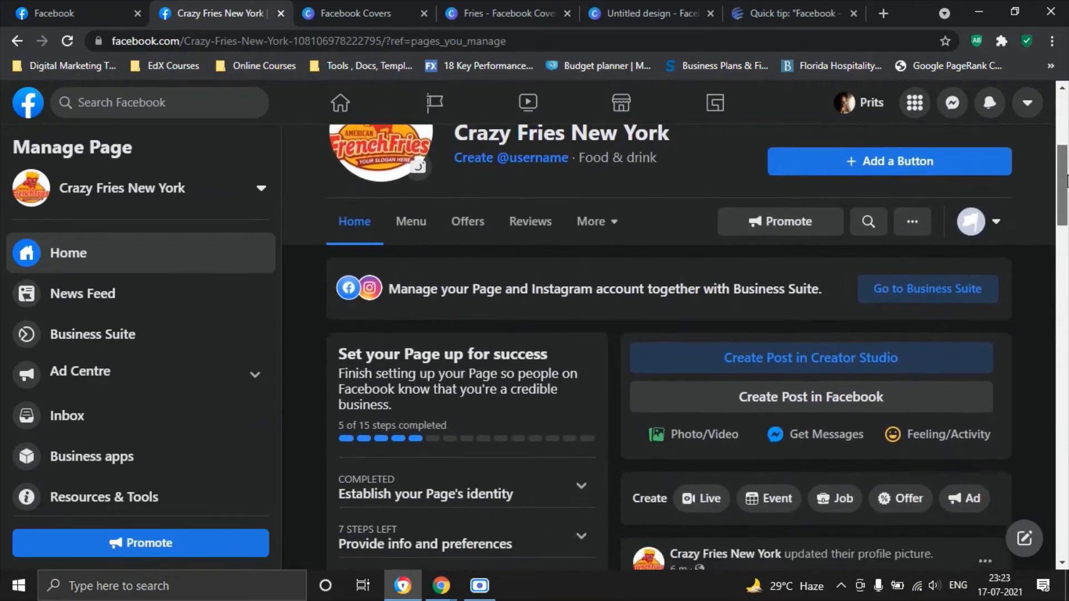
scroll("down", 3)
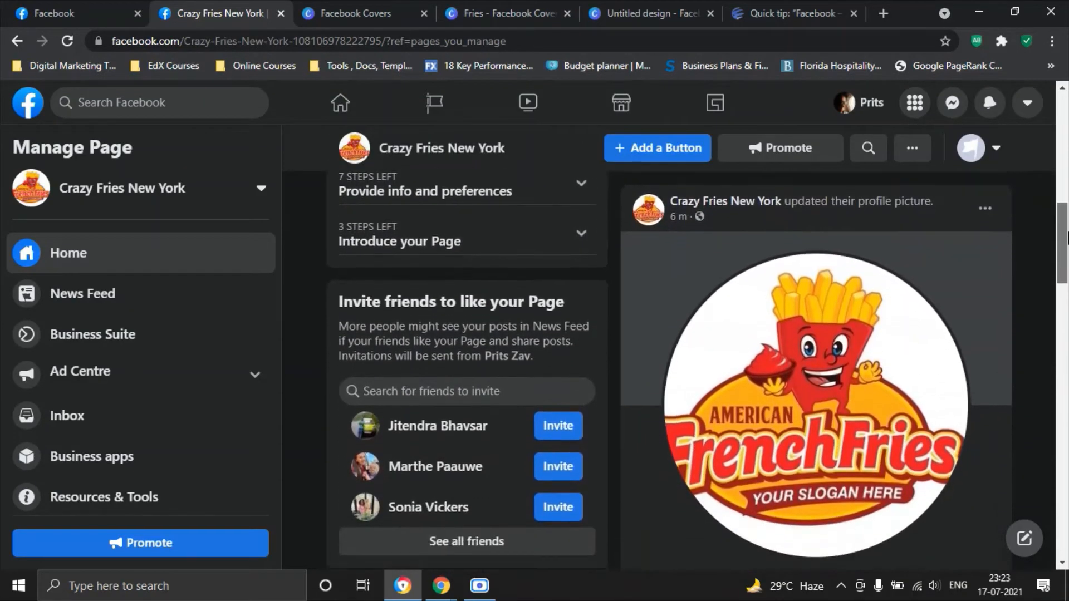
scroll("up", 3)
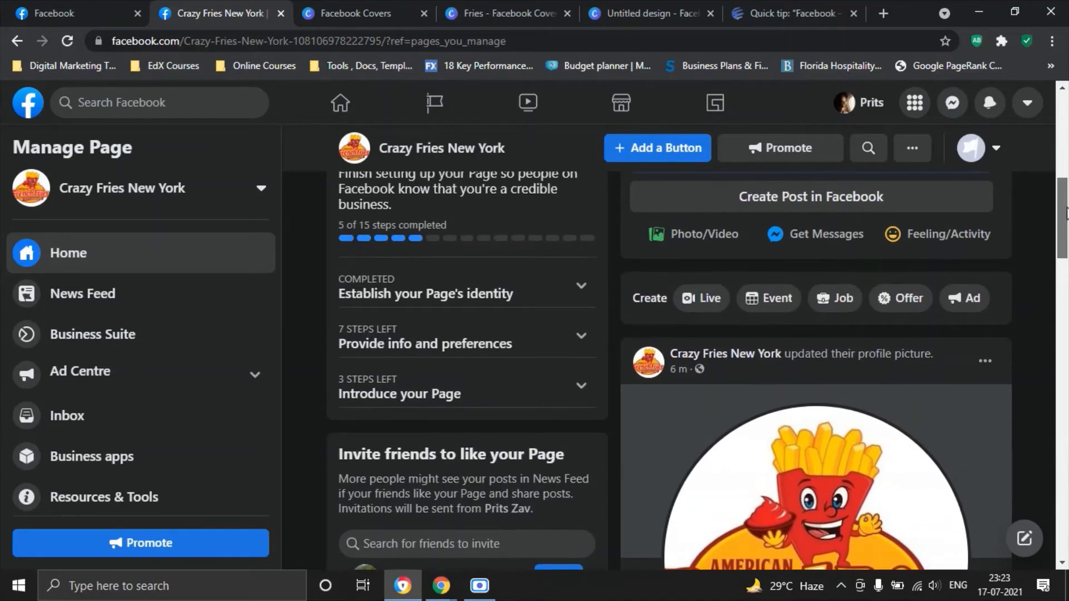
scroll("up", 3)
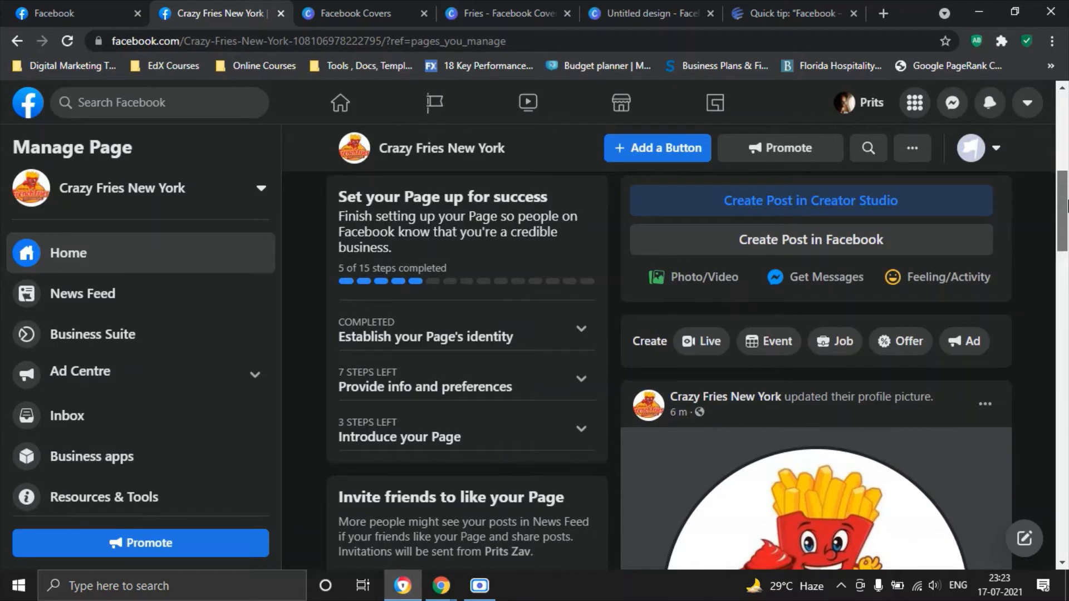
scroll("up", 3)
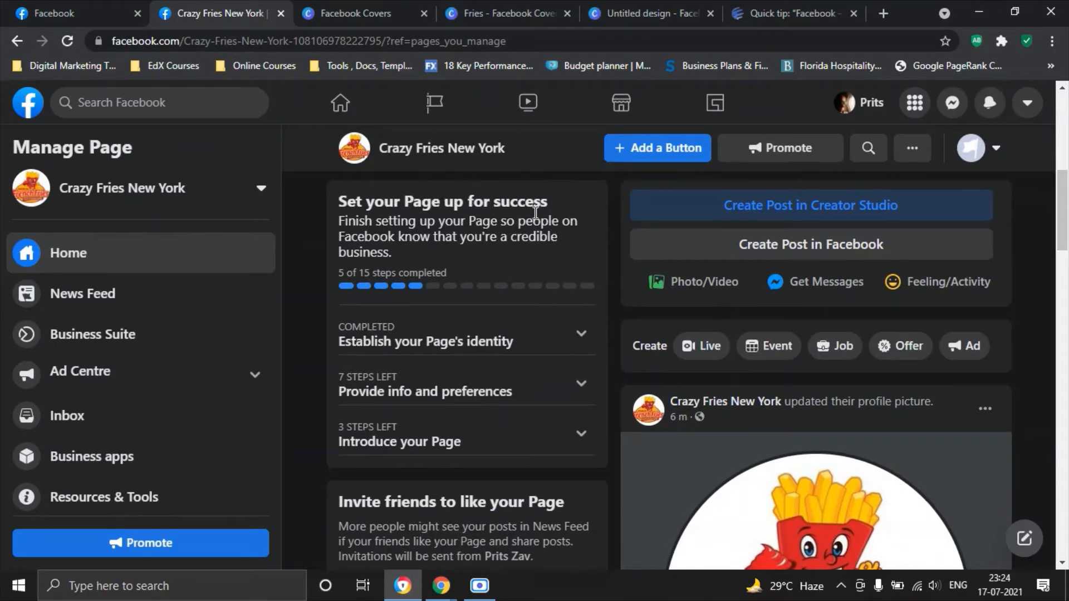
mouse_move(453, 226)
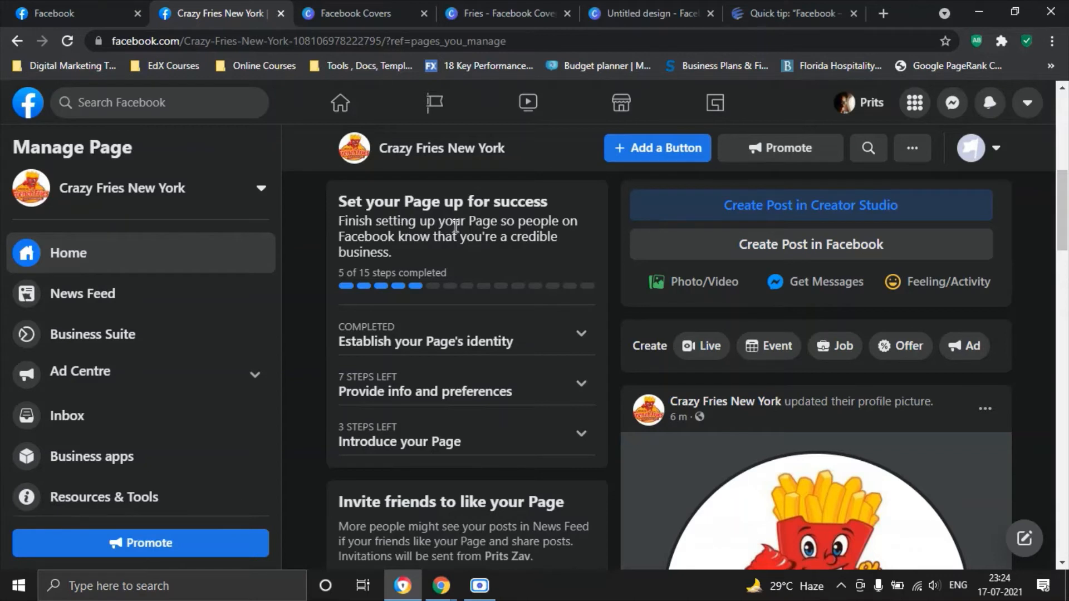
mouse_move(541, 235)
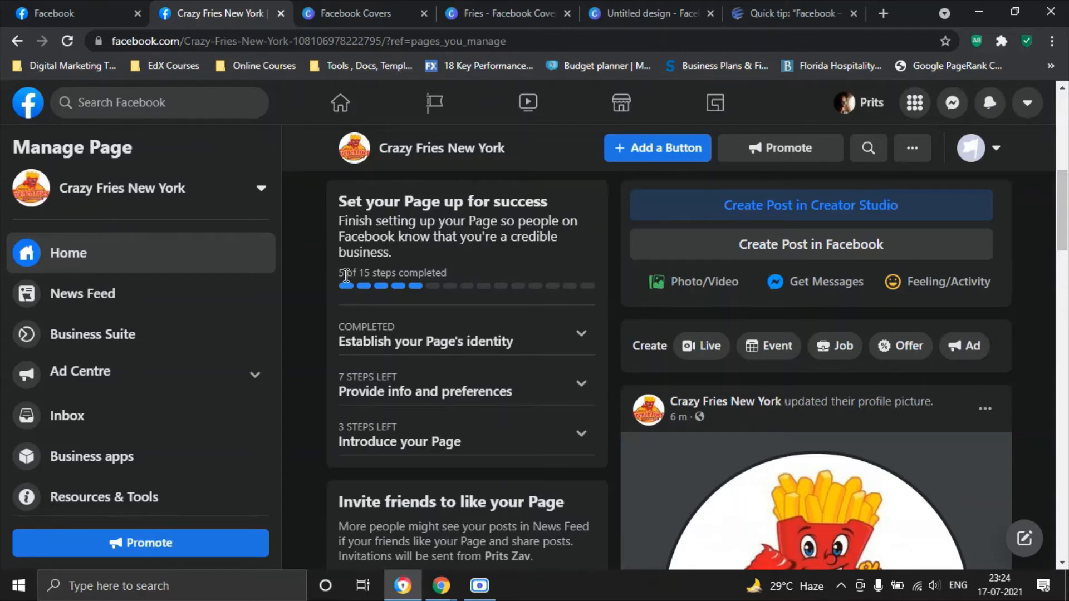
mouse_move(449, 276)
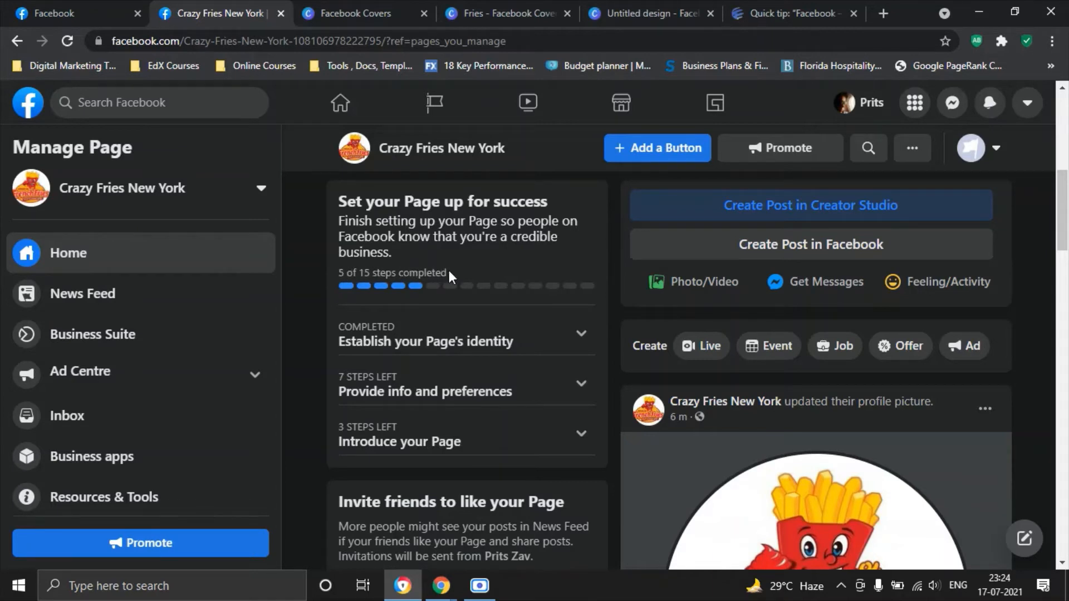
mouse_move(525, 341)
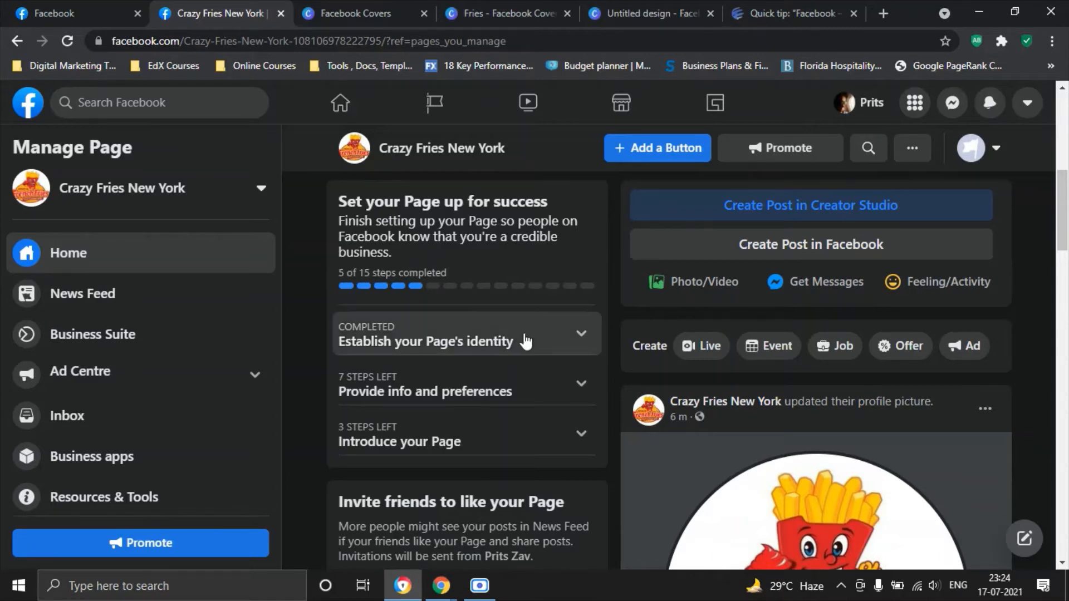
Step: Review the completed 'Establish your Page's identity' steps, then scroll to the About section
left_click(466, 340)
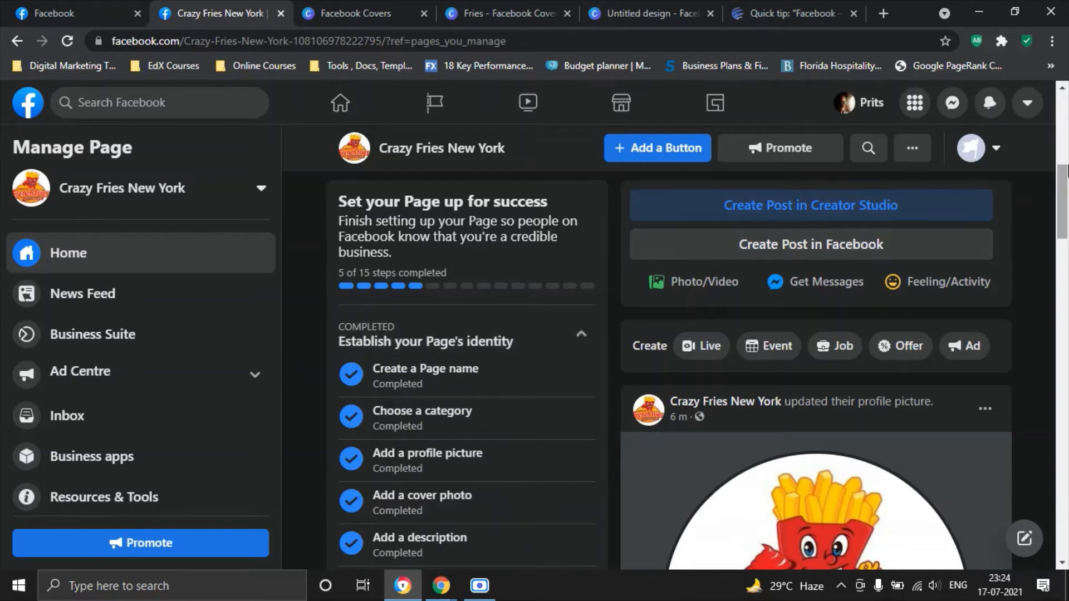
scroll("down", 3)
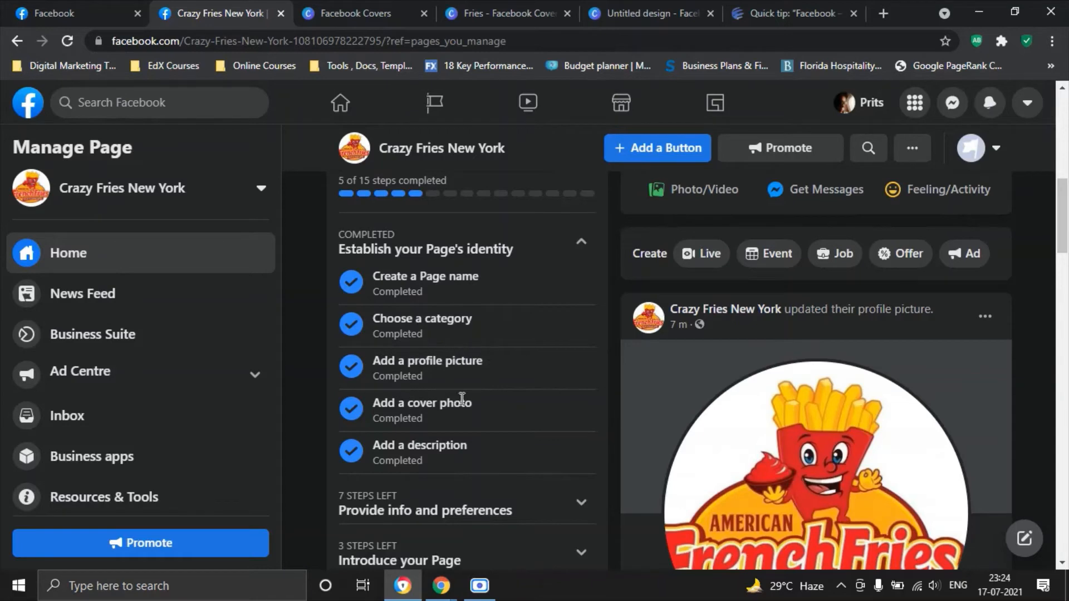
left_click(581, 242)
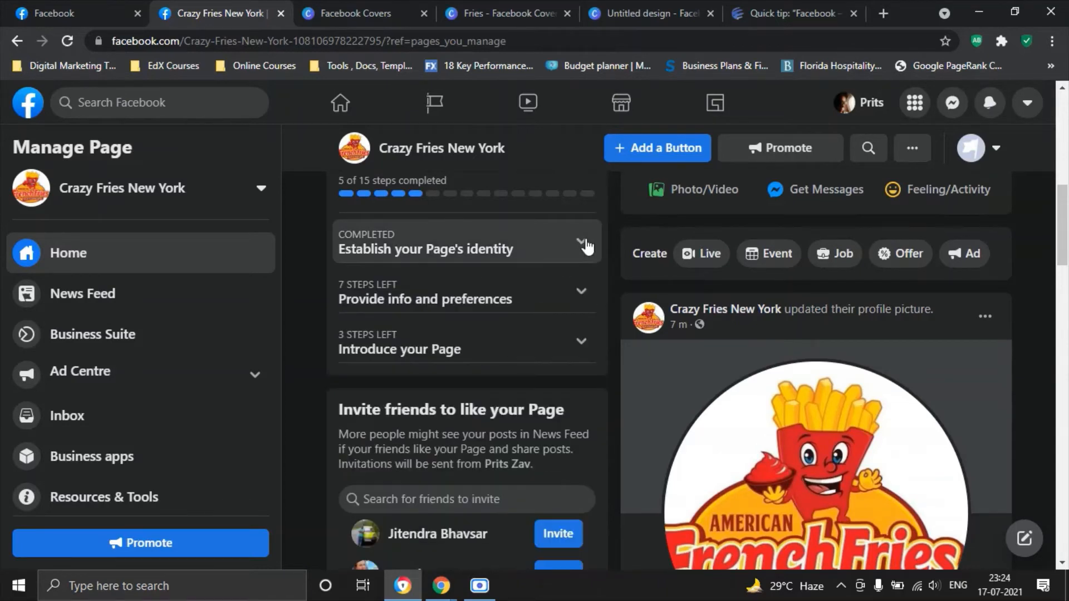
scroll("down", 3)
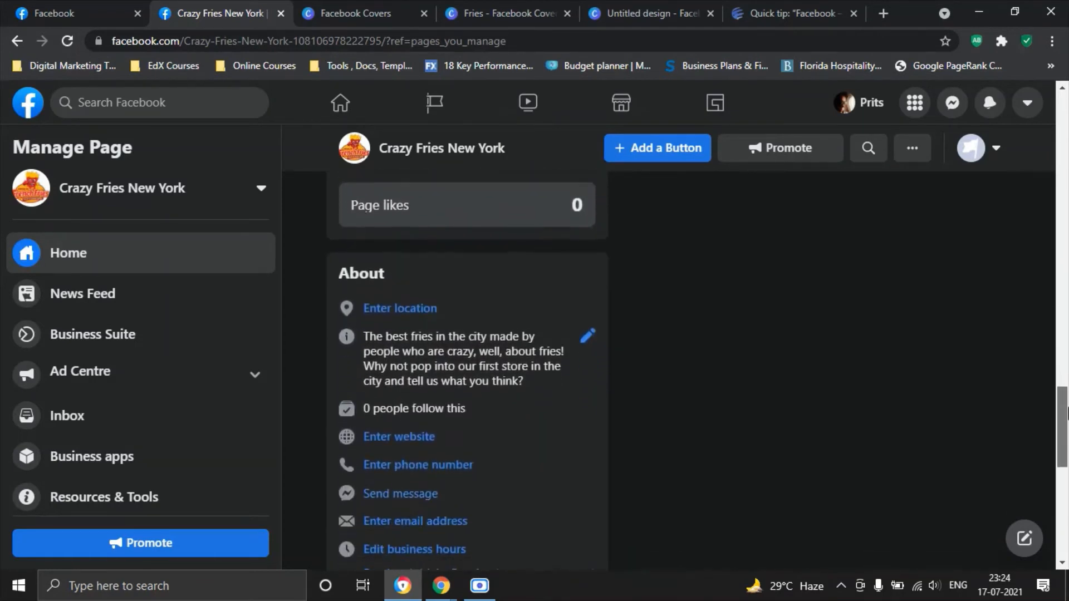
scroll("down", 3)
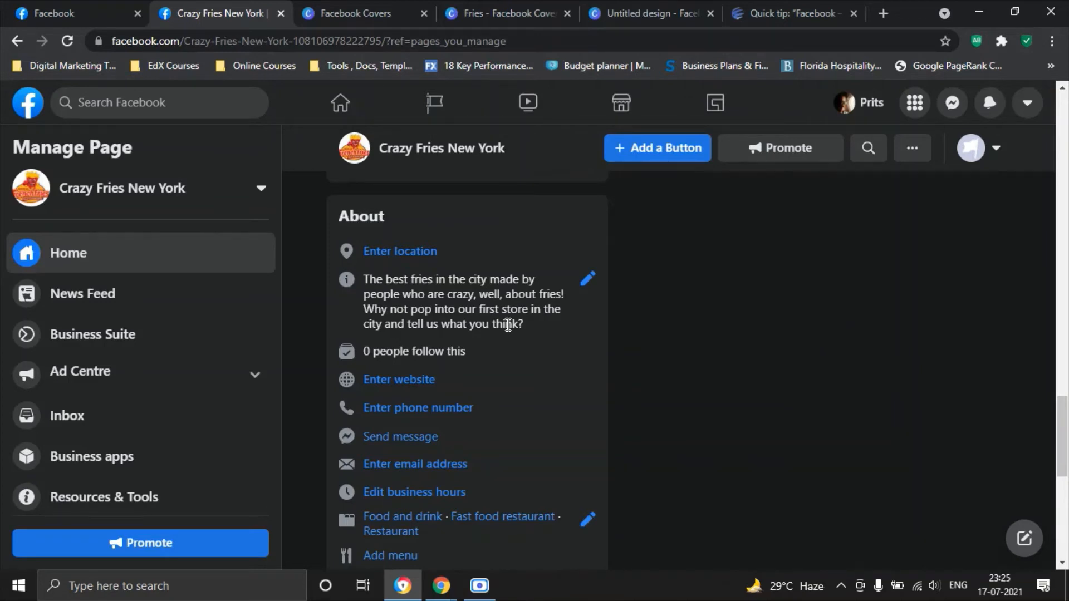
mouse_move(399, 251)
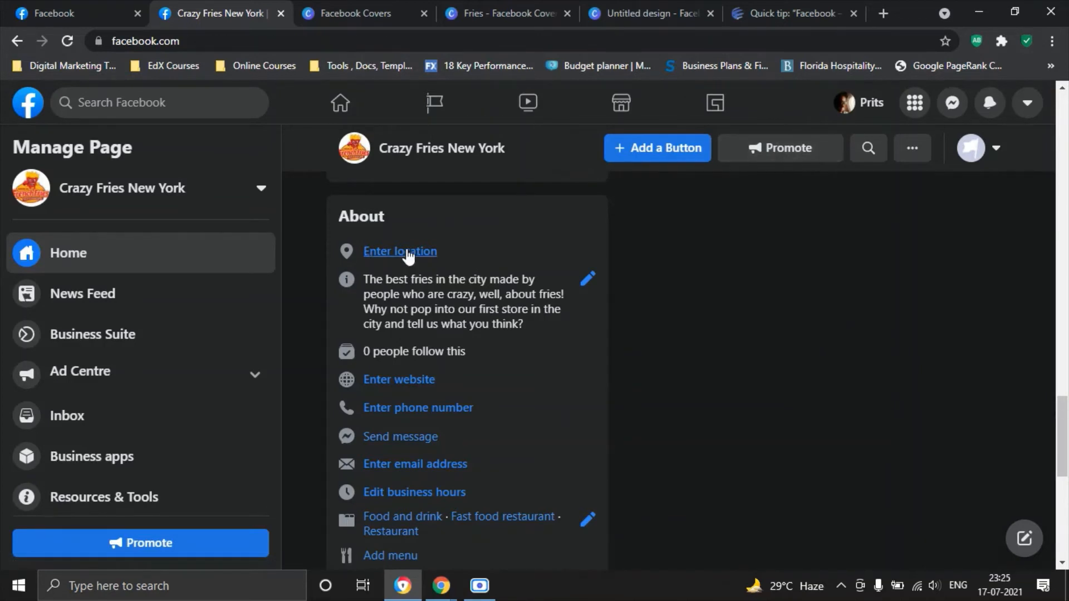
Step: Open the page's location form via 'Enter location' and scroll through its blank address fields
left_click(399, 251)
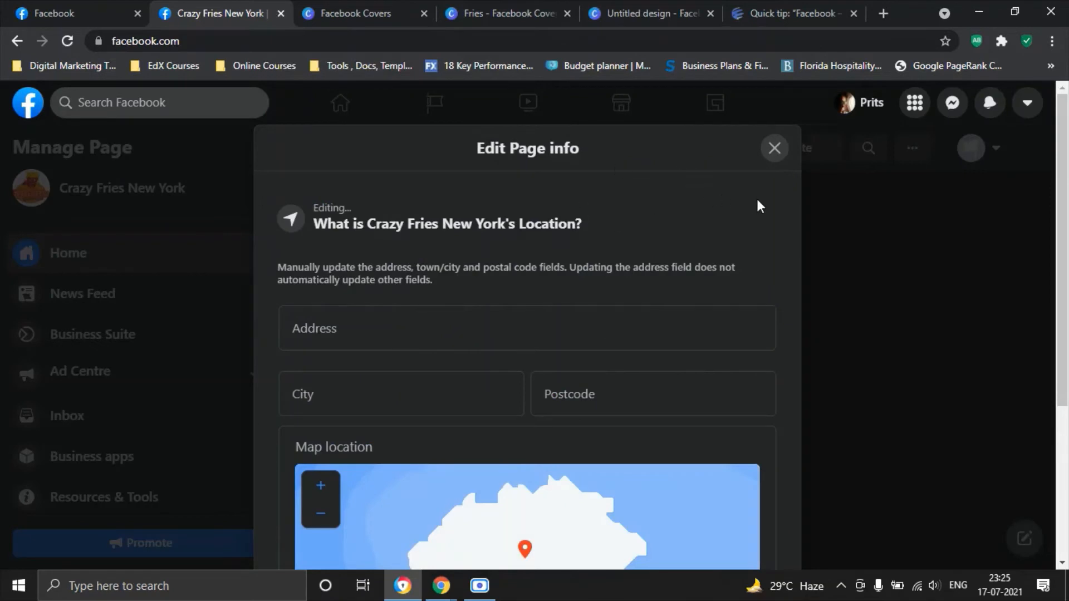
mouse_move(920, 289)
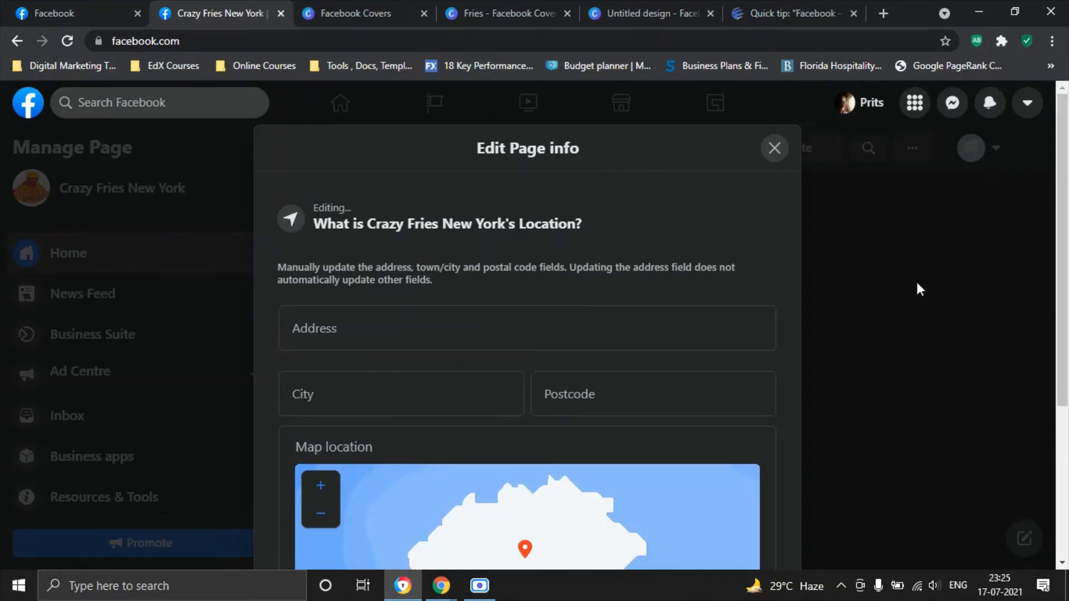
scroll("down", 3)
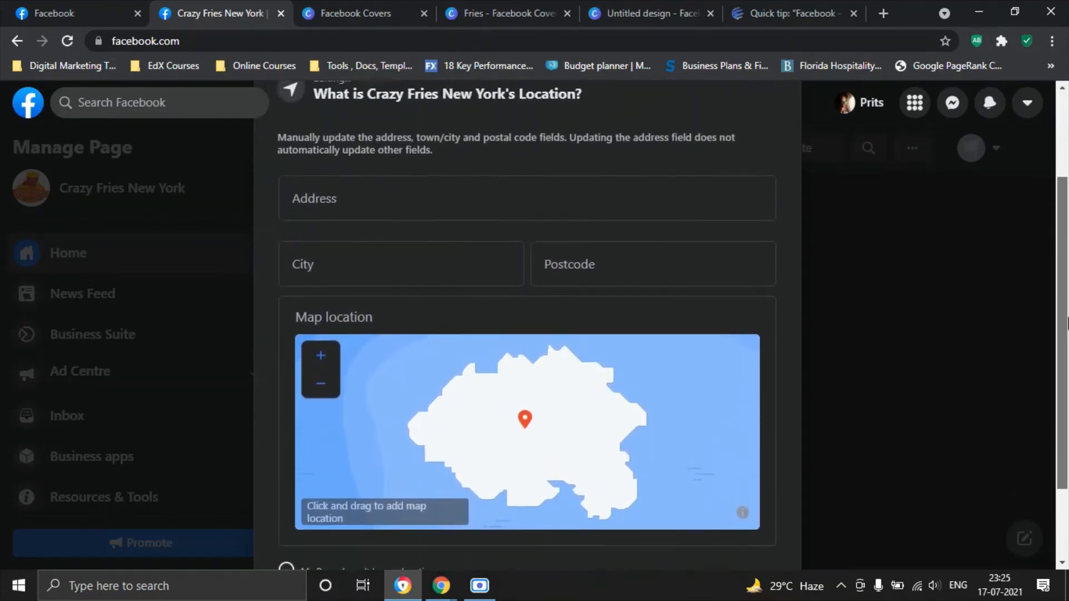
scroll("down", 3)
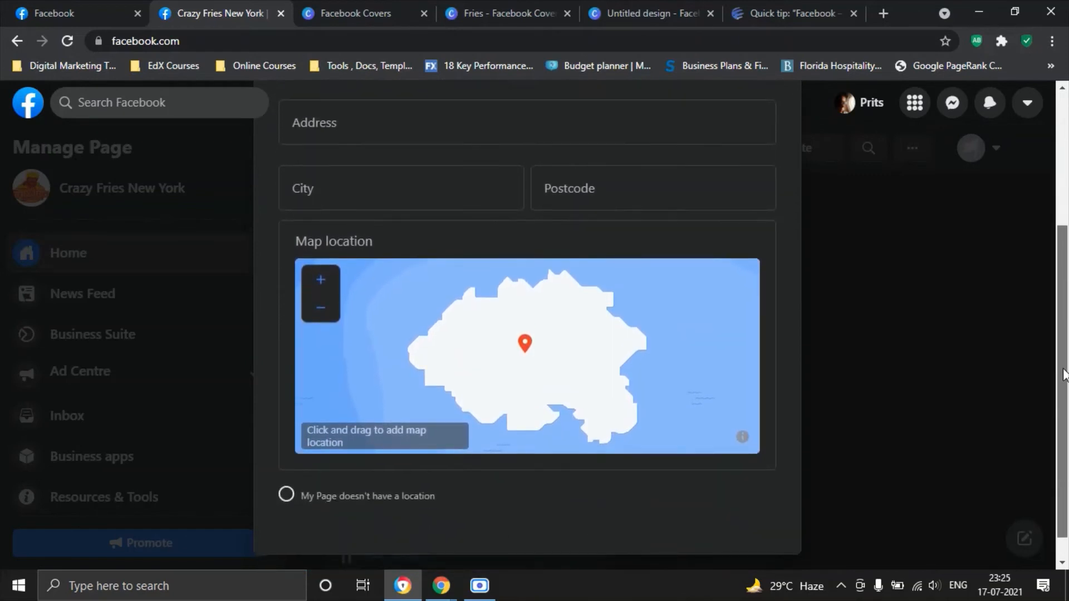
scroll("up", 3)
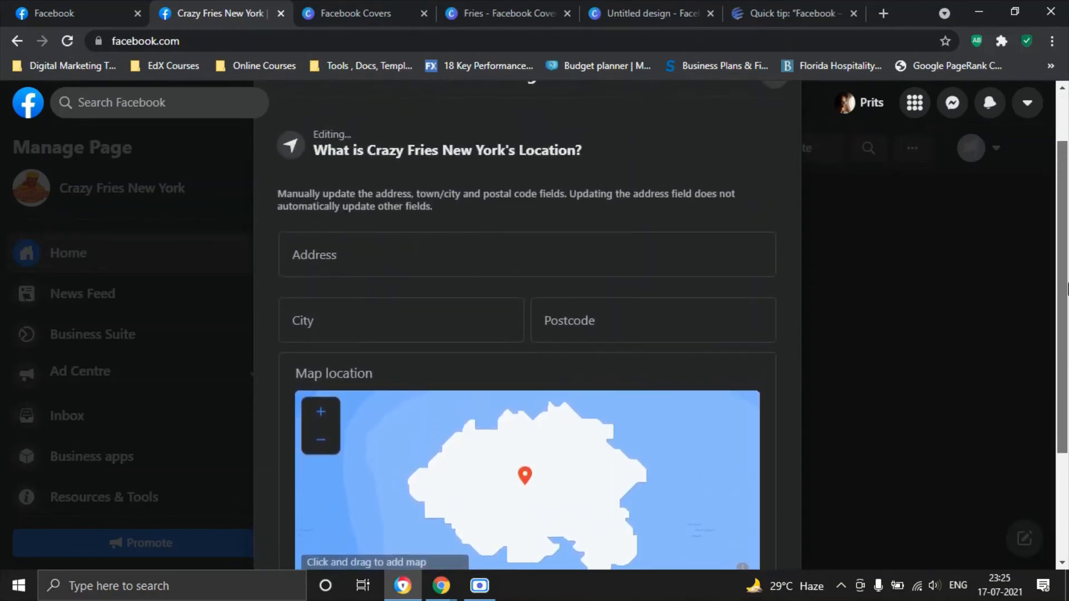
scroll("down", 3)
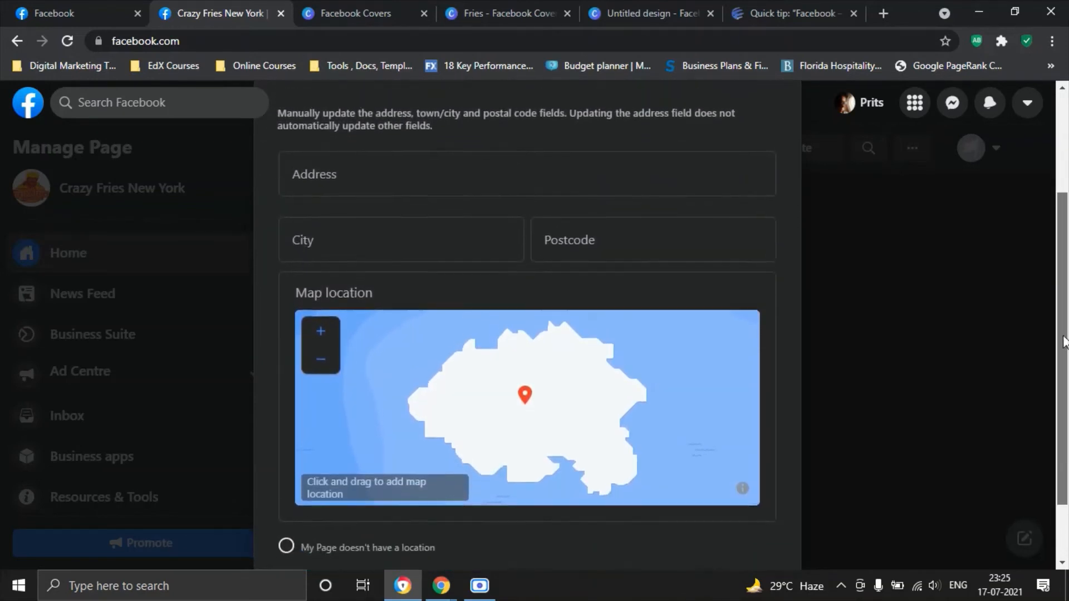
scroll("up", 3)
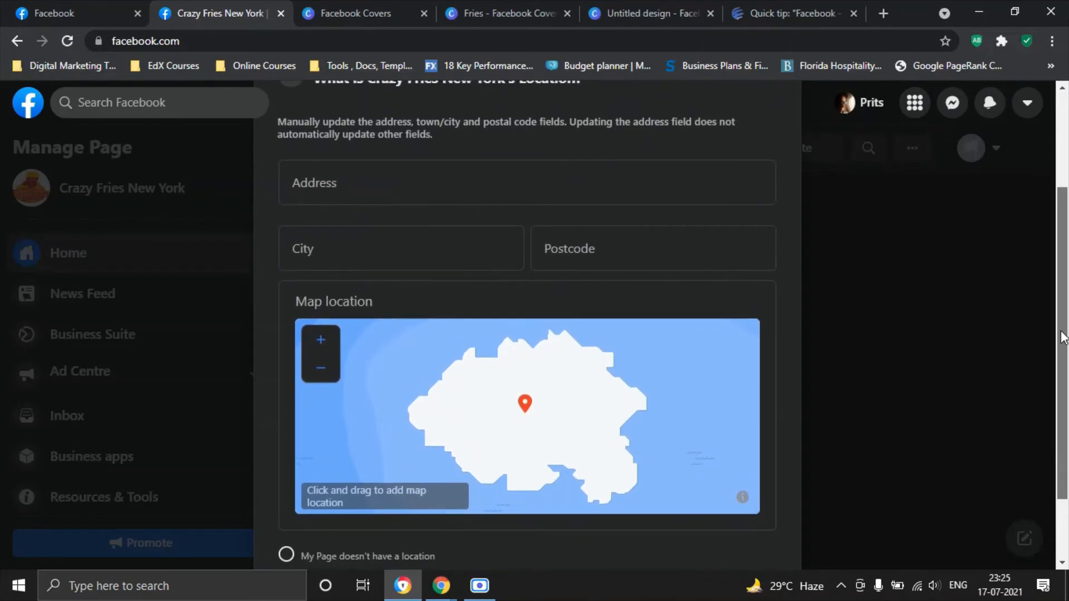
scroll("down", 3)
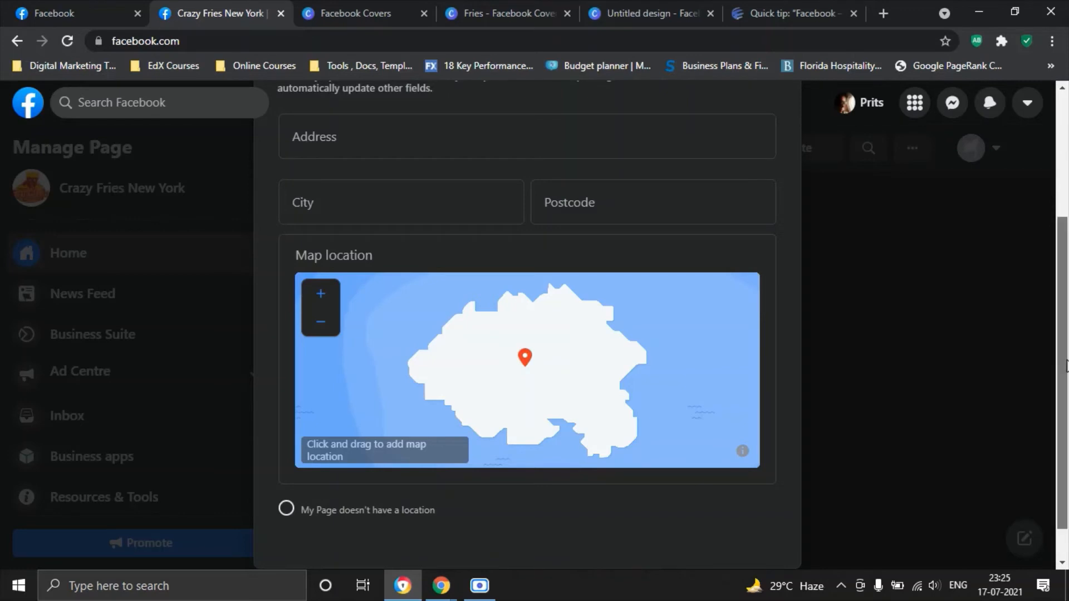
scroll("up", 3)
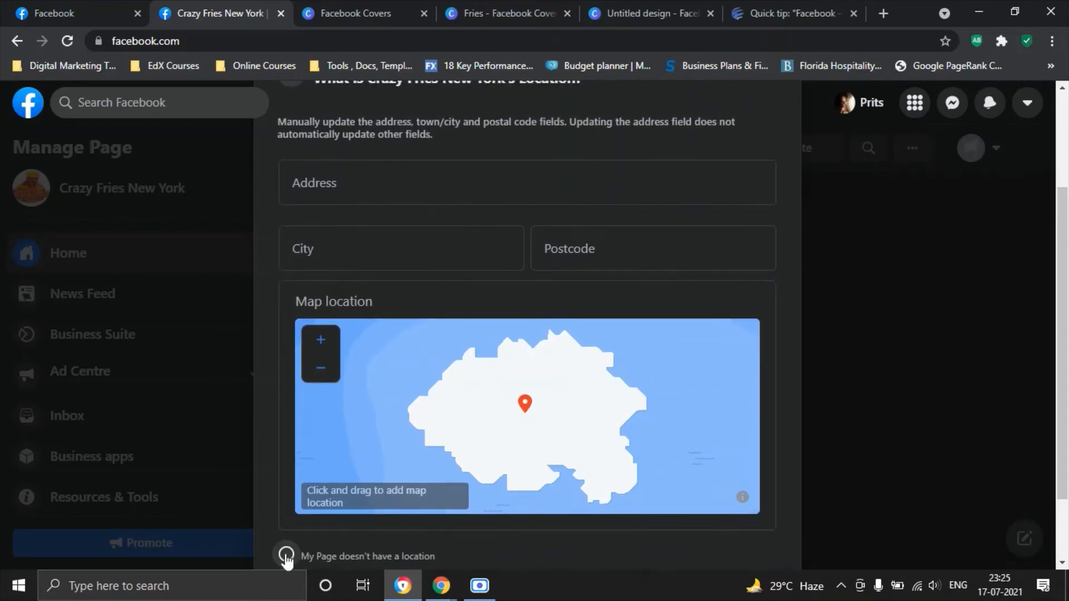
mouse_move(875, 430)
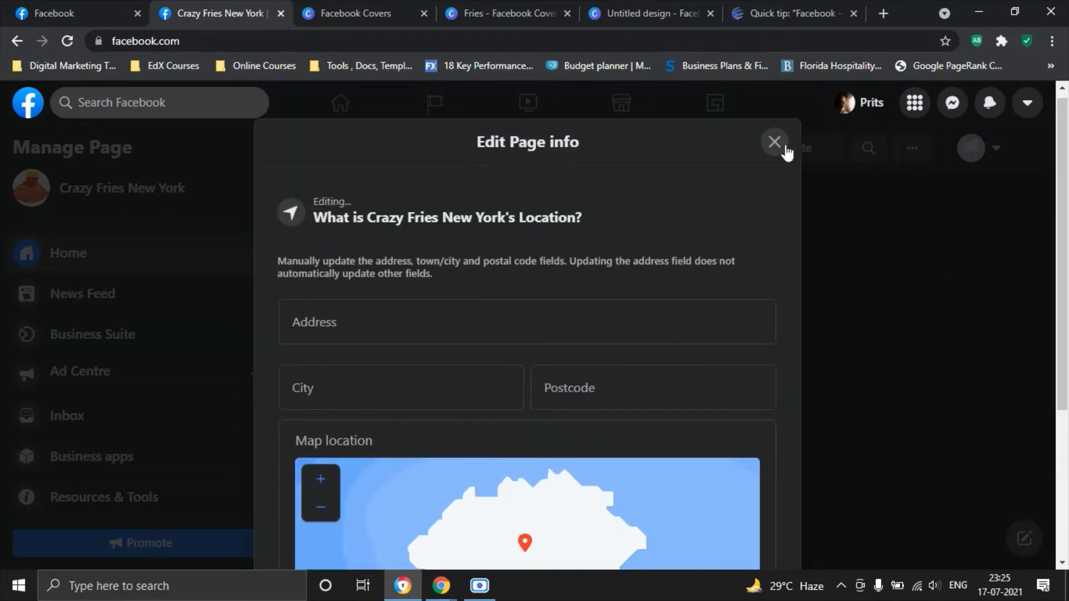
Step: Close the location form unchanged and open Edit Page Info on its General section
left_click(775, 141)
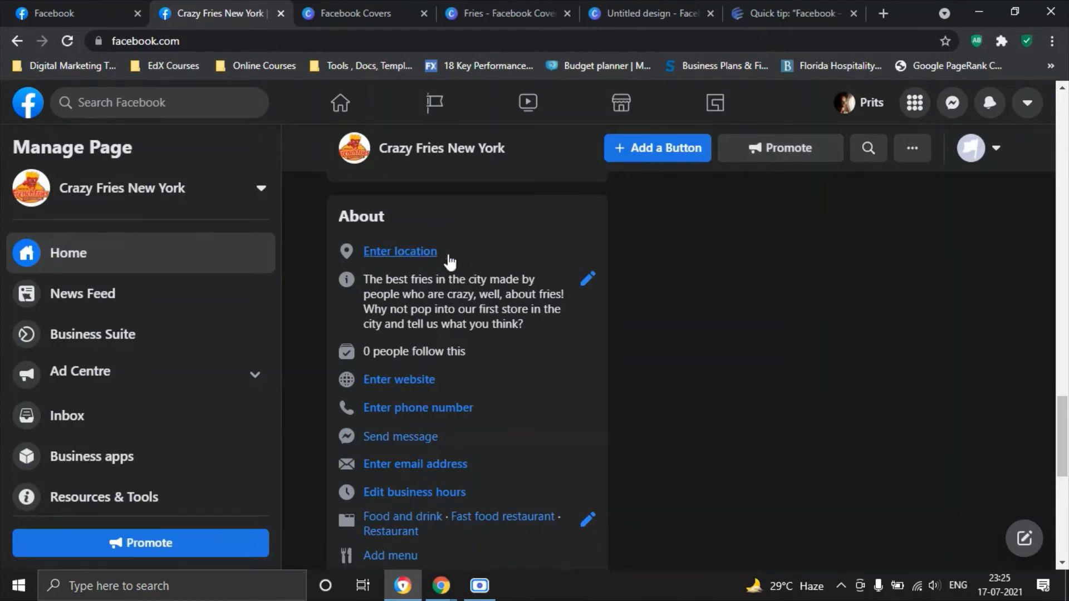
mouse_move(436, 348)
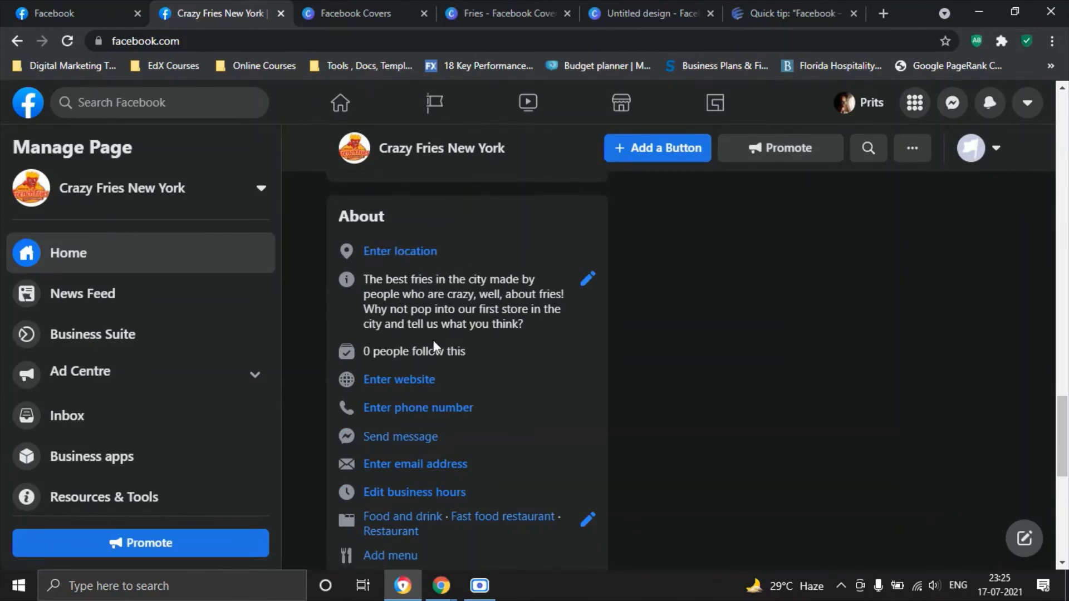
scroll("down", 3)
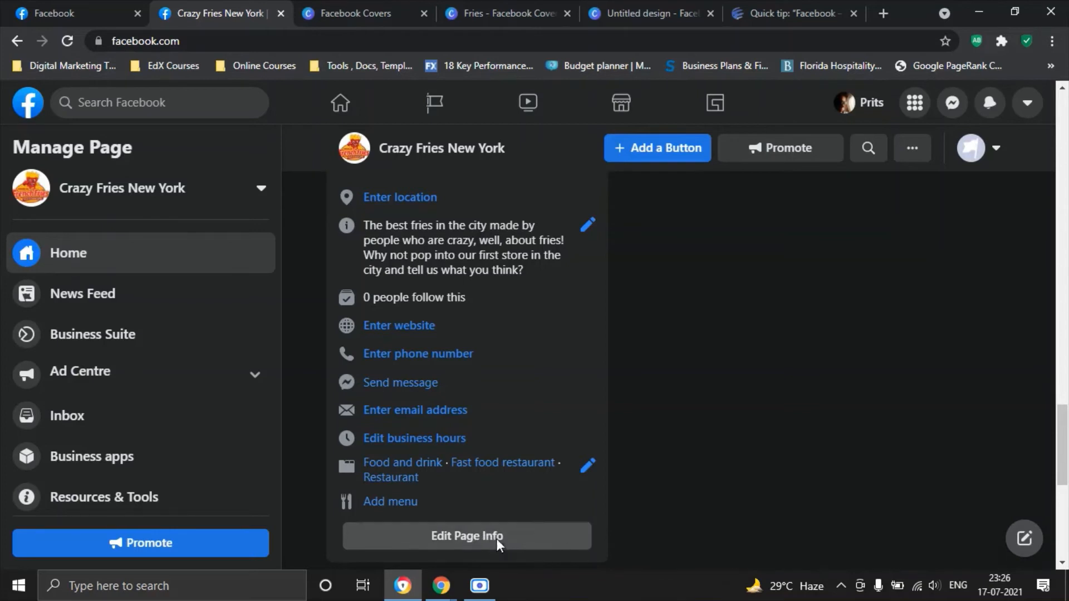
left_click(466, 535)
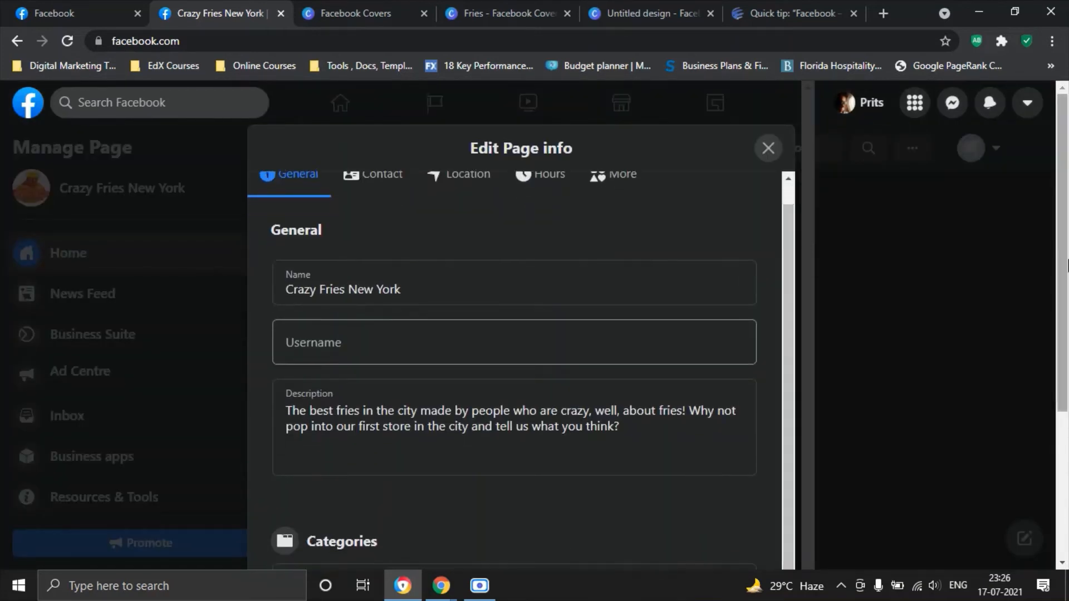
scroll("down", 3)
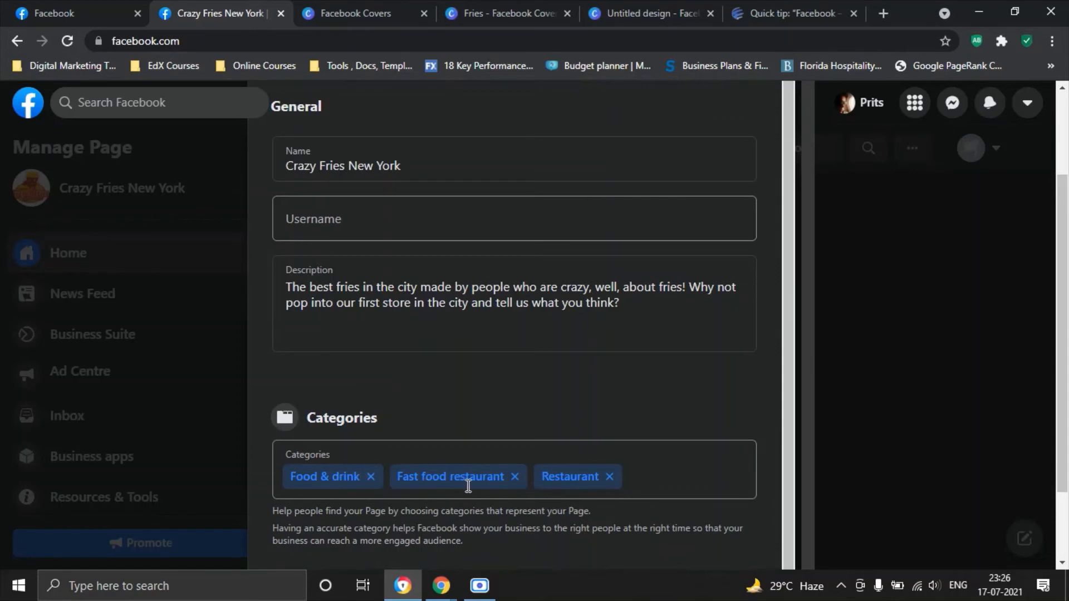
mouse_move(788, 453)
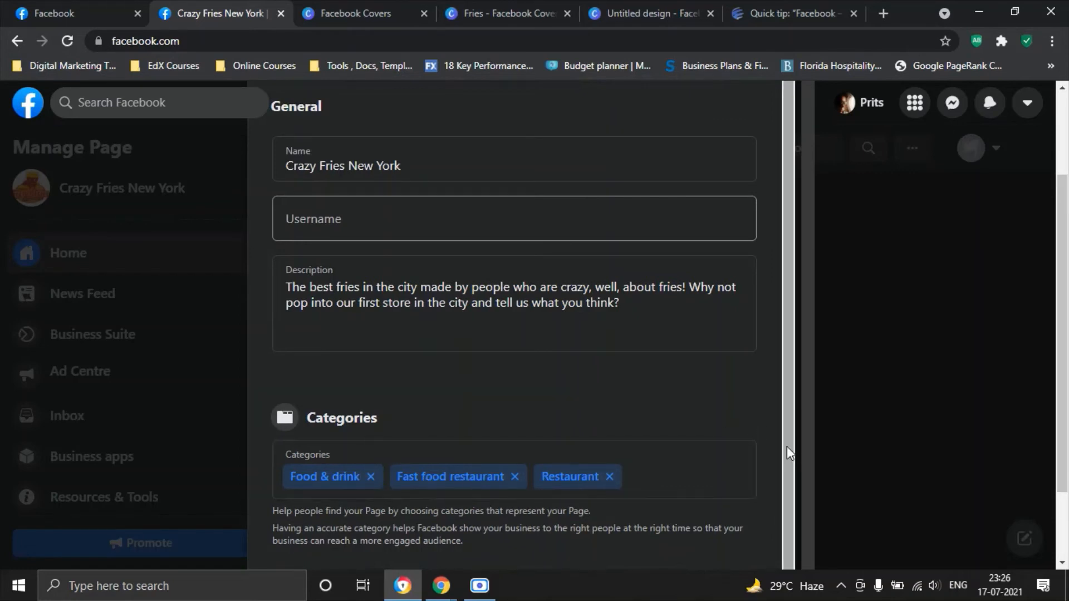
scroll("down", 3)
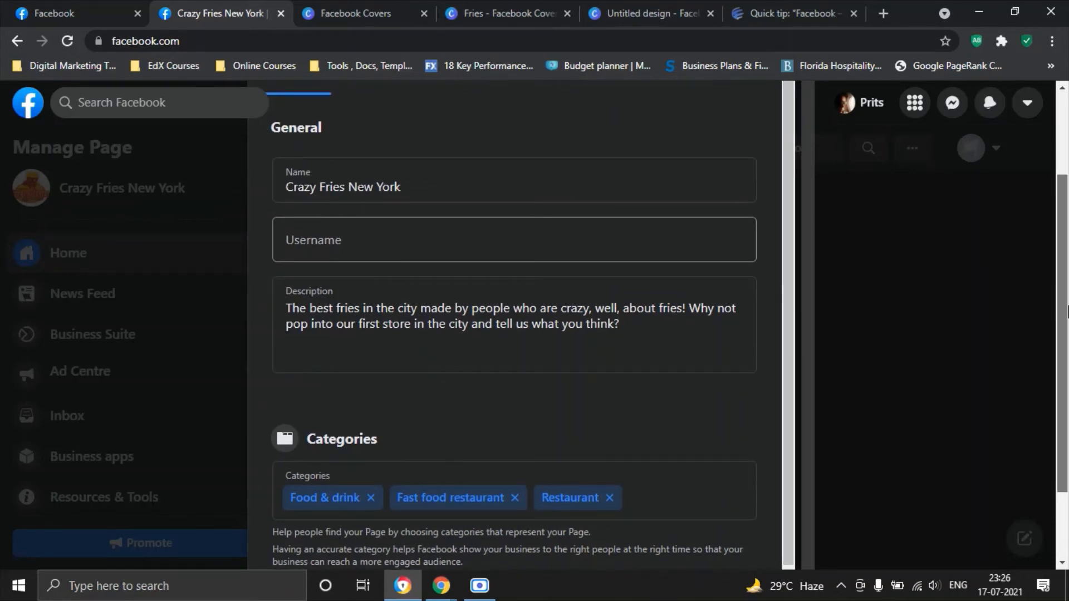
left_click(380, 195)
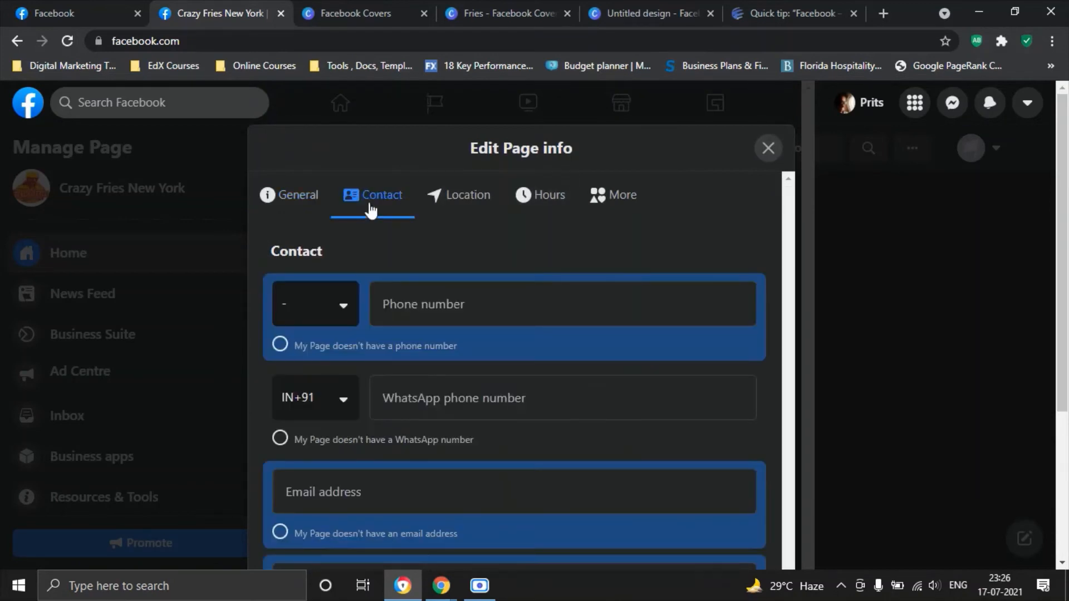
mouse_move(343, 308)
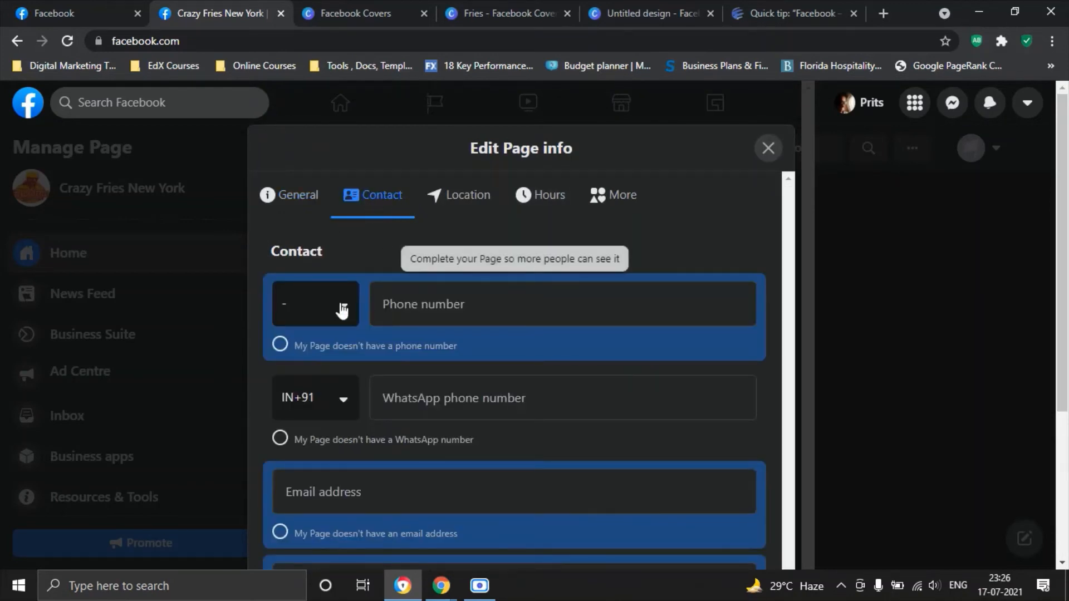
mouse_move(447, 253)
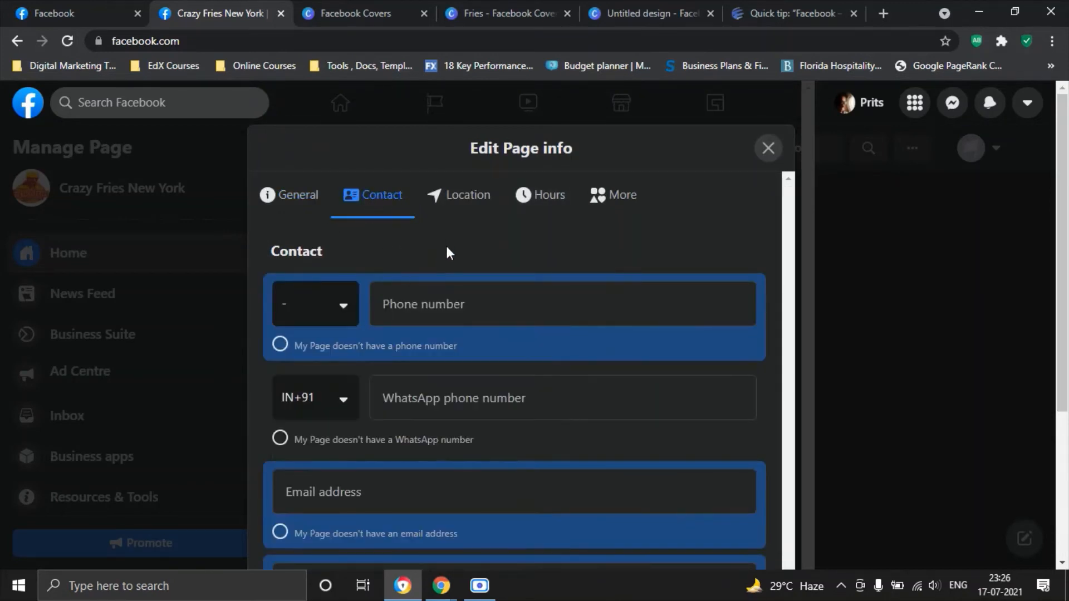
mouse_move(321, 344)
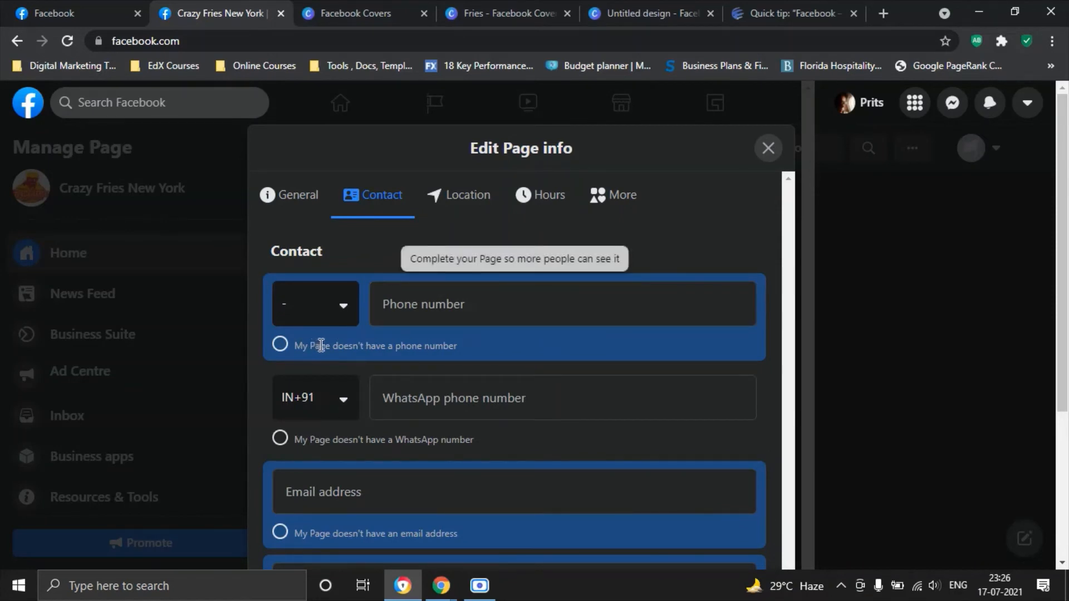
left_click(279, 345)
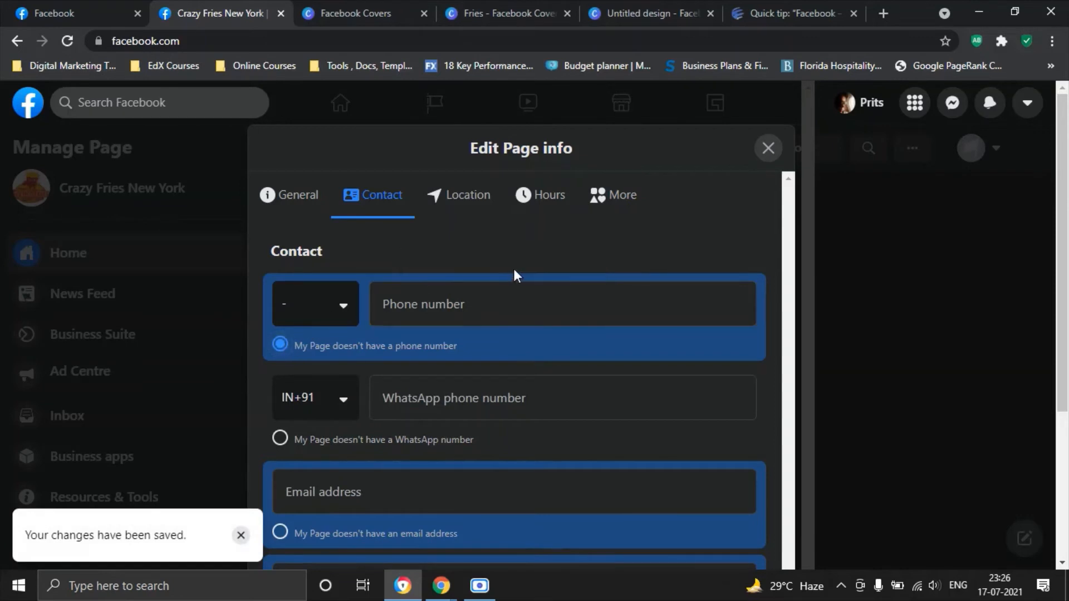
left_click(518, 304)
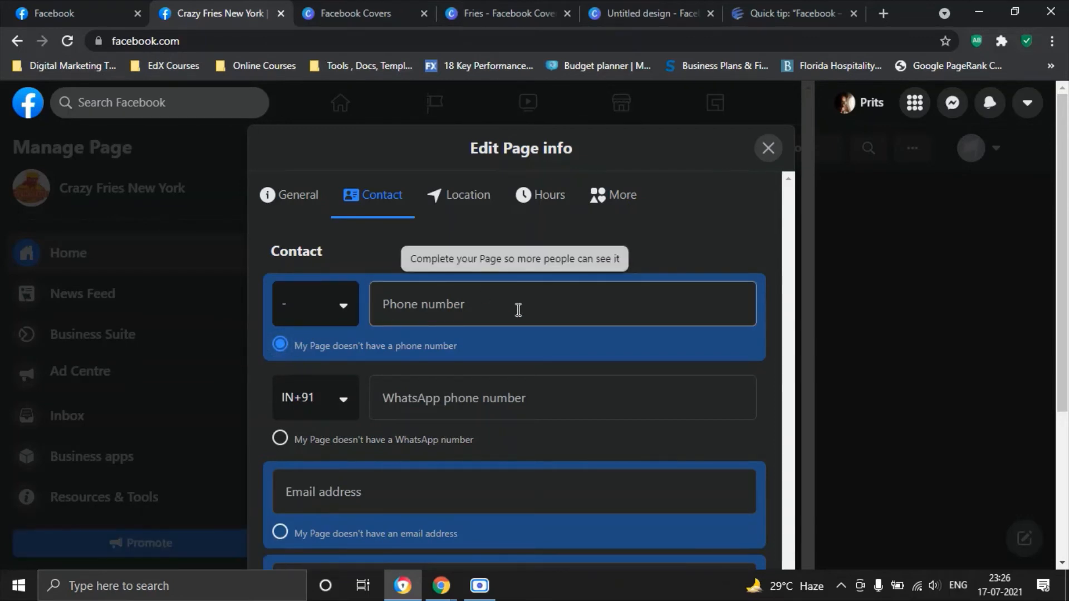
mouse_move(774, 268)
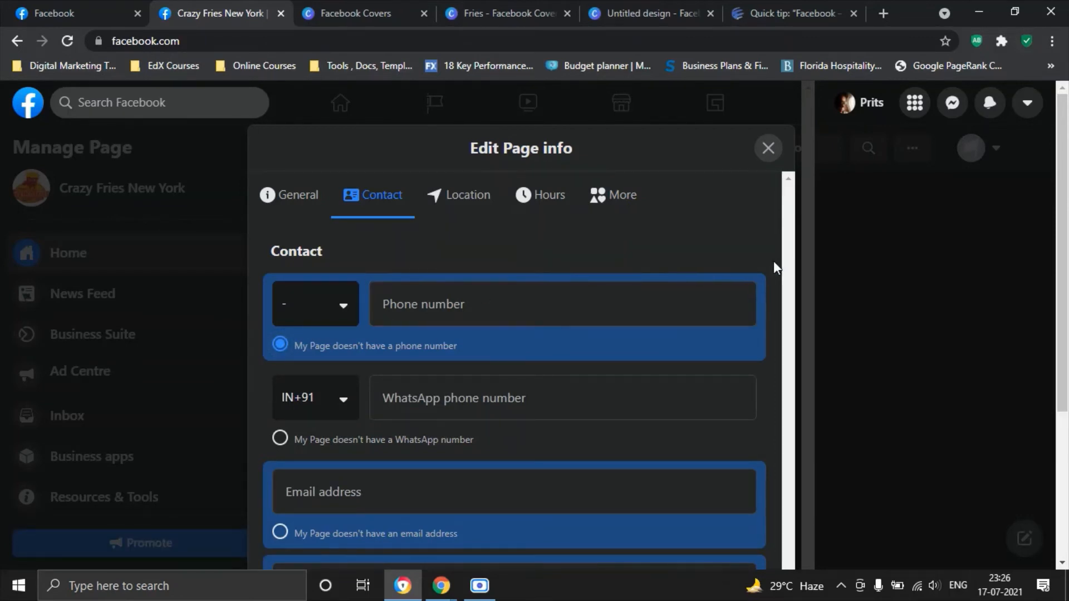
mouse_move(313, 453)
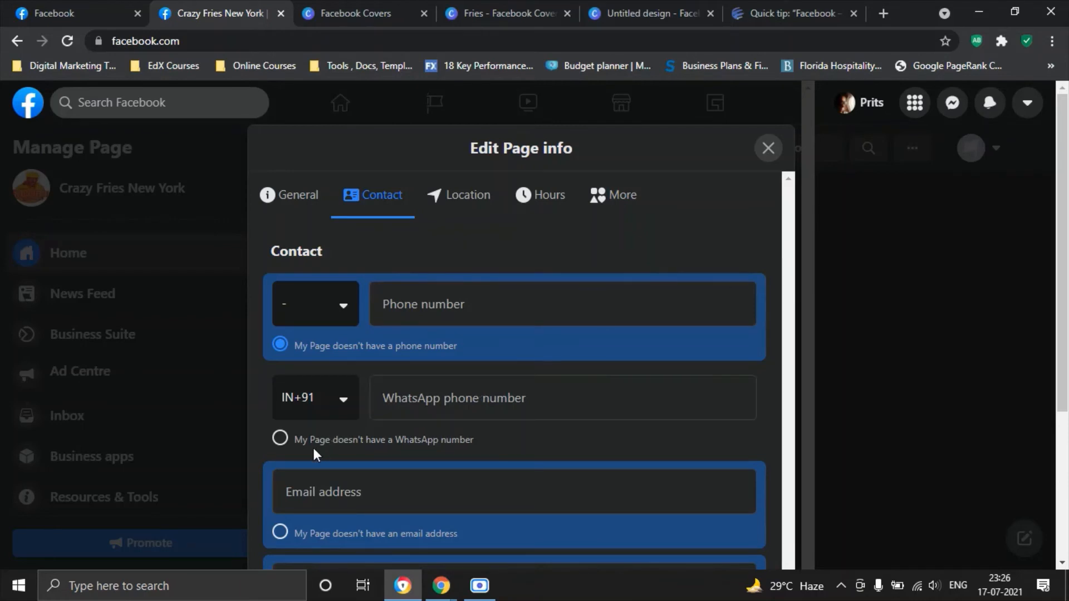
left_click(563, 397)
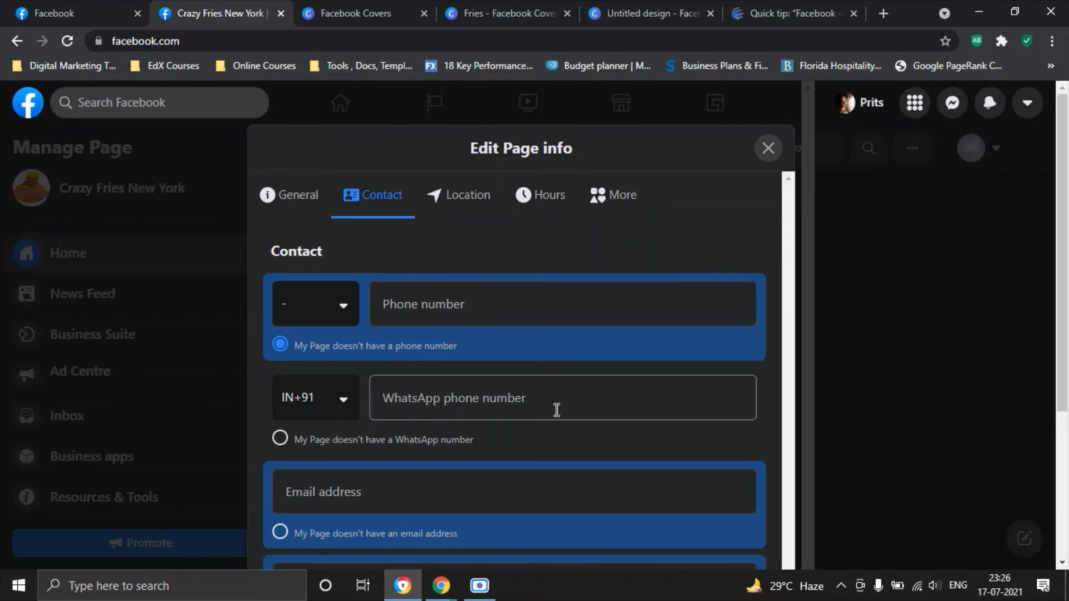
mouse_move(532, 415)
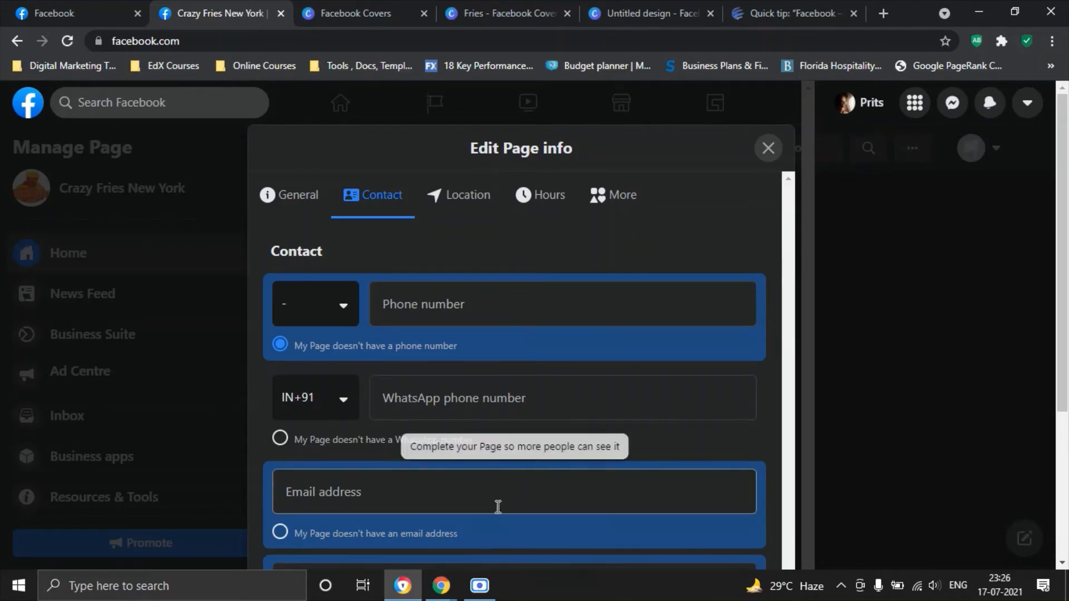
mouse_move(1063, 278)
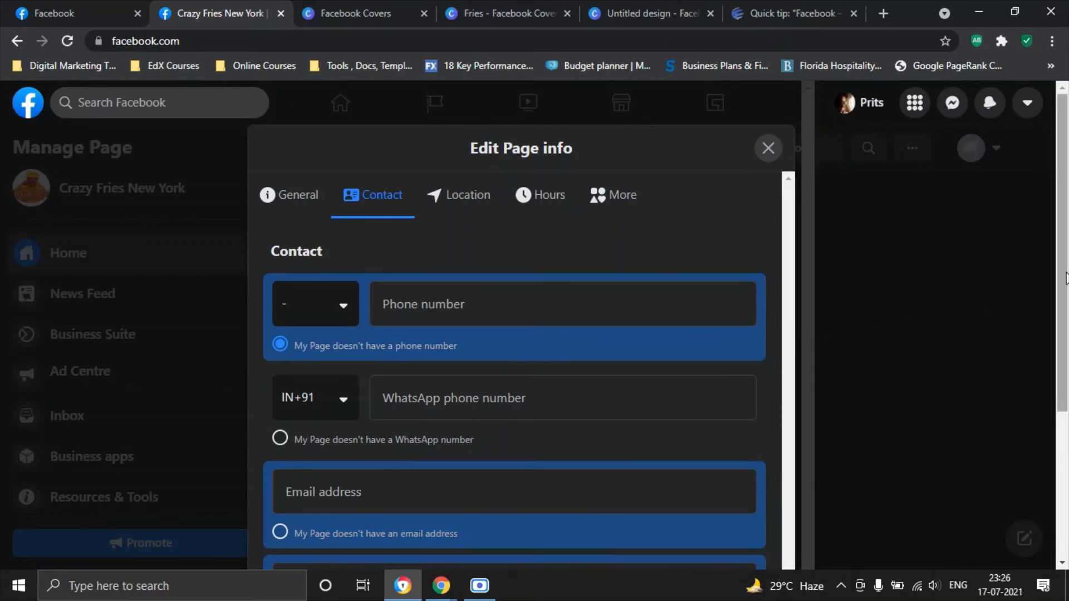
scroll("down", 3)
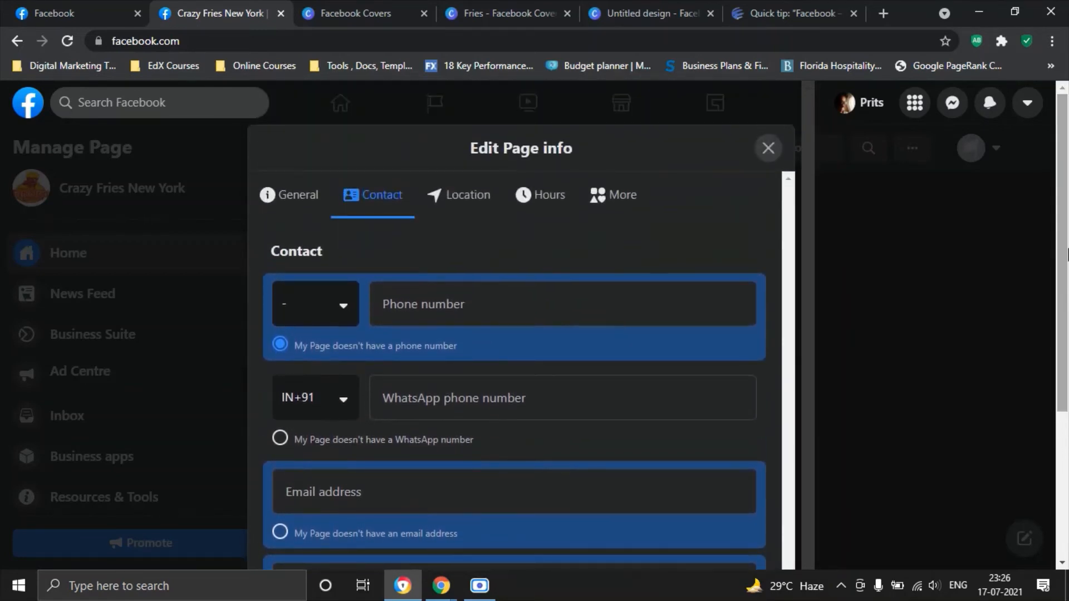
mouse_move(467, 195)
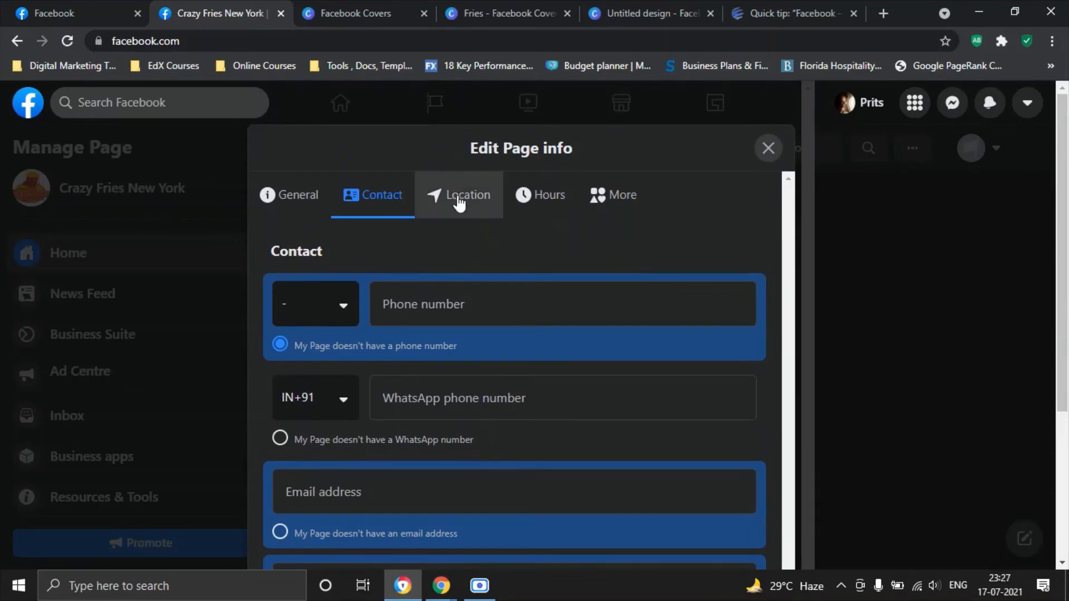
Step: In the Hours section, choose 'Open during selected hours' with Monday–Sunday slots blank
left_click(467, 195)
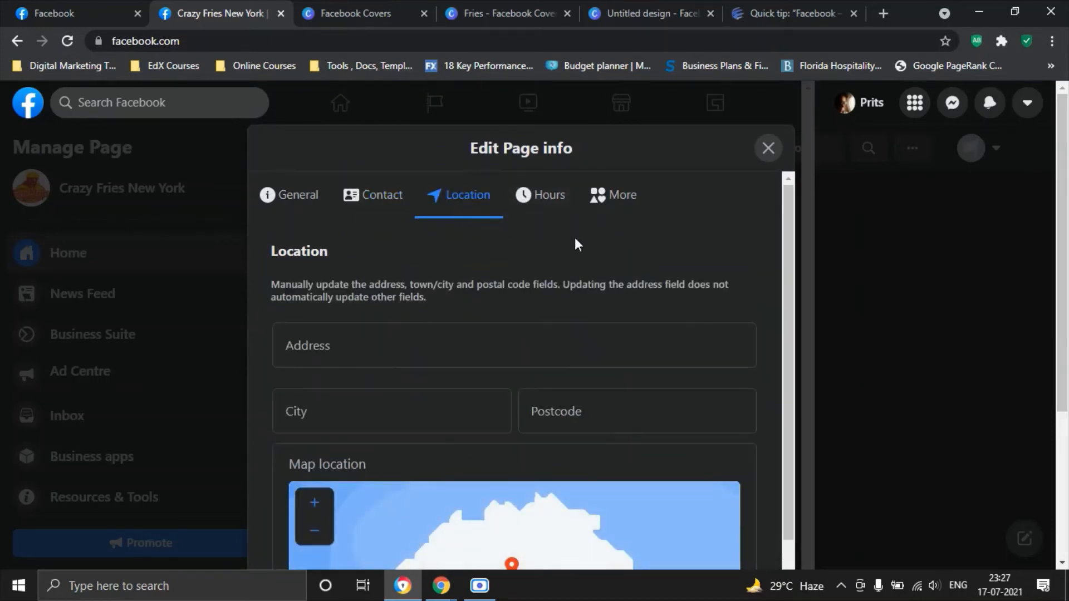
left_click(540, 194)
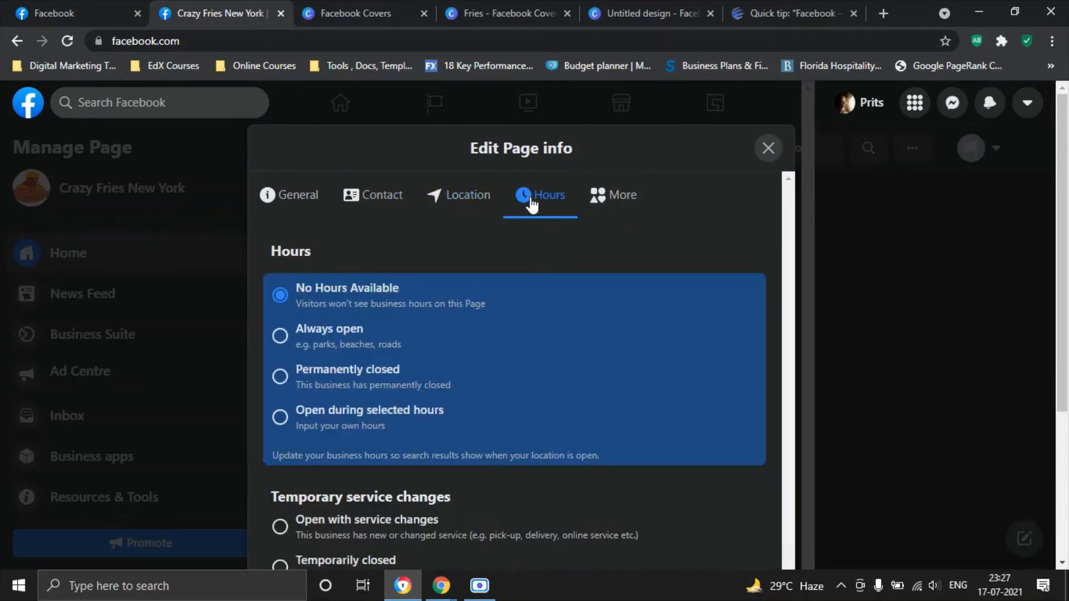
mouse_move(329, 300)
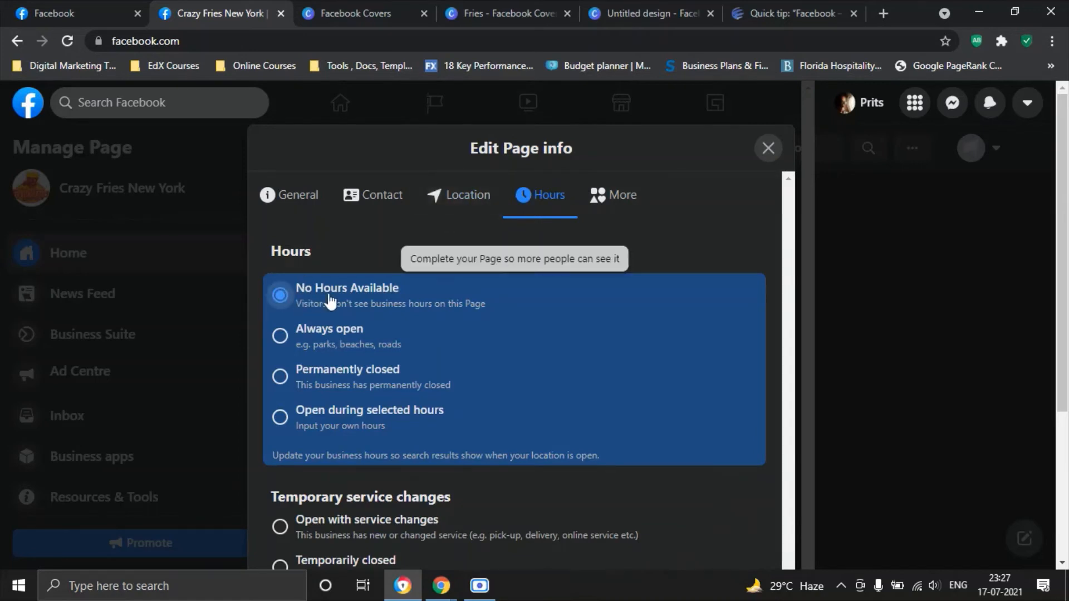
mouse_move(429, 392)
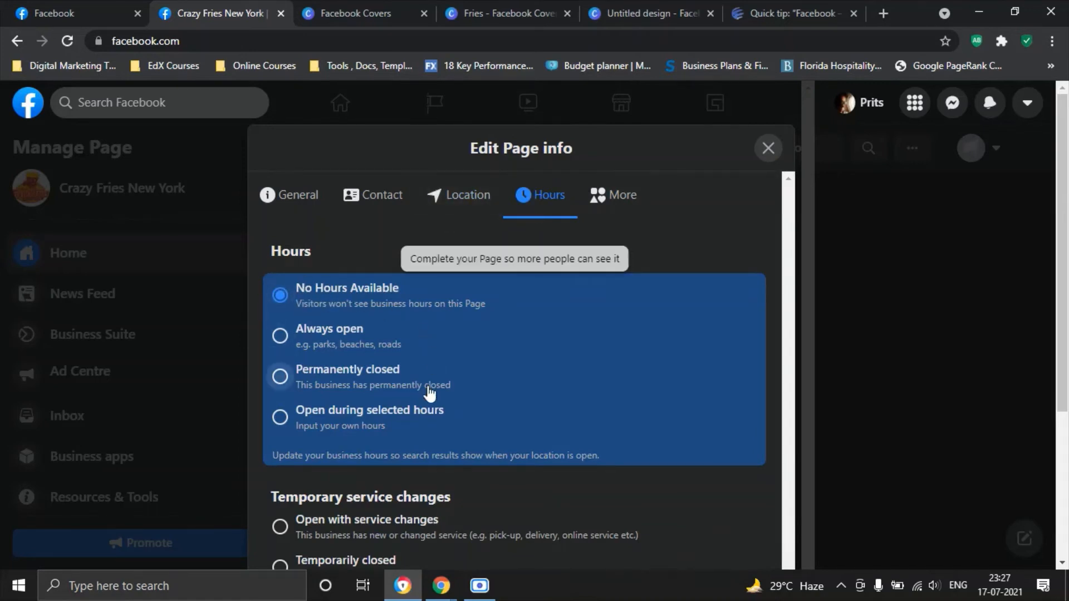
mouse_move(302, 417)
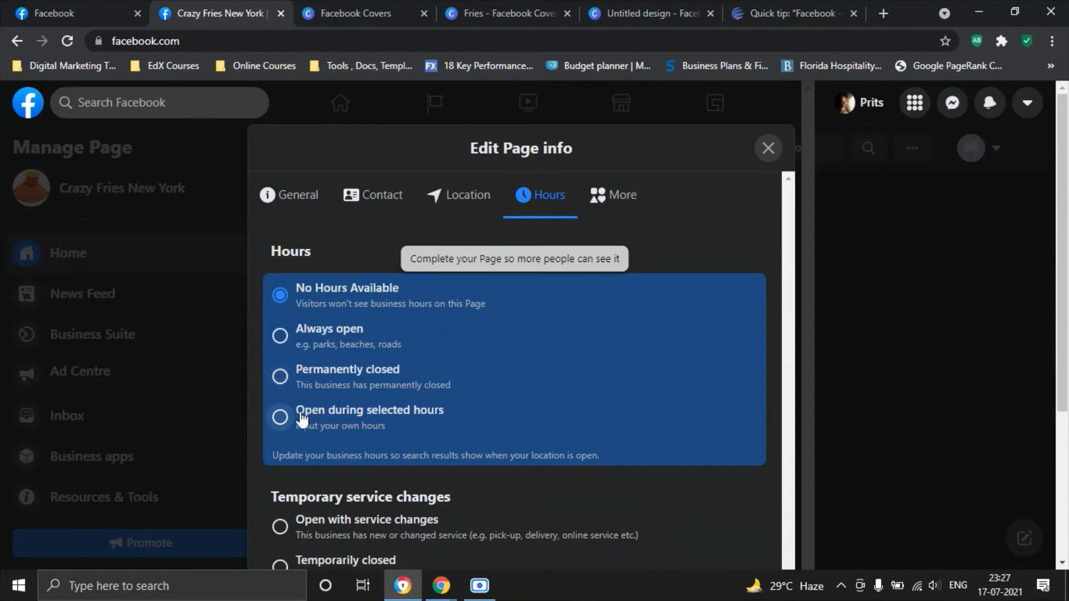
mouse_move(422, 433)
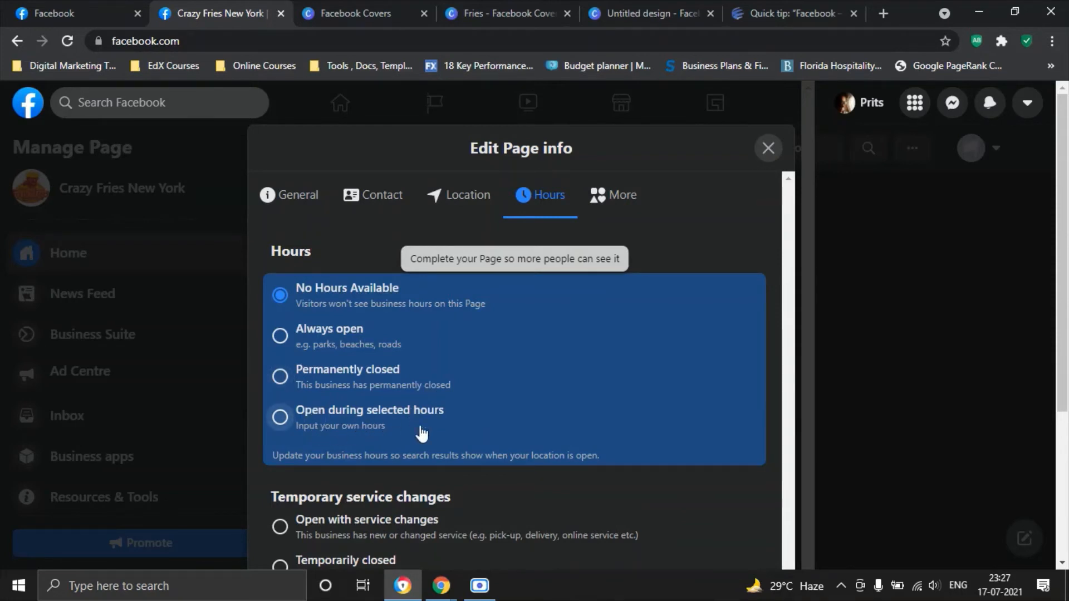
left_click(279, 417)
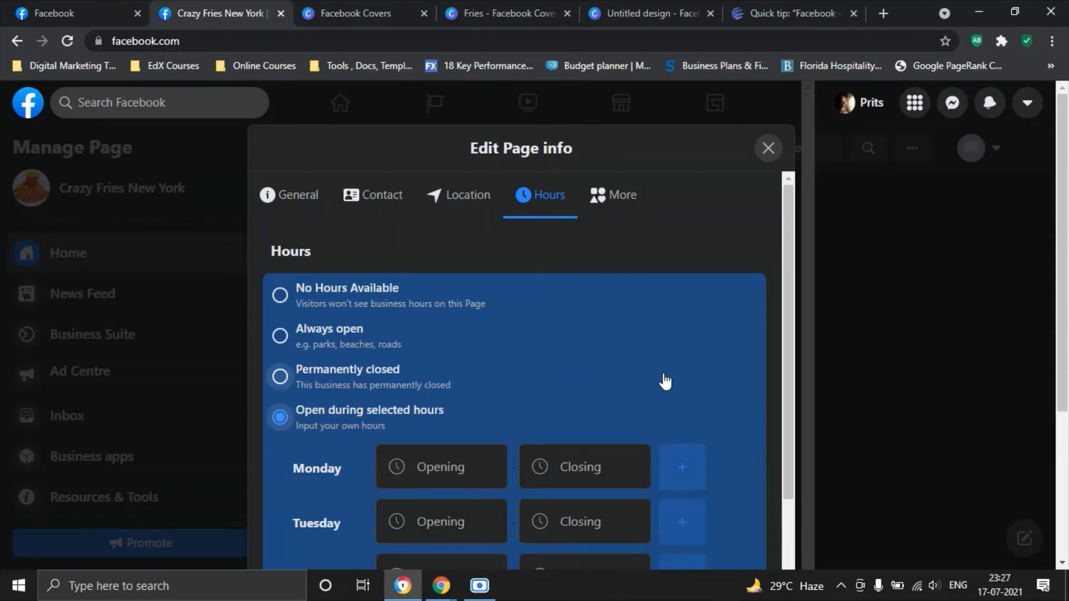
scroll("down", 3)
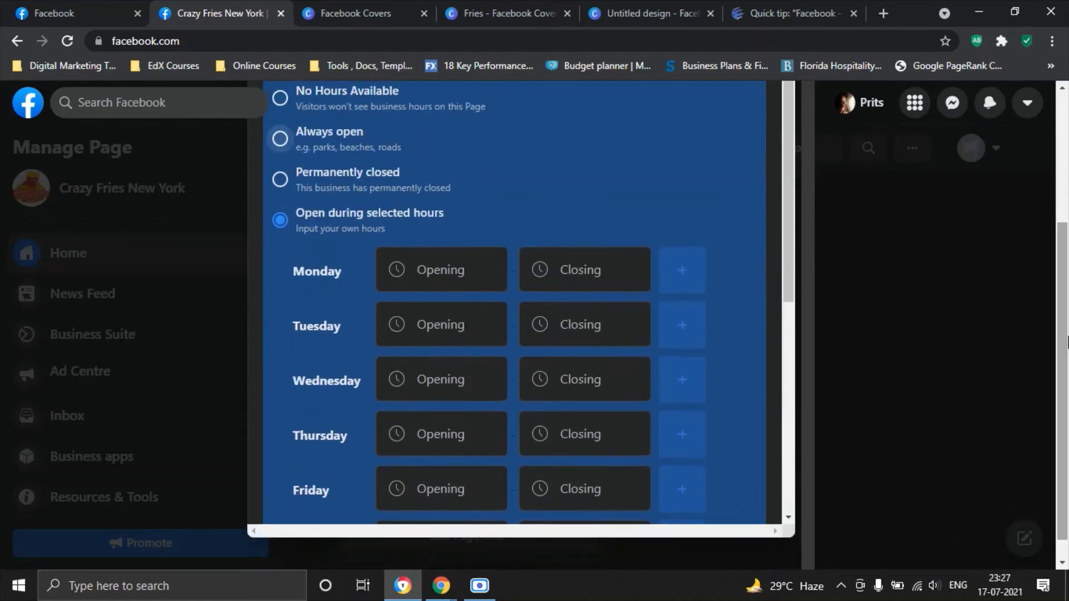
scroll("down", 3)
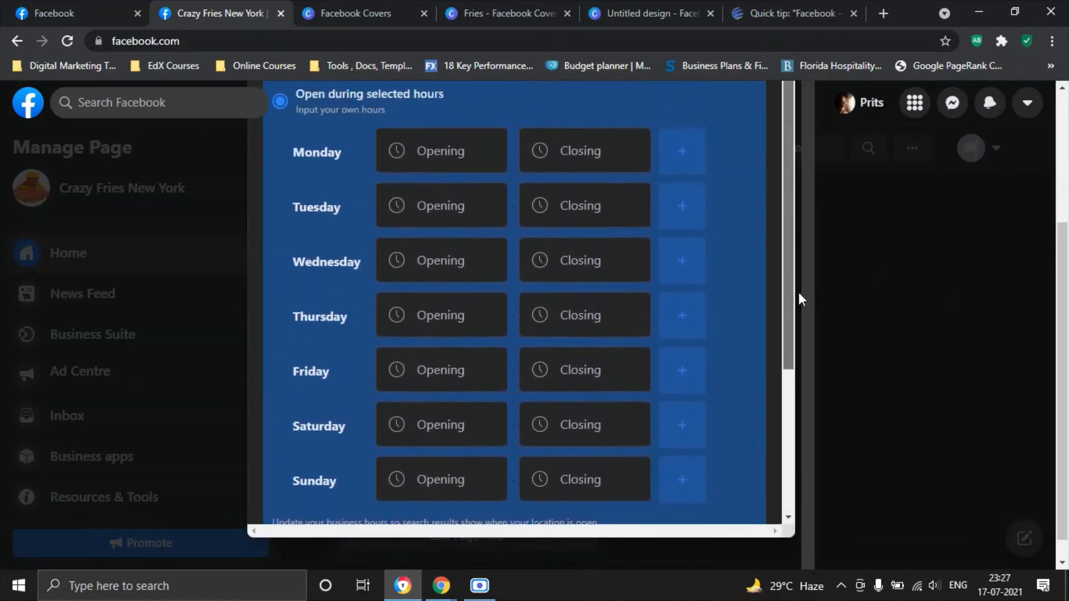
scroll("up", 3)
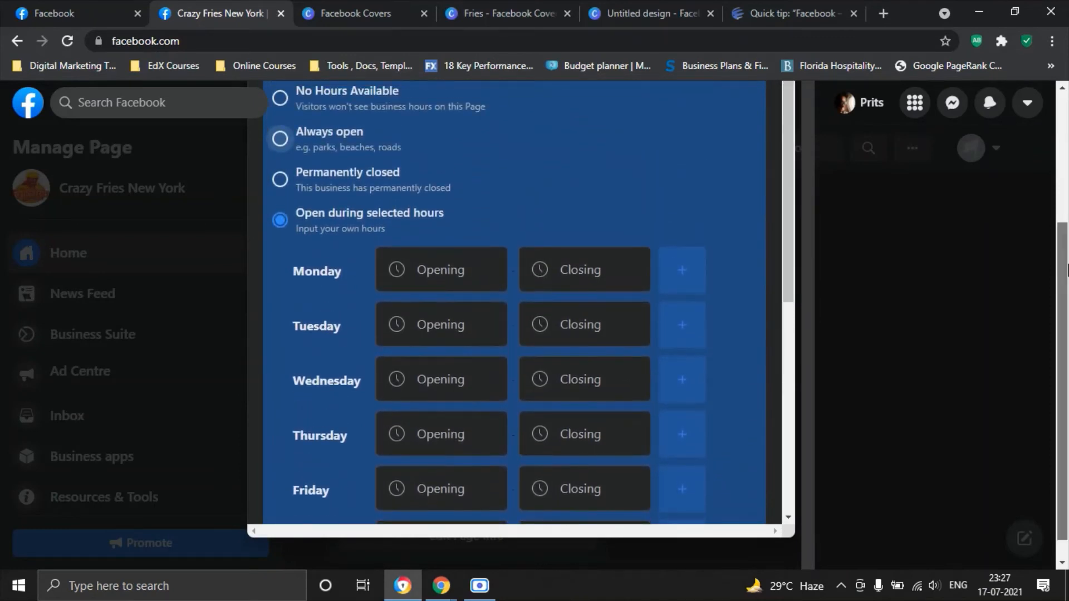
scroll("up", 3)
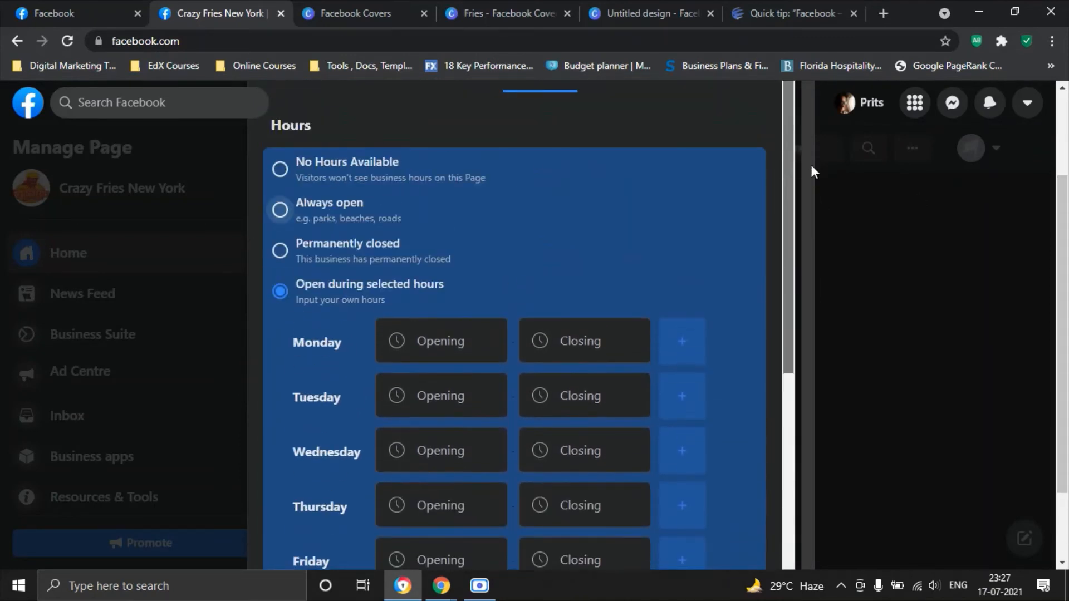
mouse_move(280, 209)
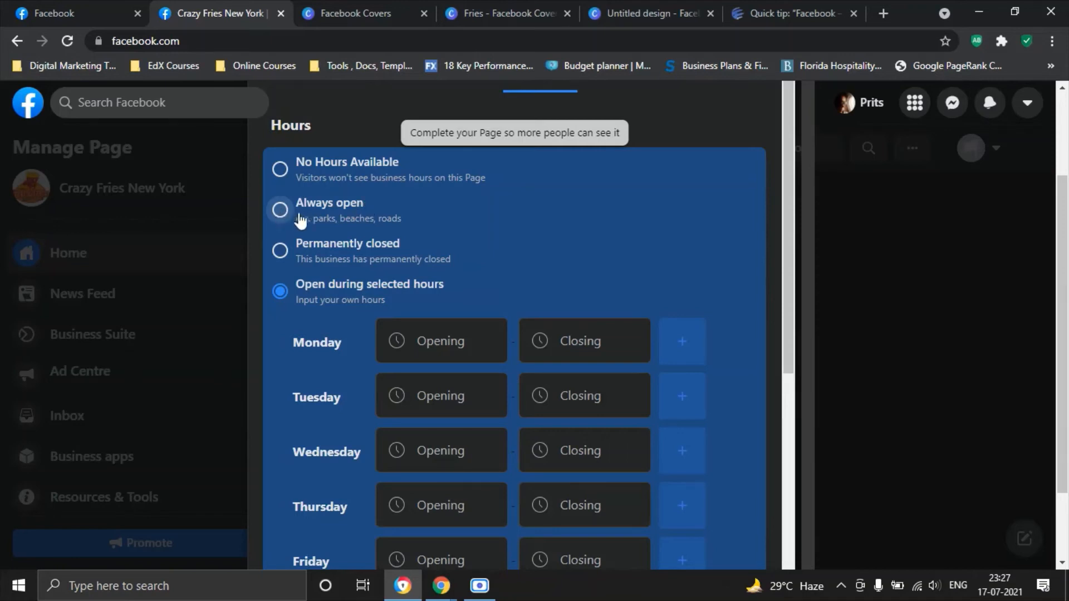
mouse_move(285, 218)
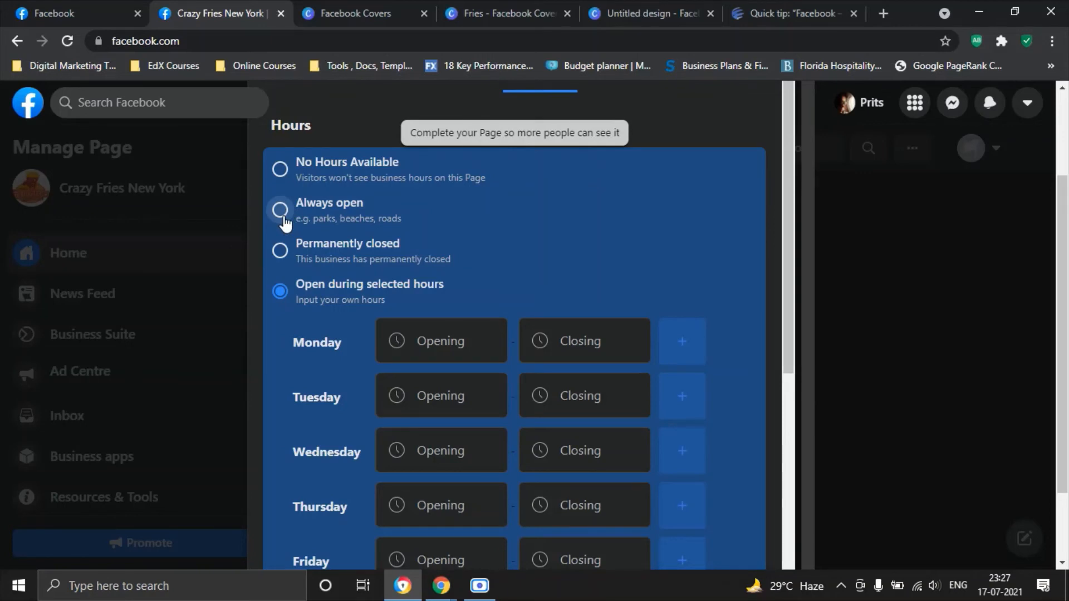
mouse_move(377, 182)
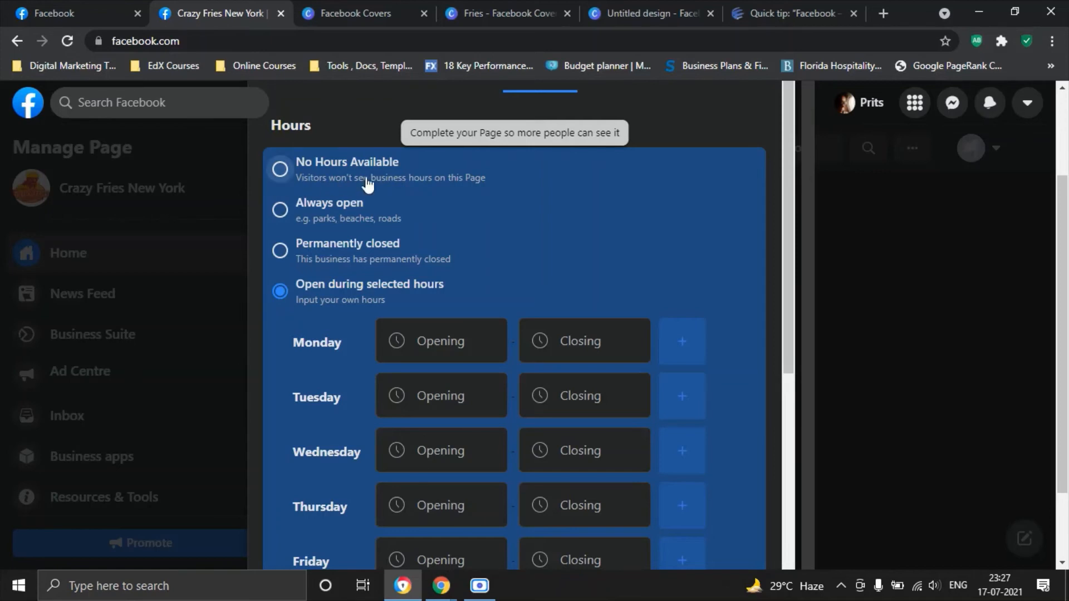
mouse_move(492, 271)
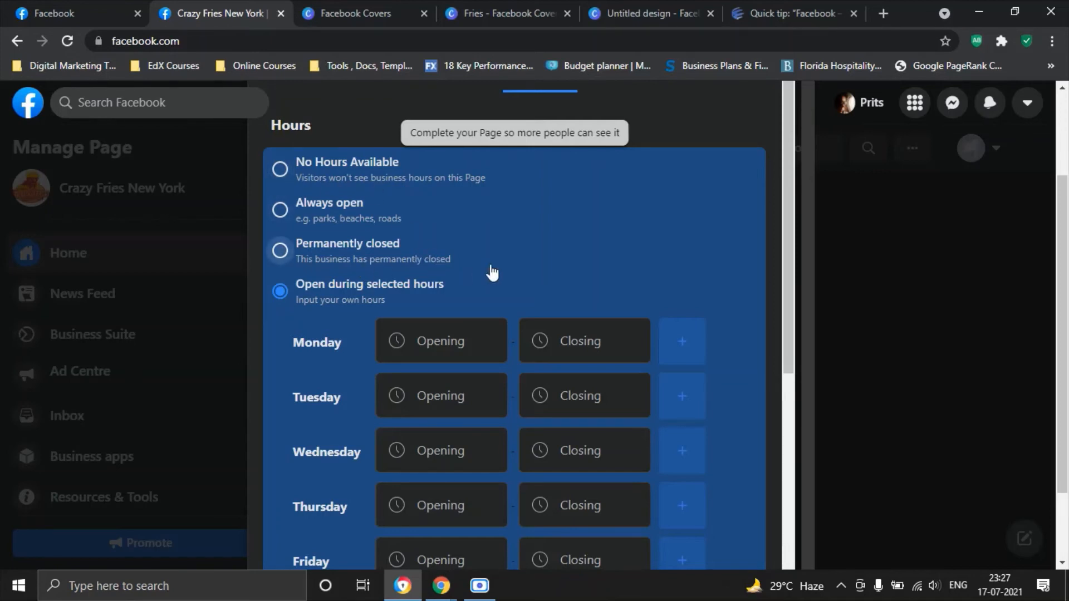
Step: Review the More section's Impressum and products fields and keep the price range Unspecified
left_click(620, 194)
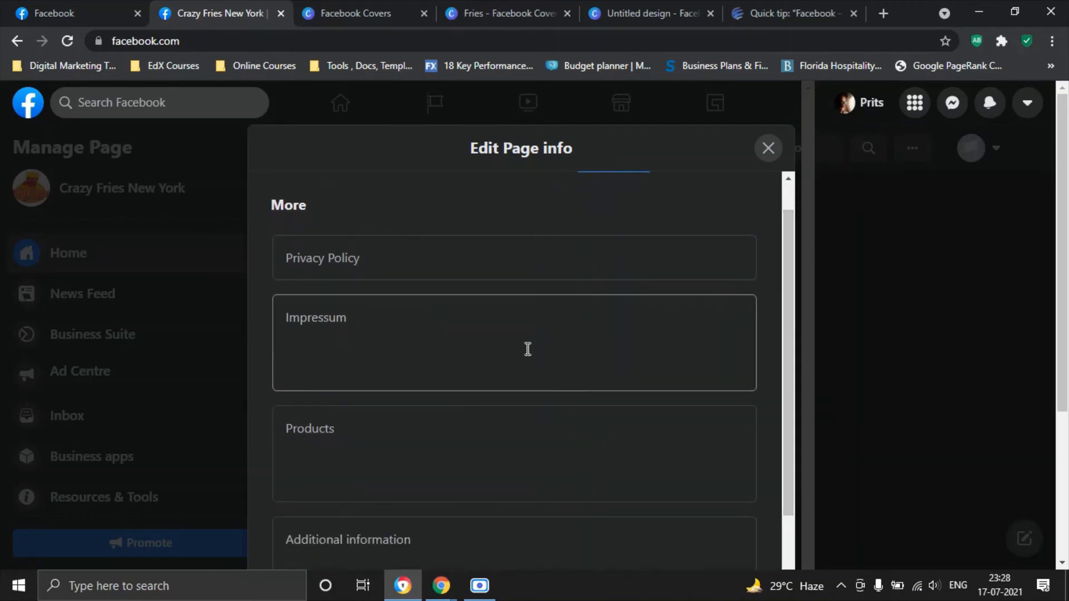
left_click(513, 343)
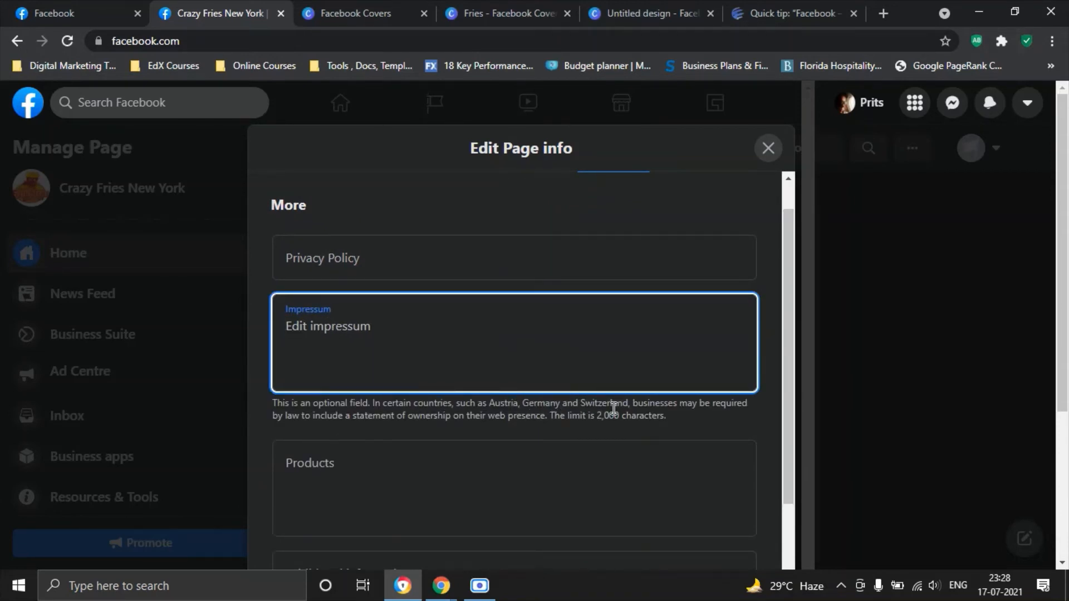
mouse_move(324, 418)
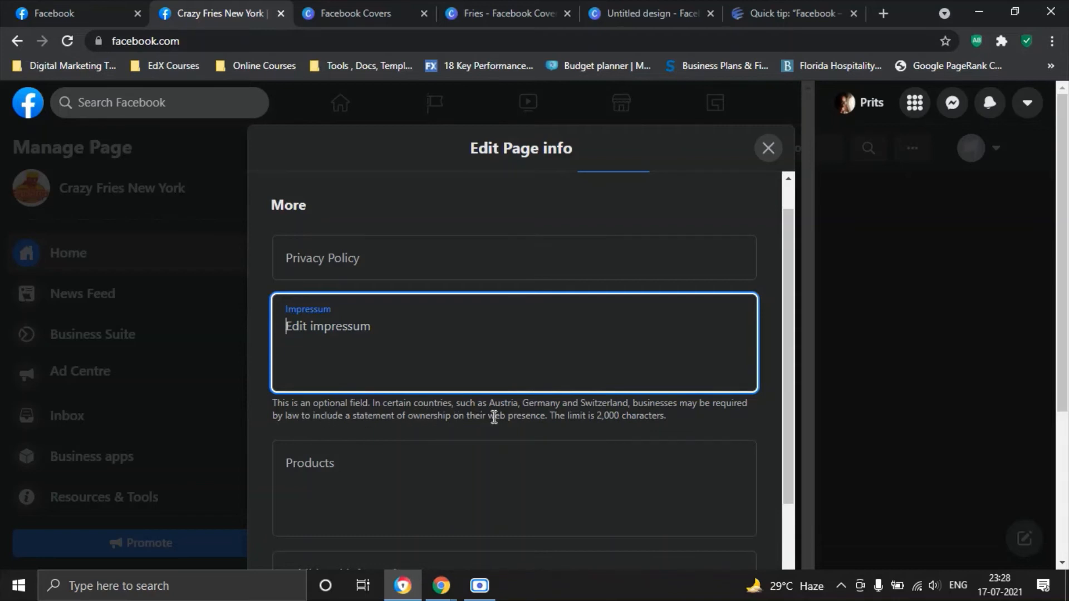
mouse_move(623, 411)
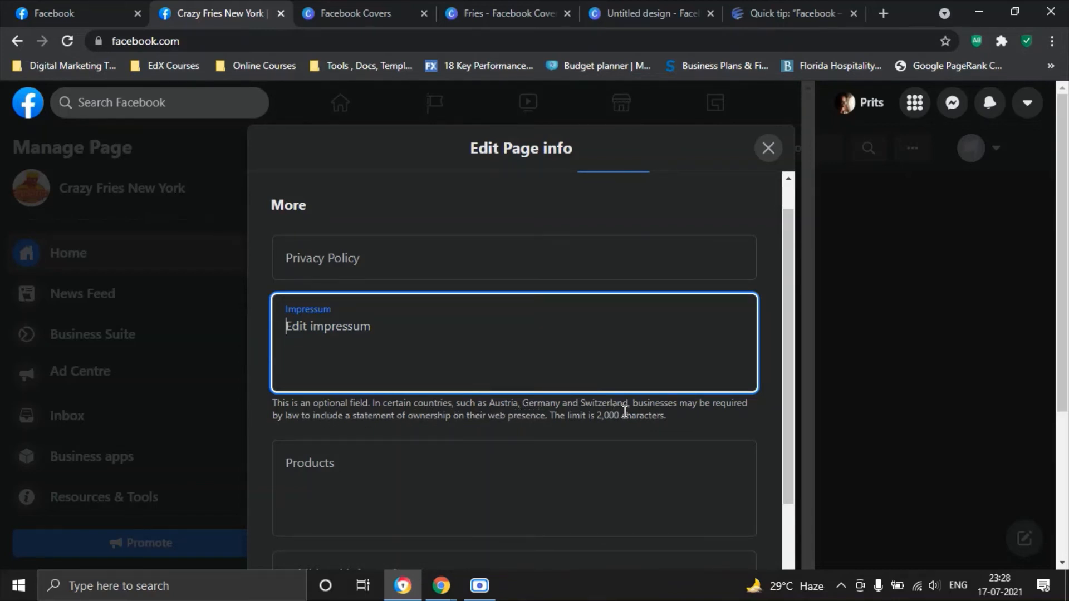
mouse_move(649, 418)
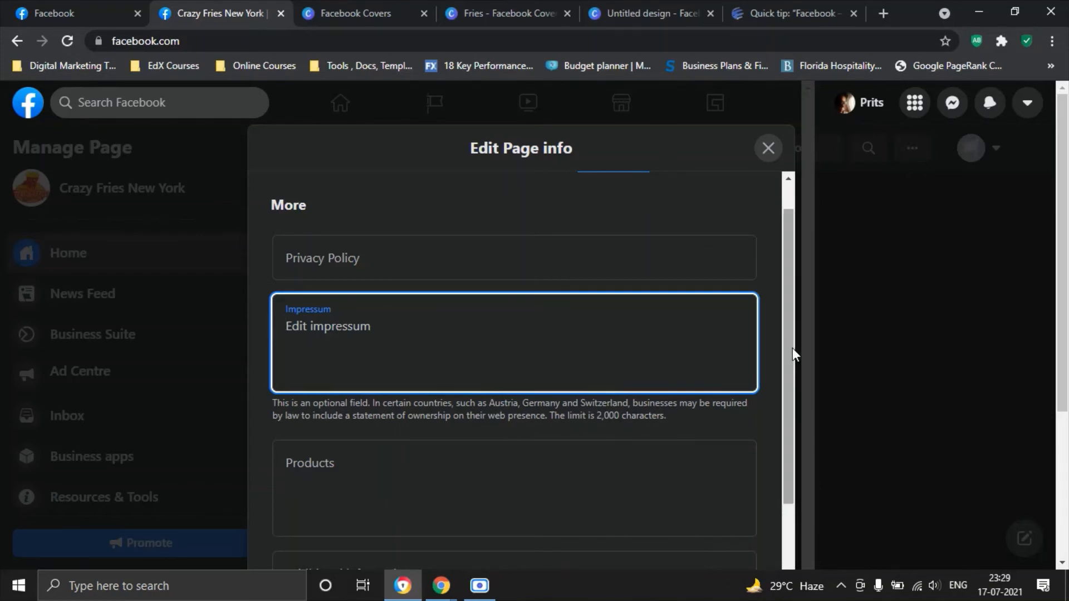
scroll("down", 3)
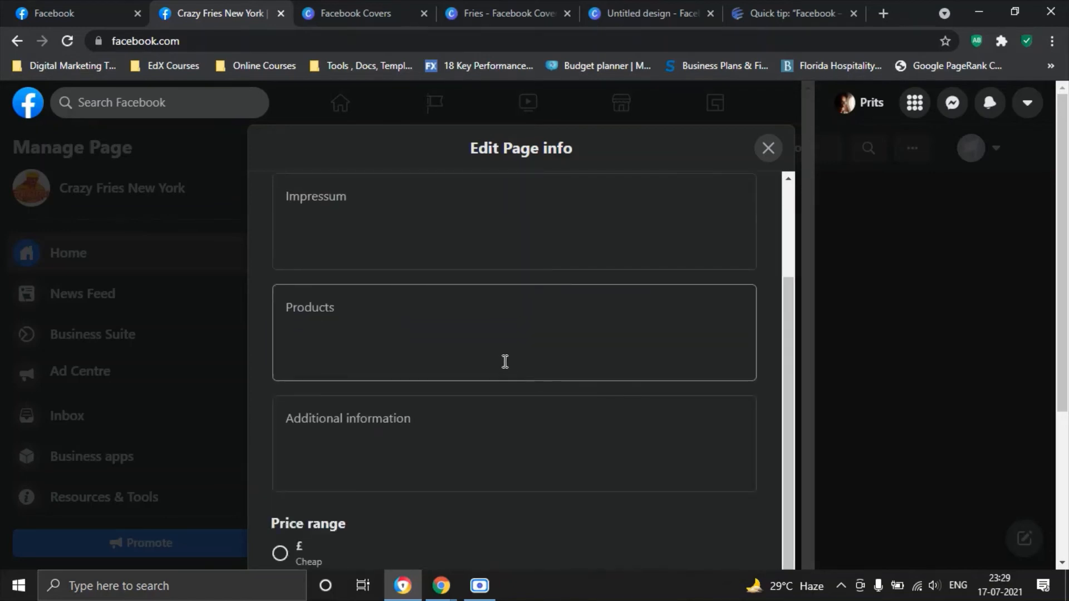
left_click(504, 334)
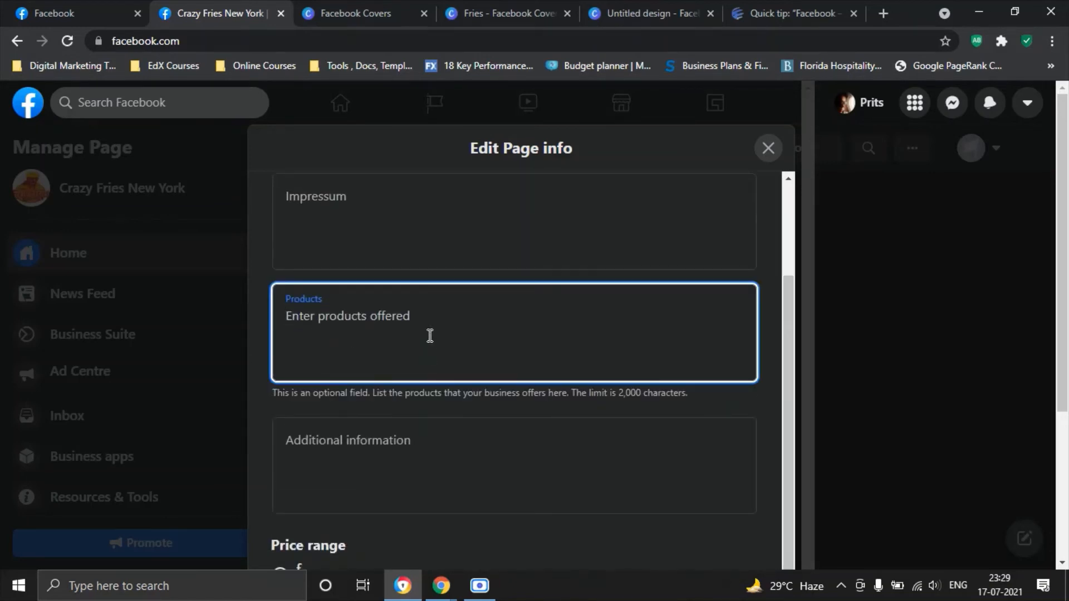
mouse_move(318, 395)
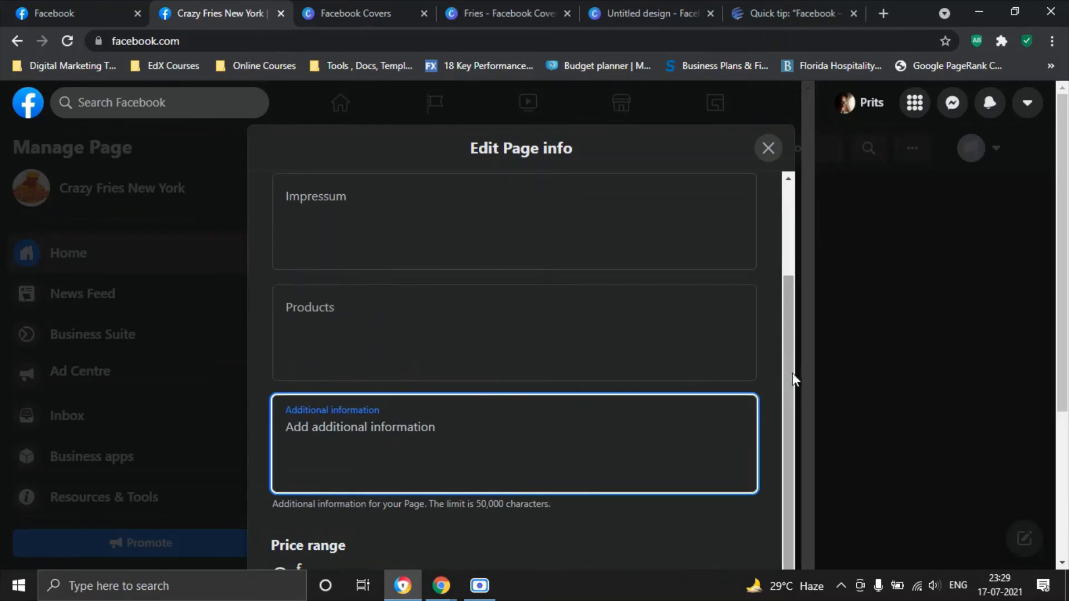
scroll("down", 3)
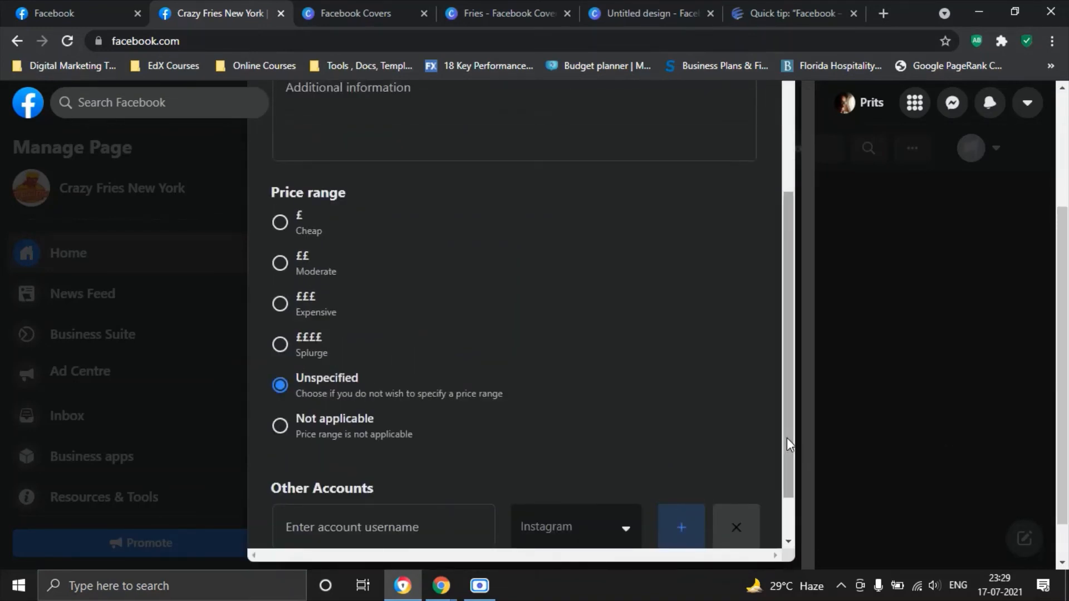
scroll("up", 3)
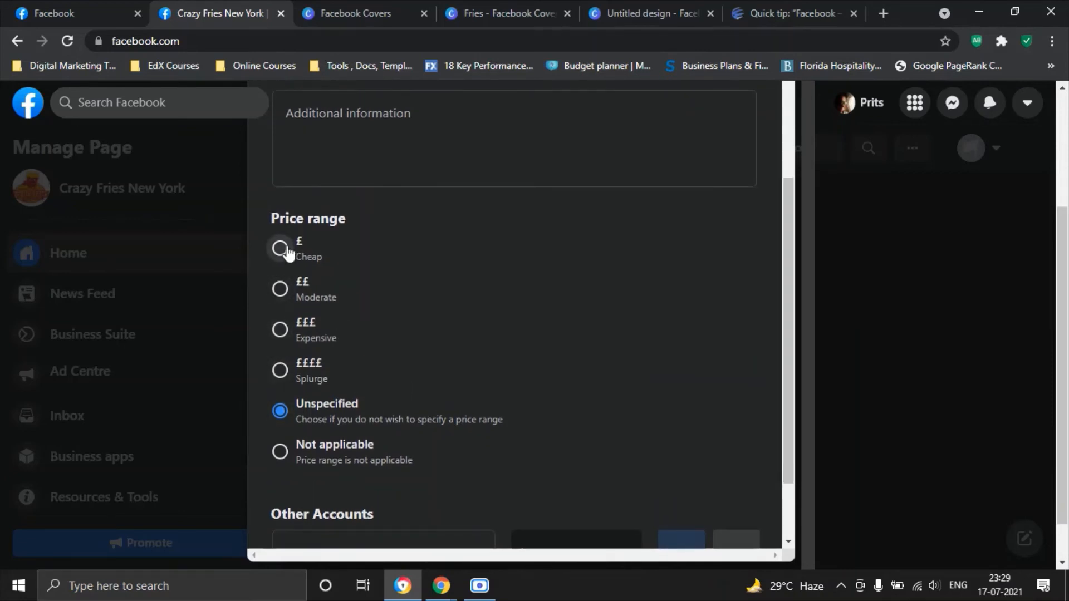
mouse_move(321, 360)
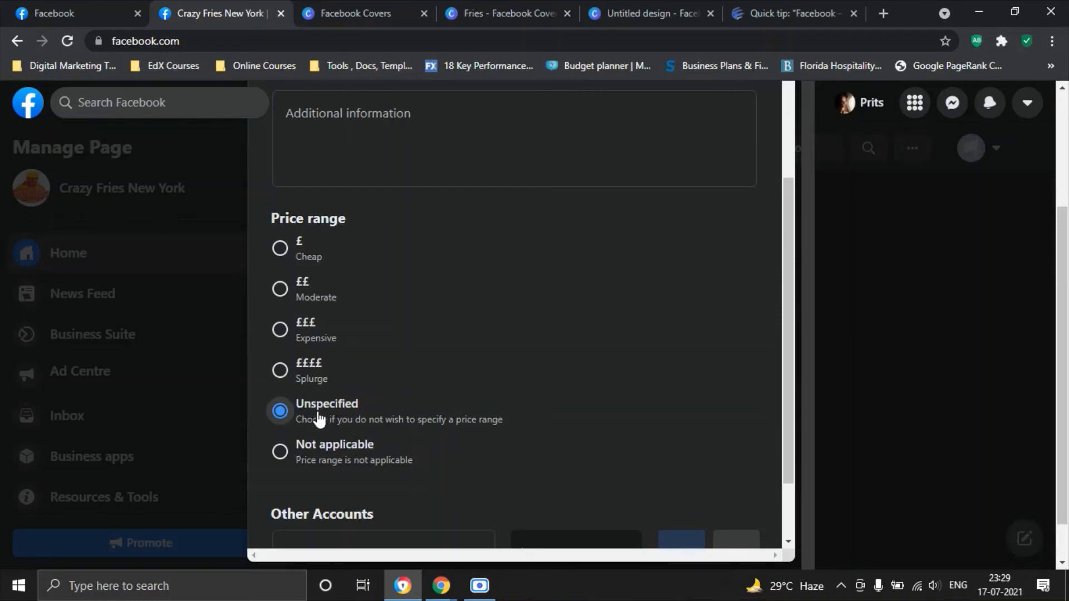
mouse_move(348, 416)
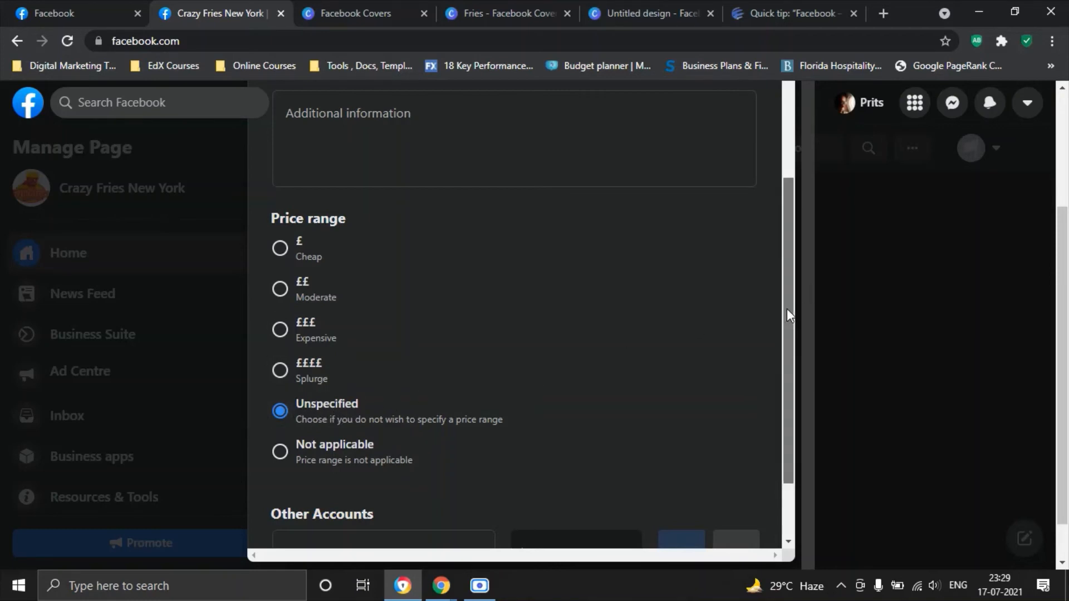
scroll("down", 3)
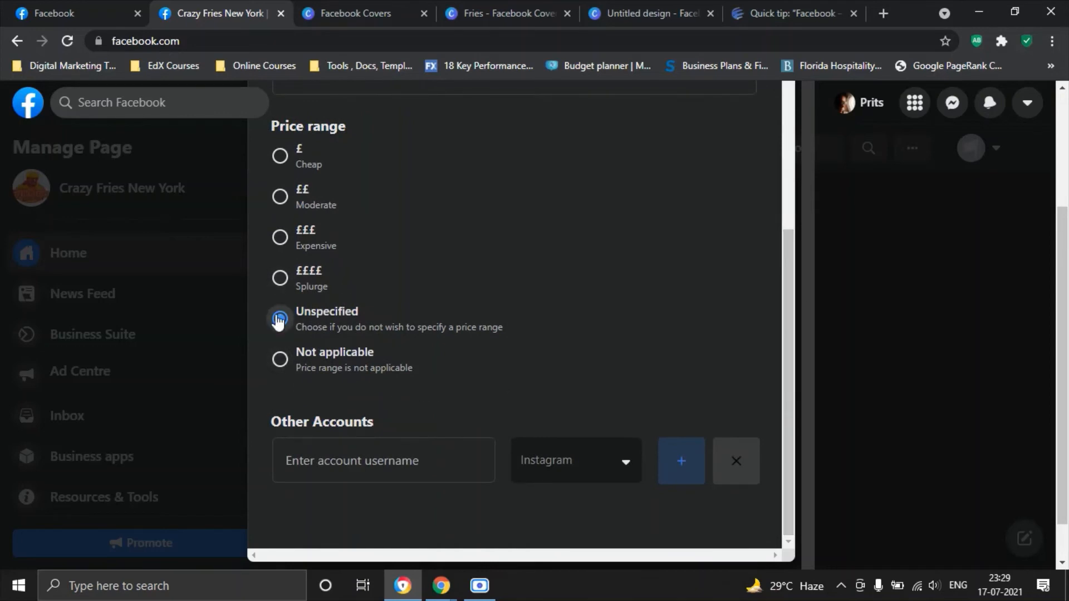
left_click(278, 318)
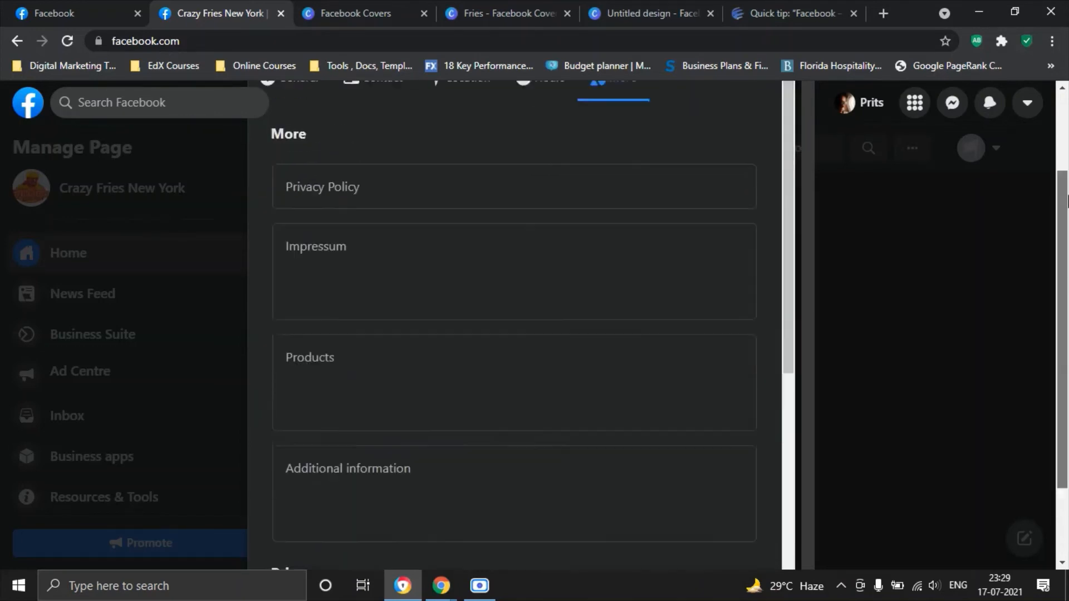
Step: Scroll back to the top of the Crazy Fries New York page by the cover and Add a Button
scroll("up", 3)
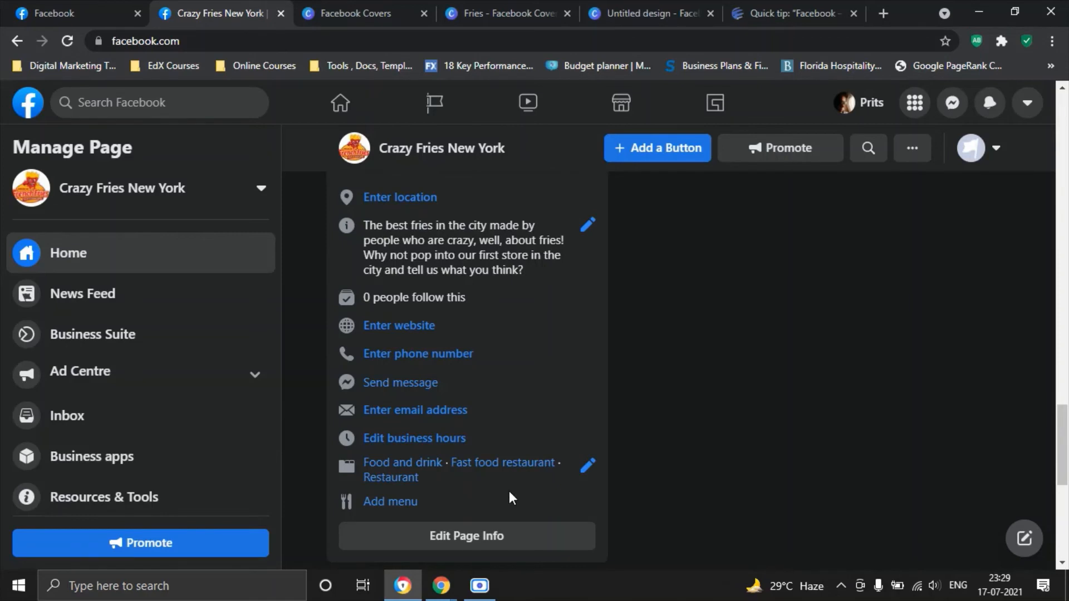
mouse_move(390, 501)
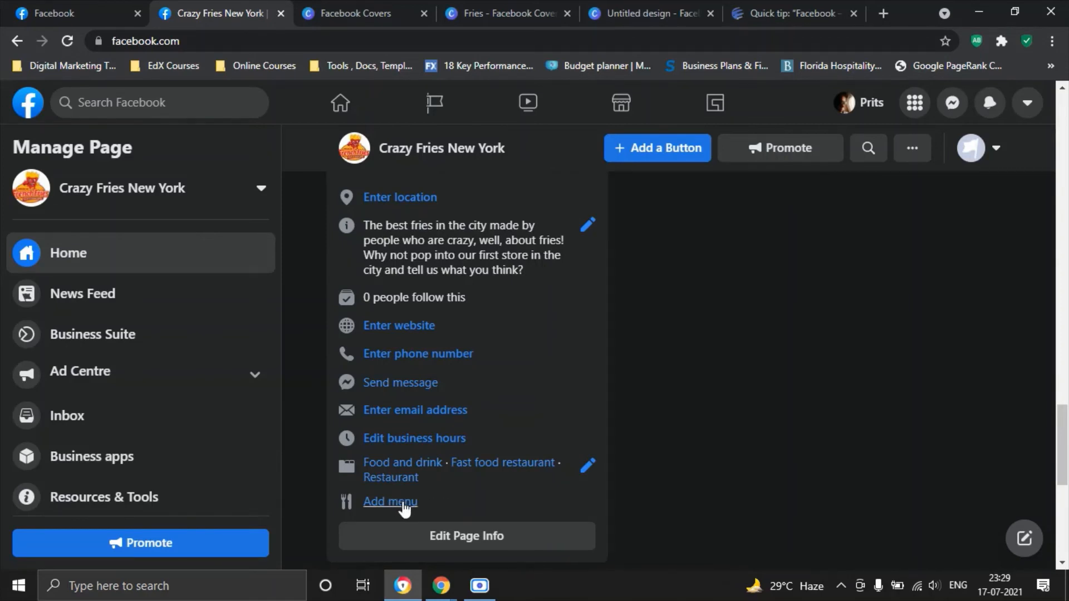
mouse_move(428, 505)
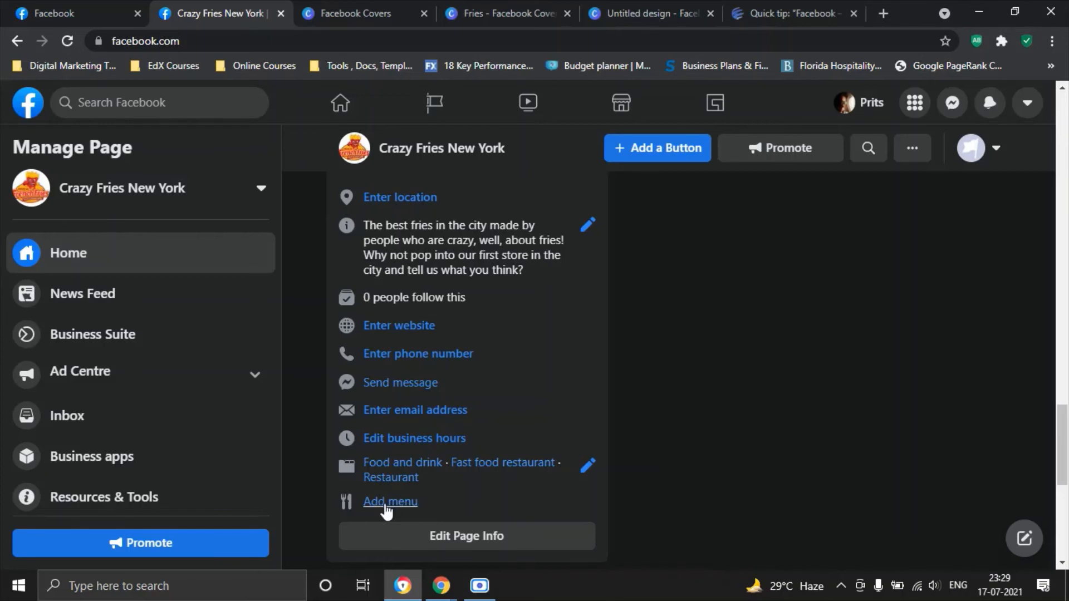
mouse_move(621, 466)
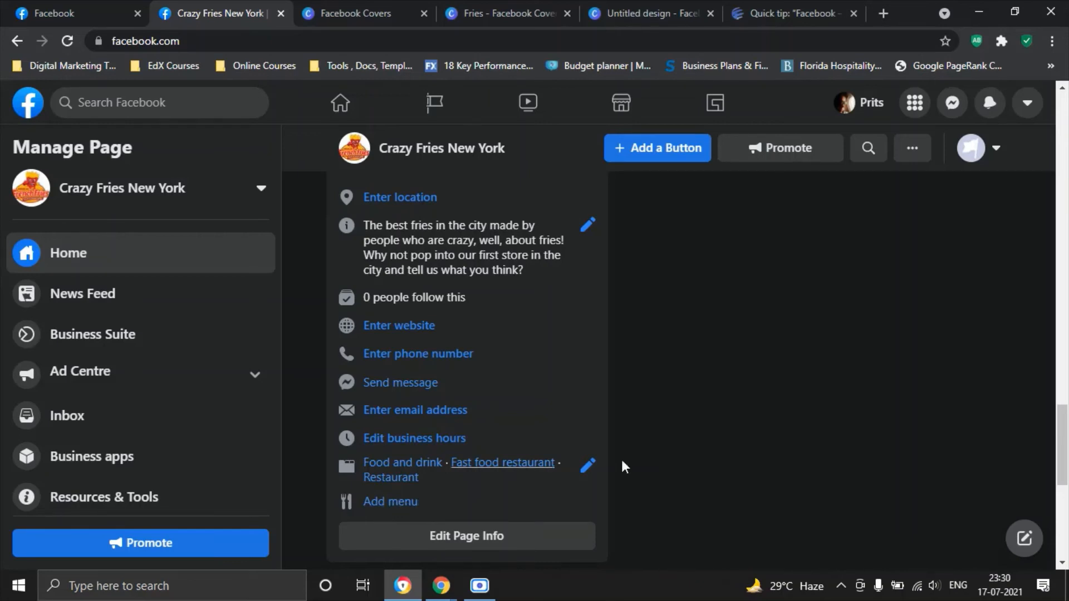
mouse_move(640, 467)
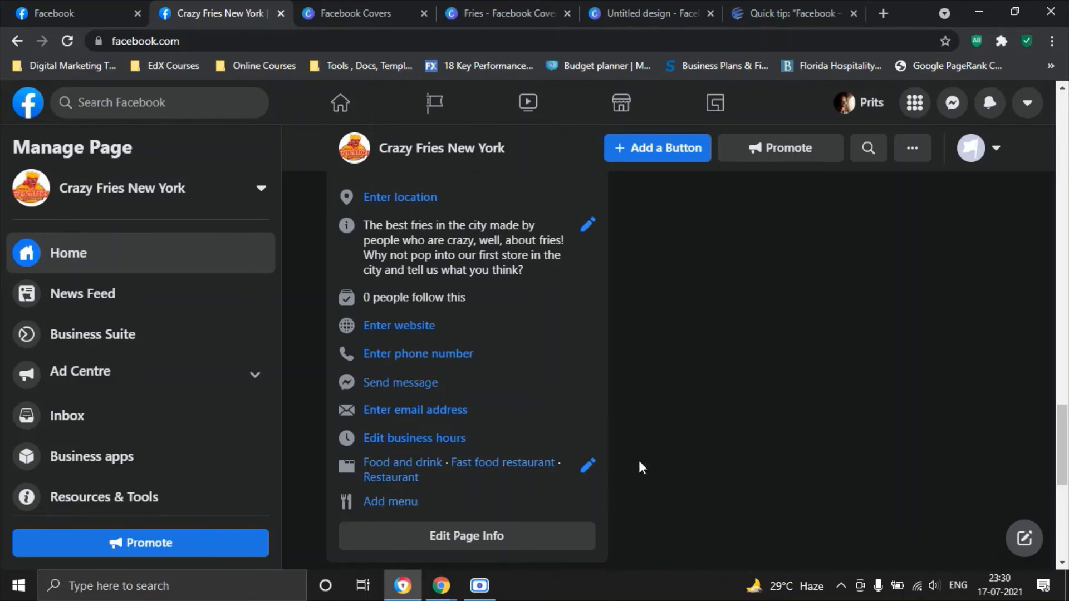
scroll("up", 3)
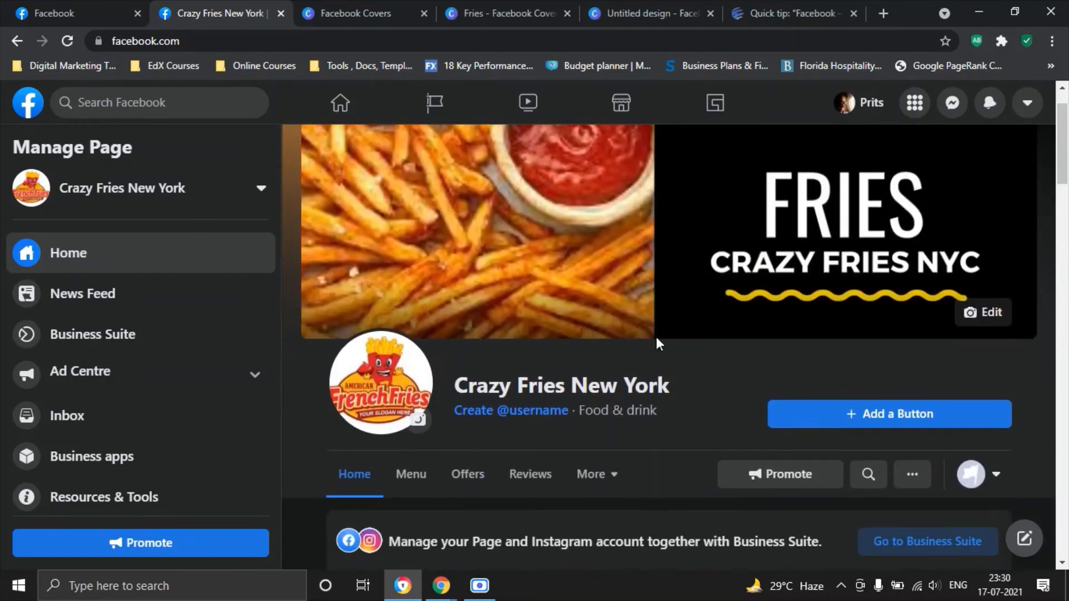
mouse_move(888, 414)
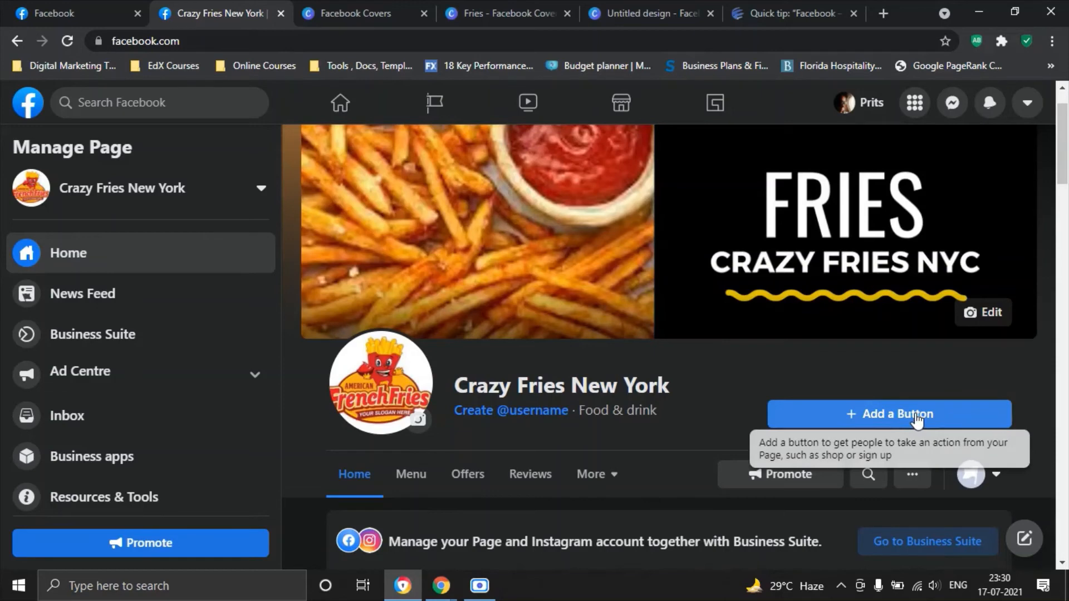
left_click(888, 413)
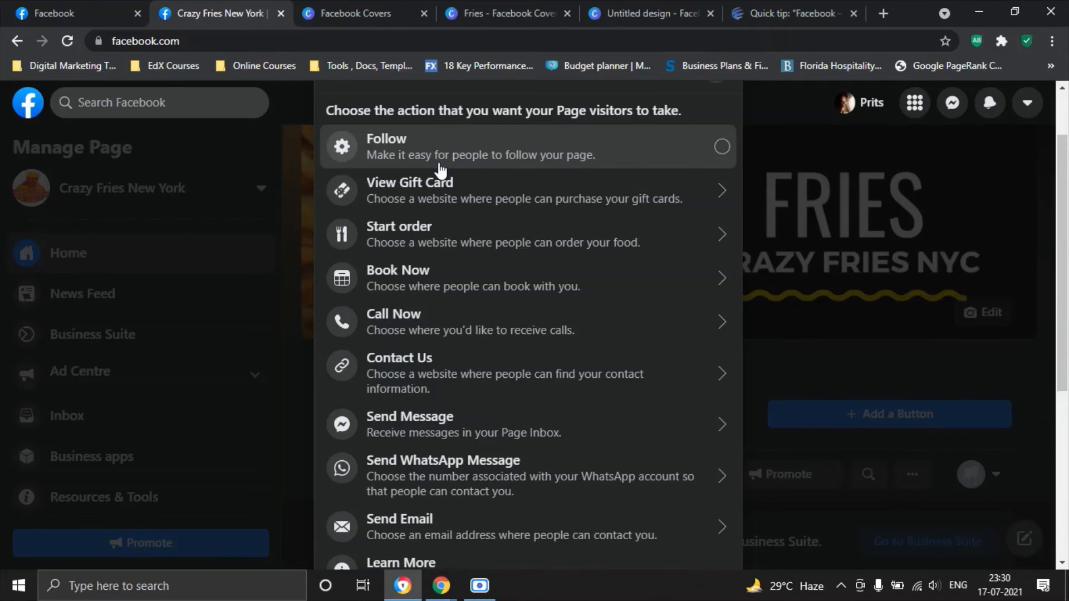
mouse_move(573, 234)
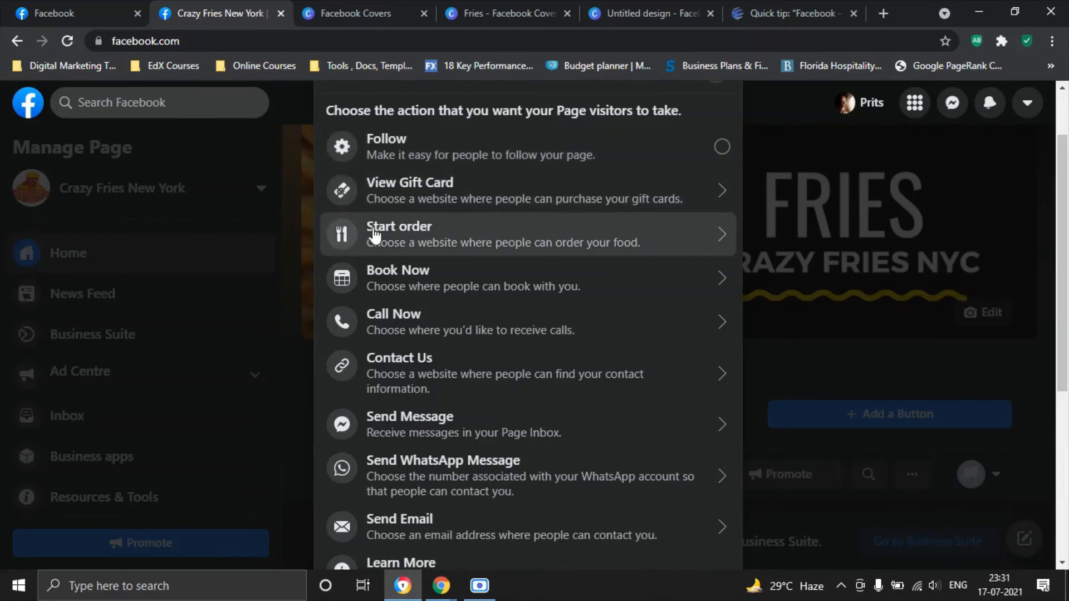
mouse_move(398, 248)
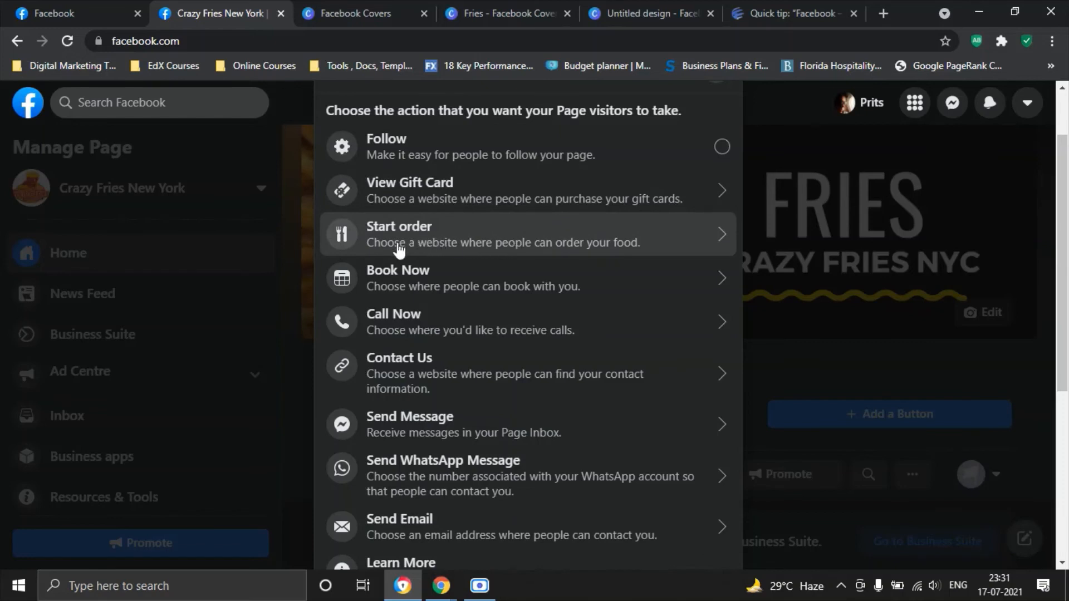
mouse_move(541, 251)
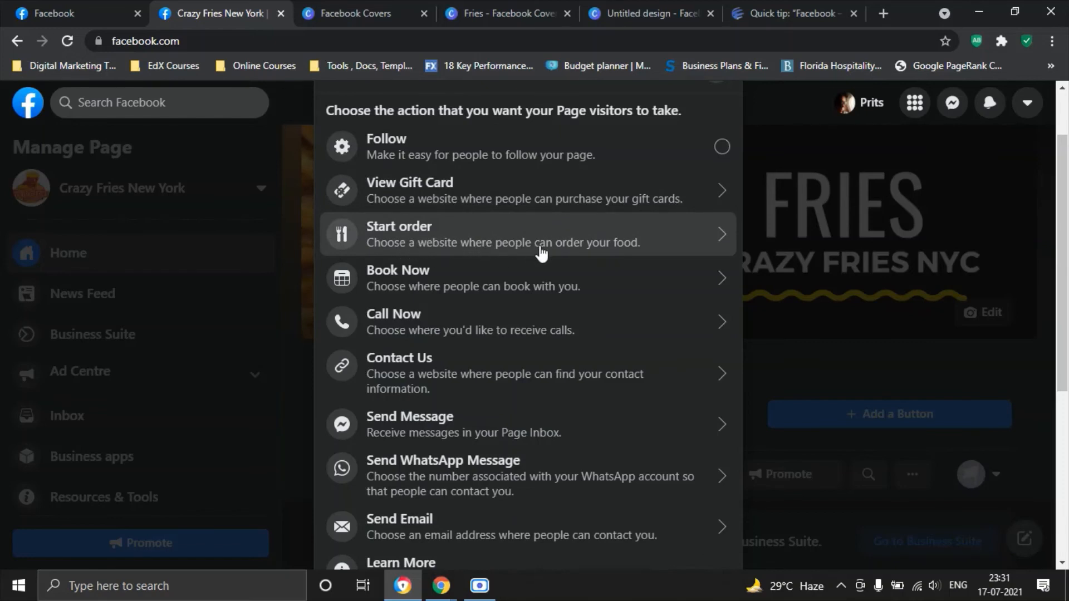
mouse_move(656, 247)
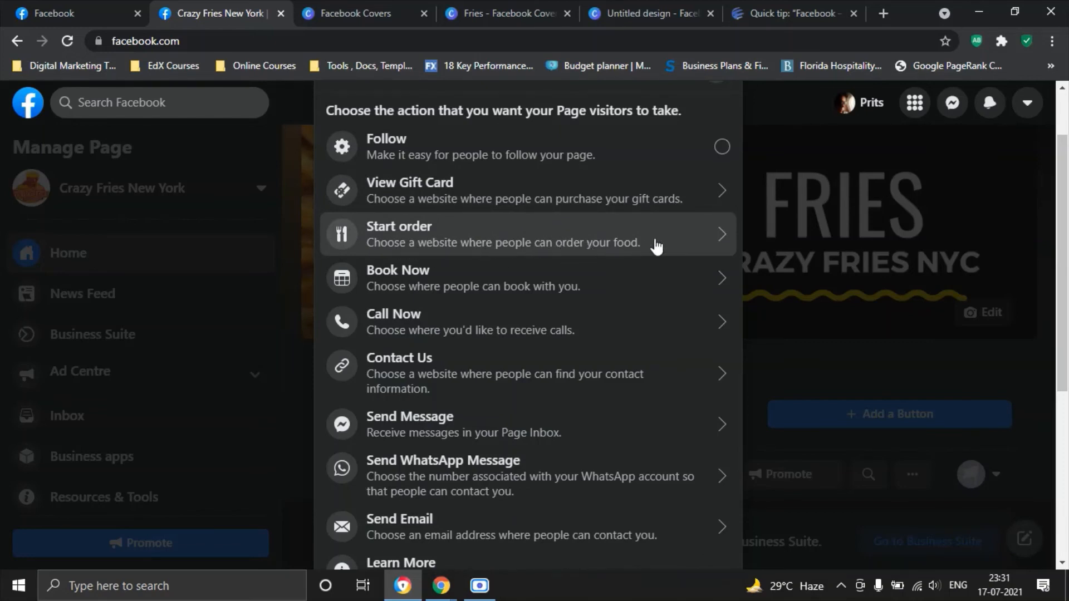
mouse_move(545, 278)
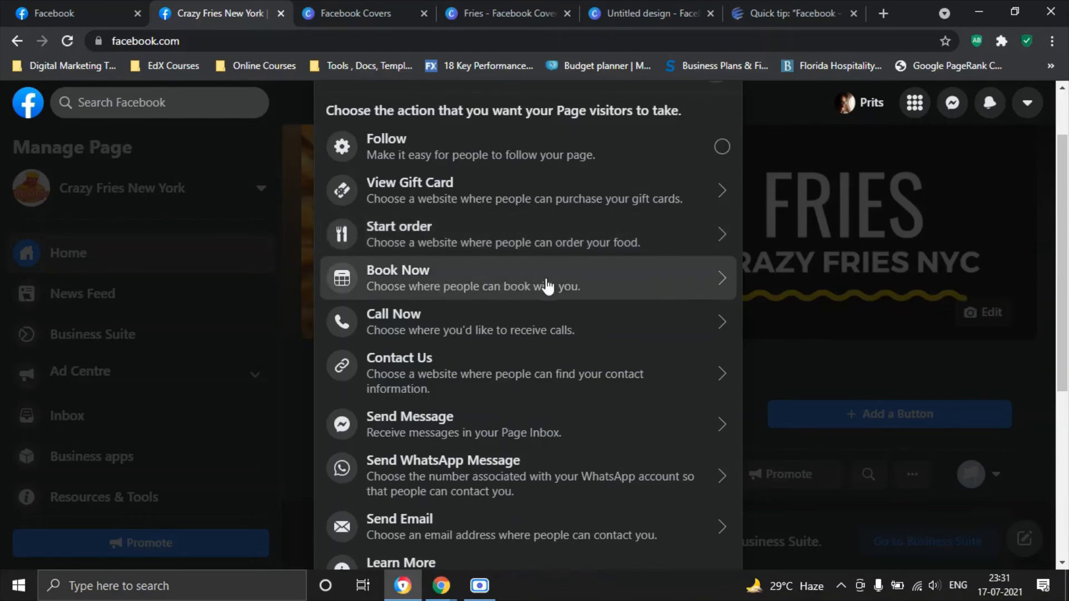
mouse_move(704, 208)
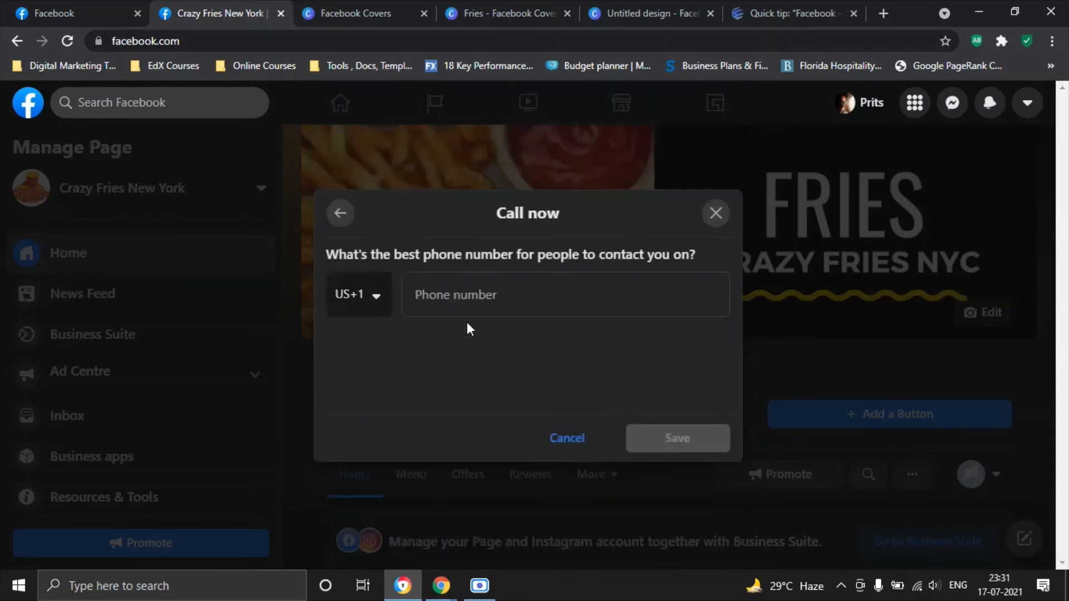
left_click(564, 294)
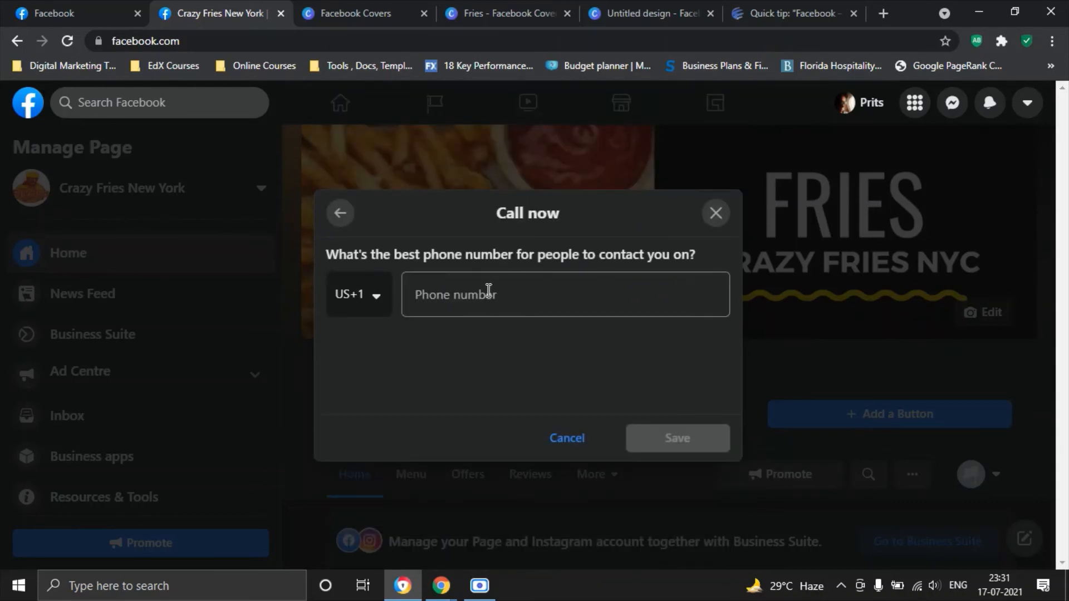
mouse_move(674, 379)
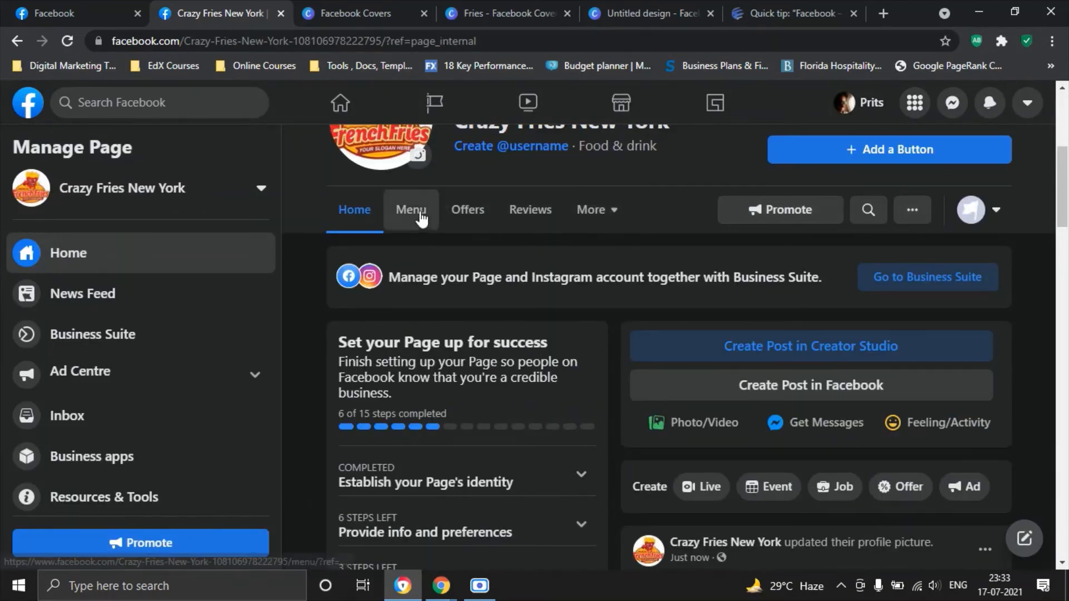
Step: Review the Menu tab's Add a menu prompt, then move on to the Offers tab
left_click(410, 209)
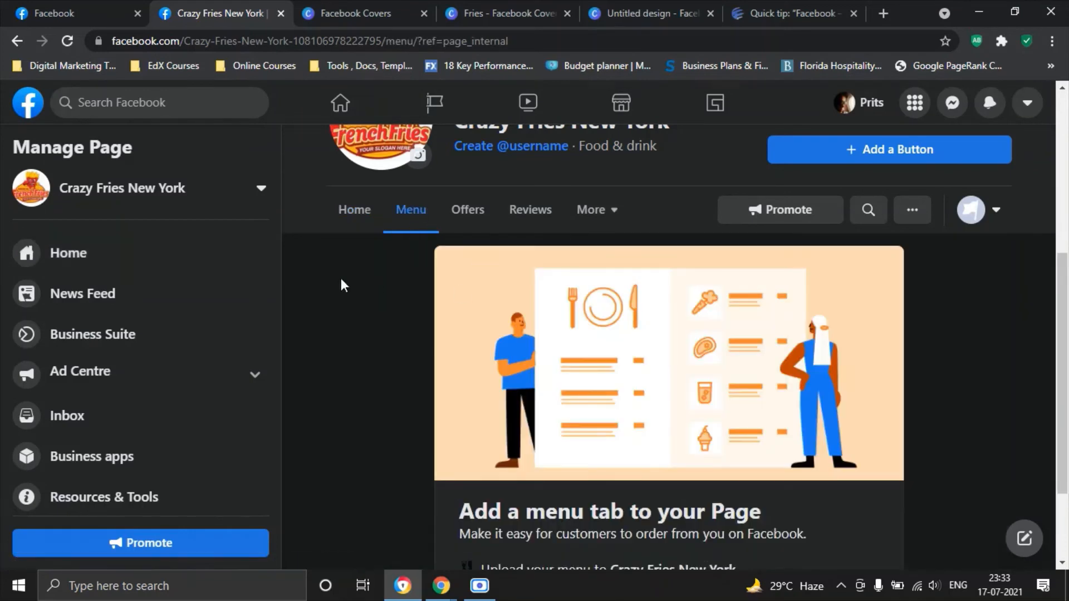
mouse_move(559, 380)
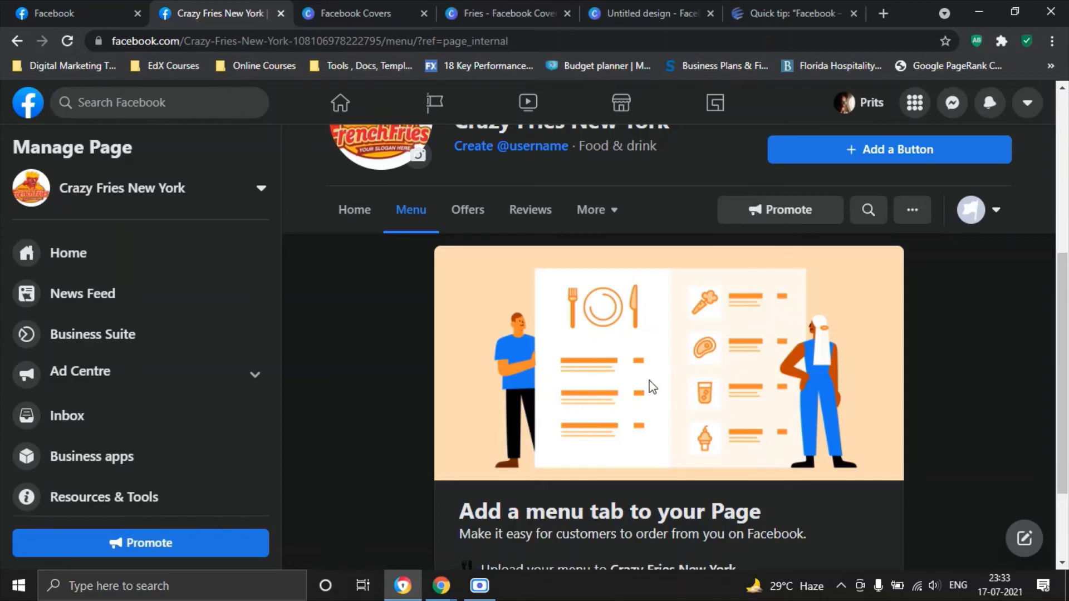
scroll("down", 3)
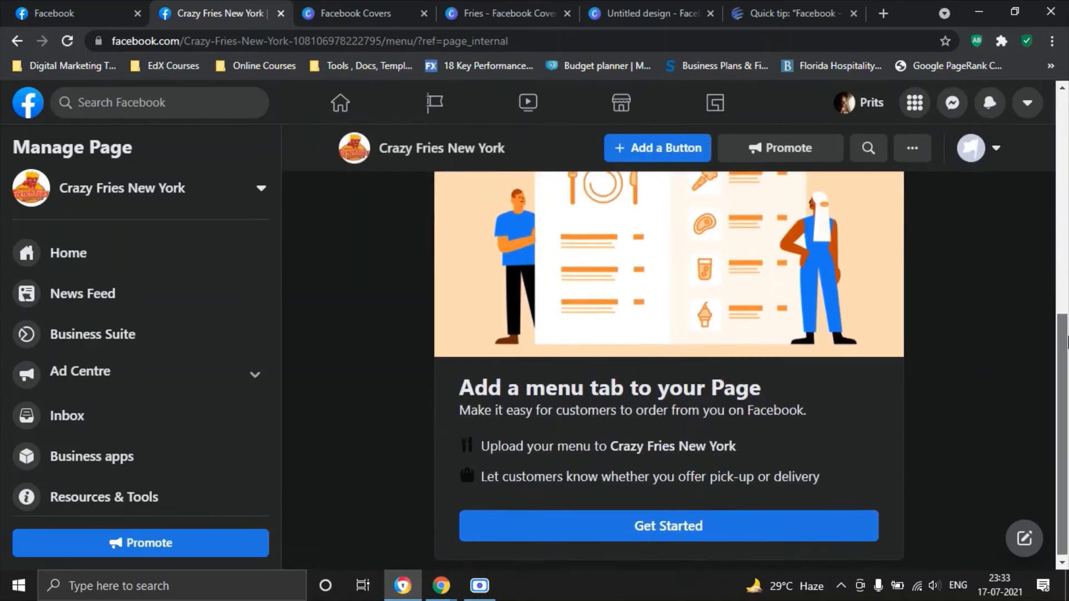
scroll("up", 3)
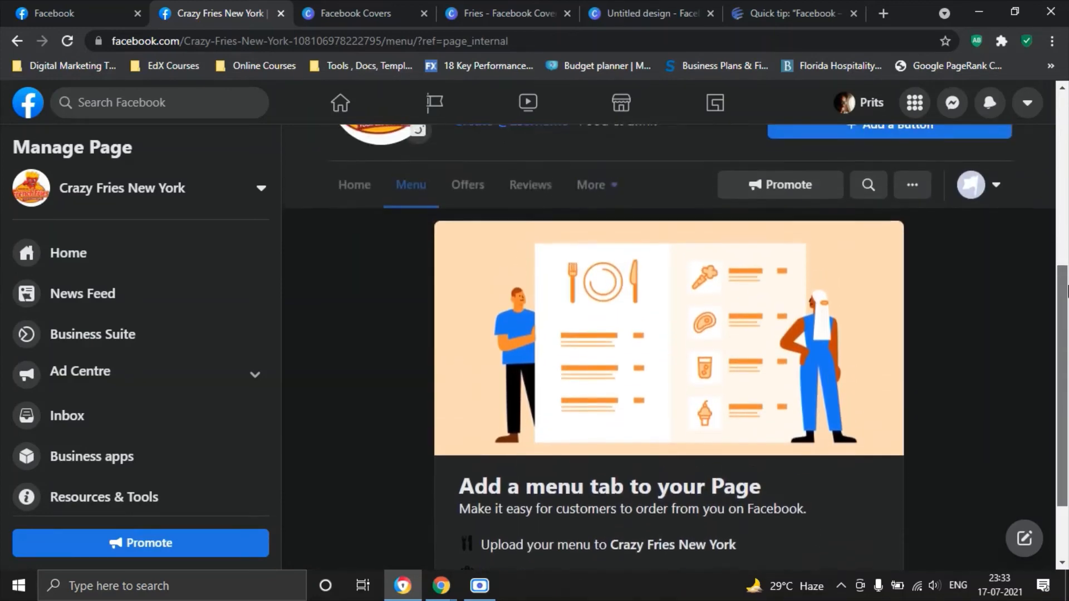
scroll("down", 3)
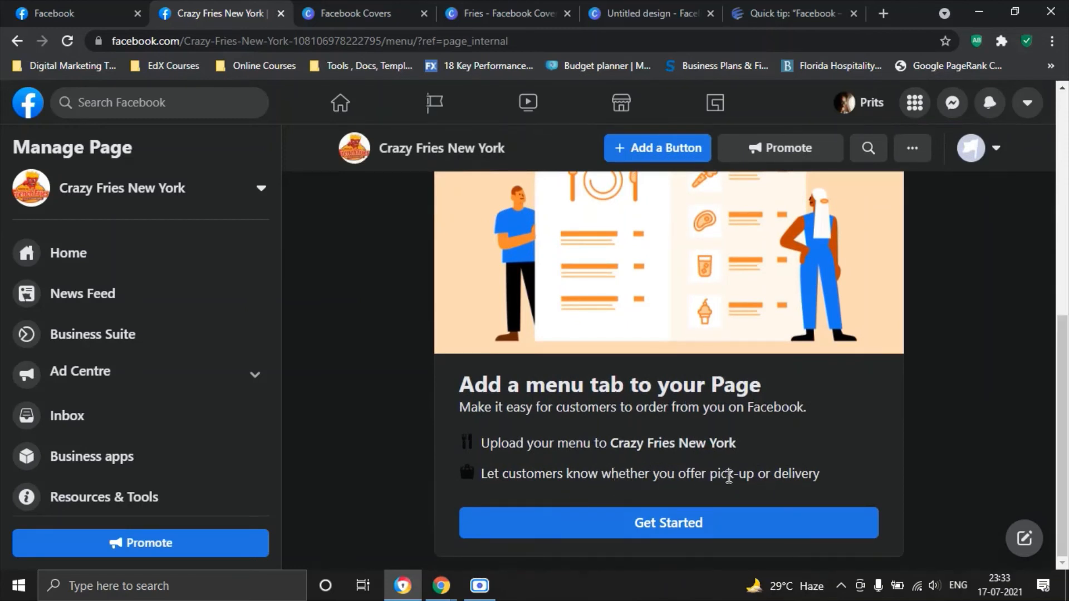
mouse_move(731, 284)
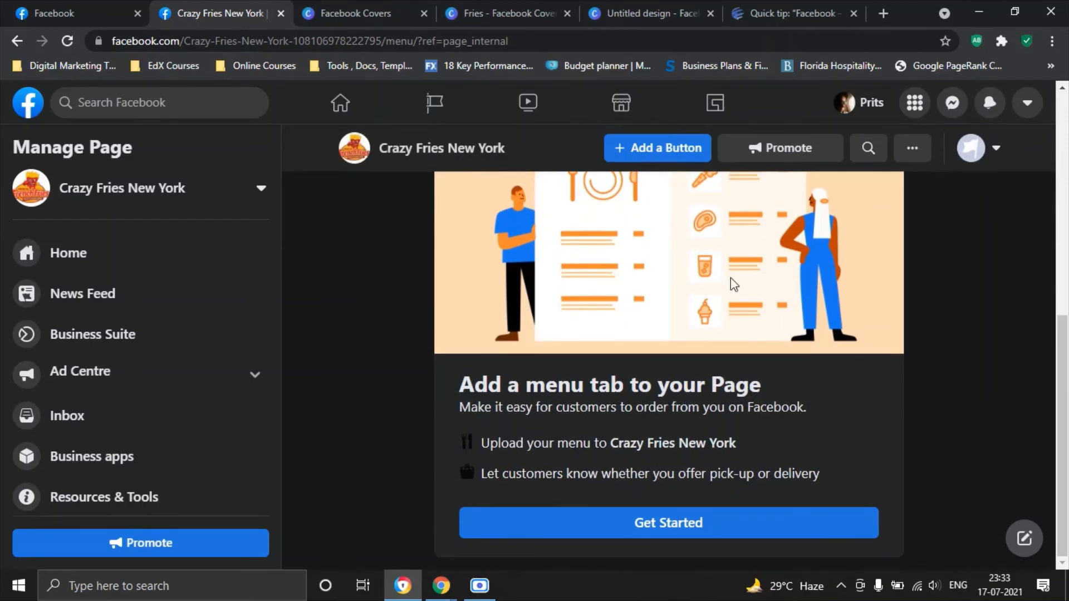
scroll("up", 3)
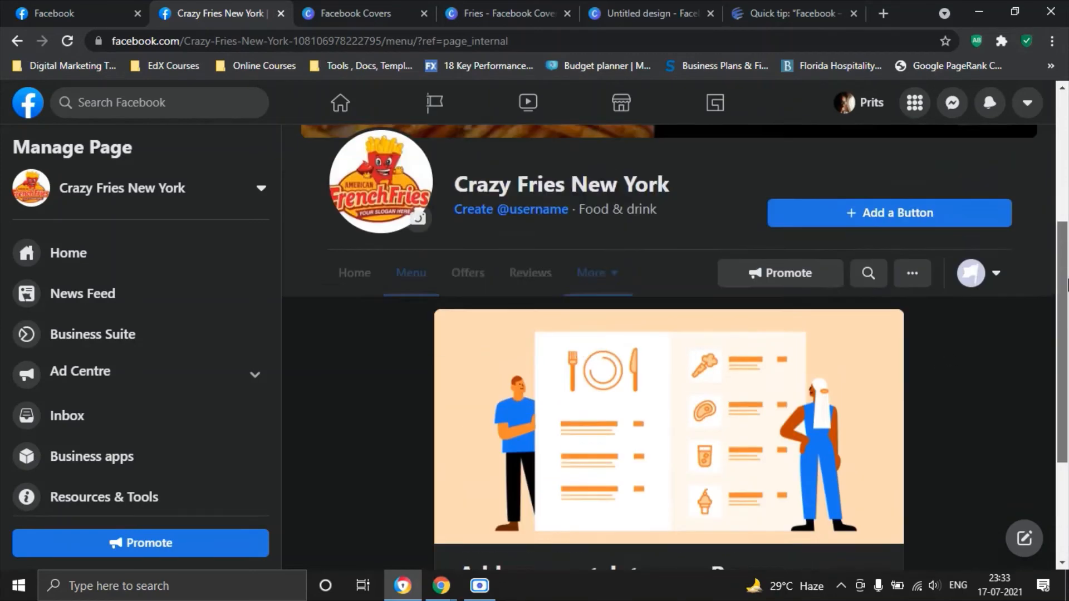
left_click(467, 272)
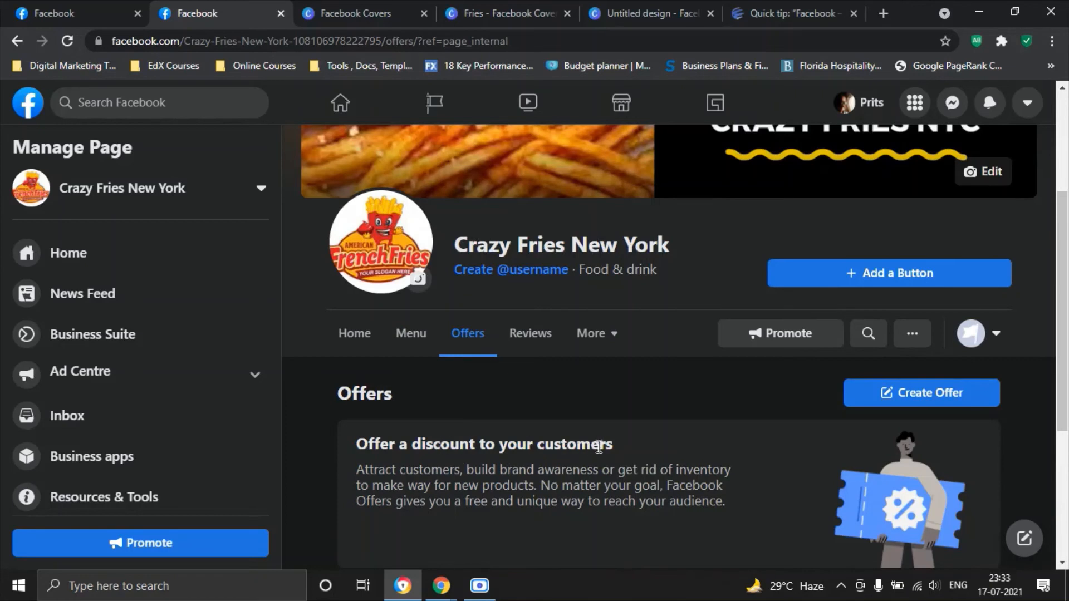
Step: Review the Offers tab, then show the Reviews tab with no recommendations and a 0 of 5 rating
scroll("down", 3)
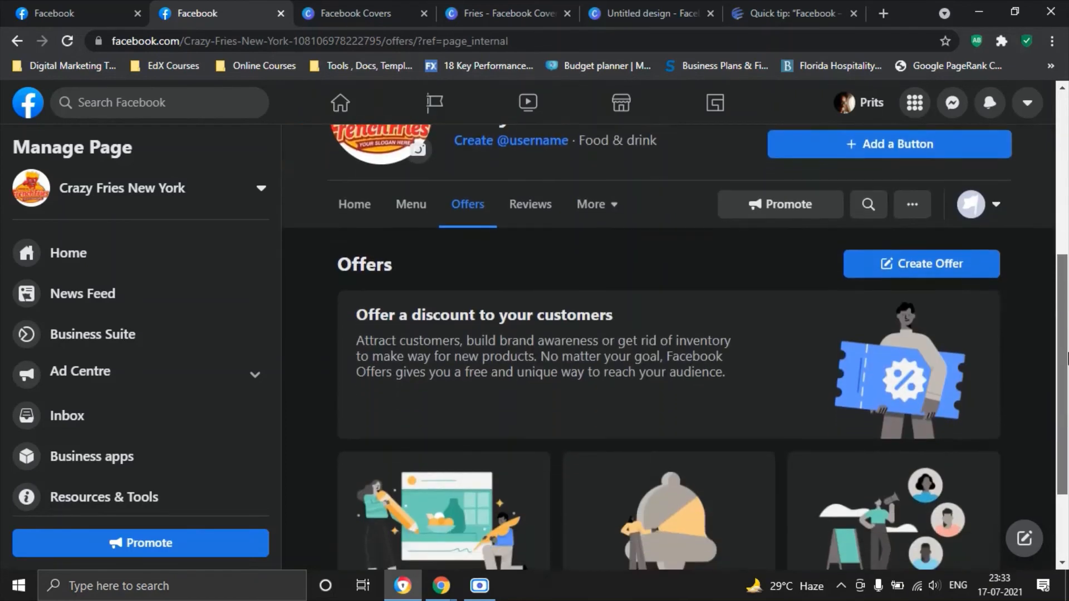
scroll("down", 3)
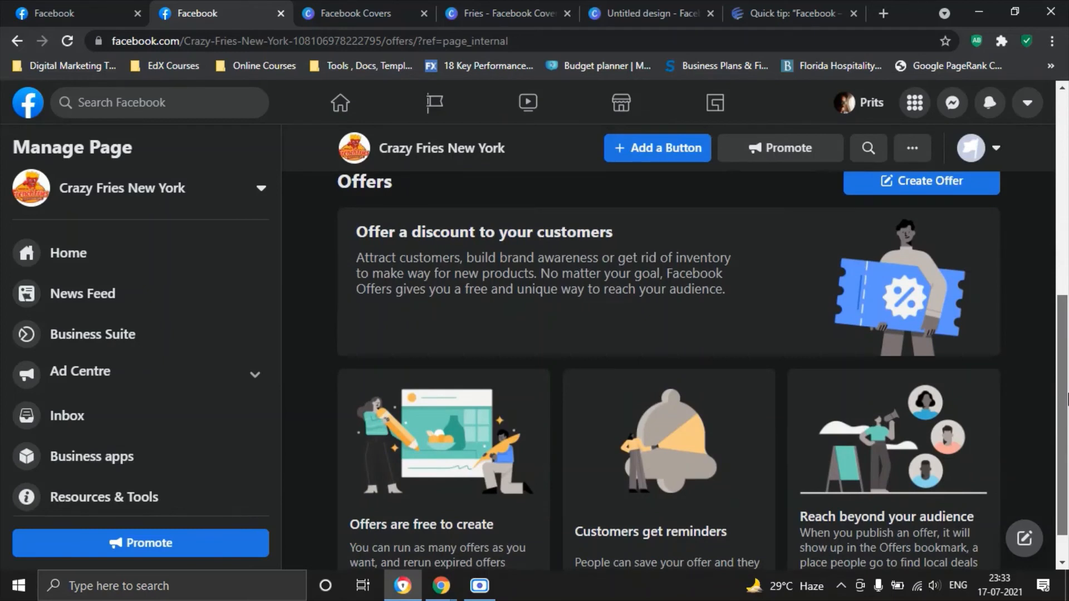
scroll("up", 3)
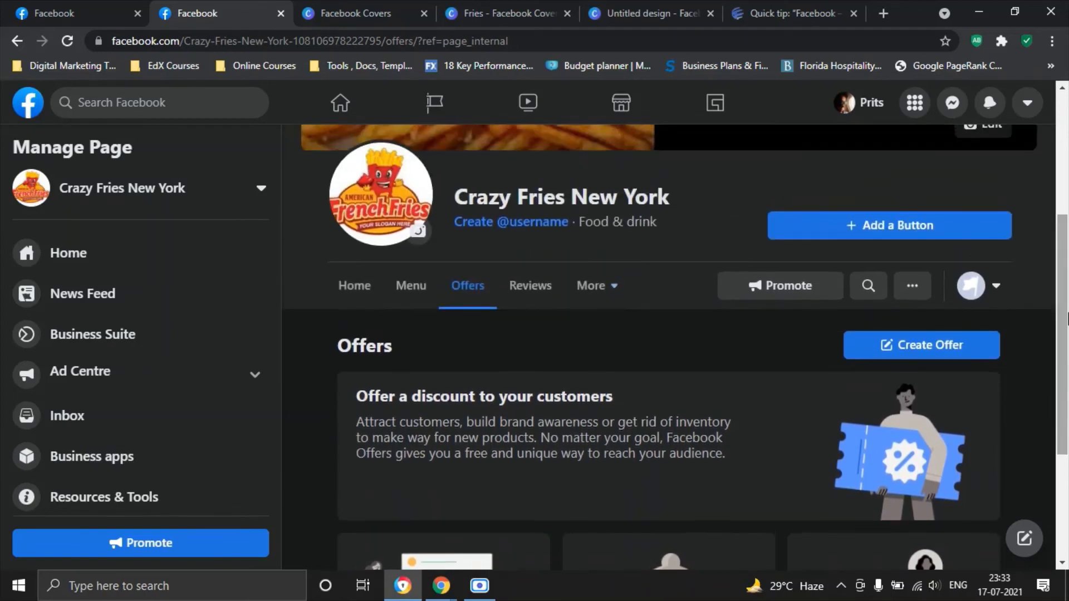
mouse_move(531, 286)
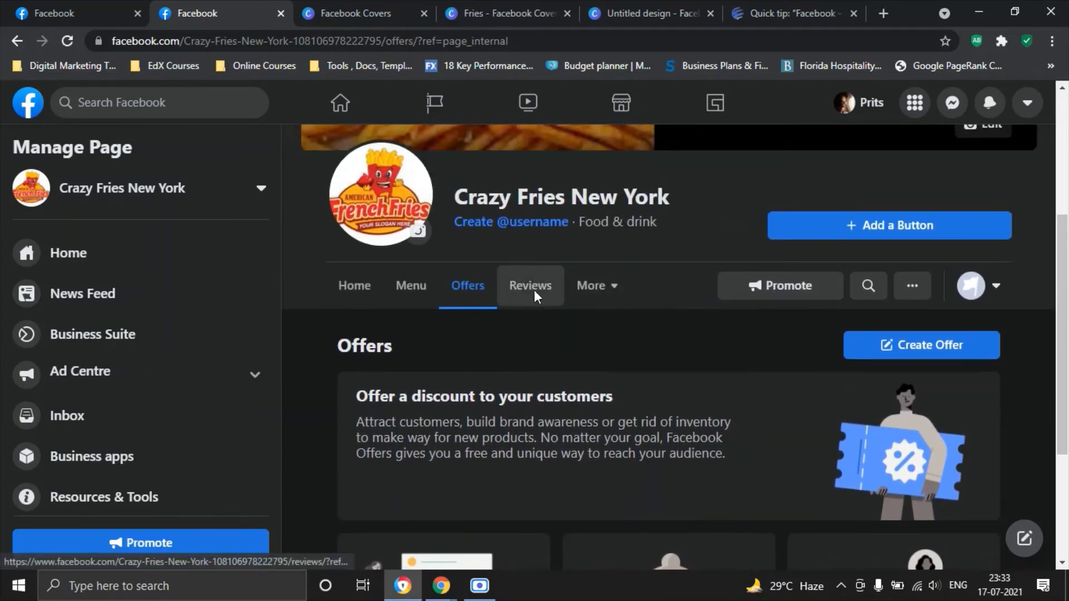
left_click(531, 286)
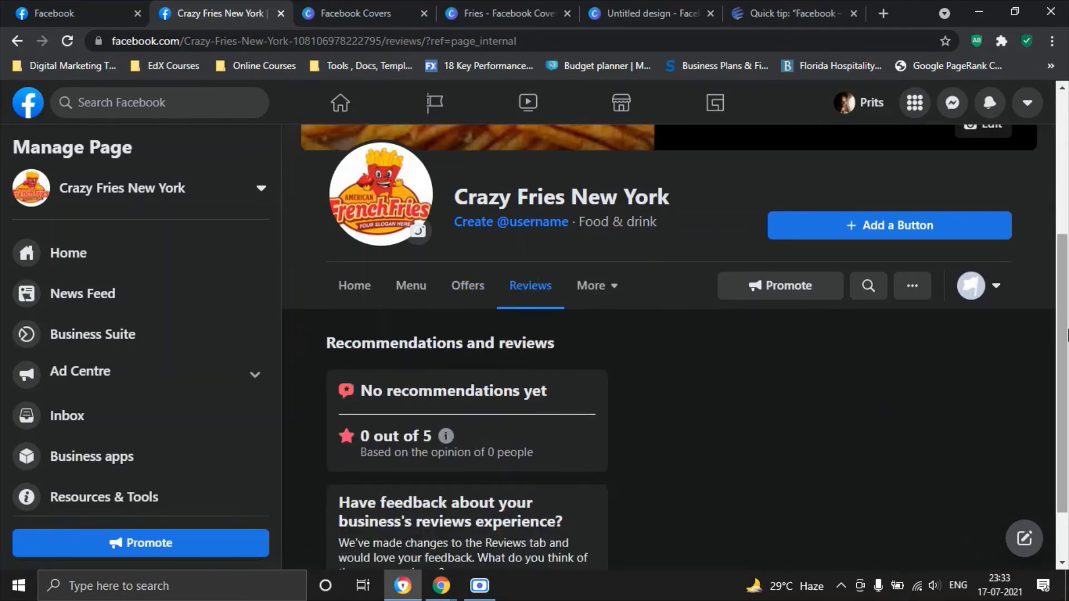
scroll("down", 3)
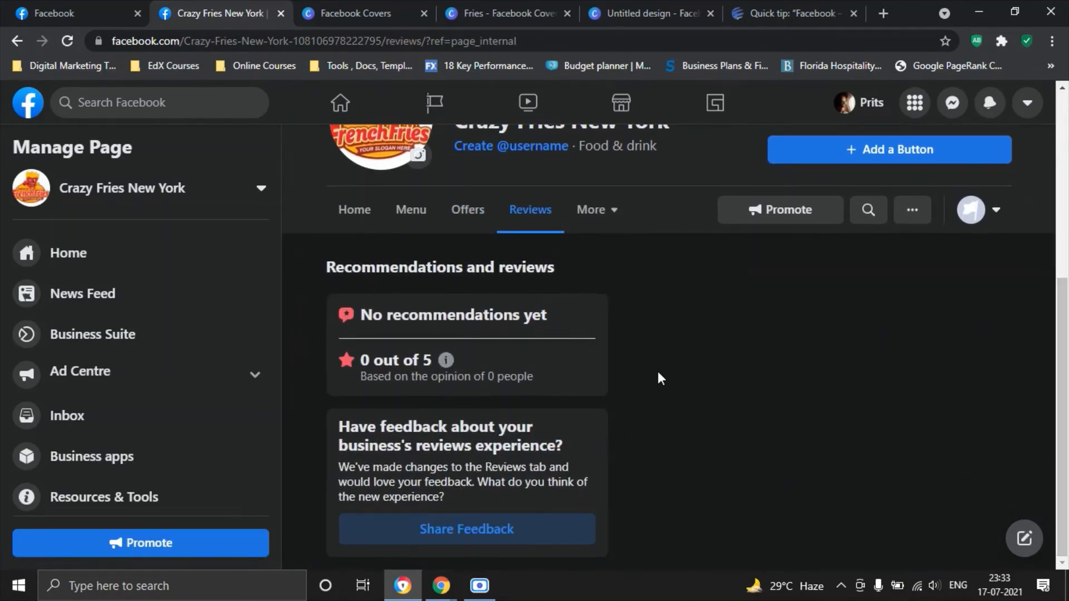
mouse_move(361, 380)
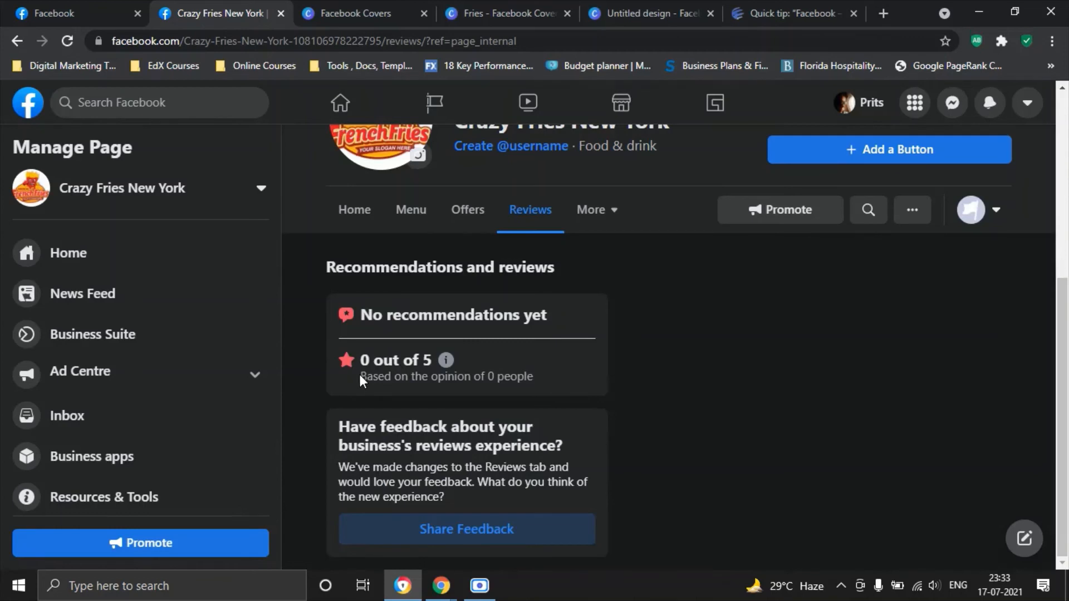
mouse_move(363, 376)
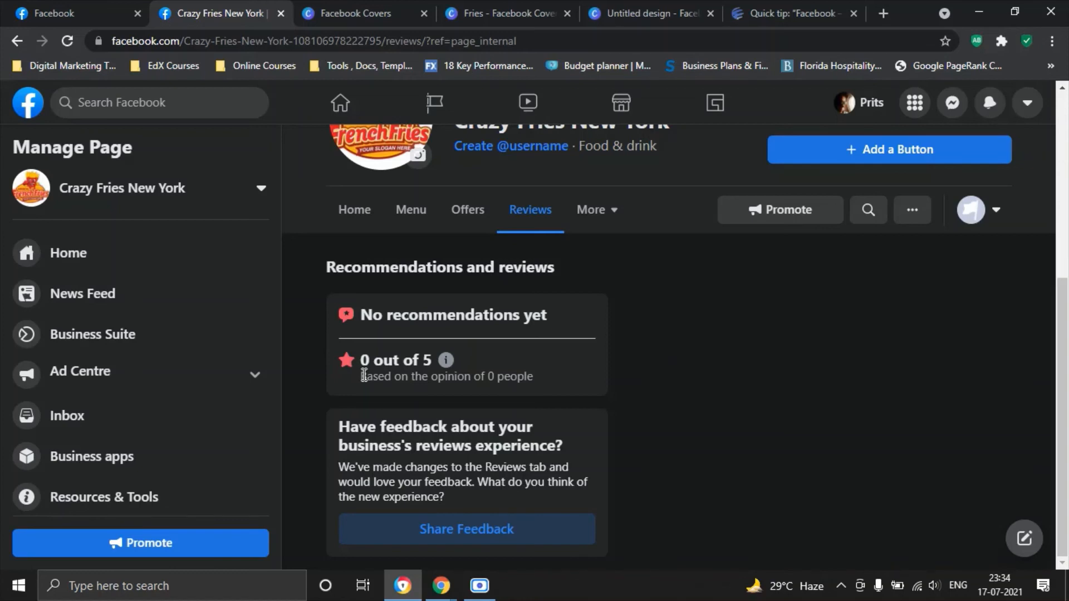
mouse_move(594, 210)
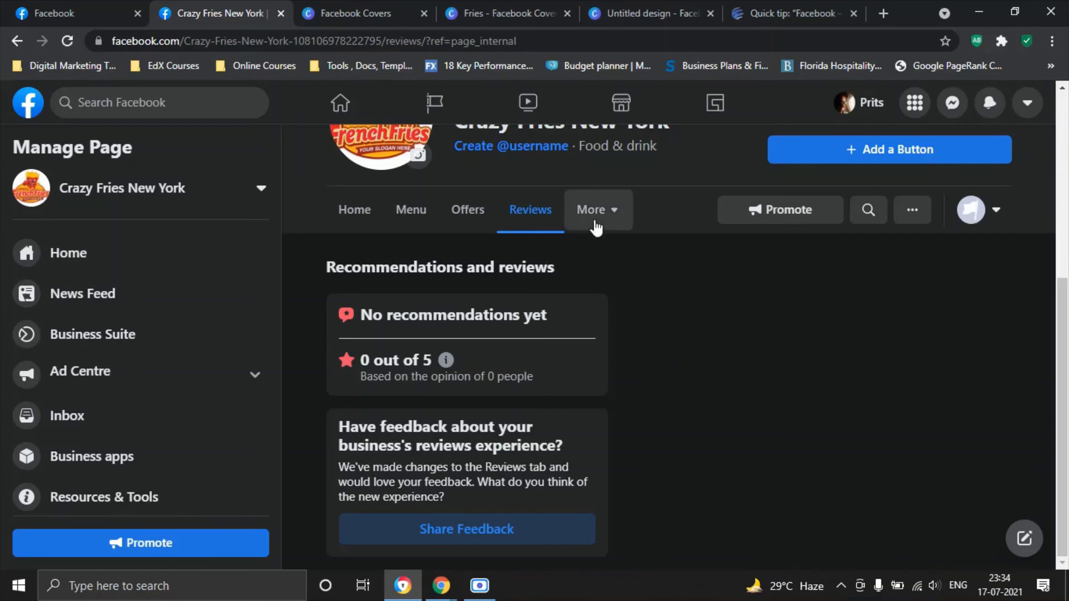
left_click(590, 209)
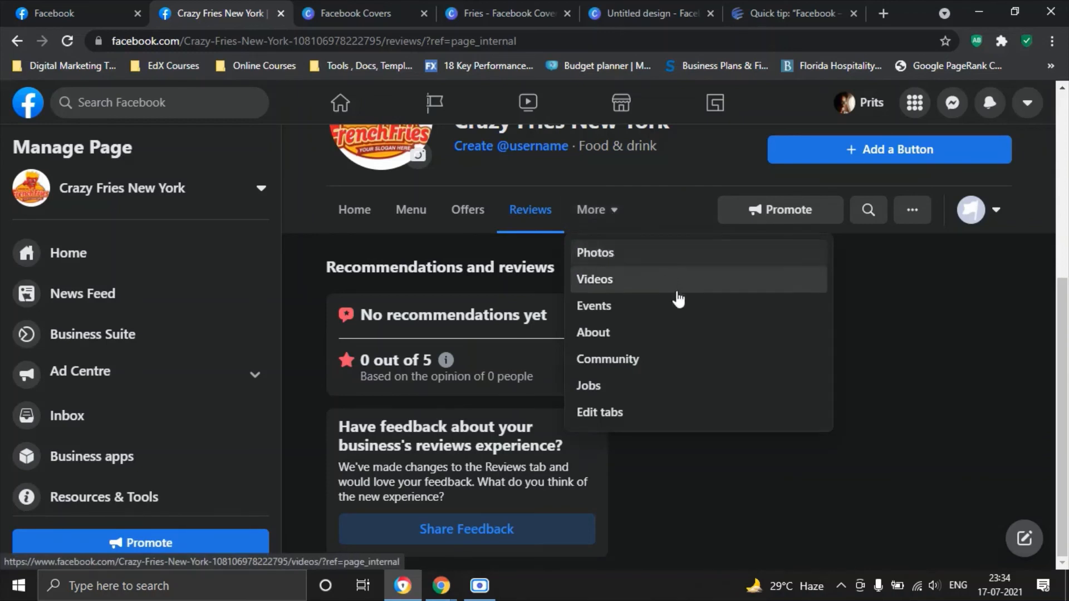
mouse_move(648, 255)
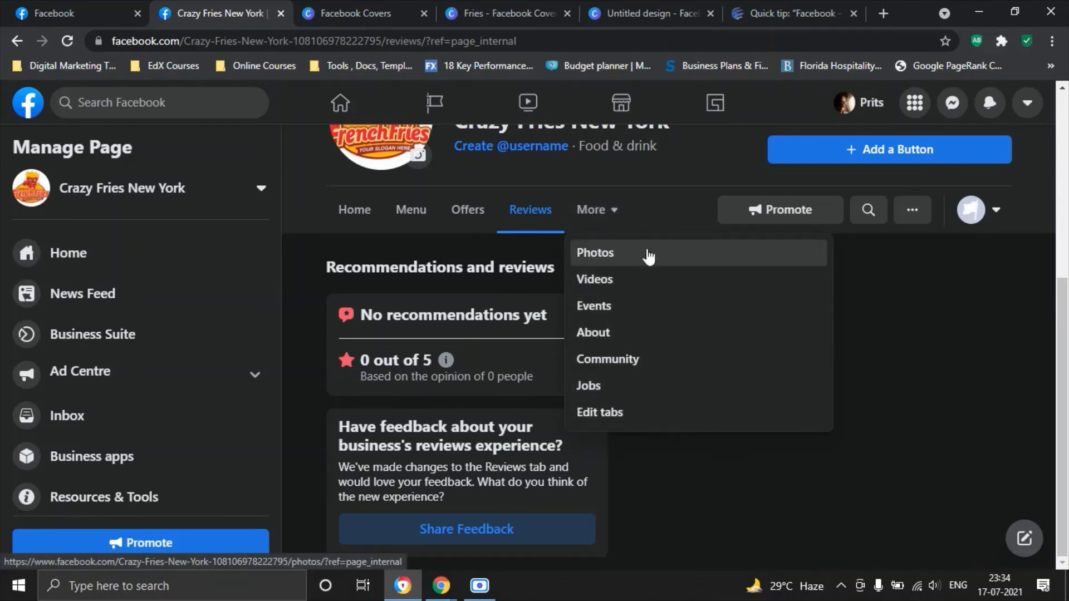
mouse_move(601, 258)
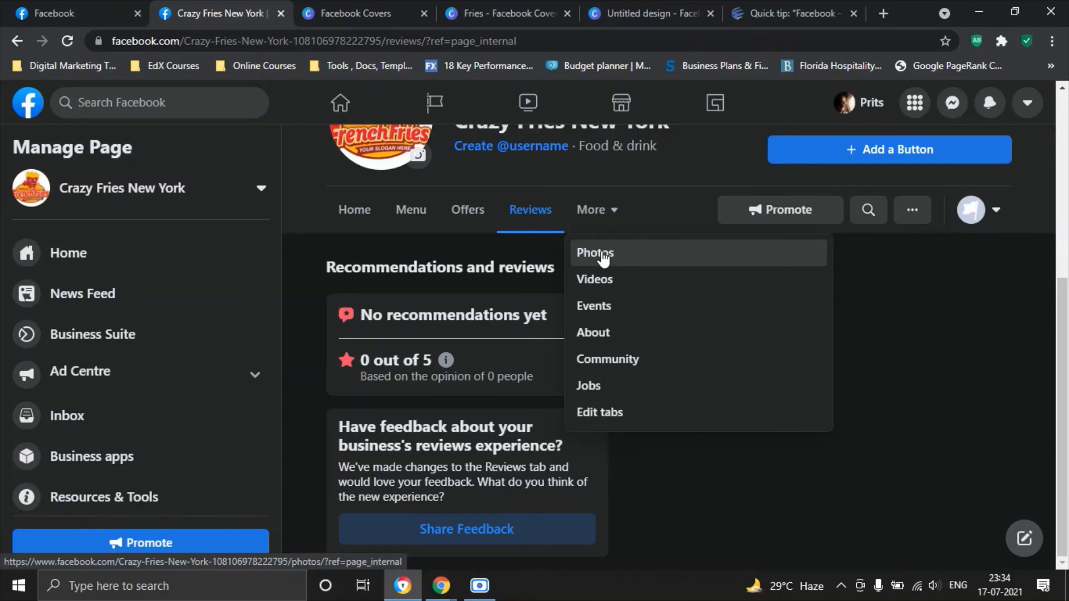
mouse_move(615, 314)
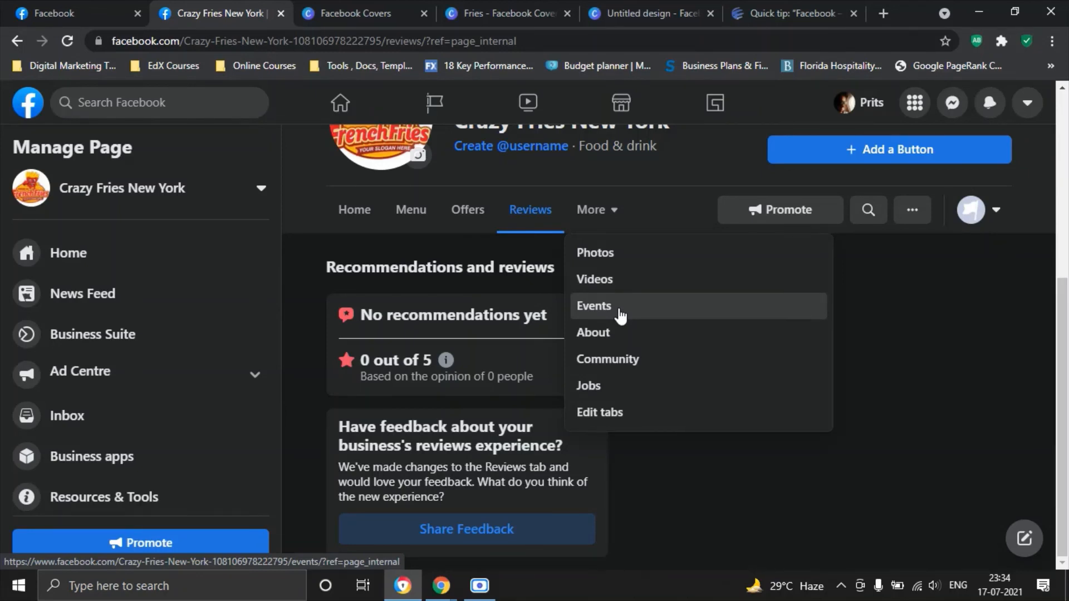
mouse_move(589, 339)
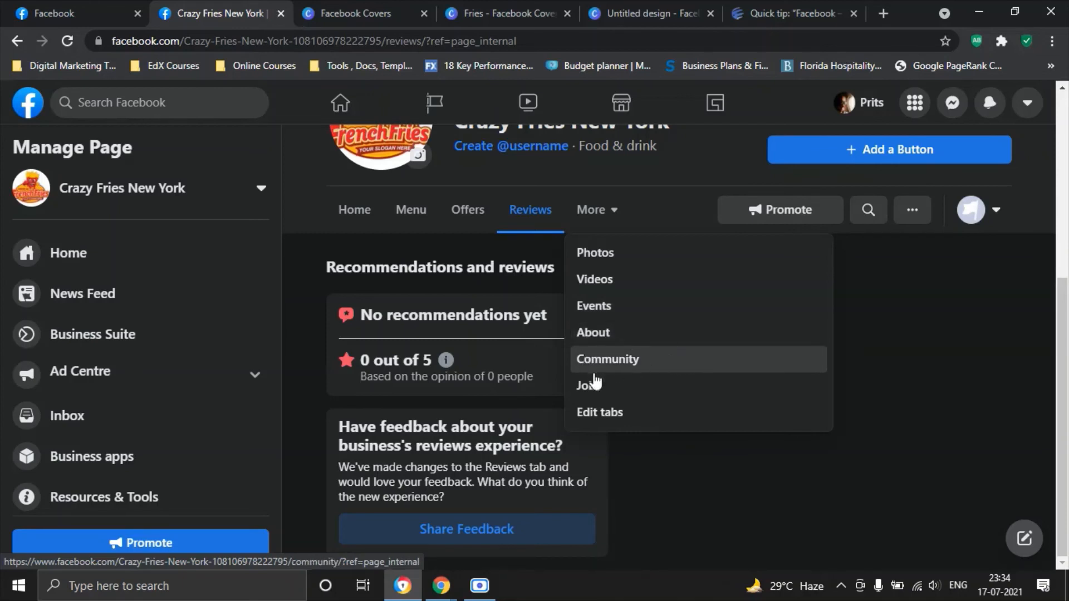
mouse_move(605, 412)
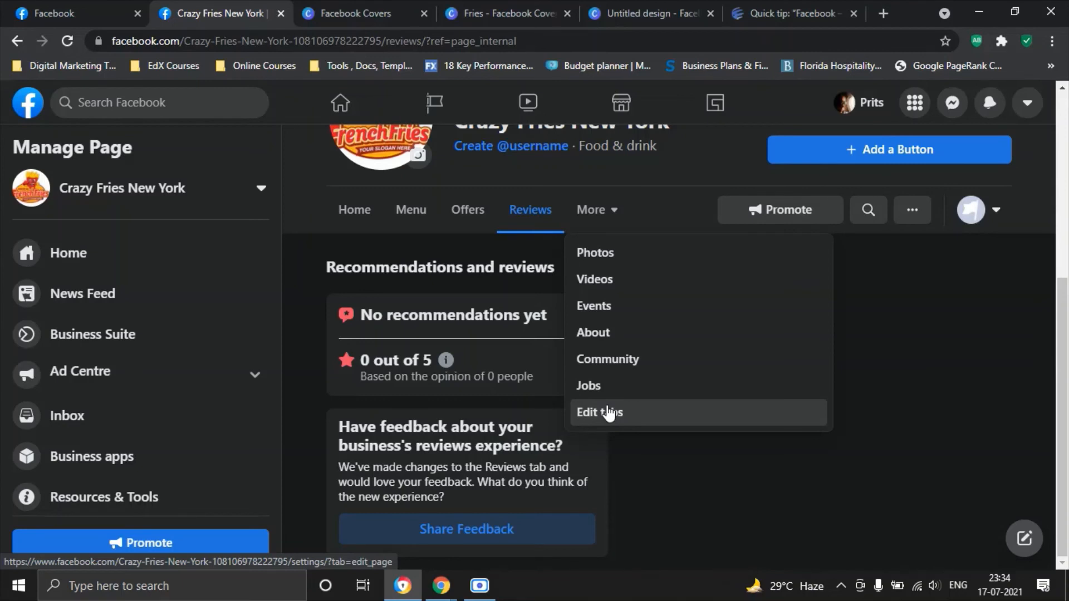
mouse_move(926, 462)
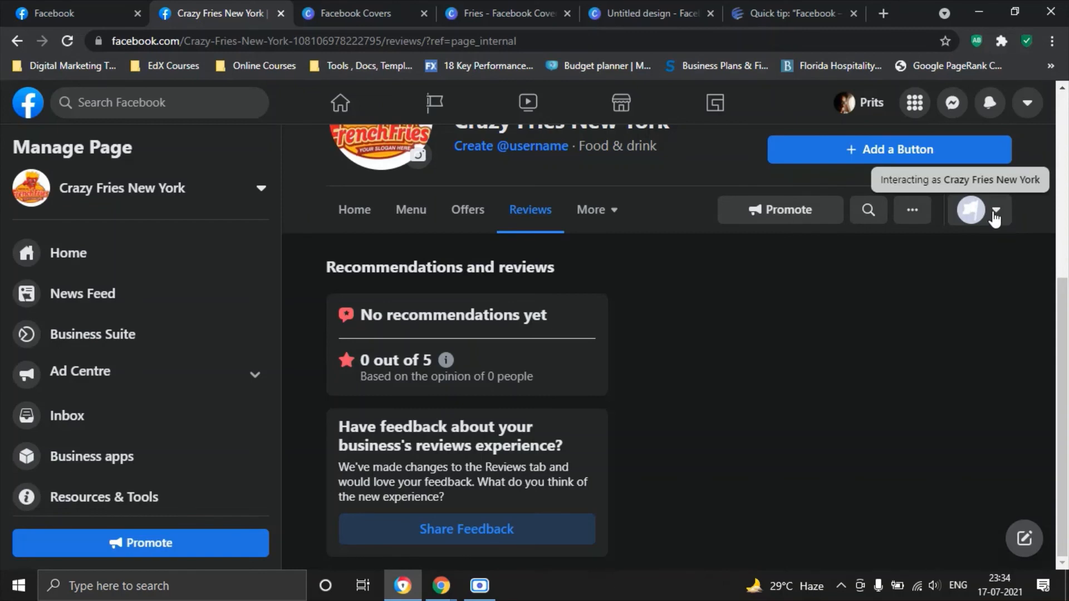
left_click(995, 216)
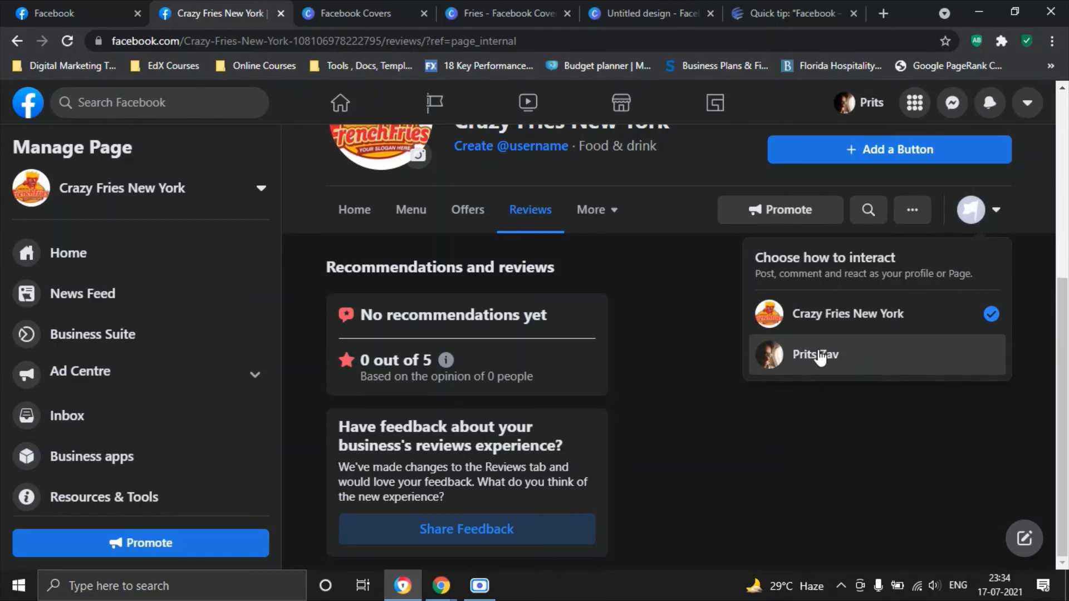
mouse_move(866, 319)
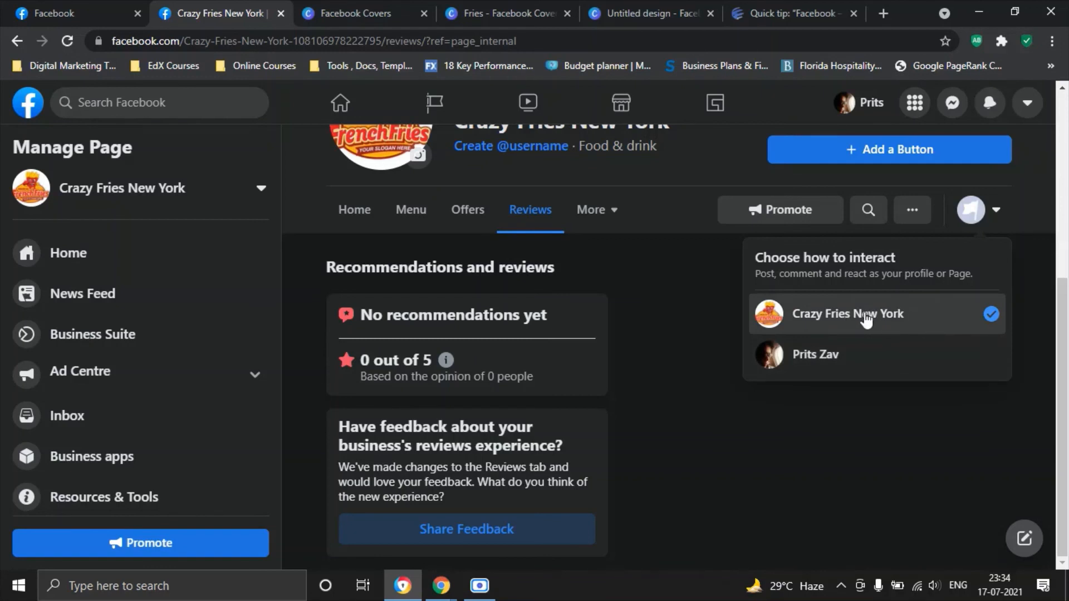
mouse_move(981, 313)
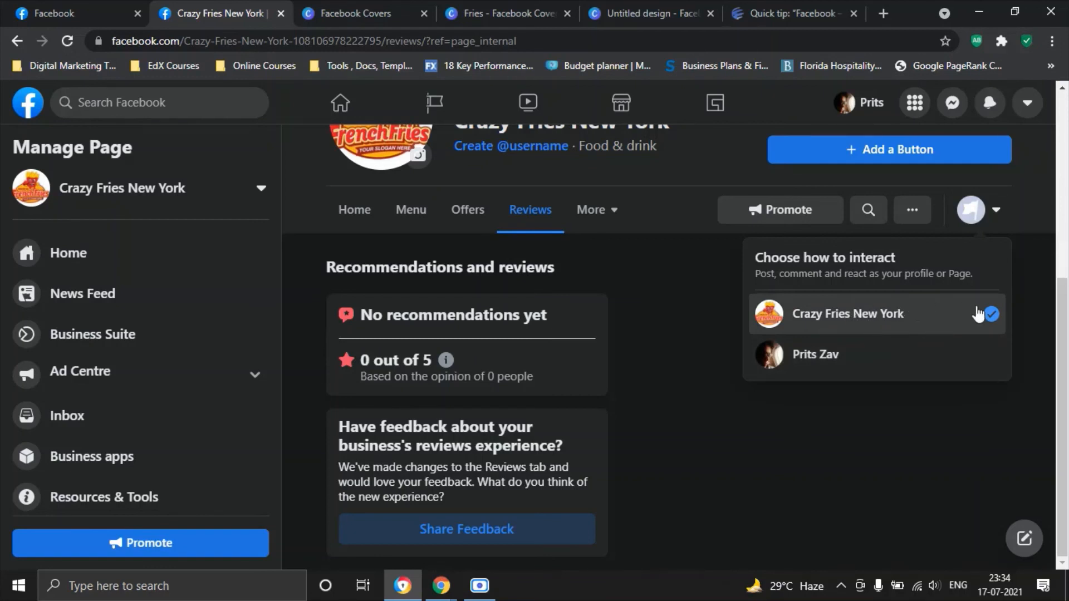
mouse_move(808, 362)
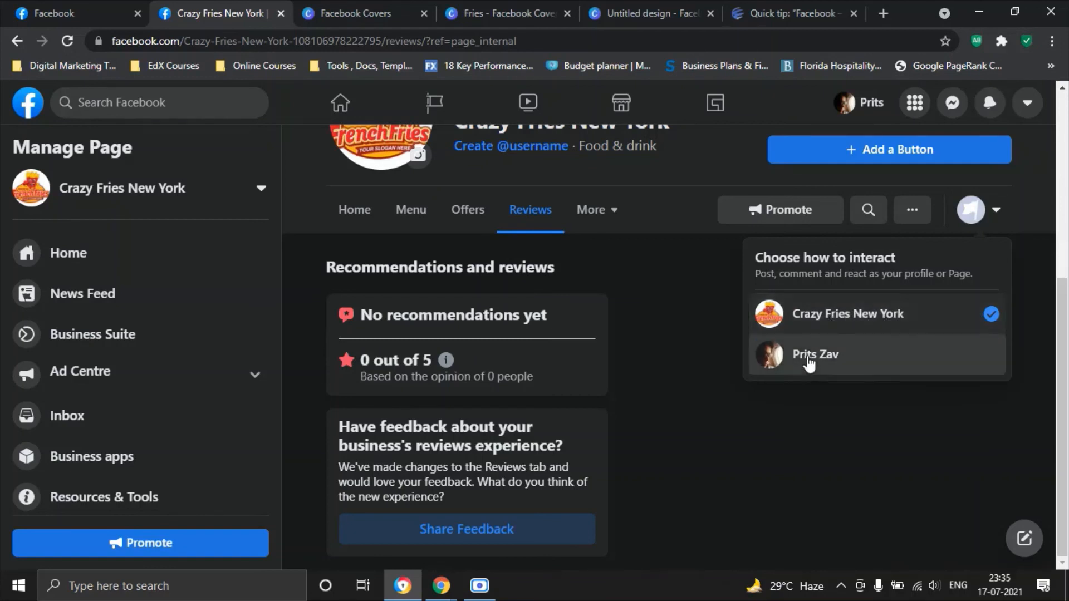
mouse_move(866, 314)
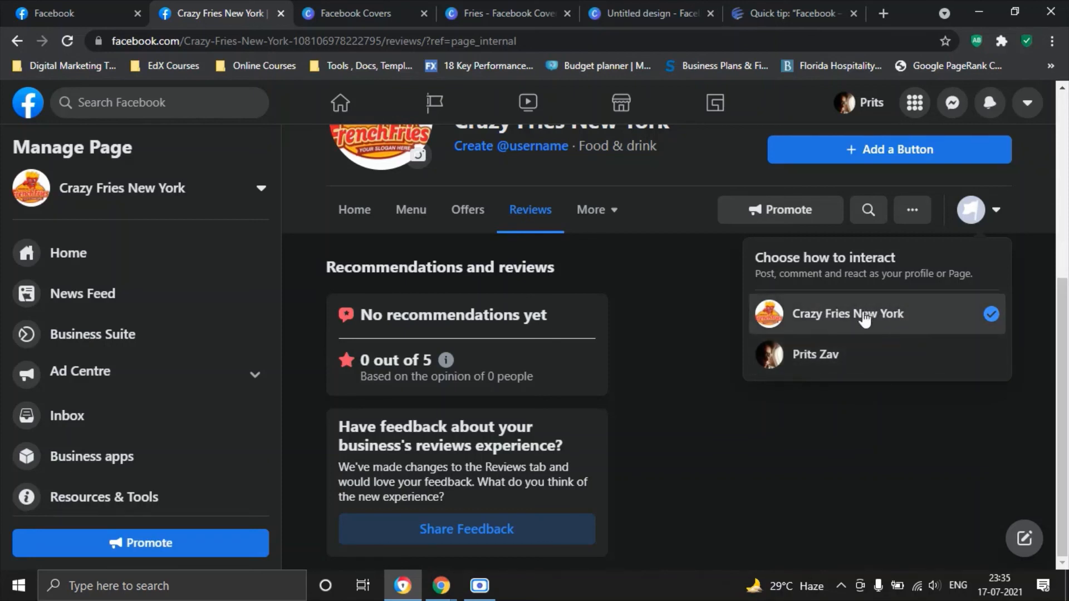
mouse_move(764, 286)
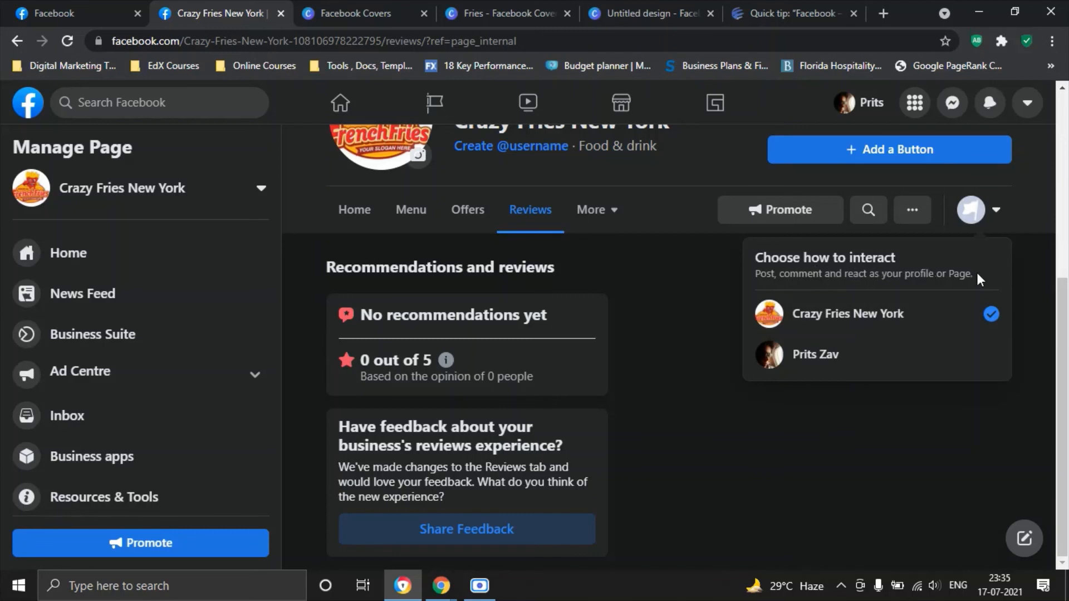
mouse_move(818, 354)
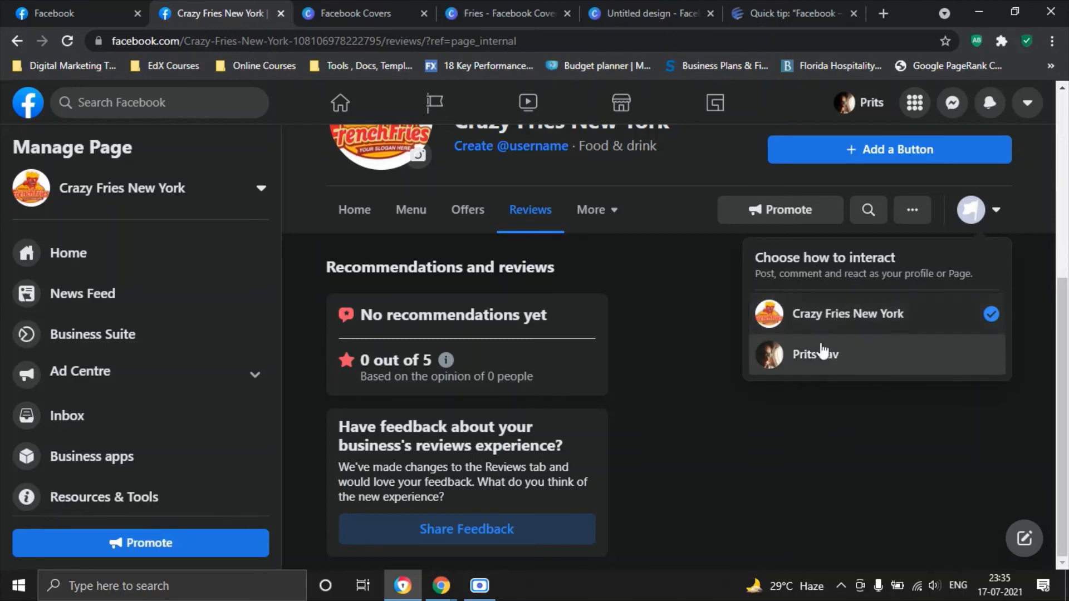
mouse_move(866, 314)
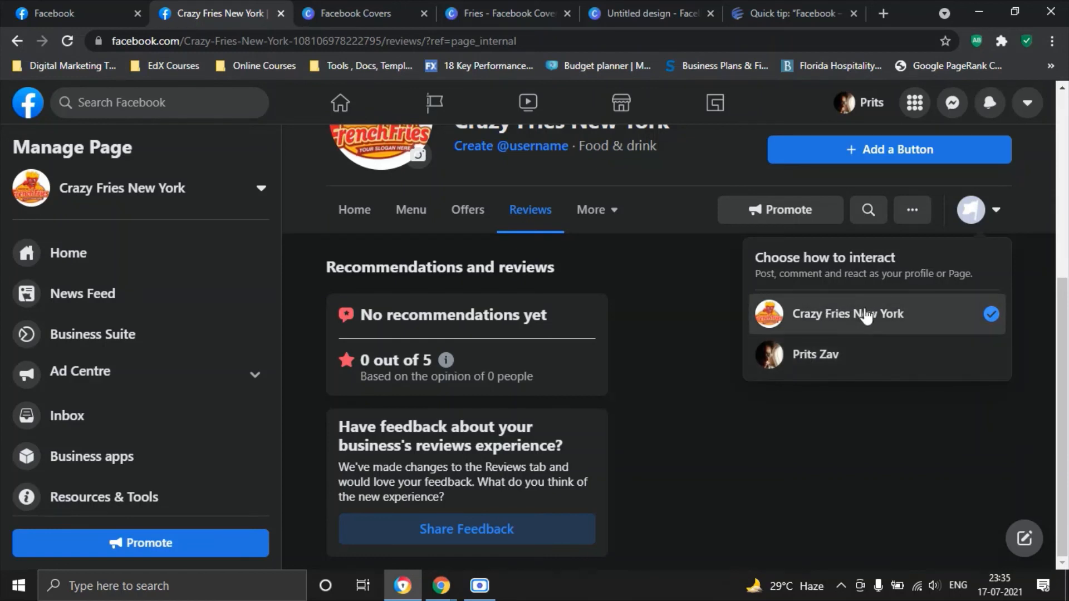
mouse_move(743, 316)
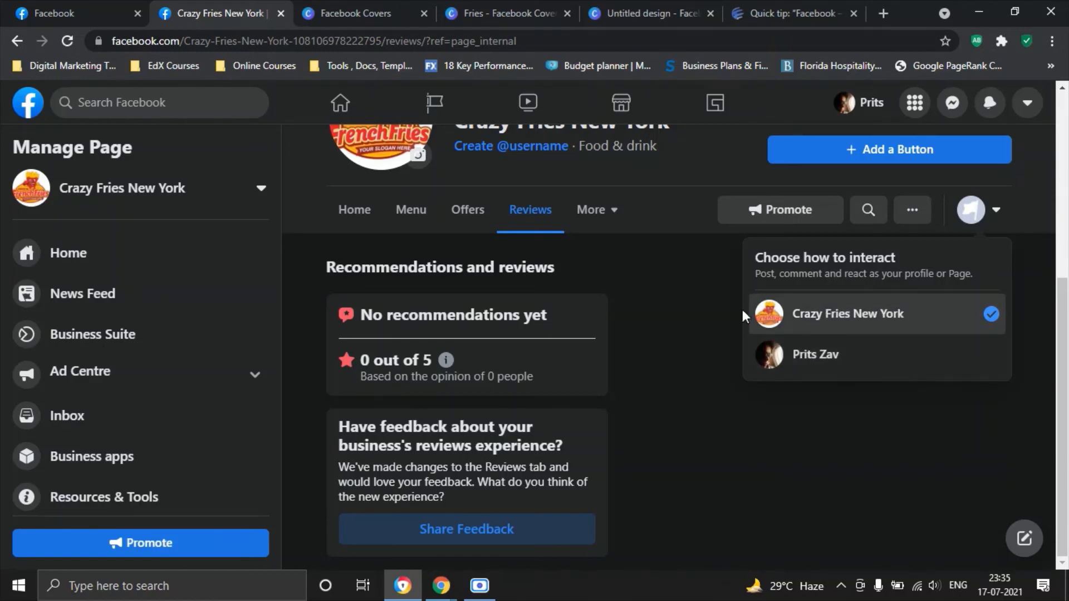
left_click(728, 350)
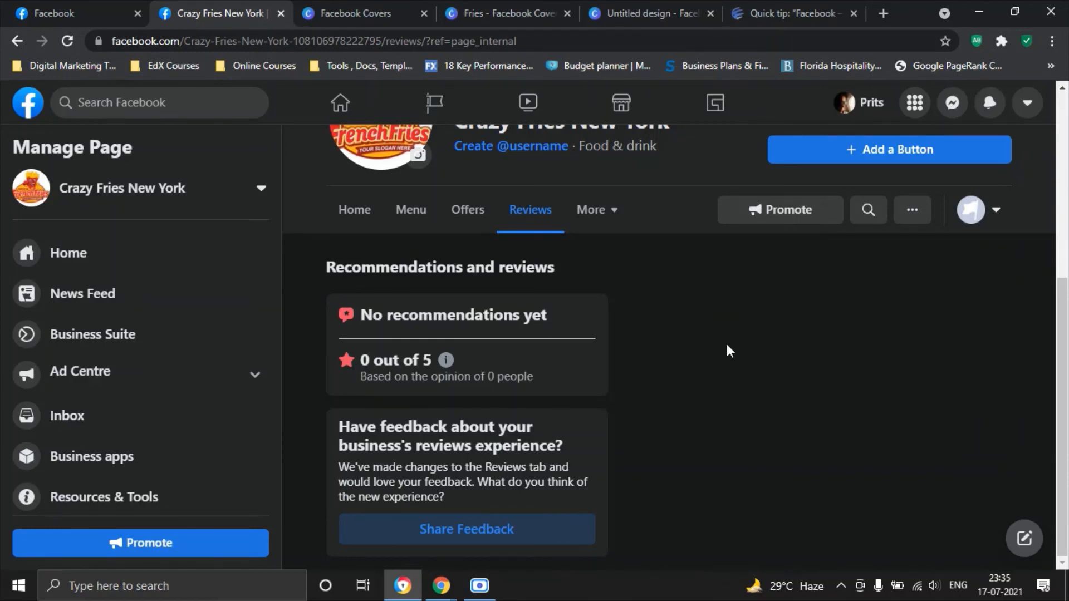
mouse_move(772, 216)
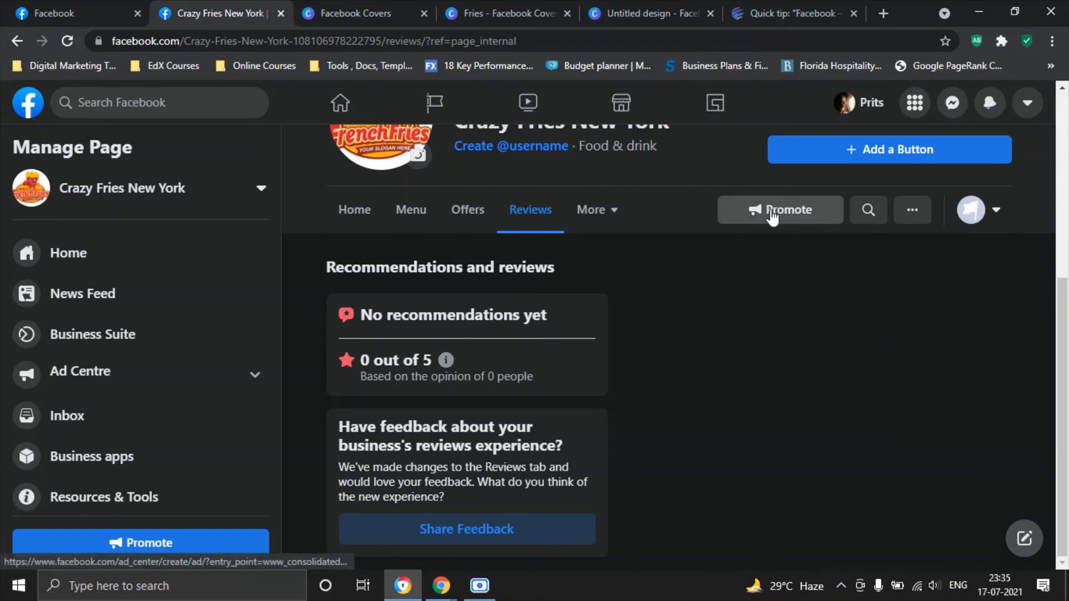